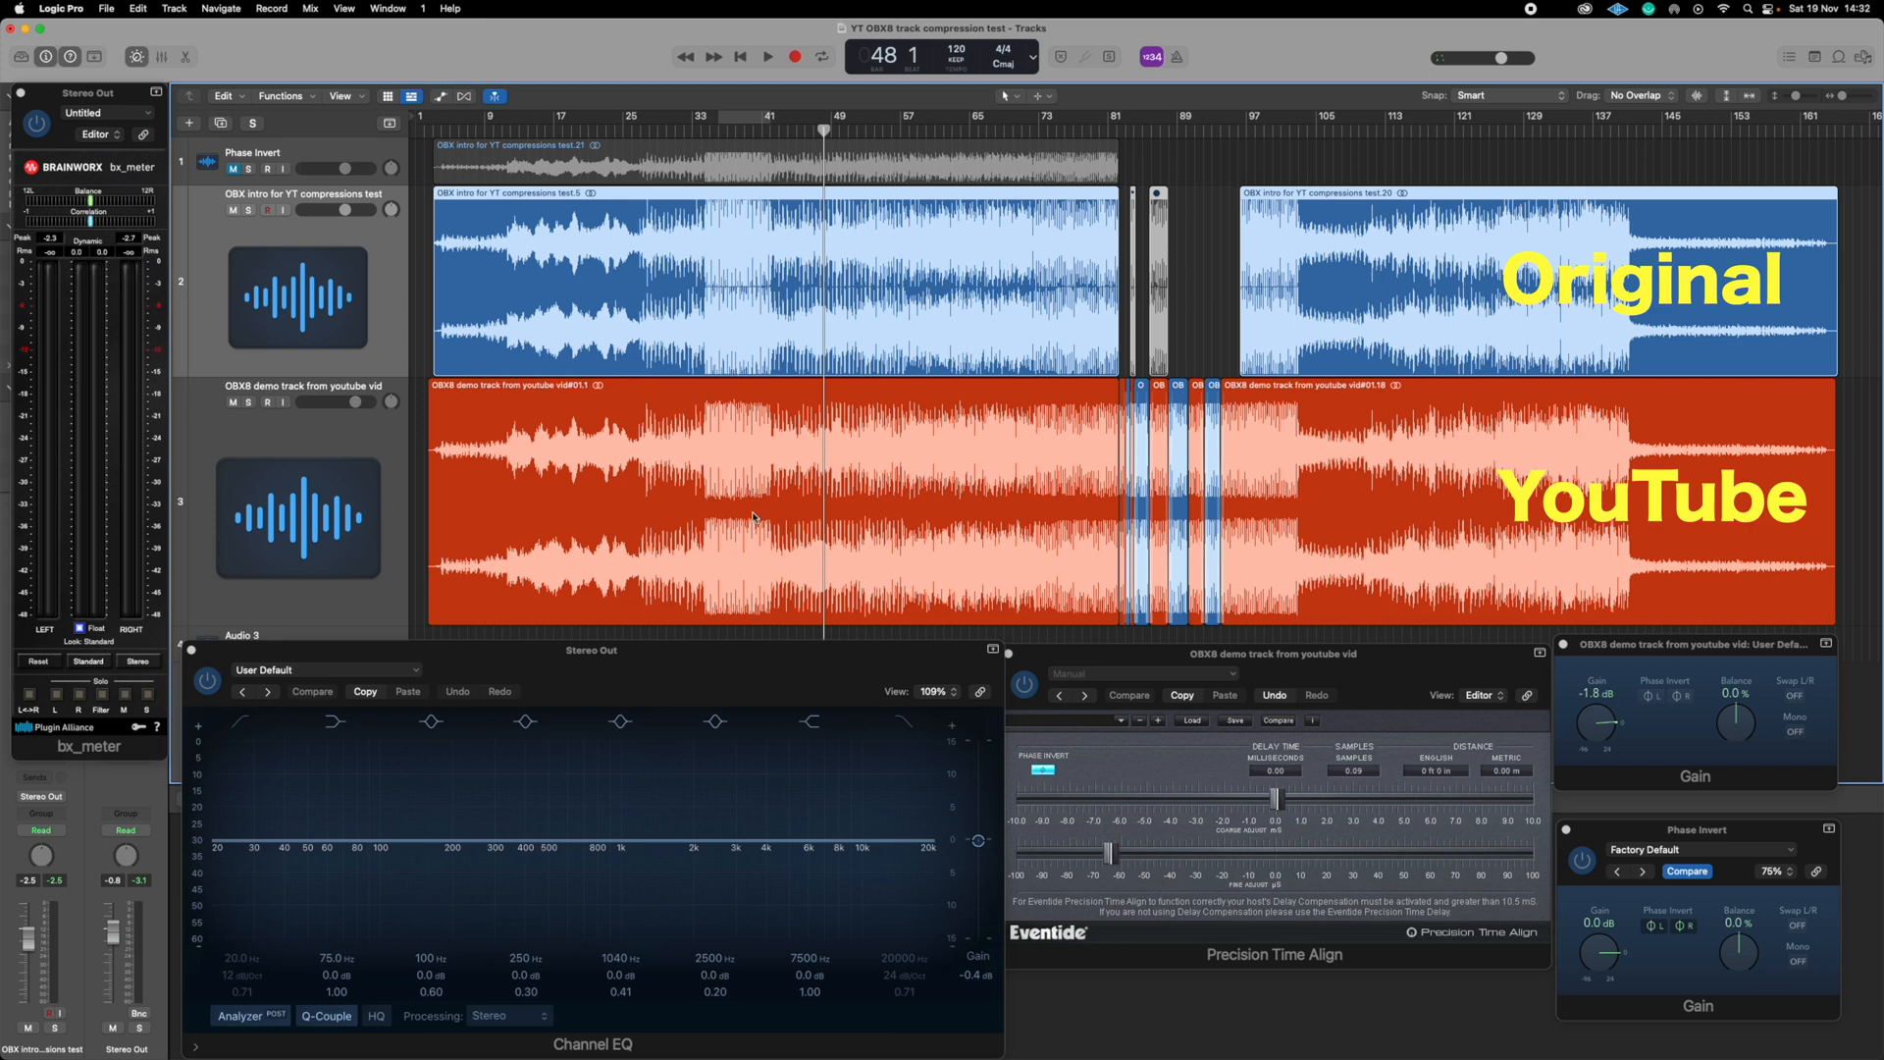
# Solo the Original track, start playback, then move the solo to the YouTube copy
pyautogui.click(251, 209)
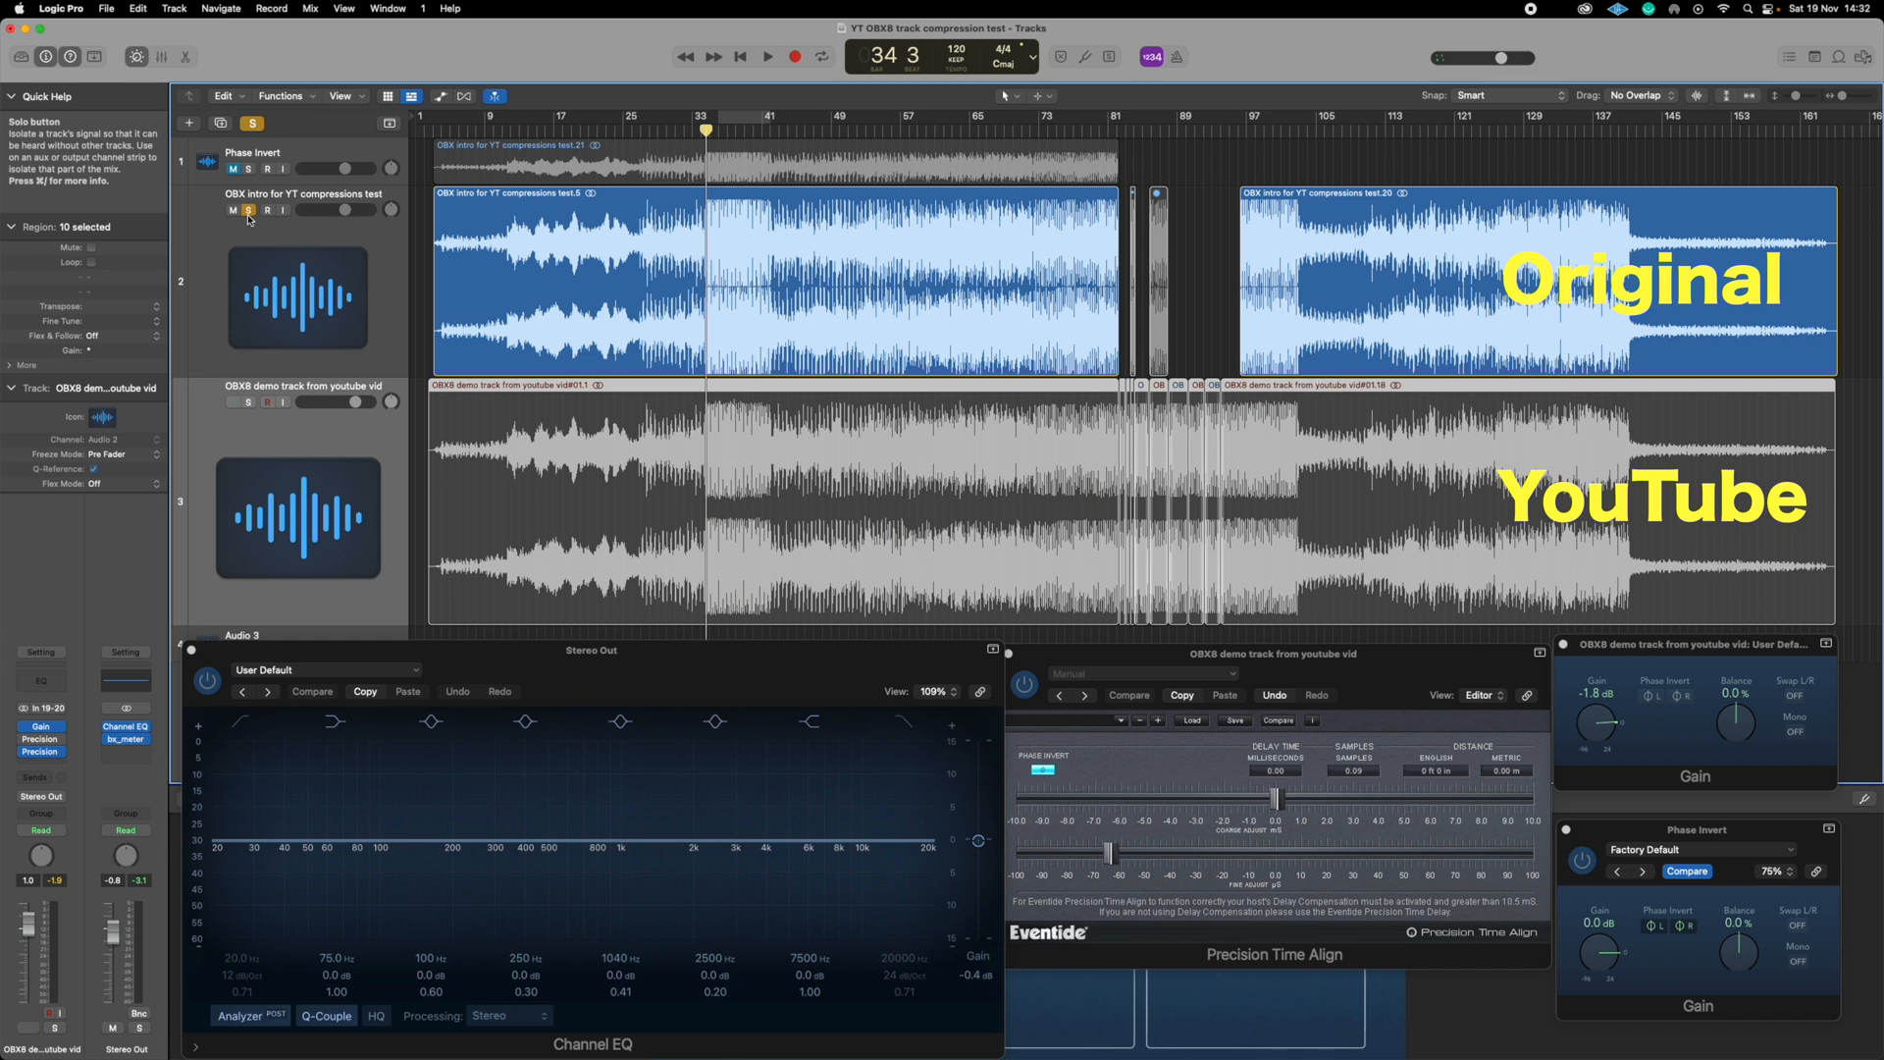
pyautogui.click(767, 57)
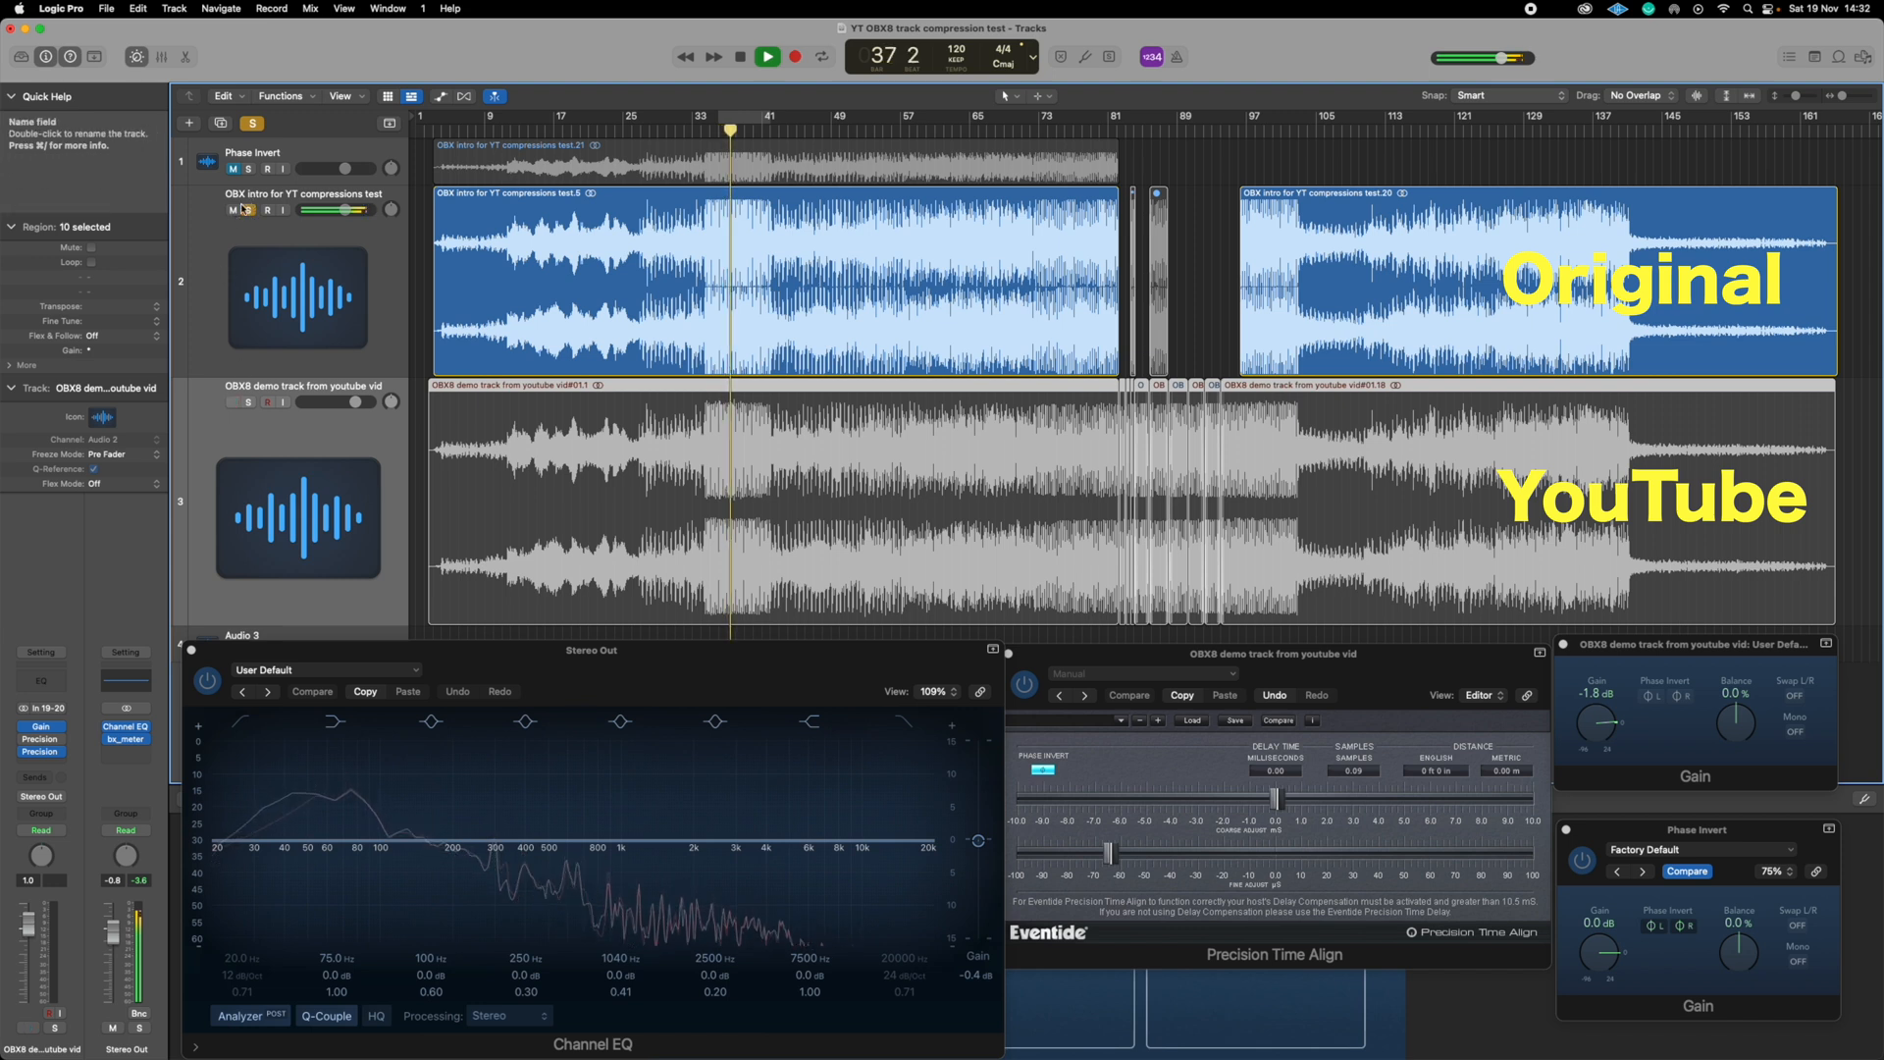
pyautogui.click(247, 402)
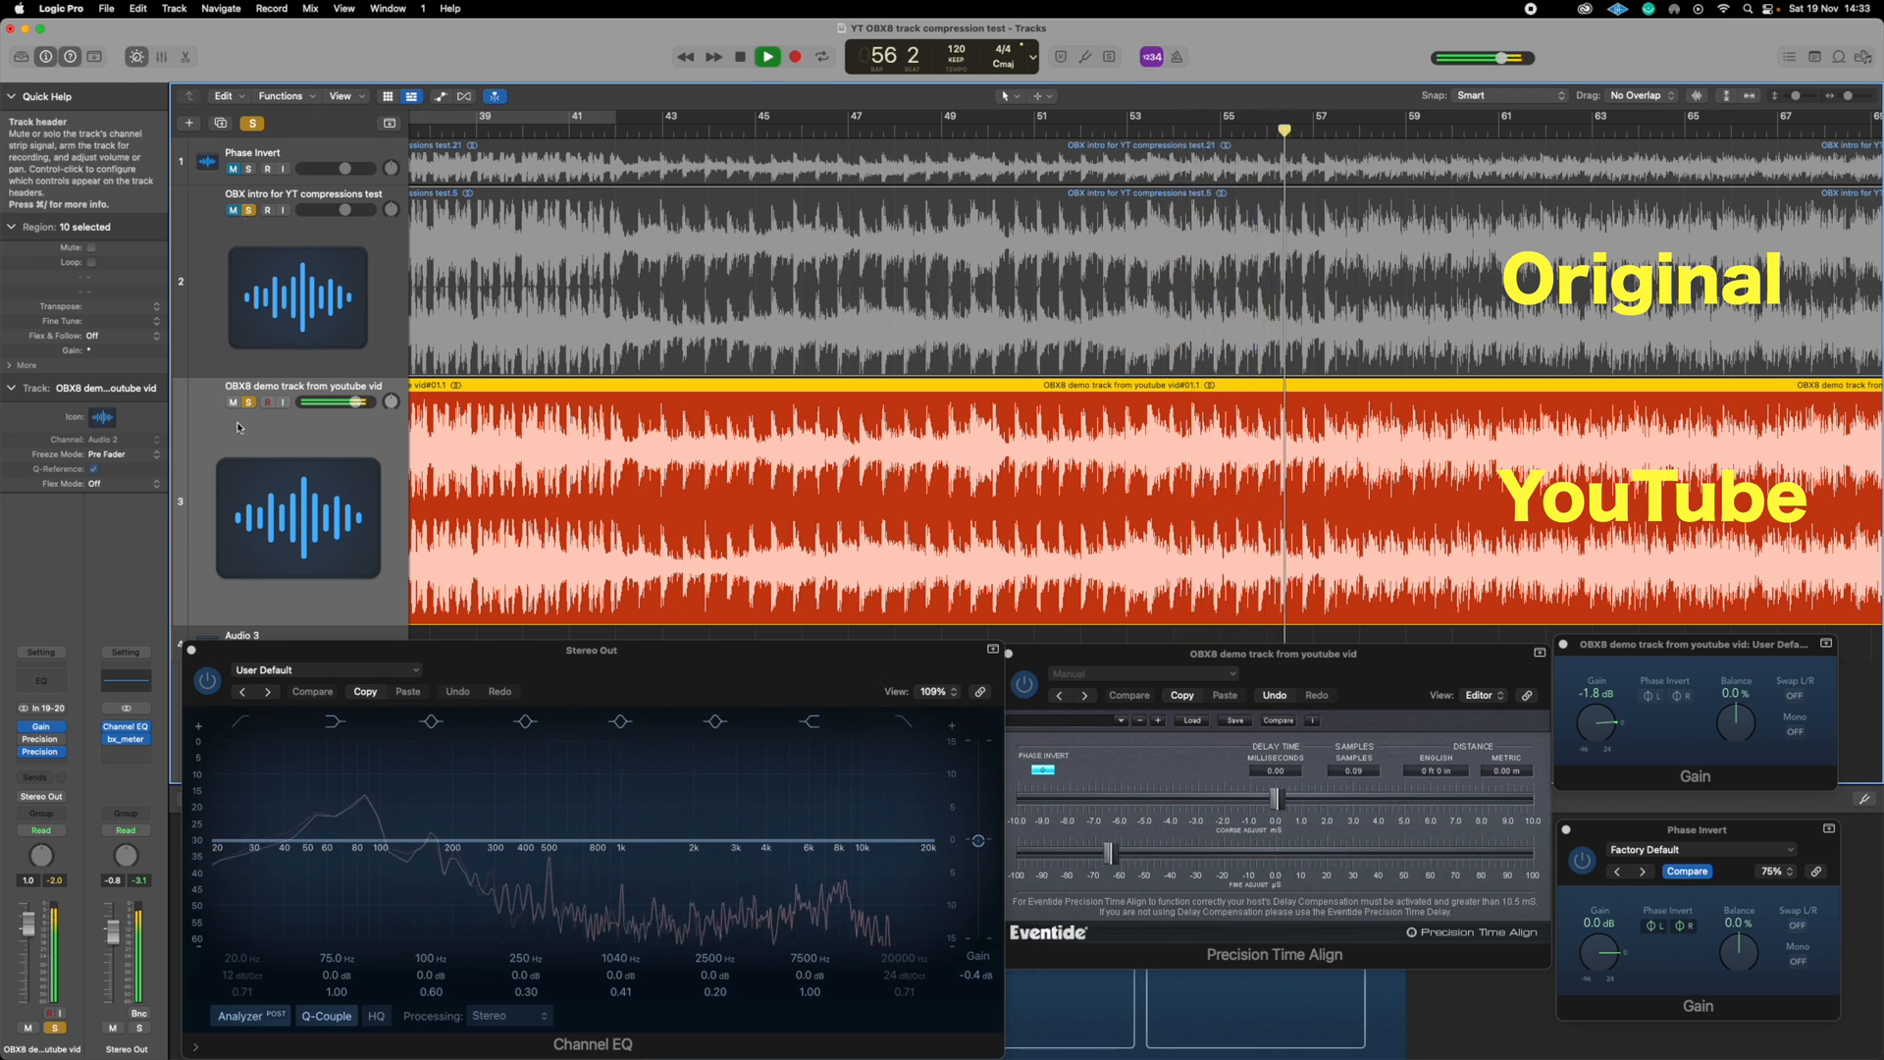
# Add the Original track to the solo alongside the YouTube copy
pyautogui.click(231, 210)
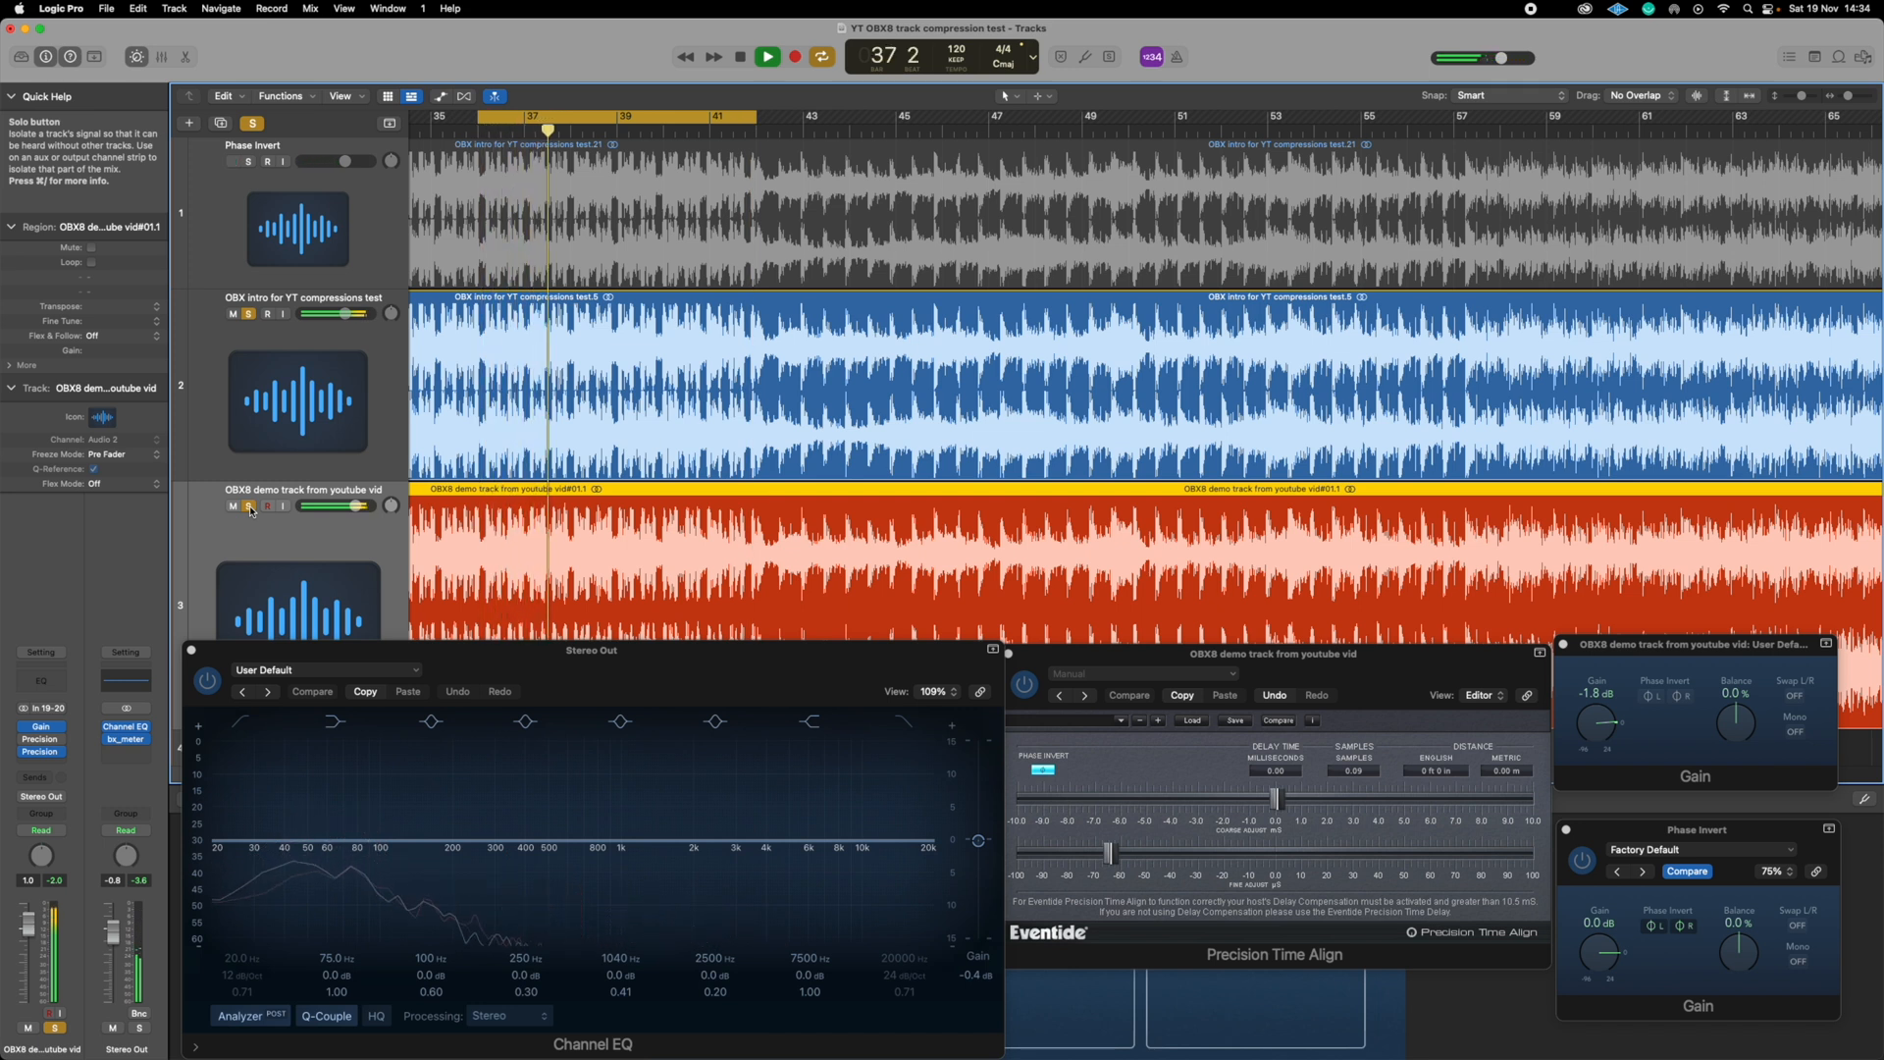
# Trim the YouTube copy's Precision Time Align offset to −0.11 samples, keeping phase inverted
pyautogui.click(766, 57)
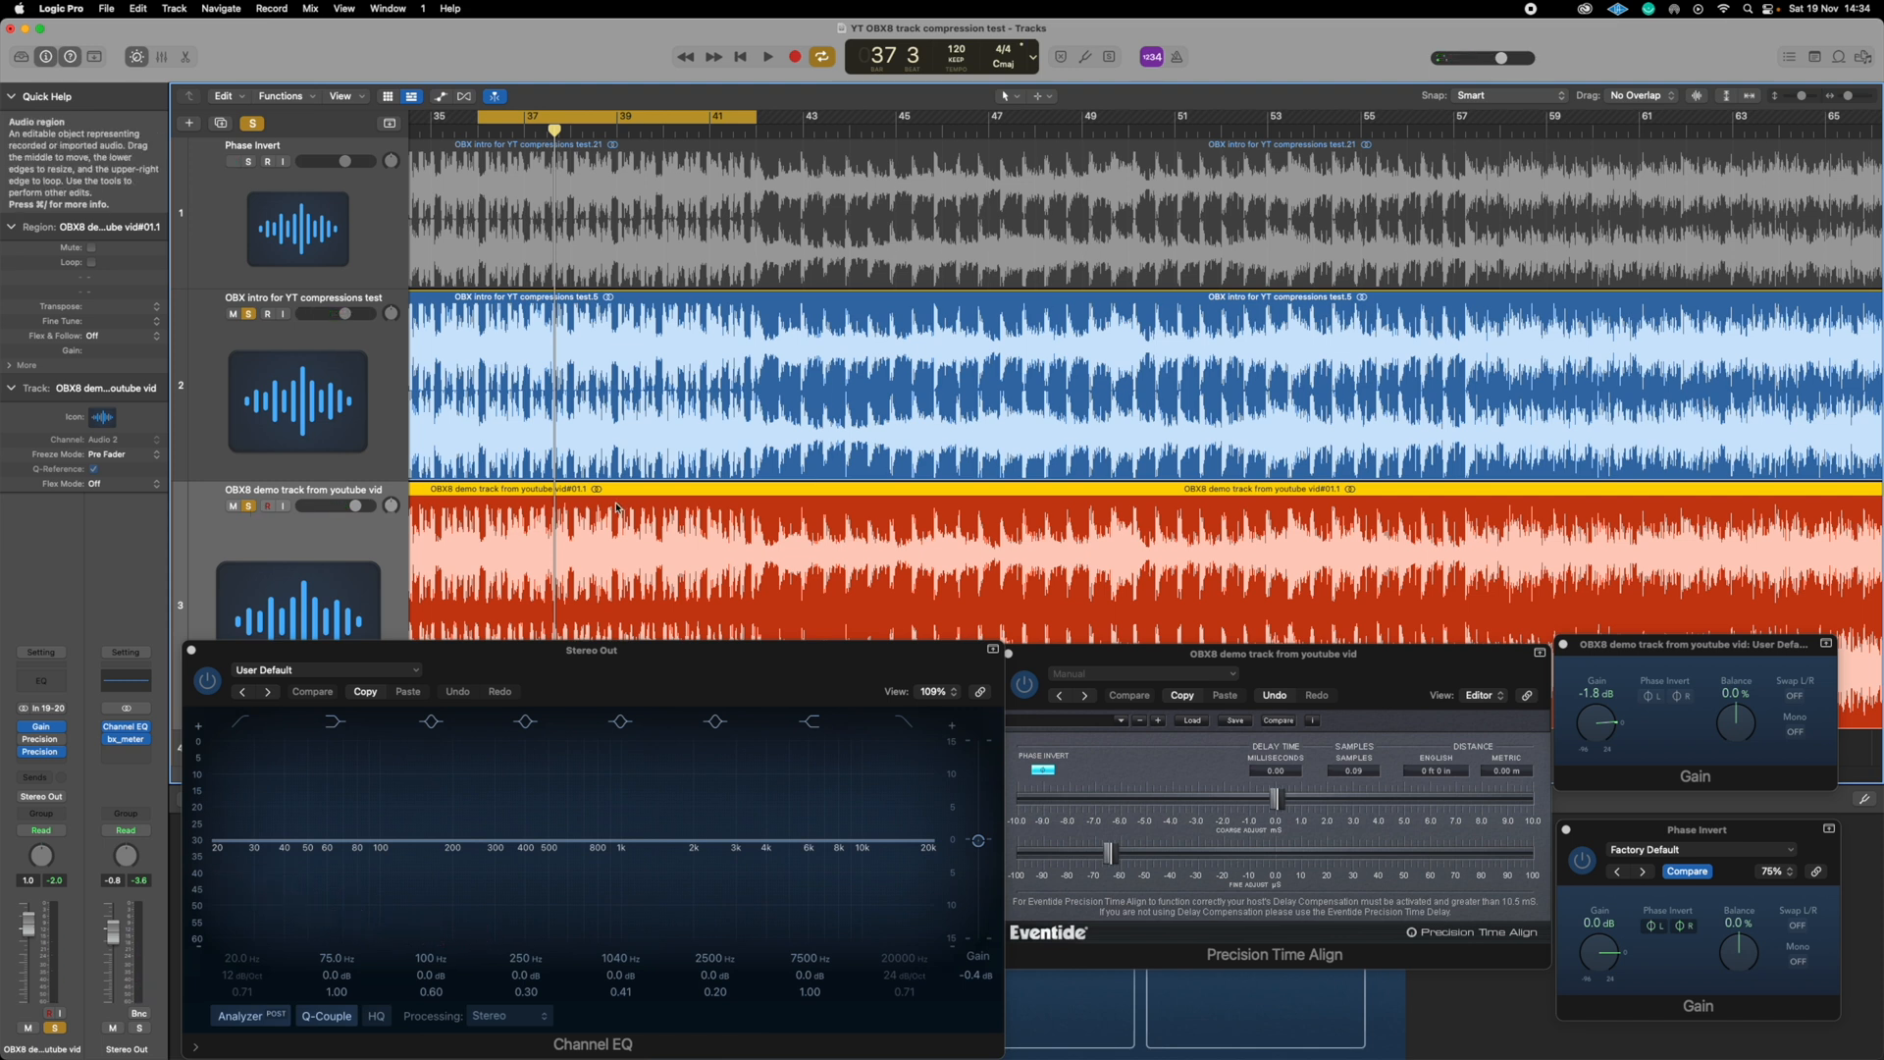
pyautogui.click(766, 57)
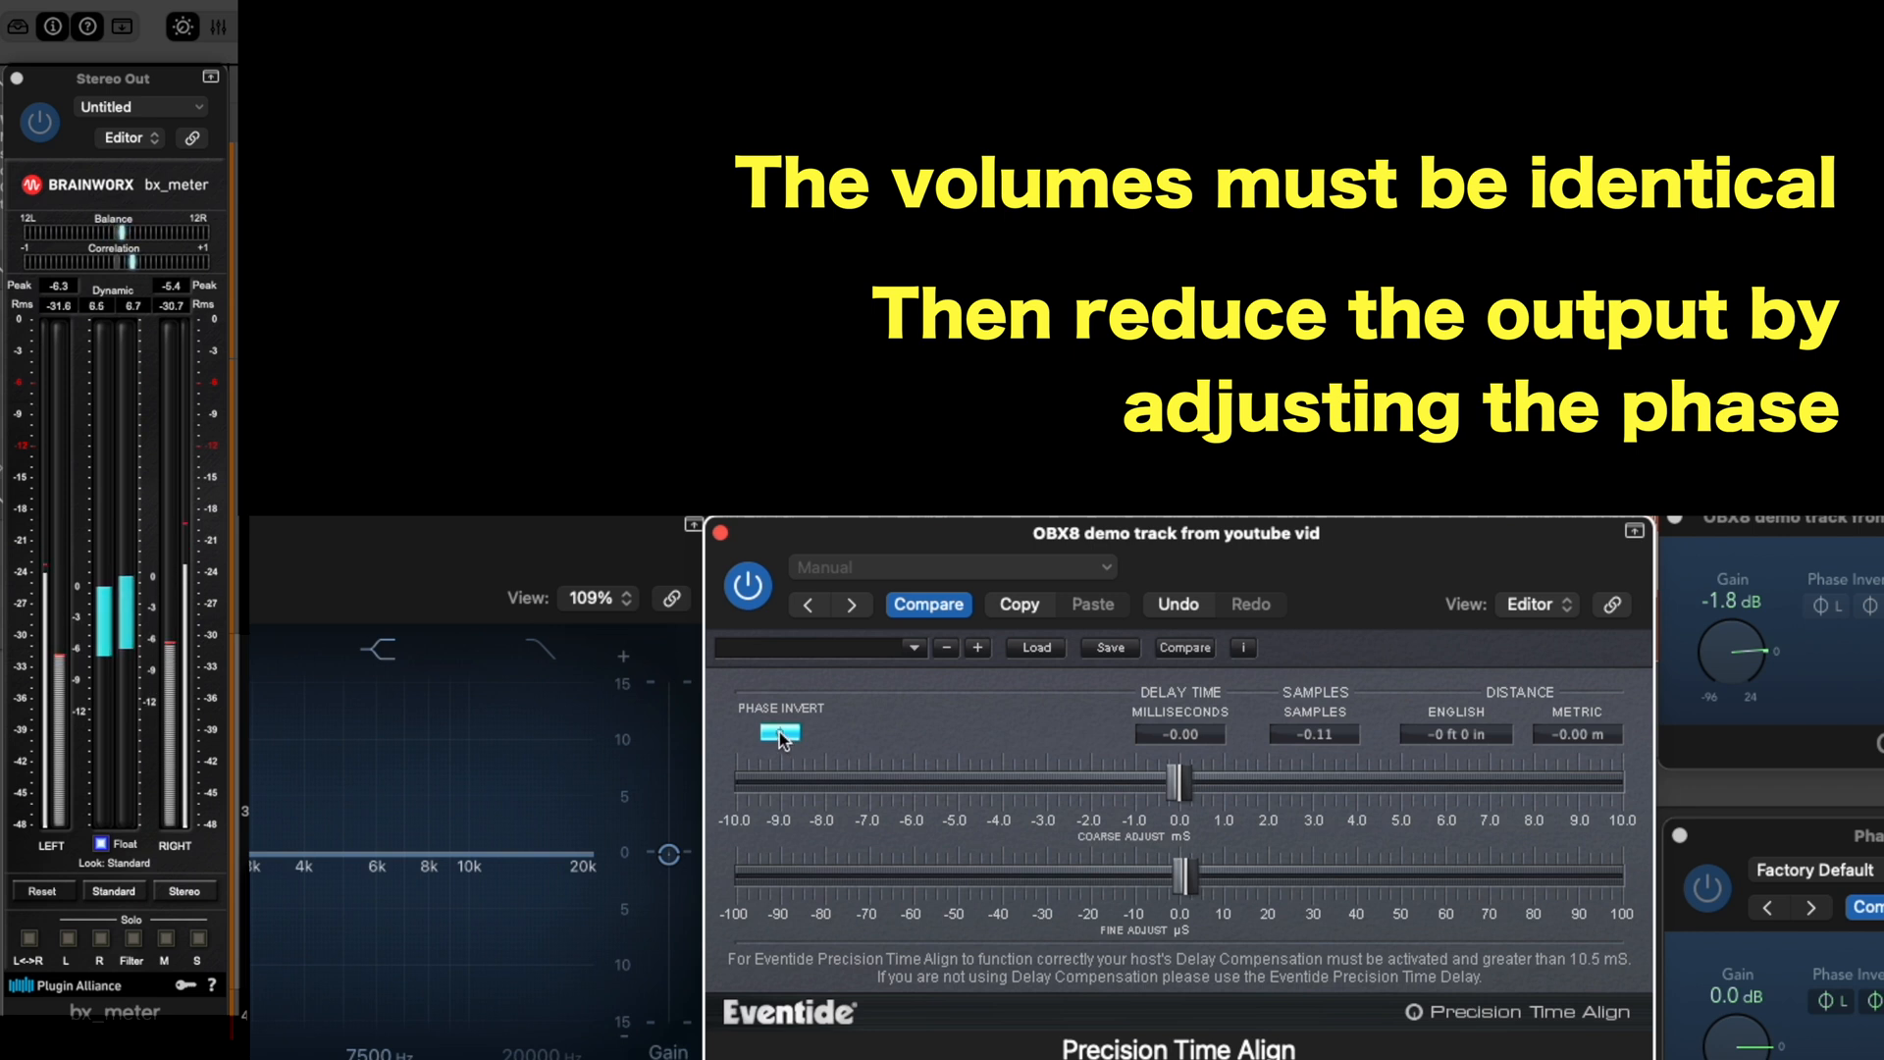
pyautogui.click(781, 733)
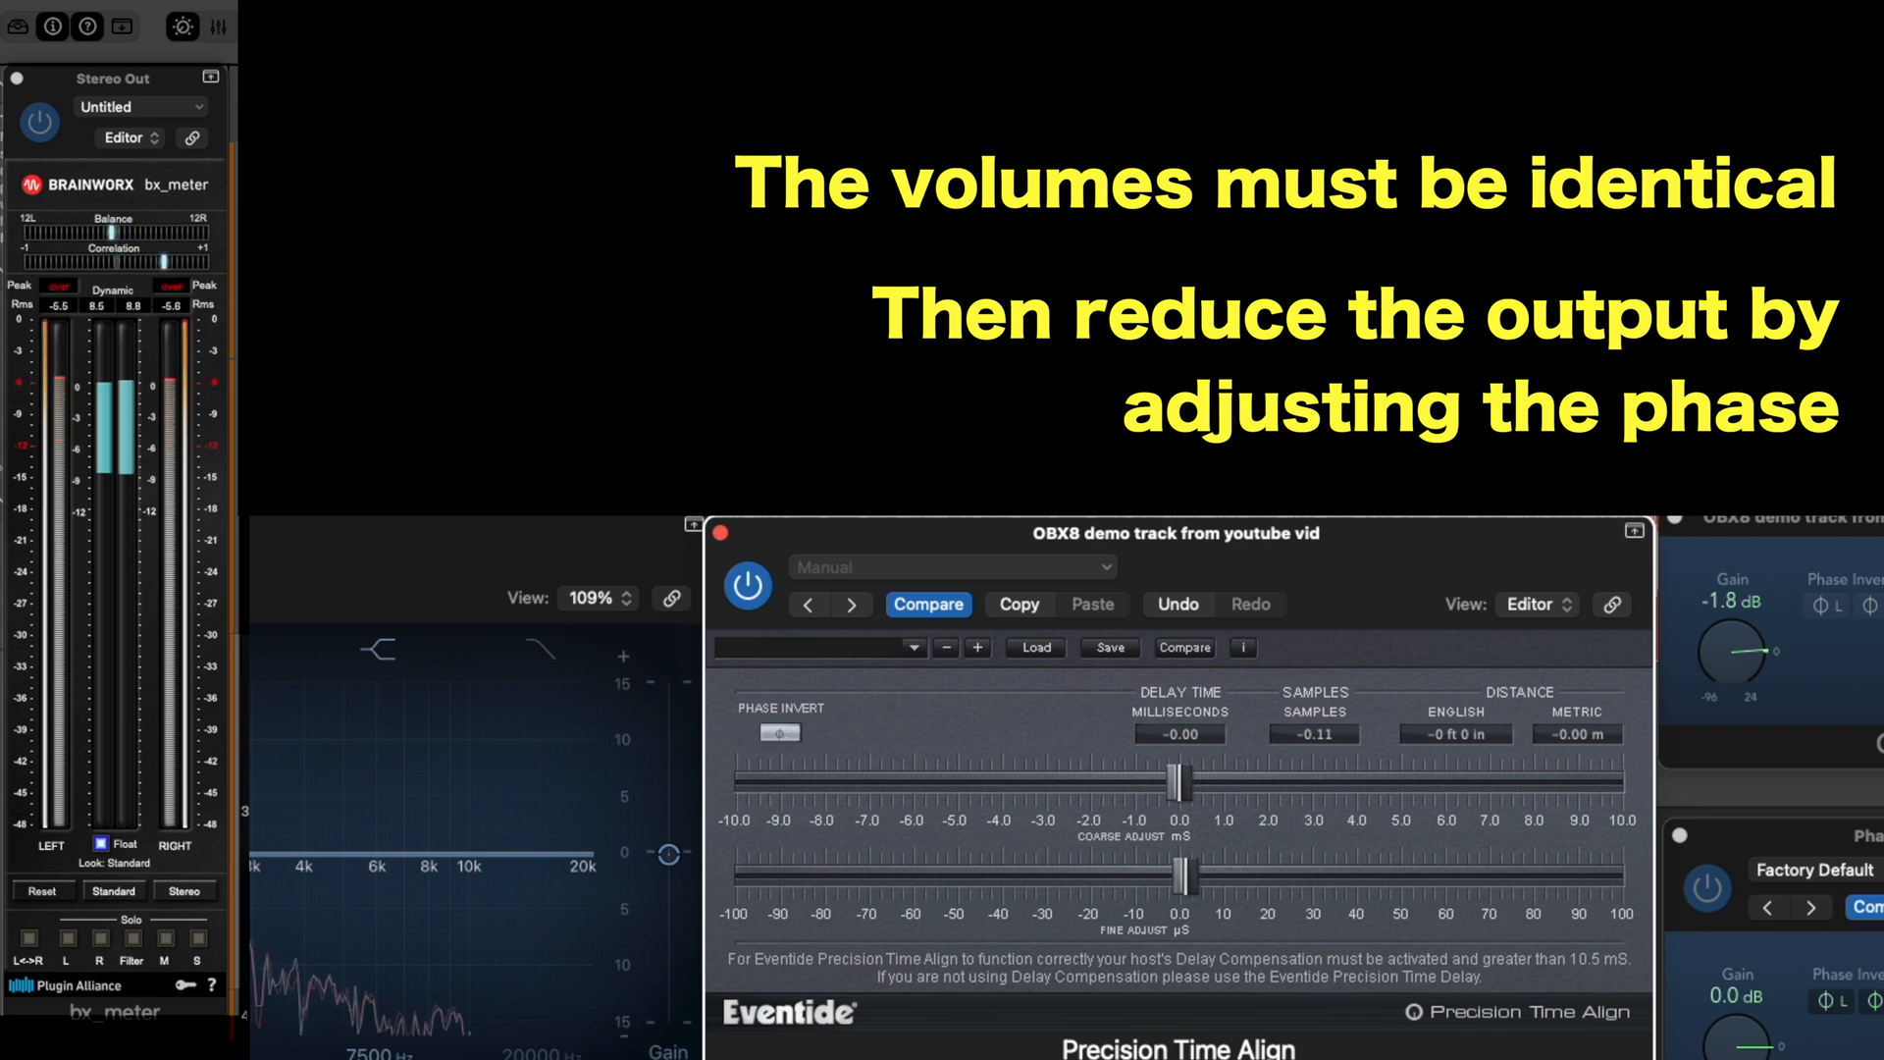
pyautogui.click(778, 733)
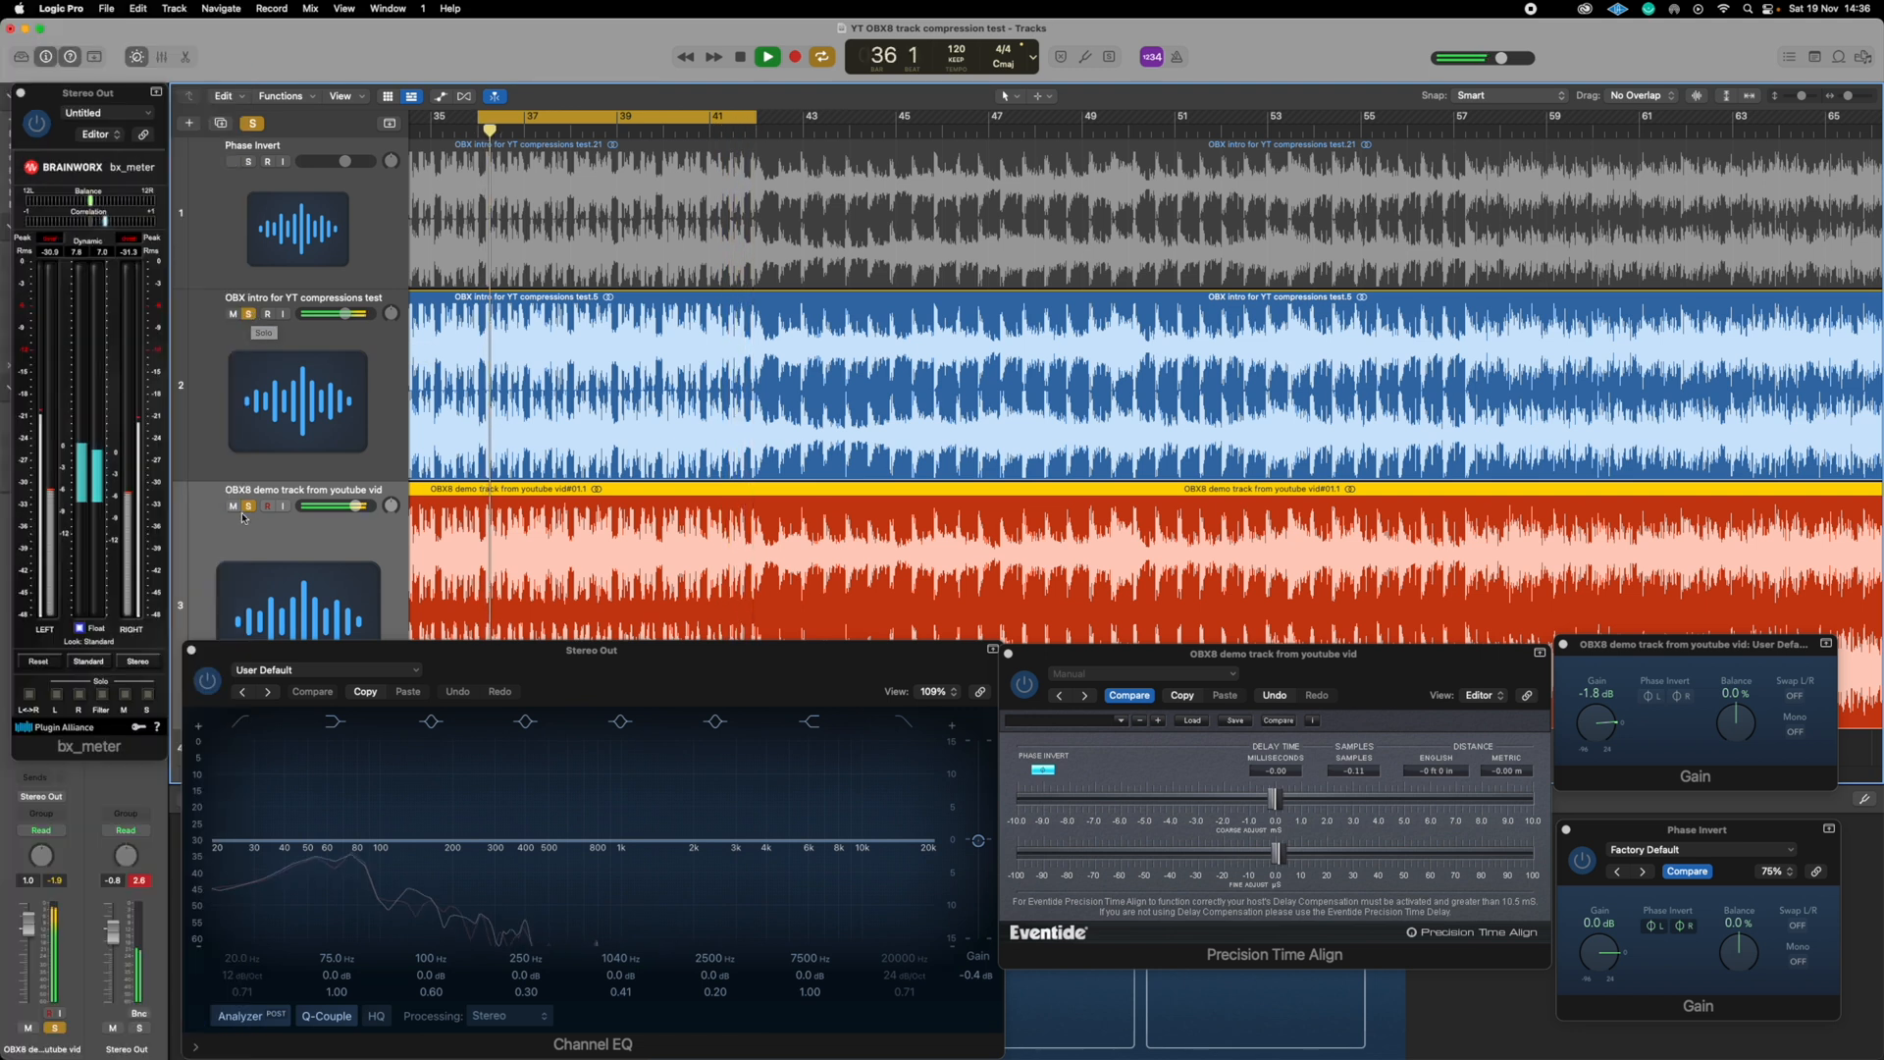
# Loop bars 77–97, where the YouTube track is split into short regions
pyautogui.click(248, 505)
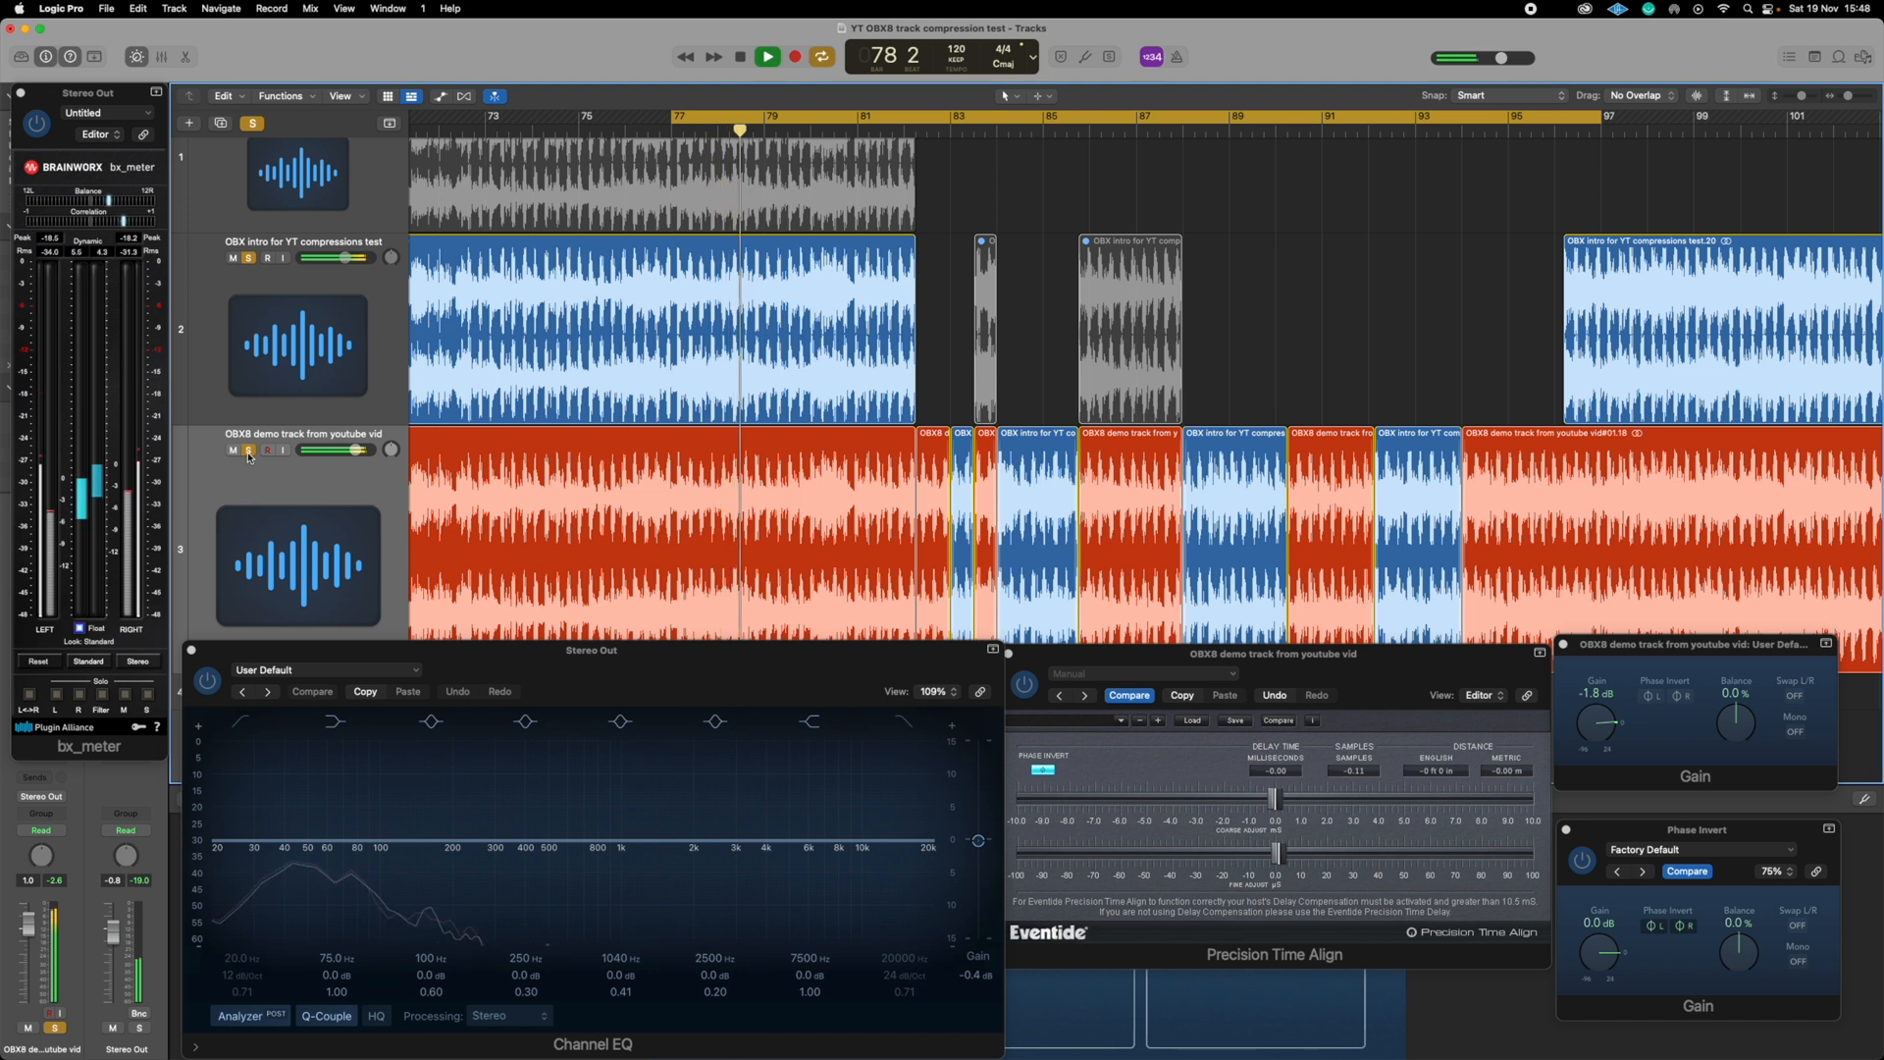
pyautogui.click(231, 449)
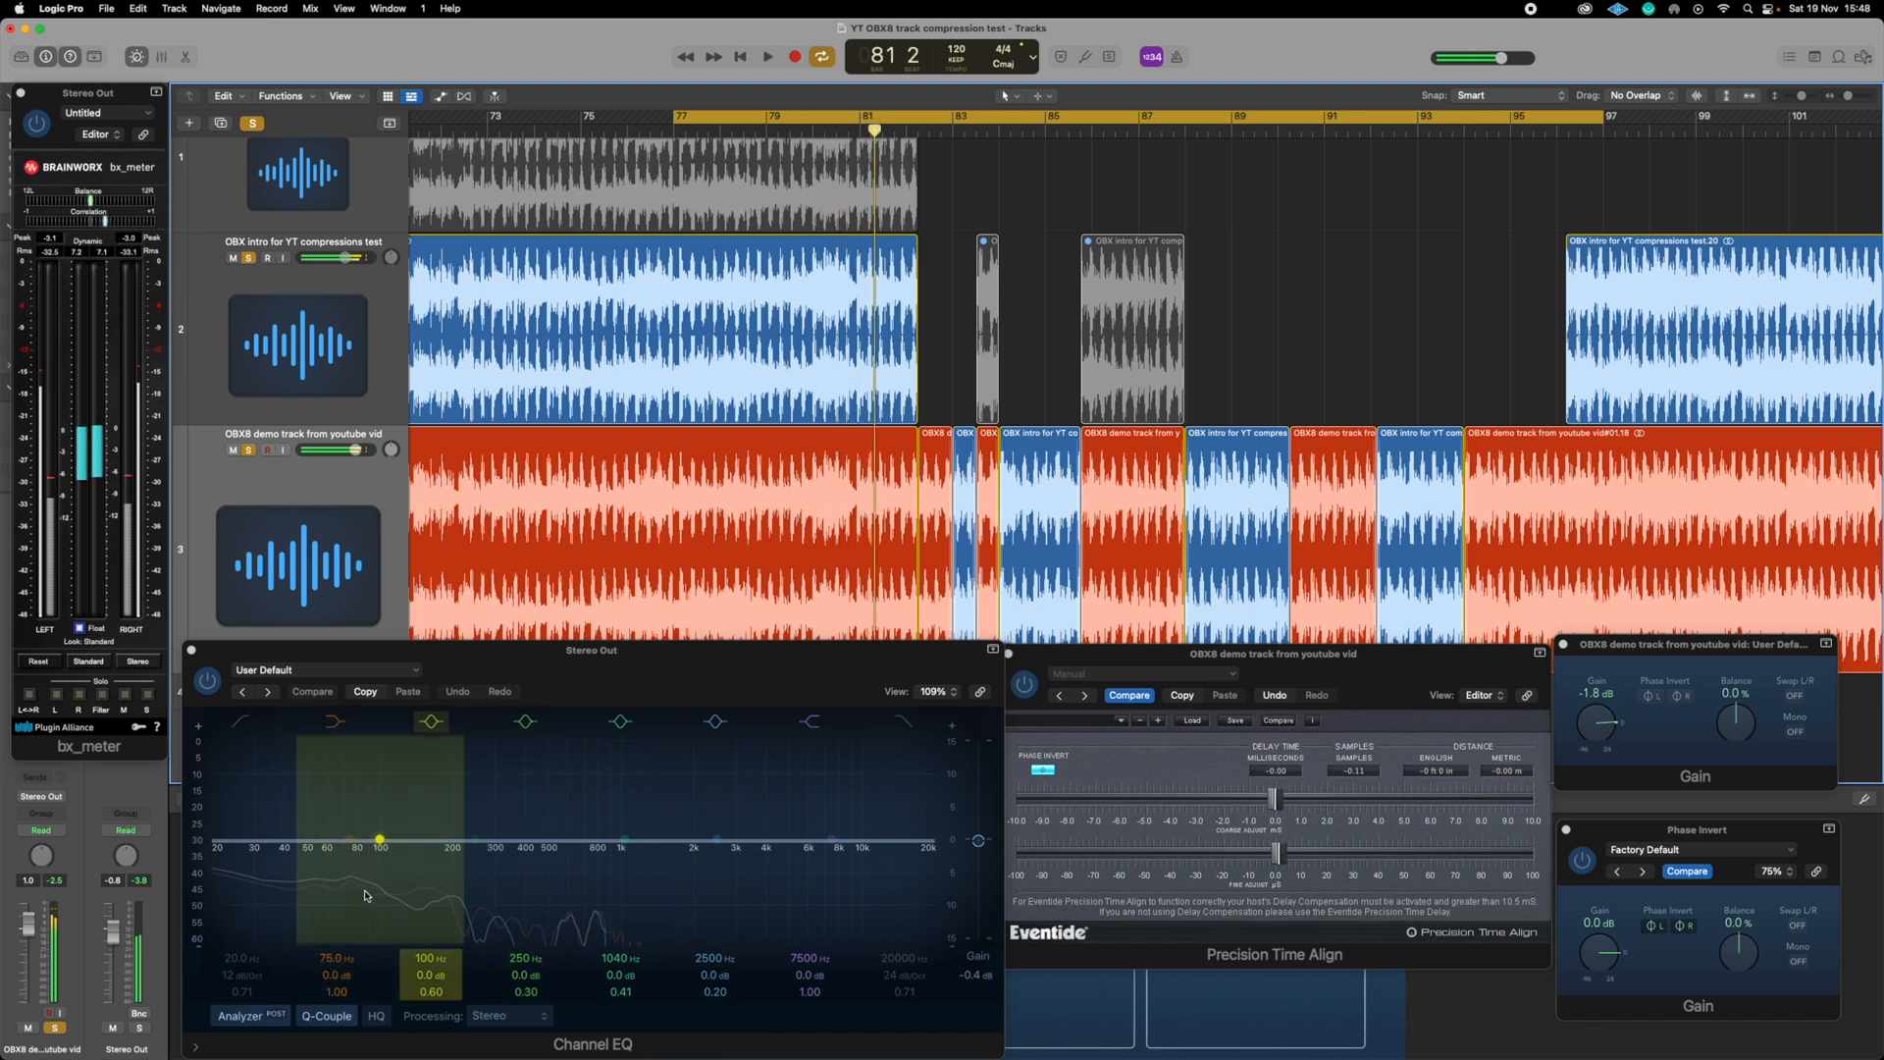
# Zoom out to the whole arrangement and silence the YouTube copy, leaving the Original soloed
pyautogui.click(767, 57)
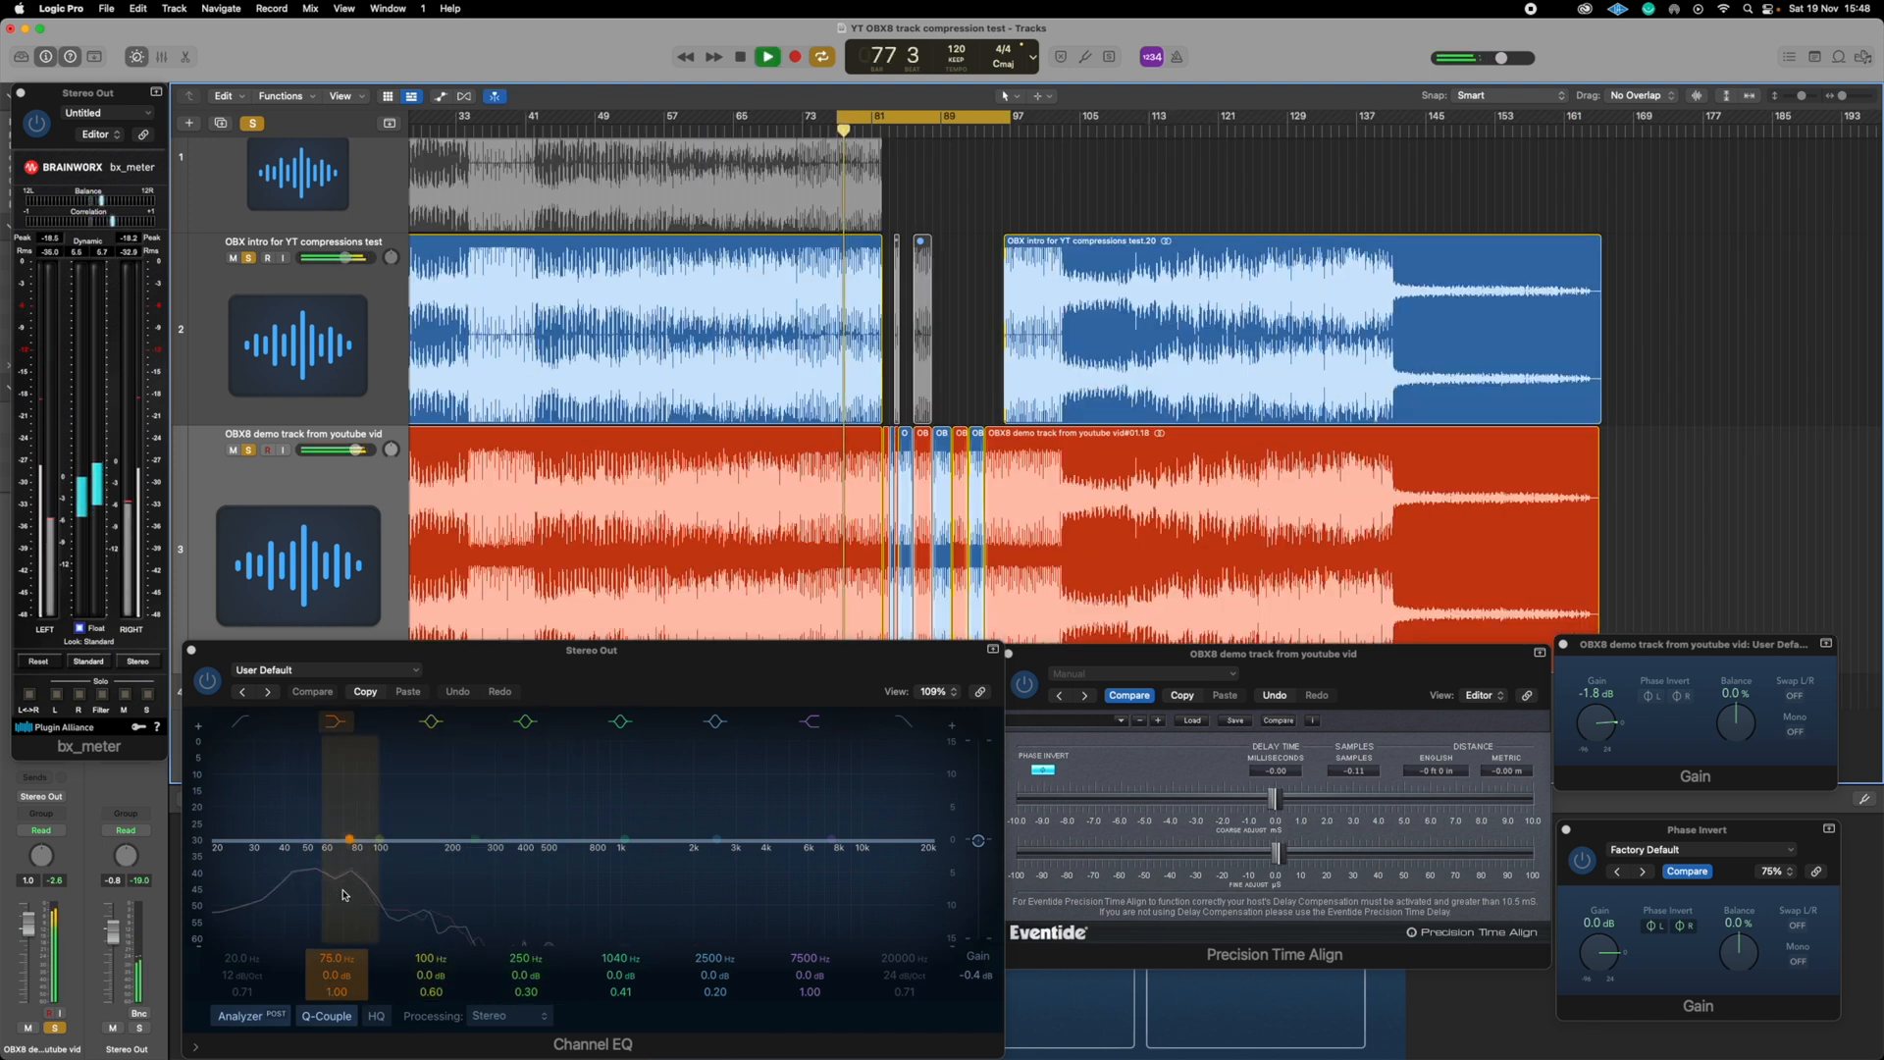
pyautogui.click(766, 57)
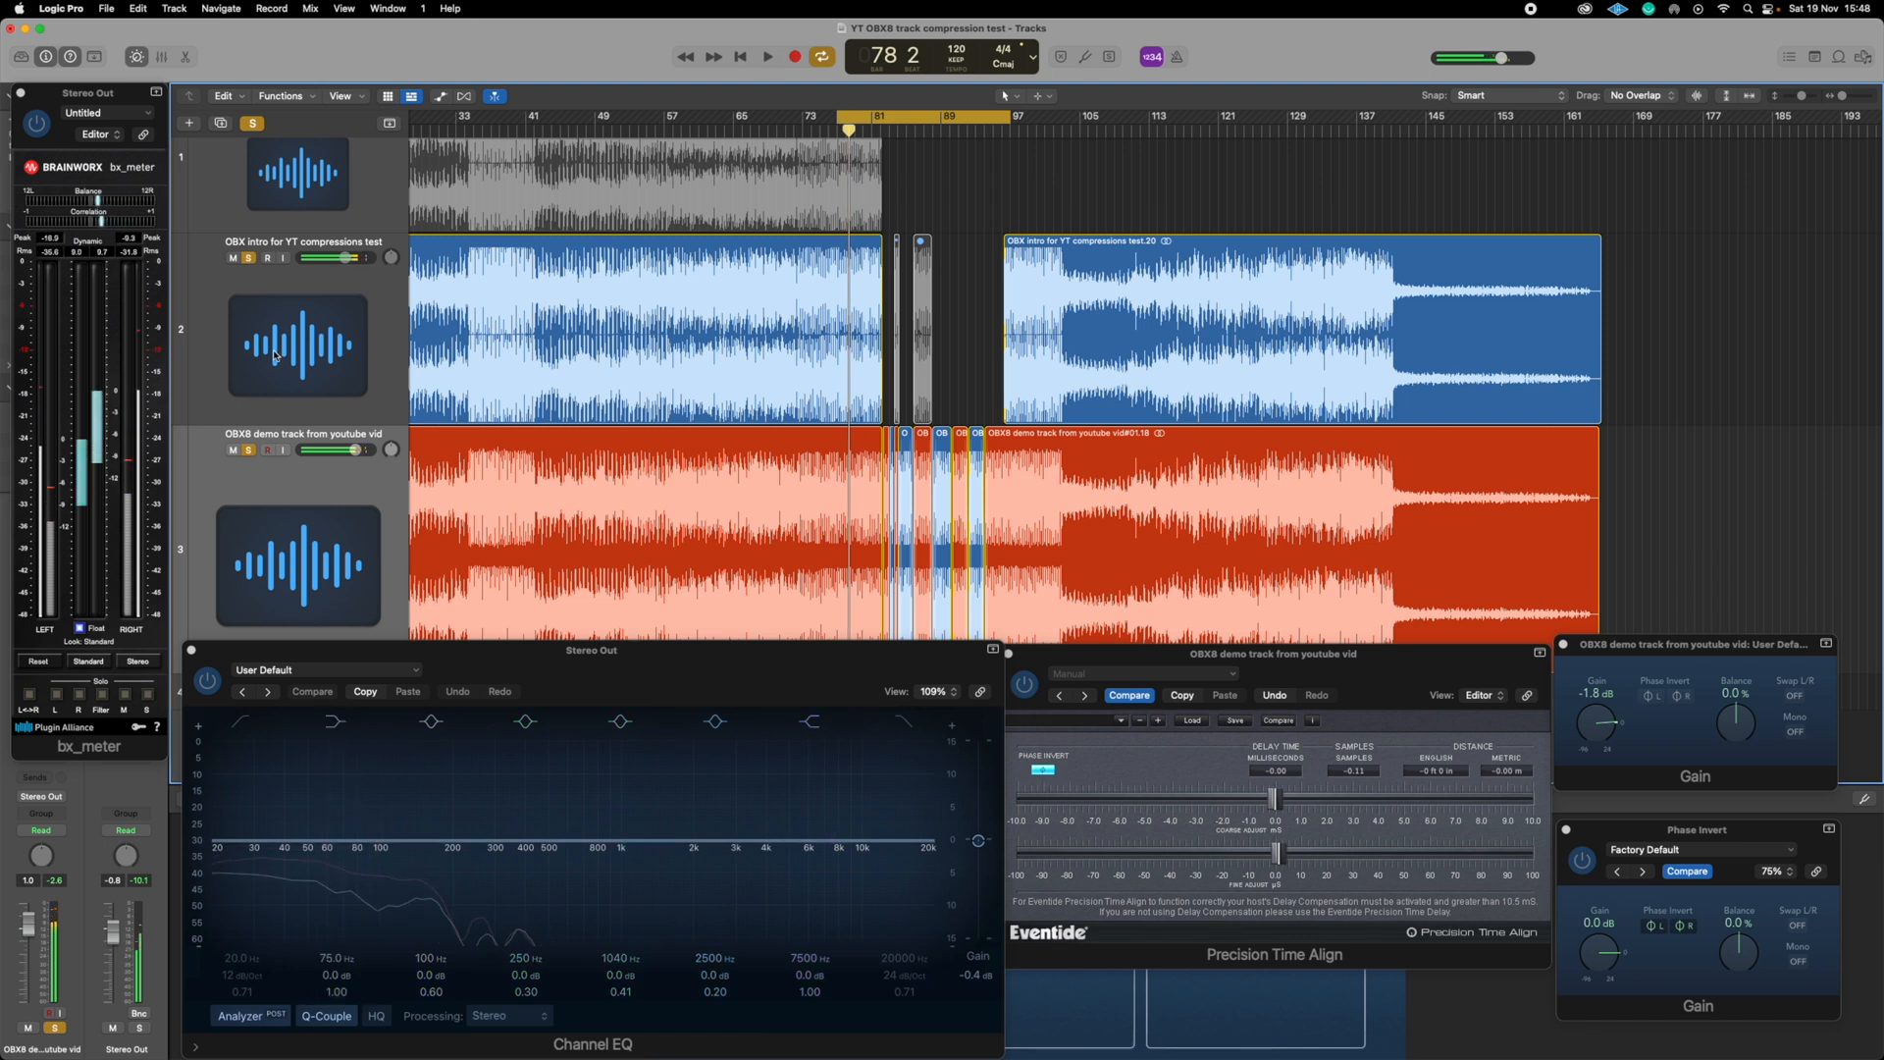
pyautogui.click(231, 451)
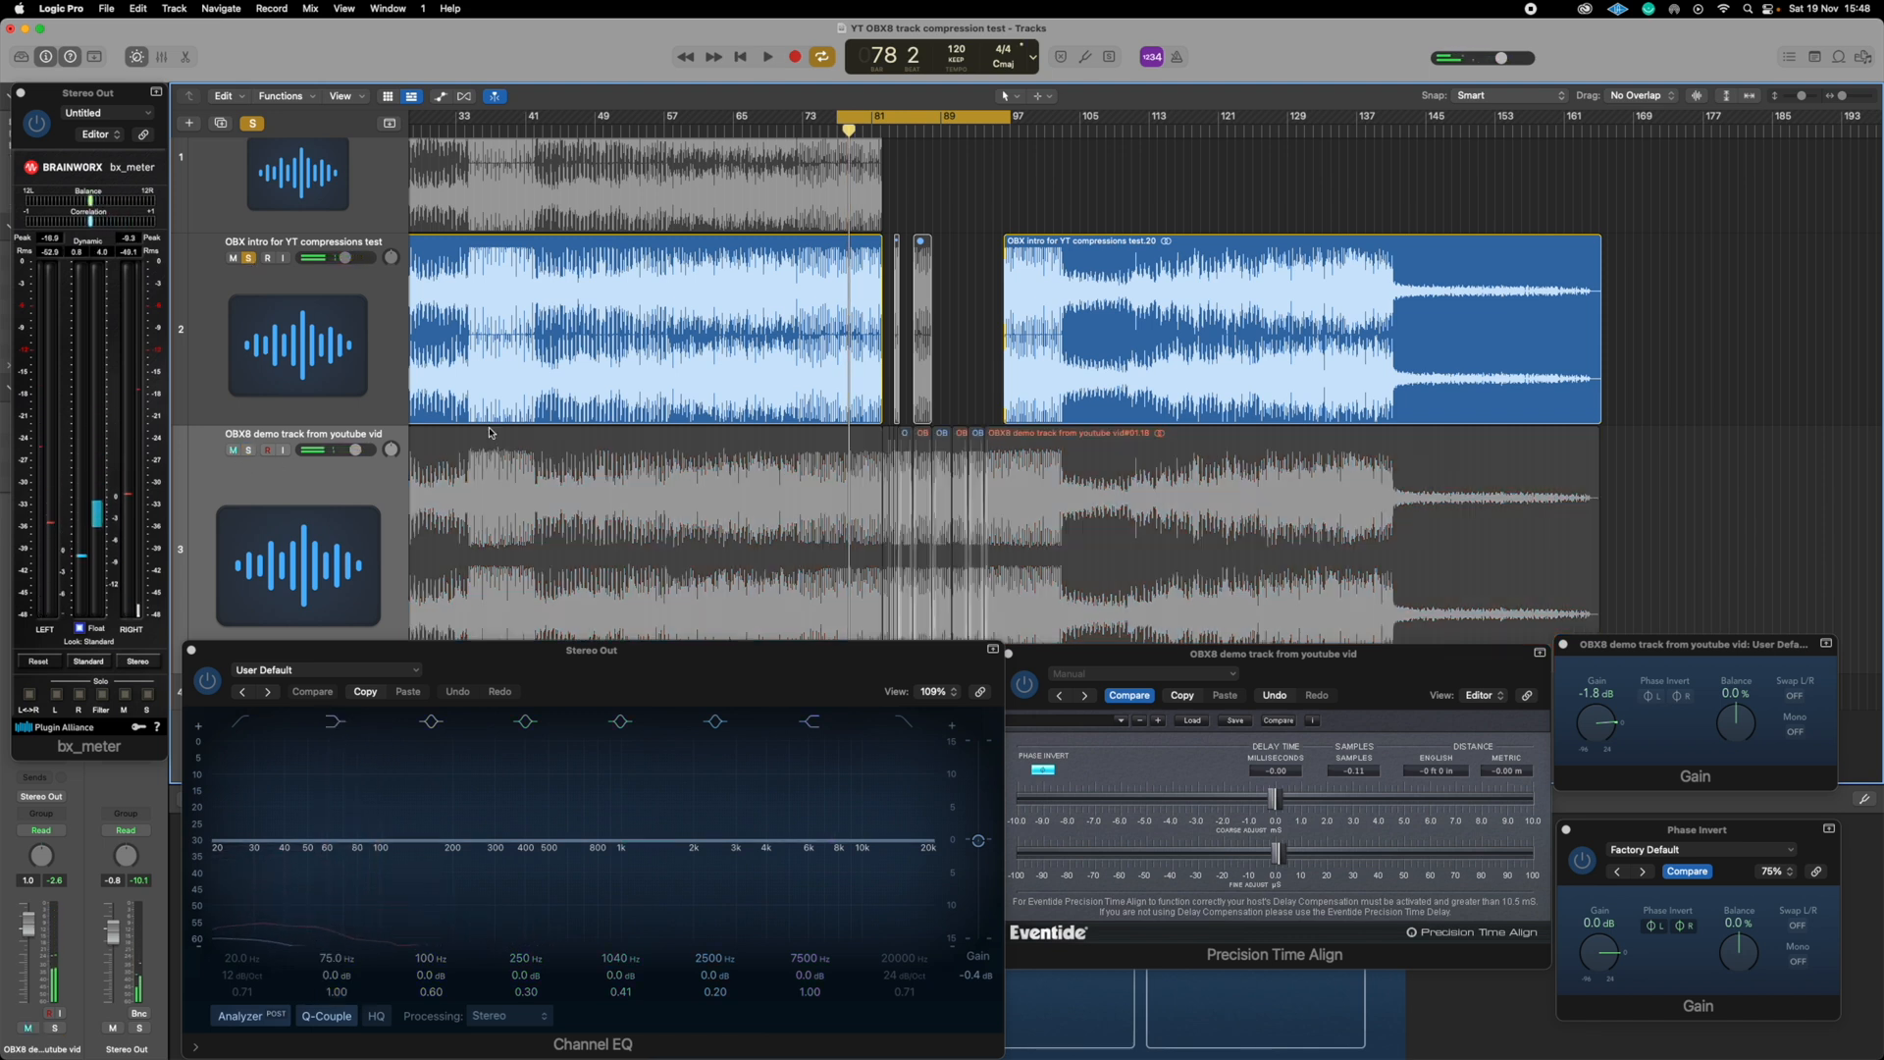
# Switch the solo to the YouTube copy, then back to the Original alone
pyautogui.click(767, 57)
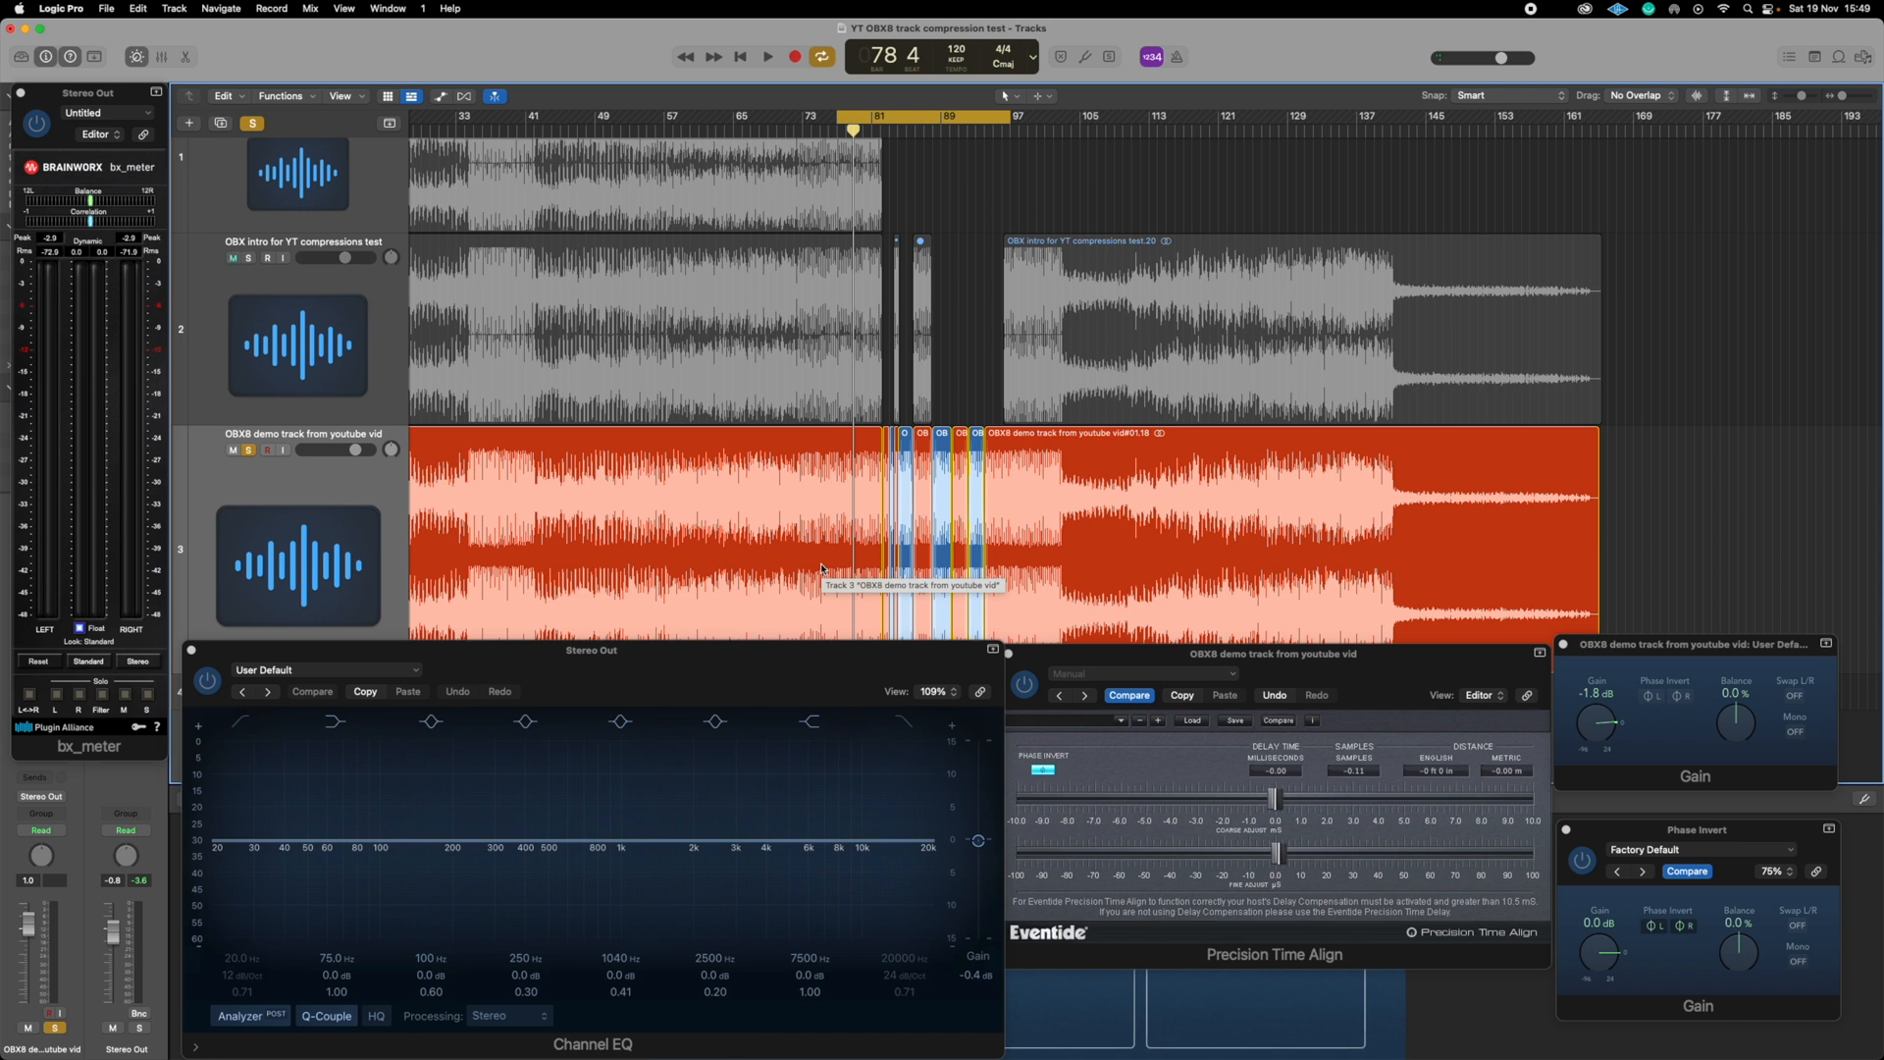
pyautogui.click(766, 57)
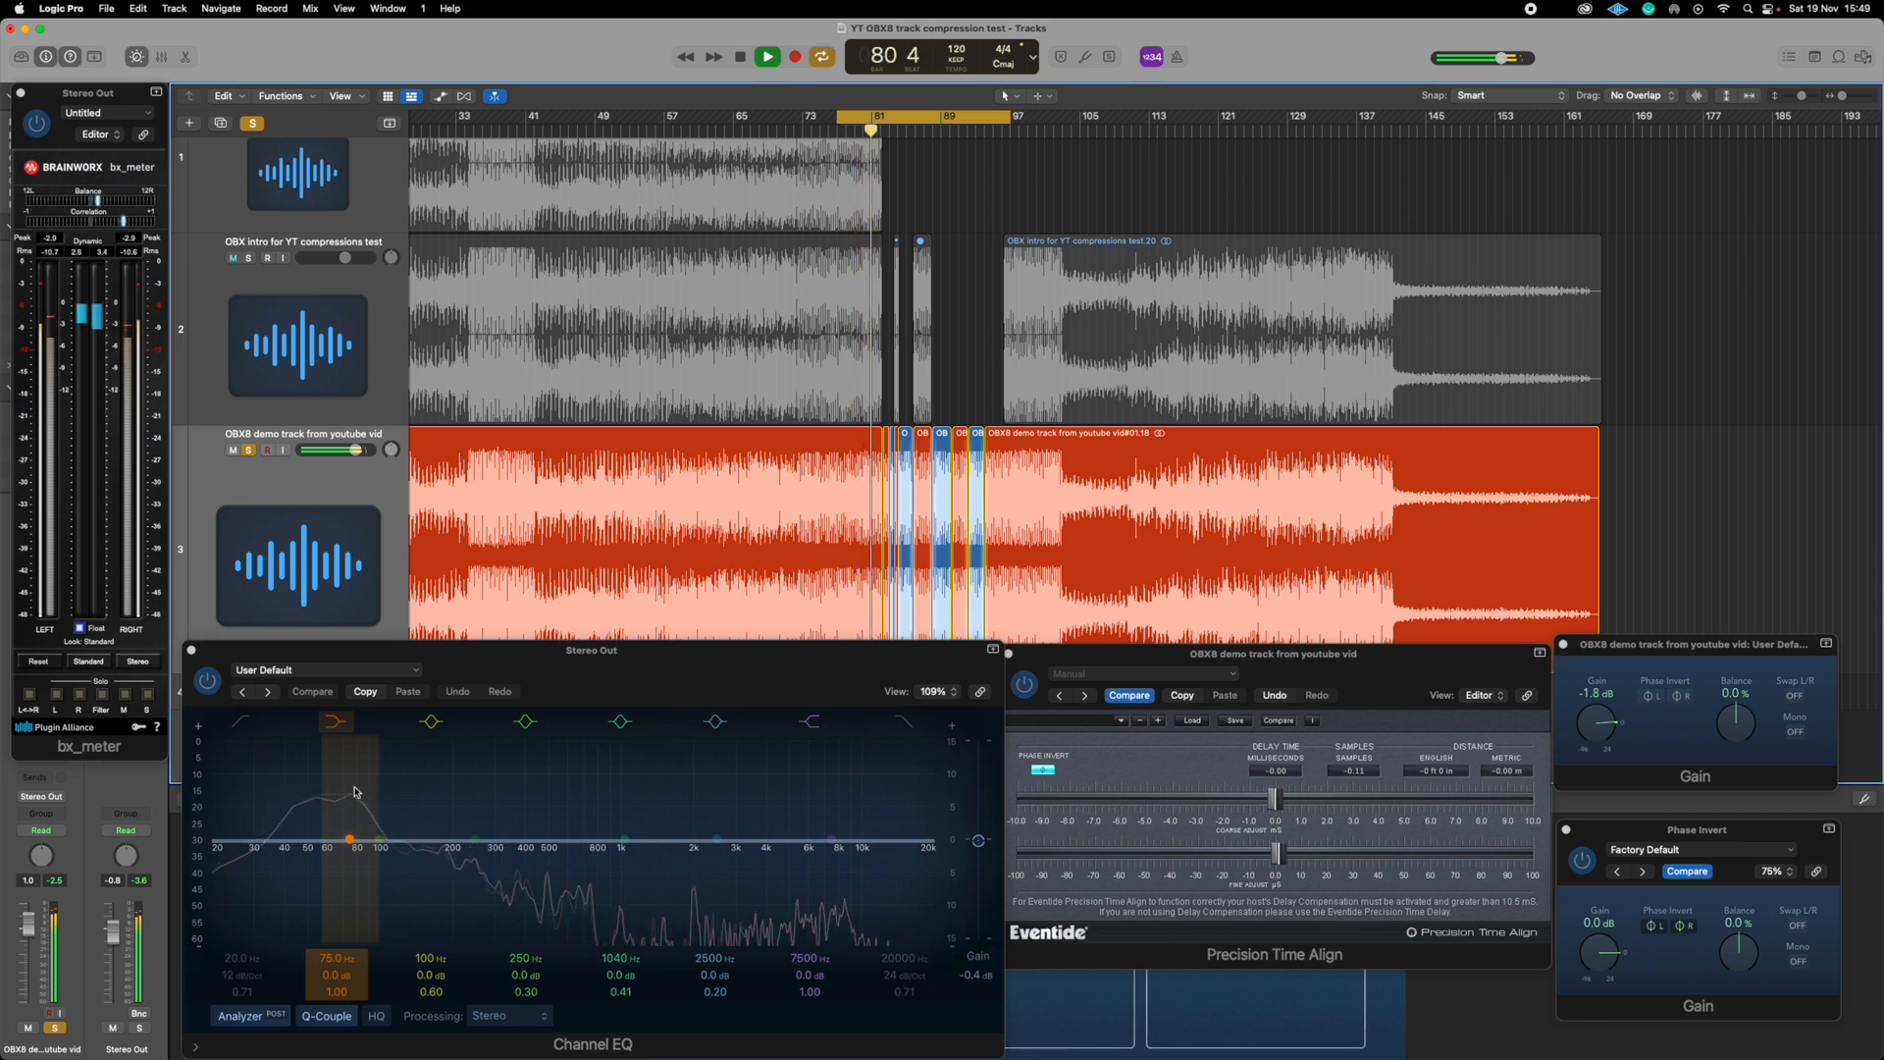
pyautogui.click(766, 57)
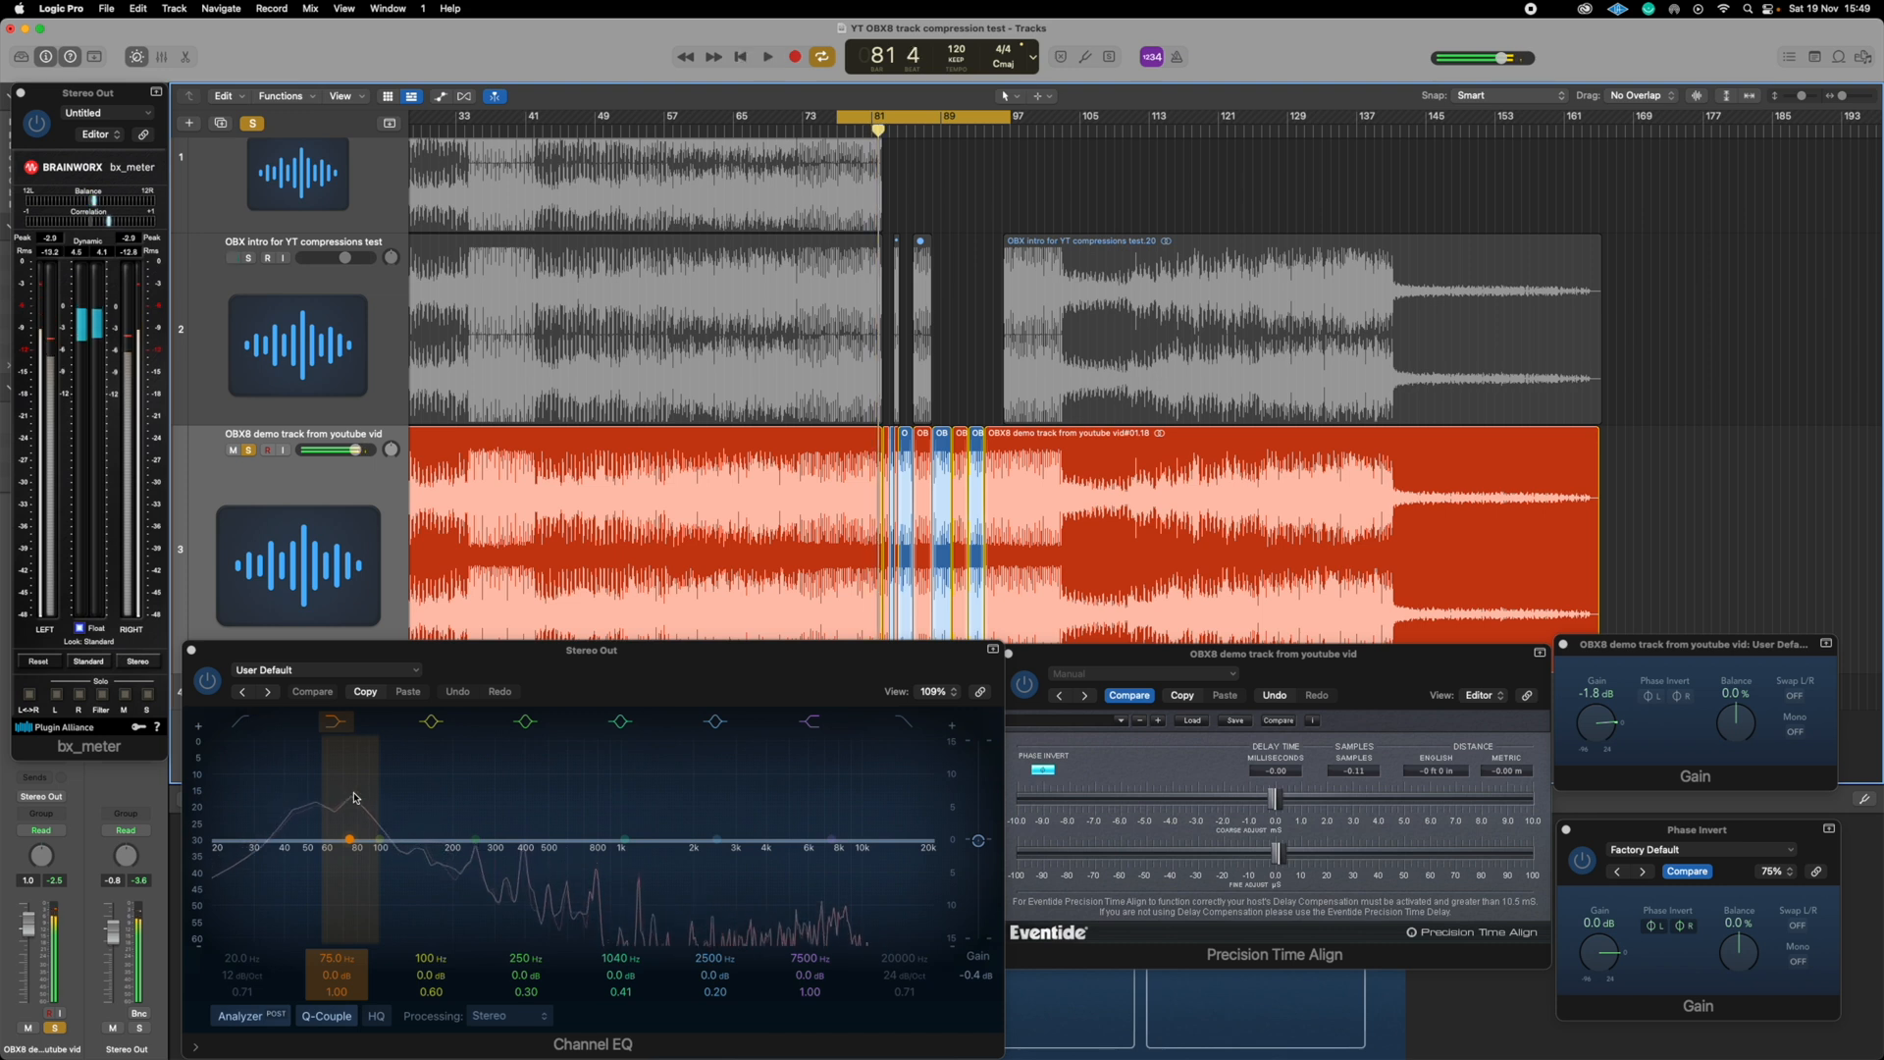
pyautogui.click(646, 330)
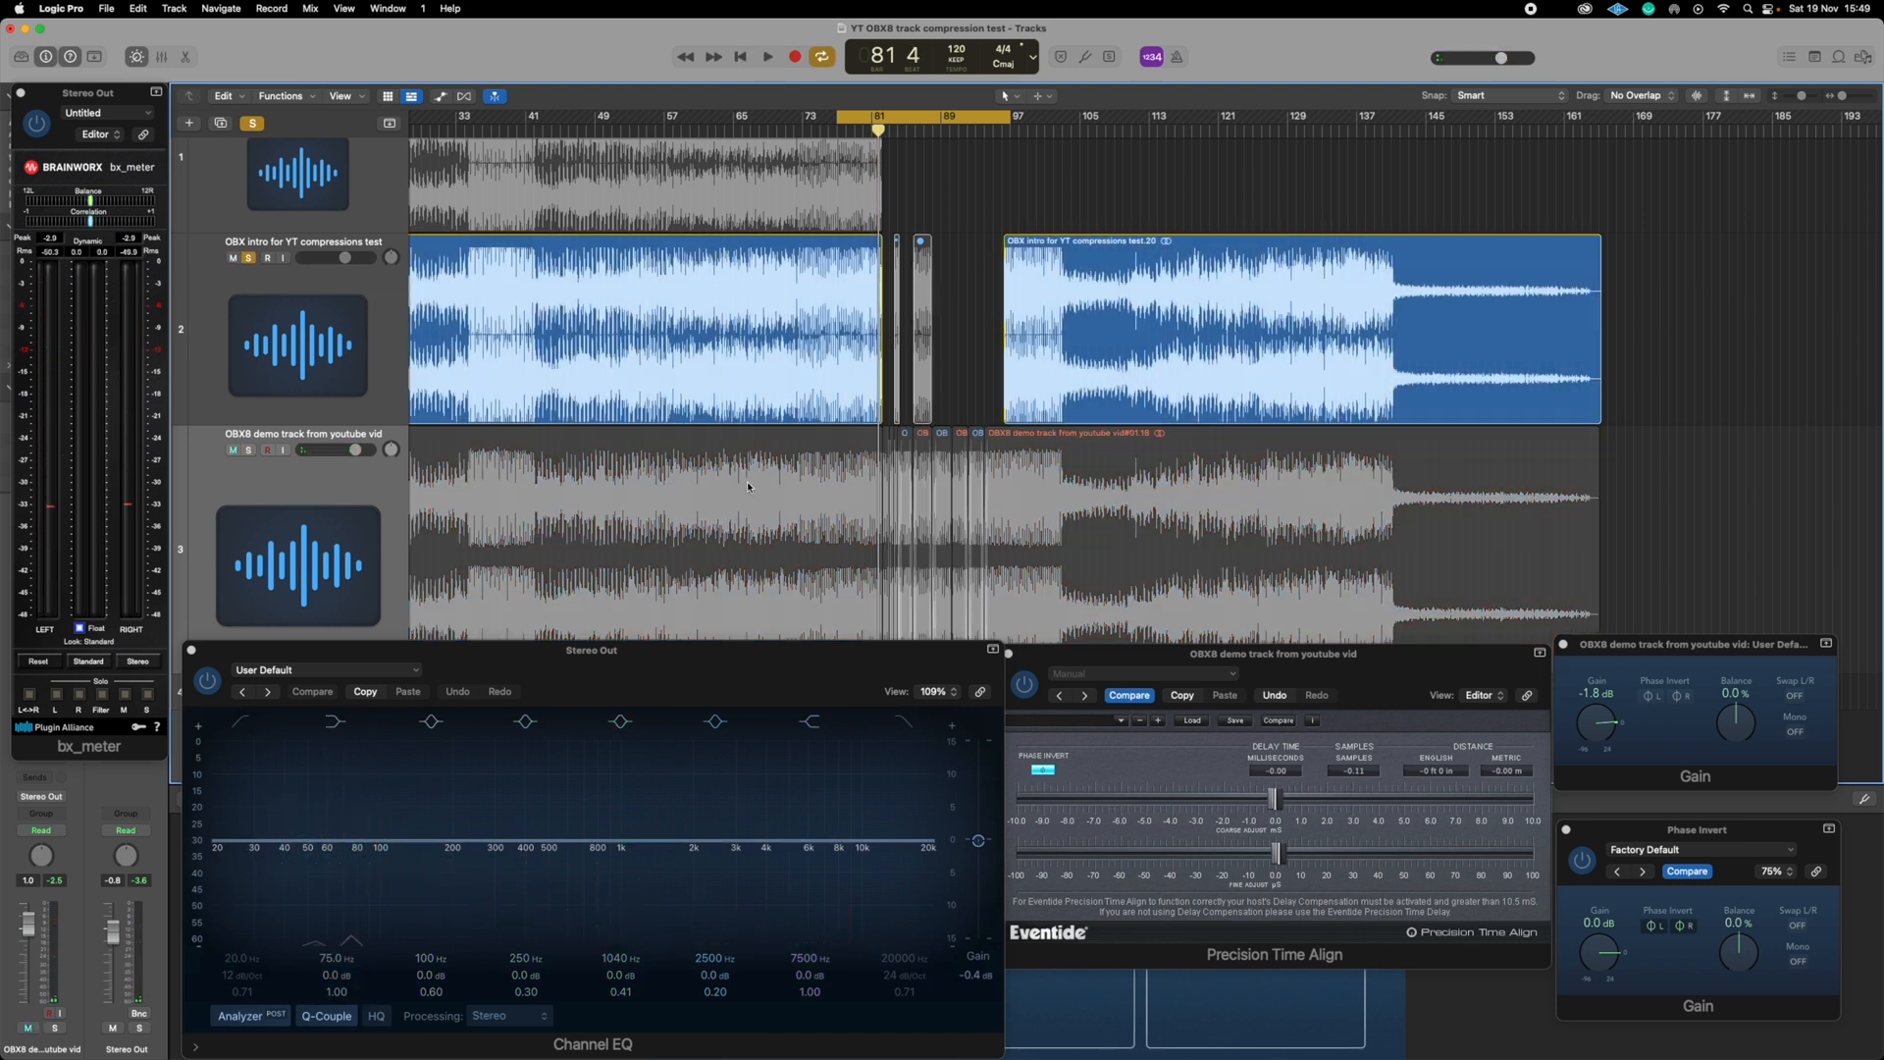
pyautogui.click(766, 57)
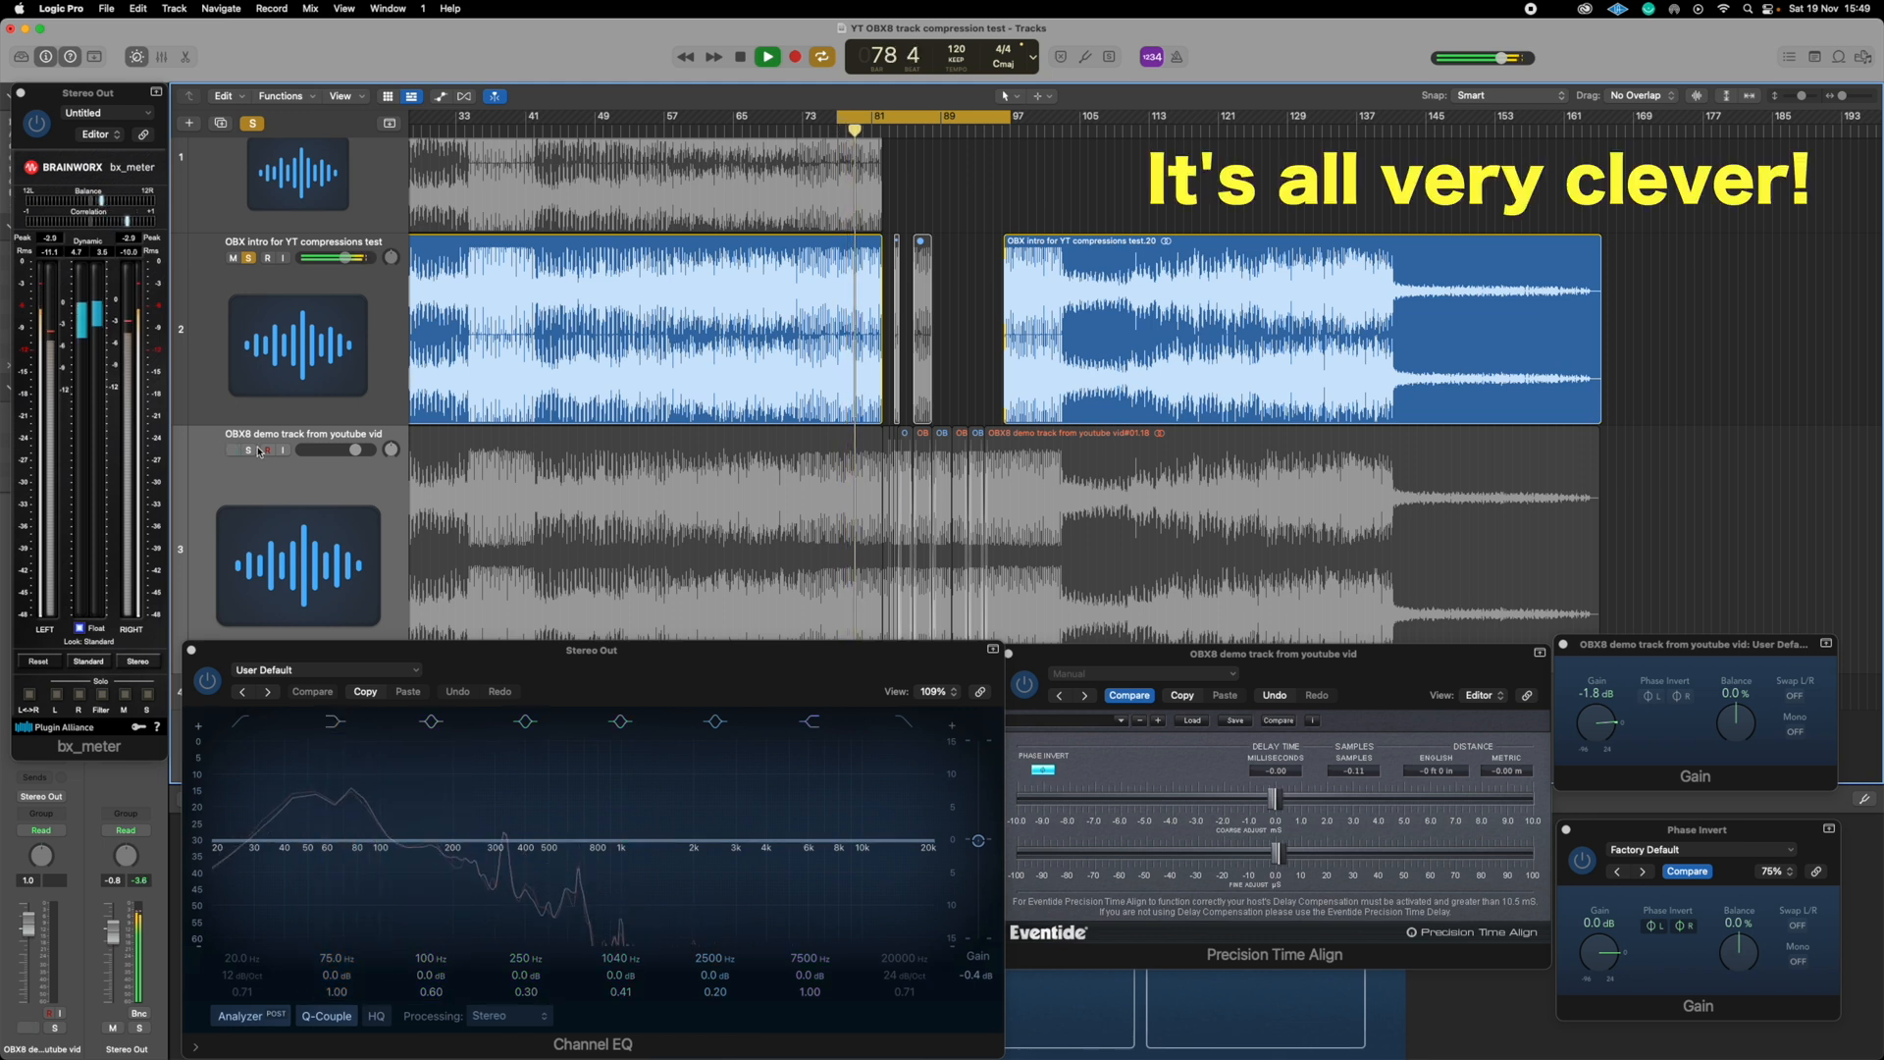
# Clear the solo so the phase-invert, Original and YouTube tracks all play
pyautogui.click(247, 449)
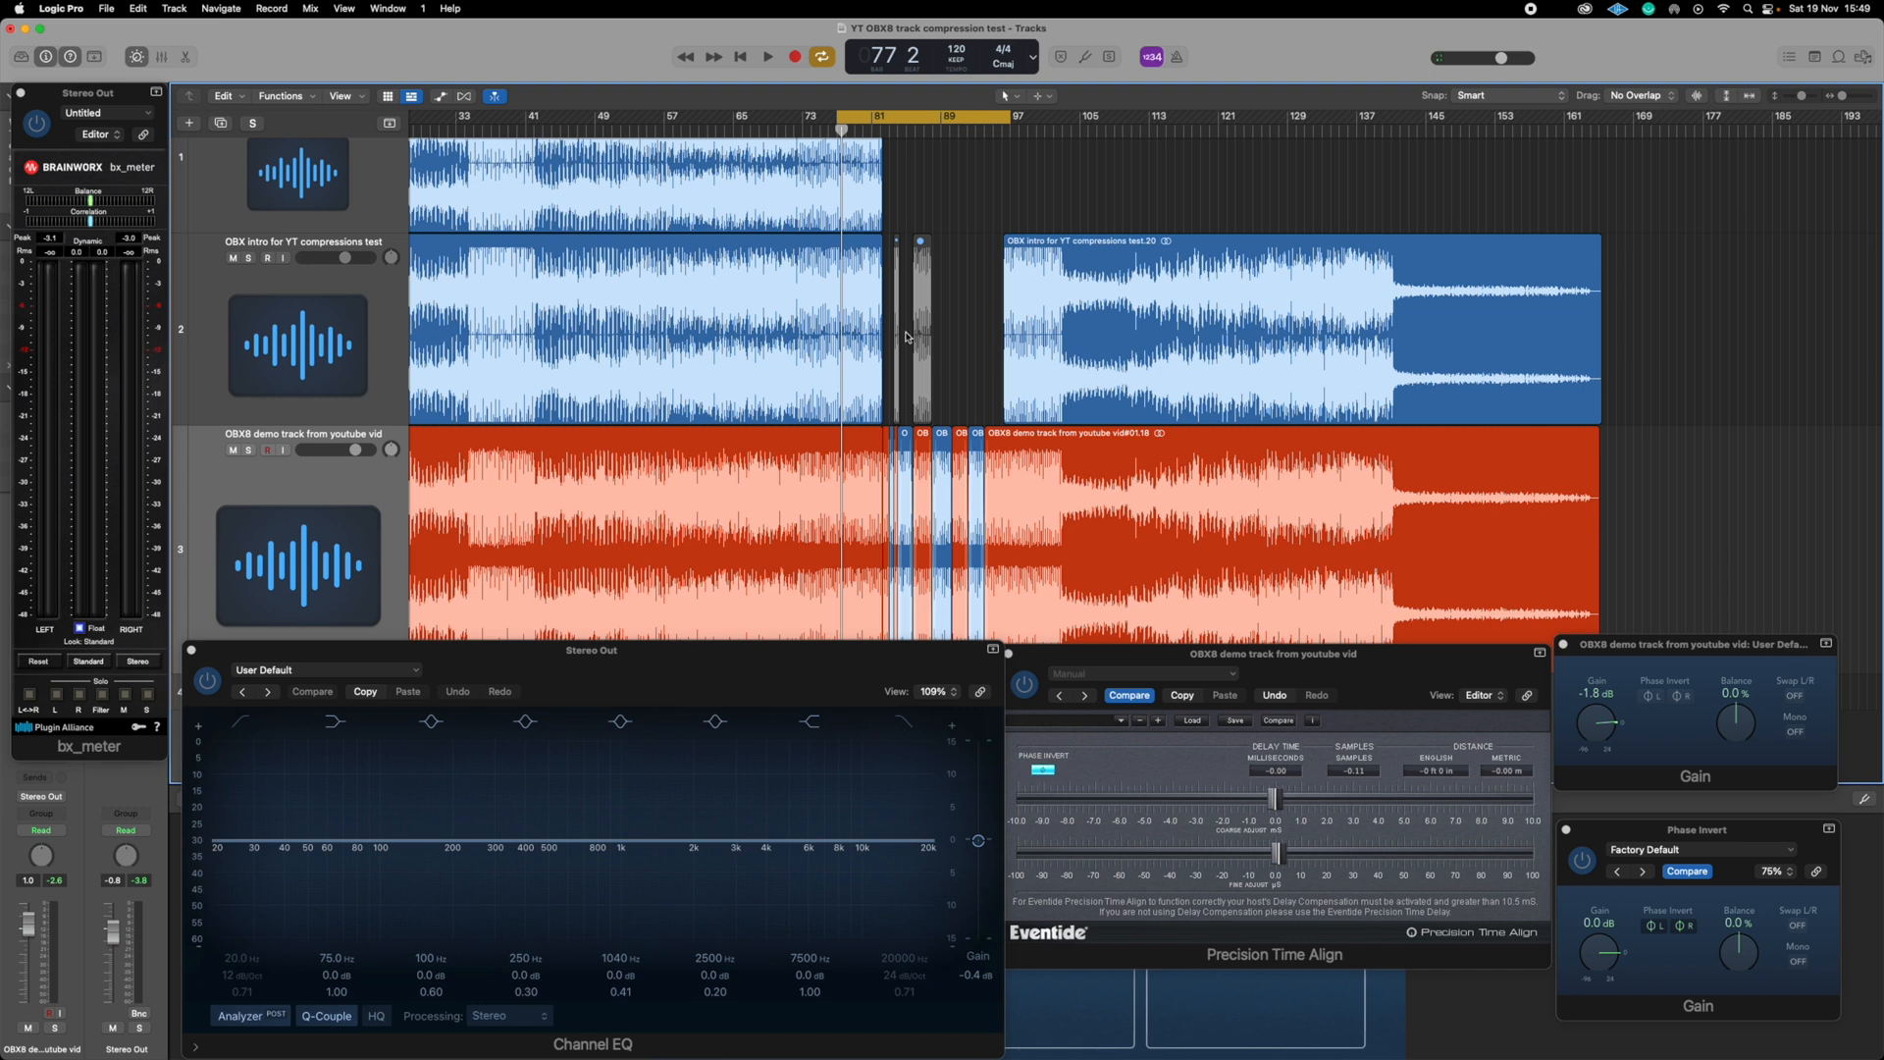
pyautogui.moveTo(823, 346)
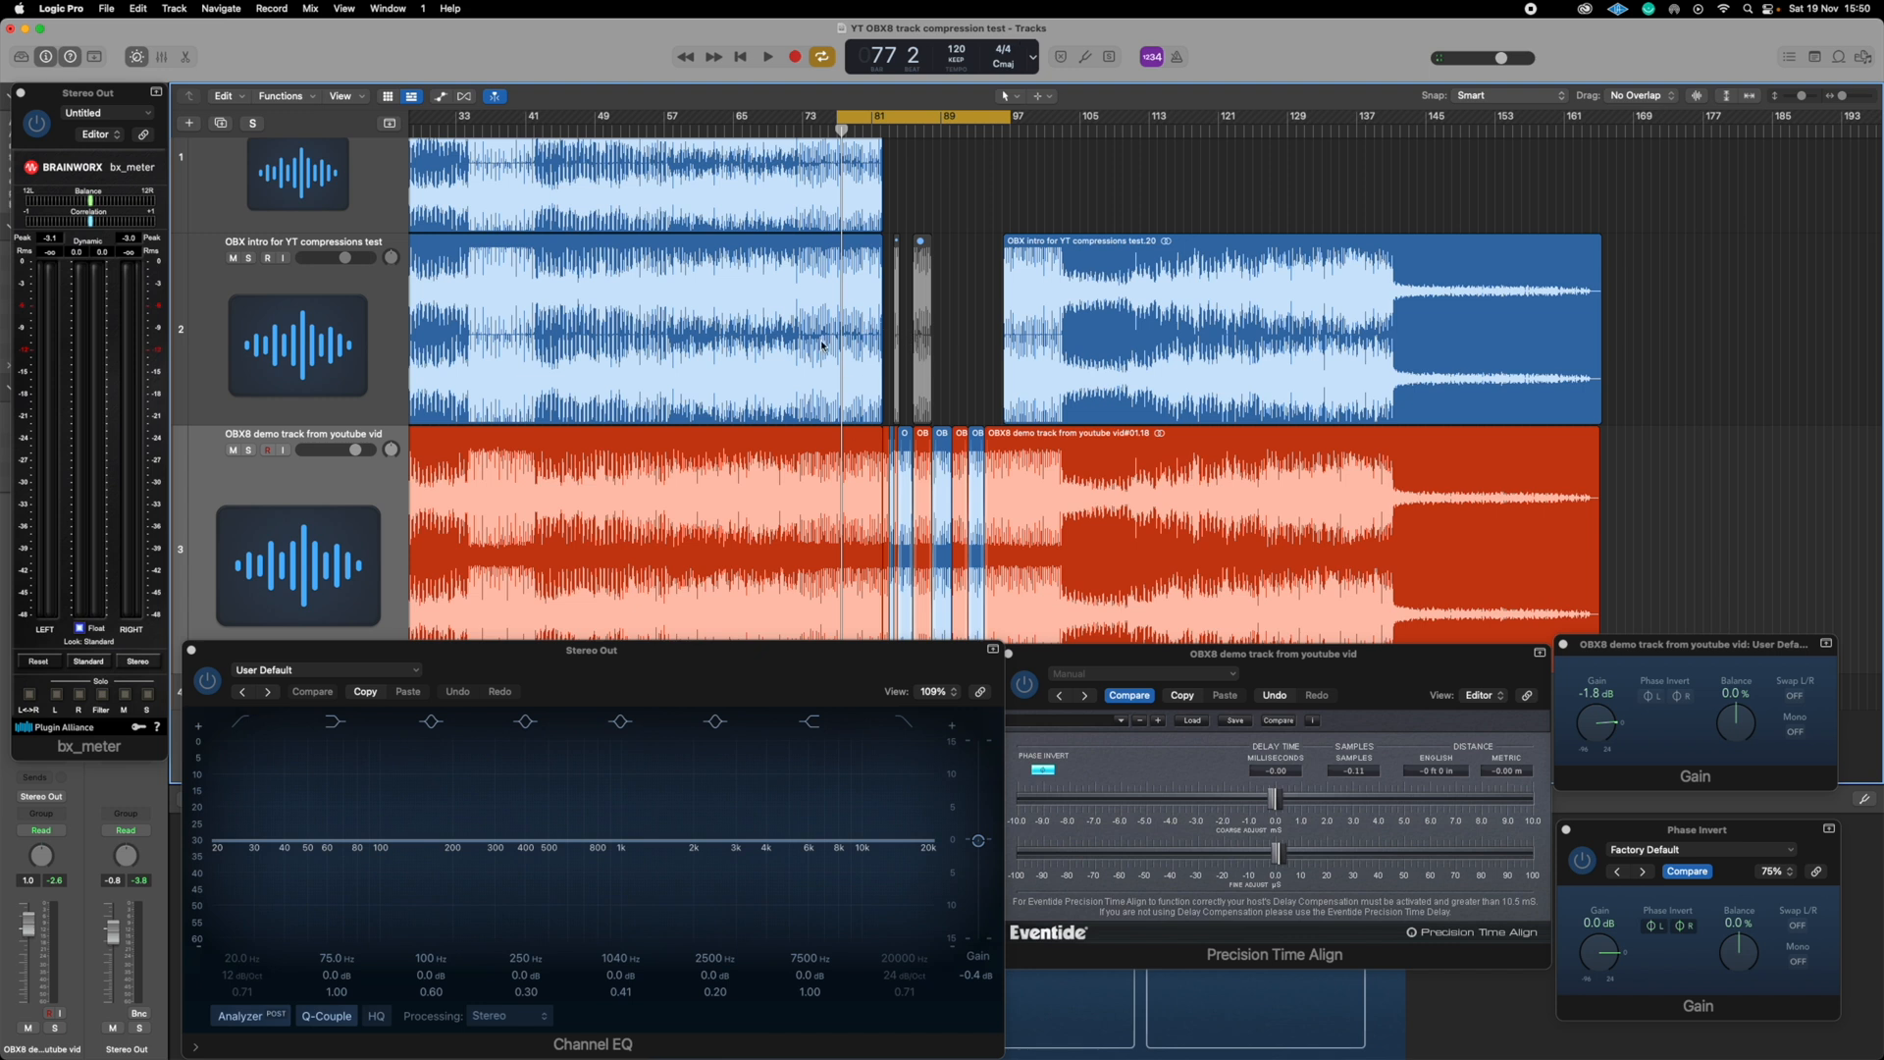
pyautogui.moveTo(910, 338)
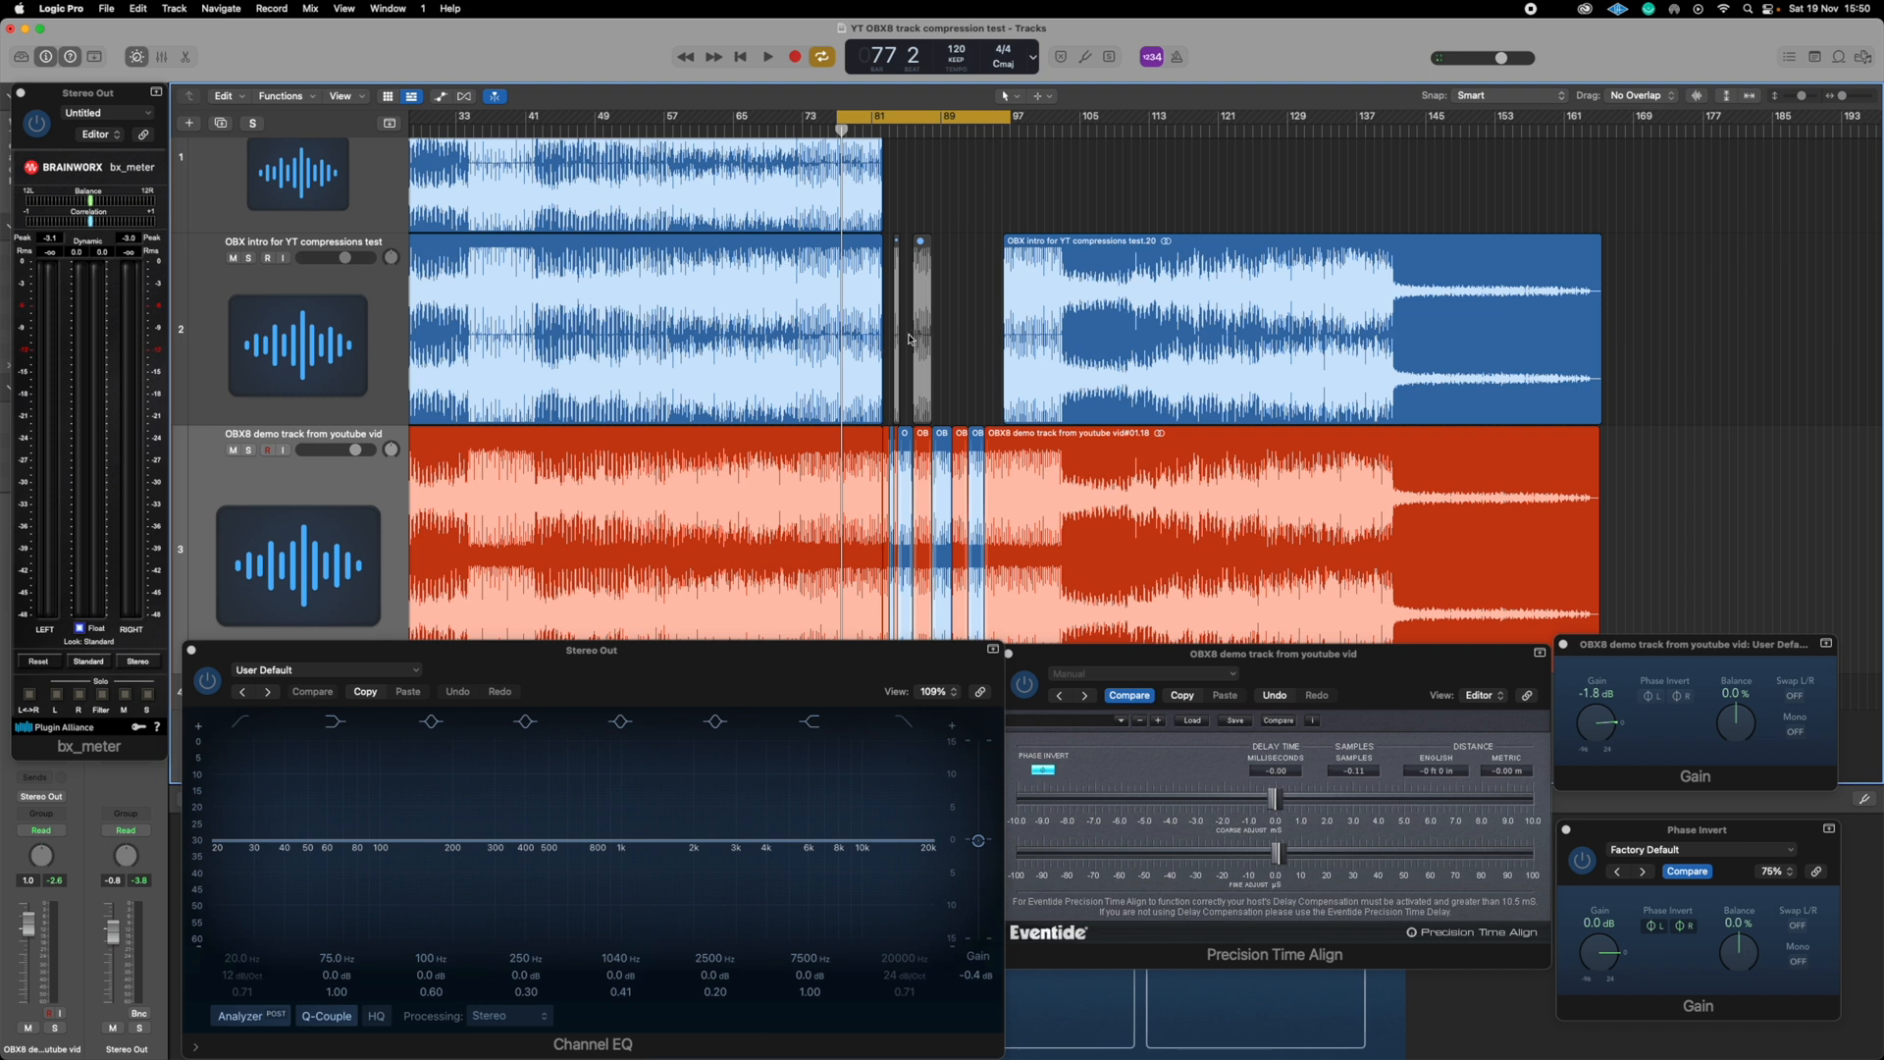
pyautogui.moveTo(925, 266)
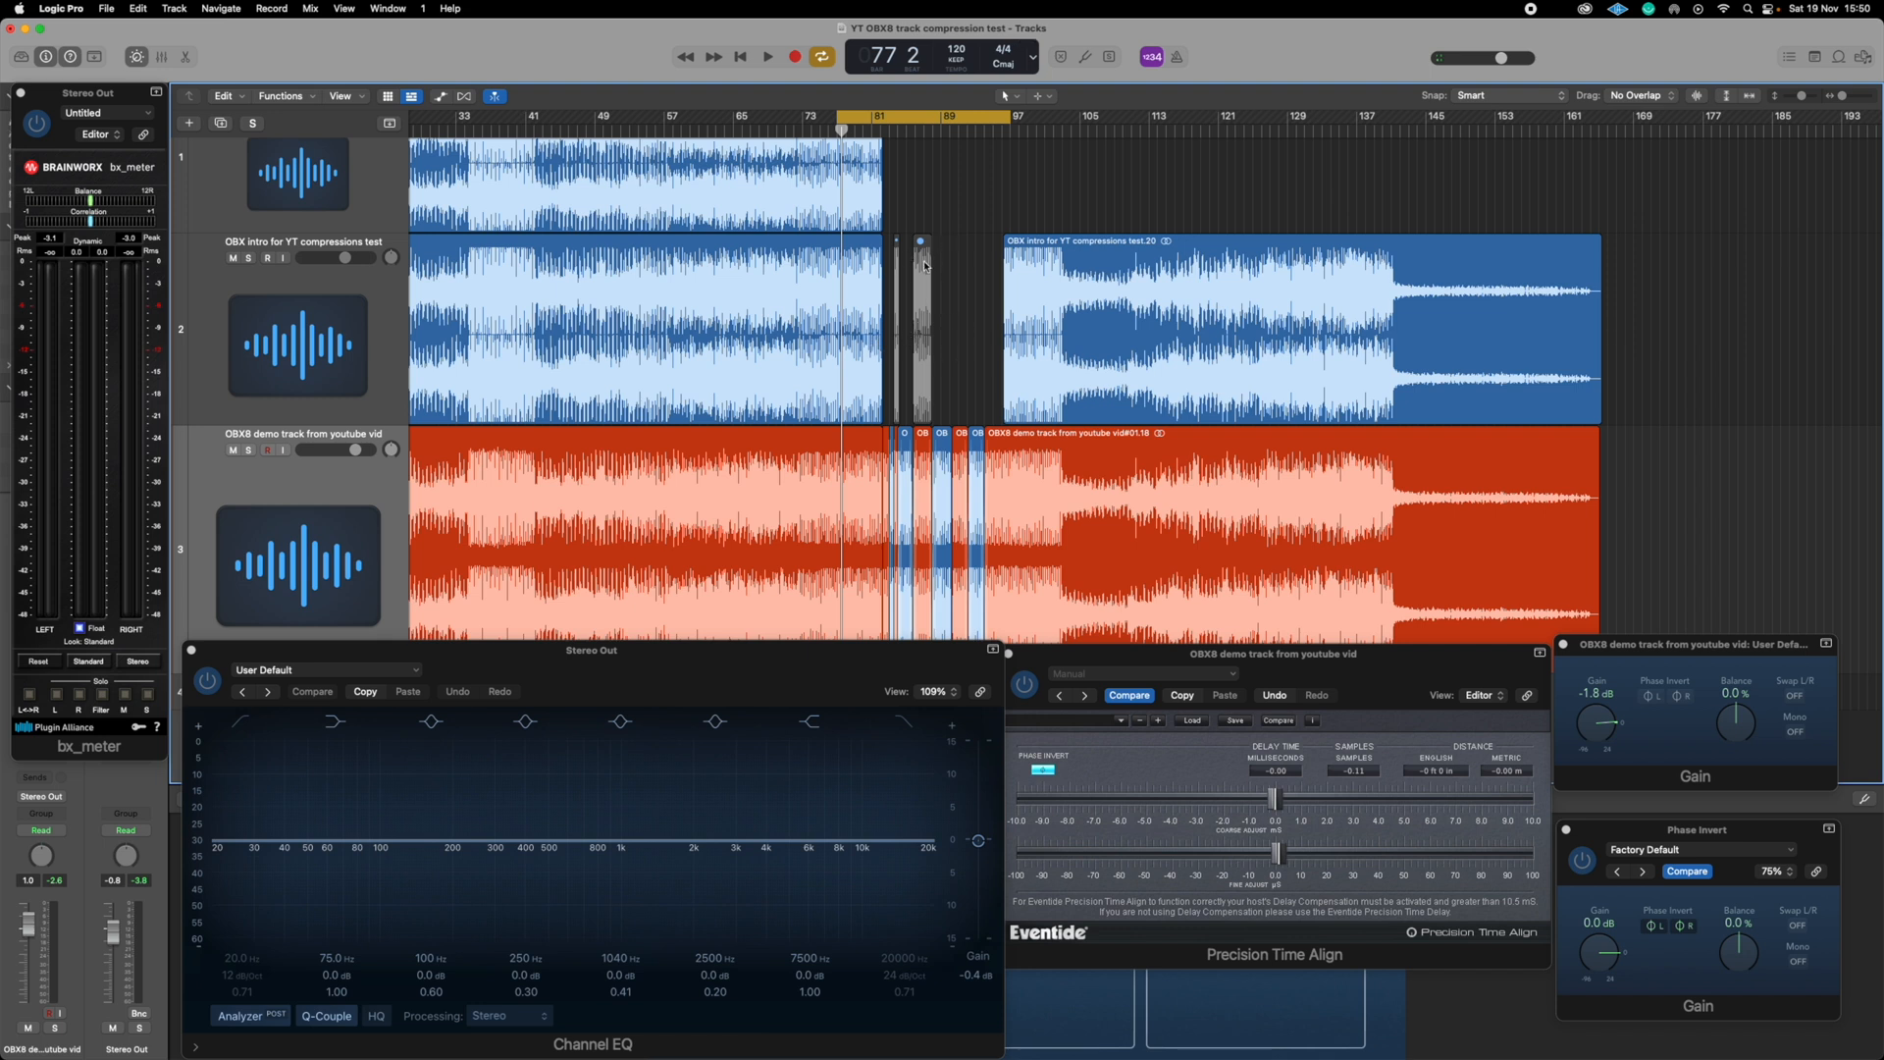
pyautogui.moveTo(907, 565)
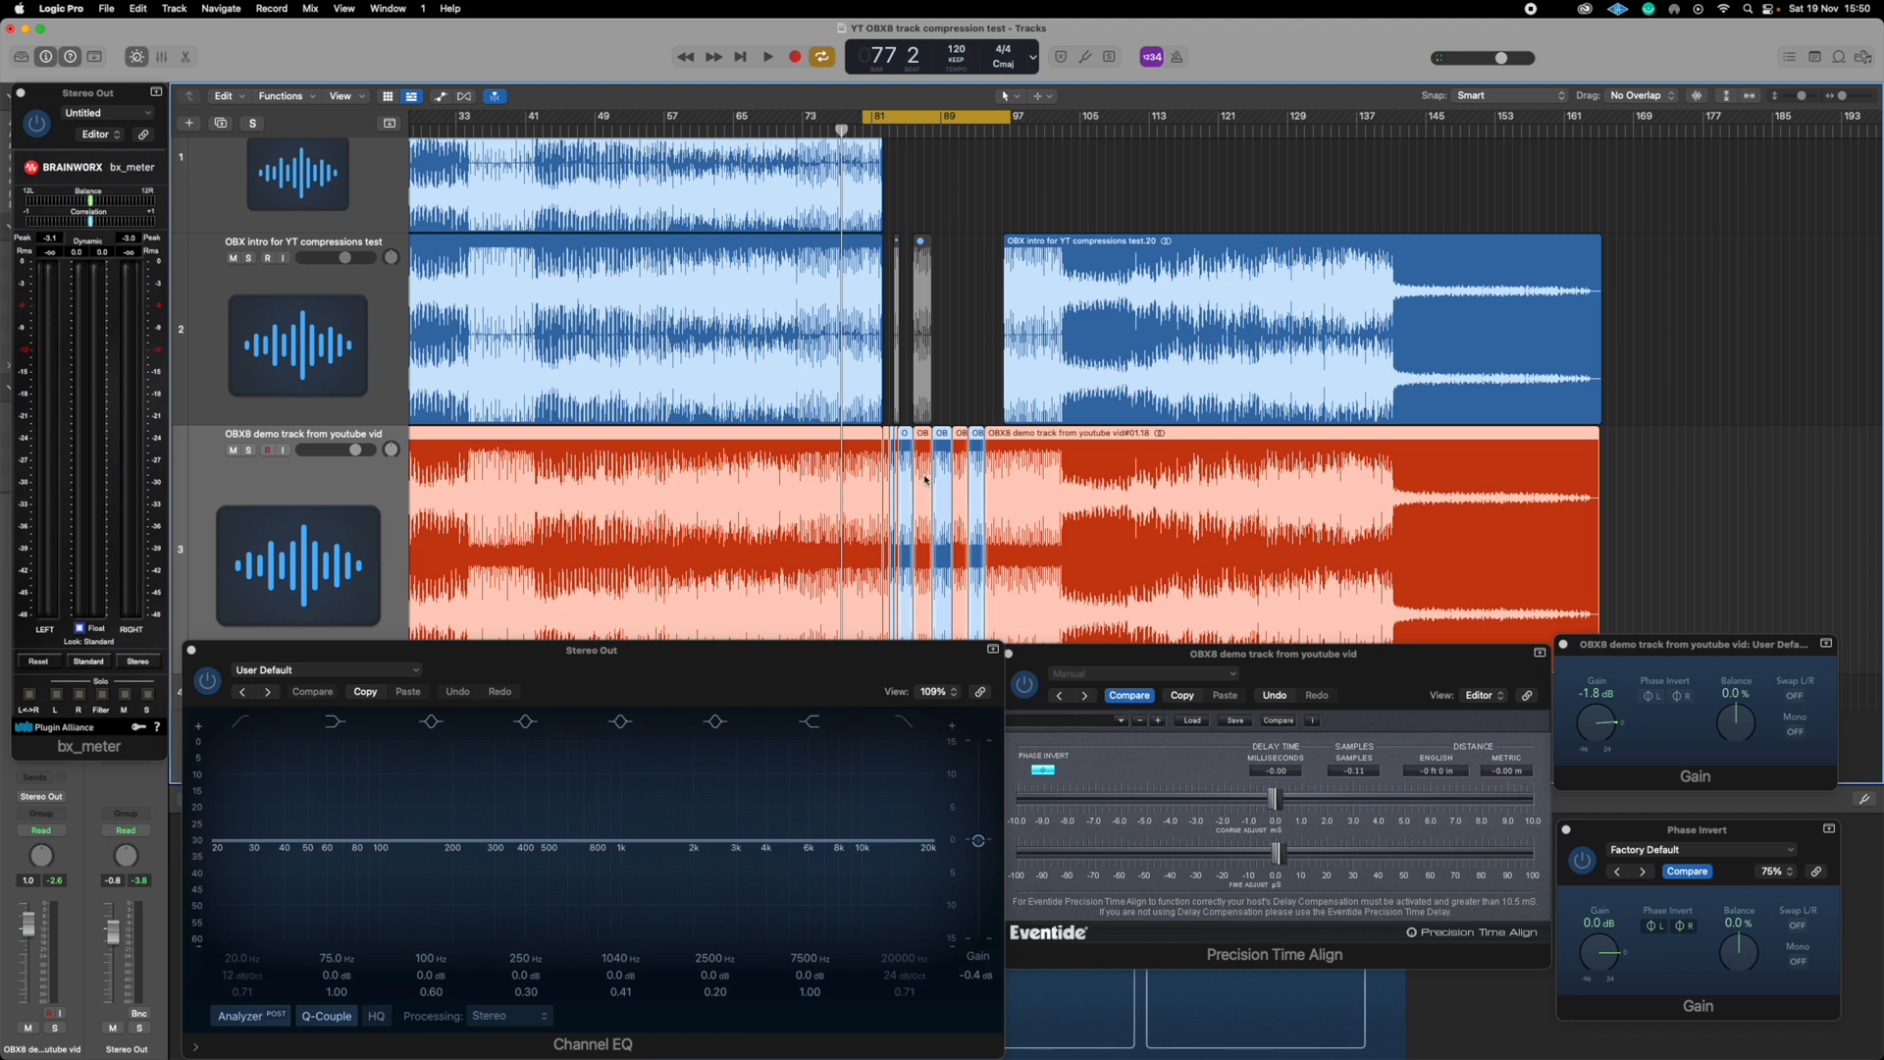
pyautogui.moveTo(895, 502)
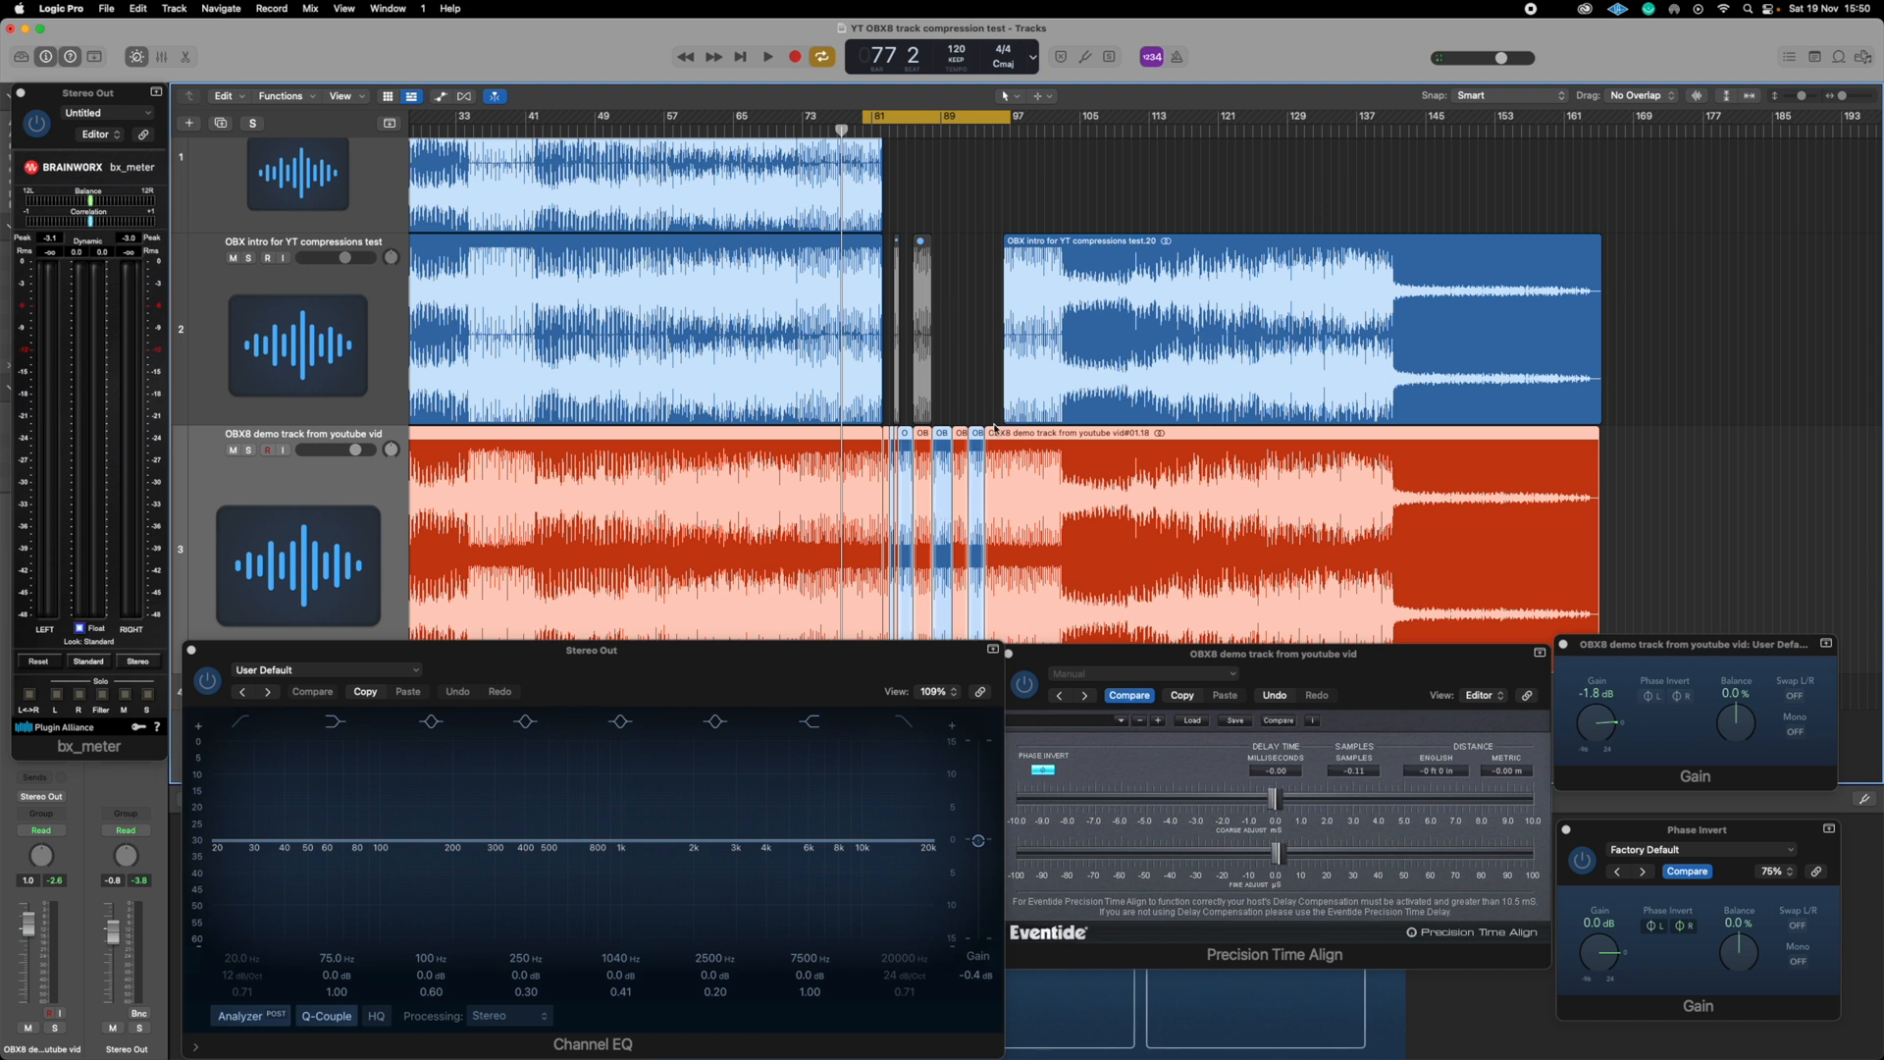
# Solo track 3, the OBX8 demo from the YouTube video, to audition it
pyautogui.click(247, 450)
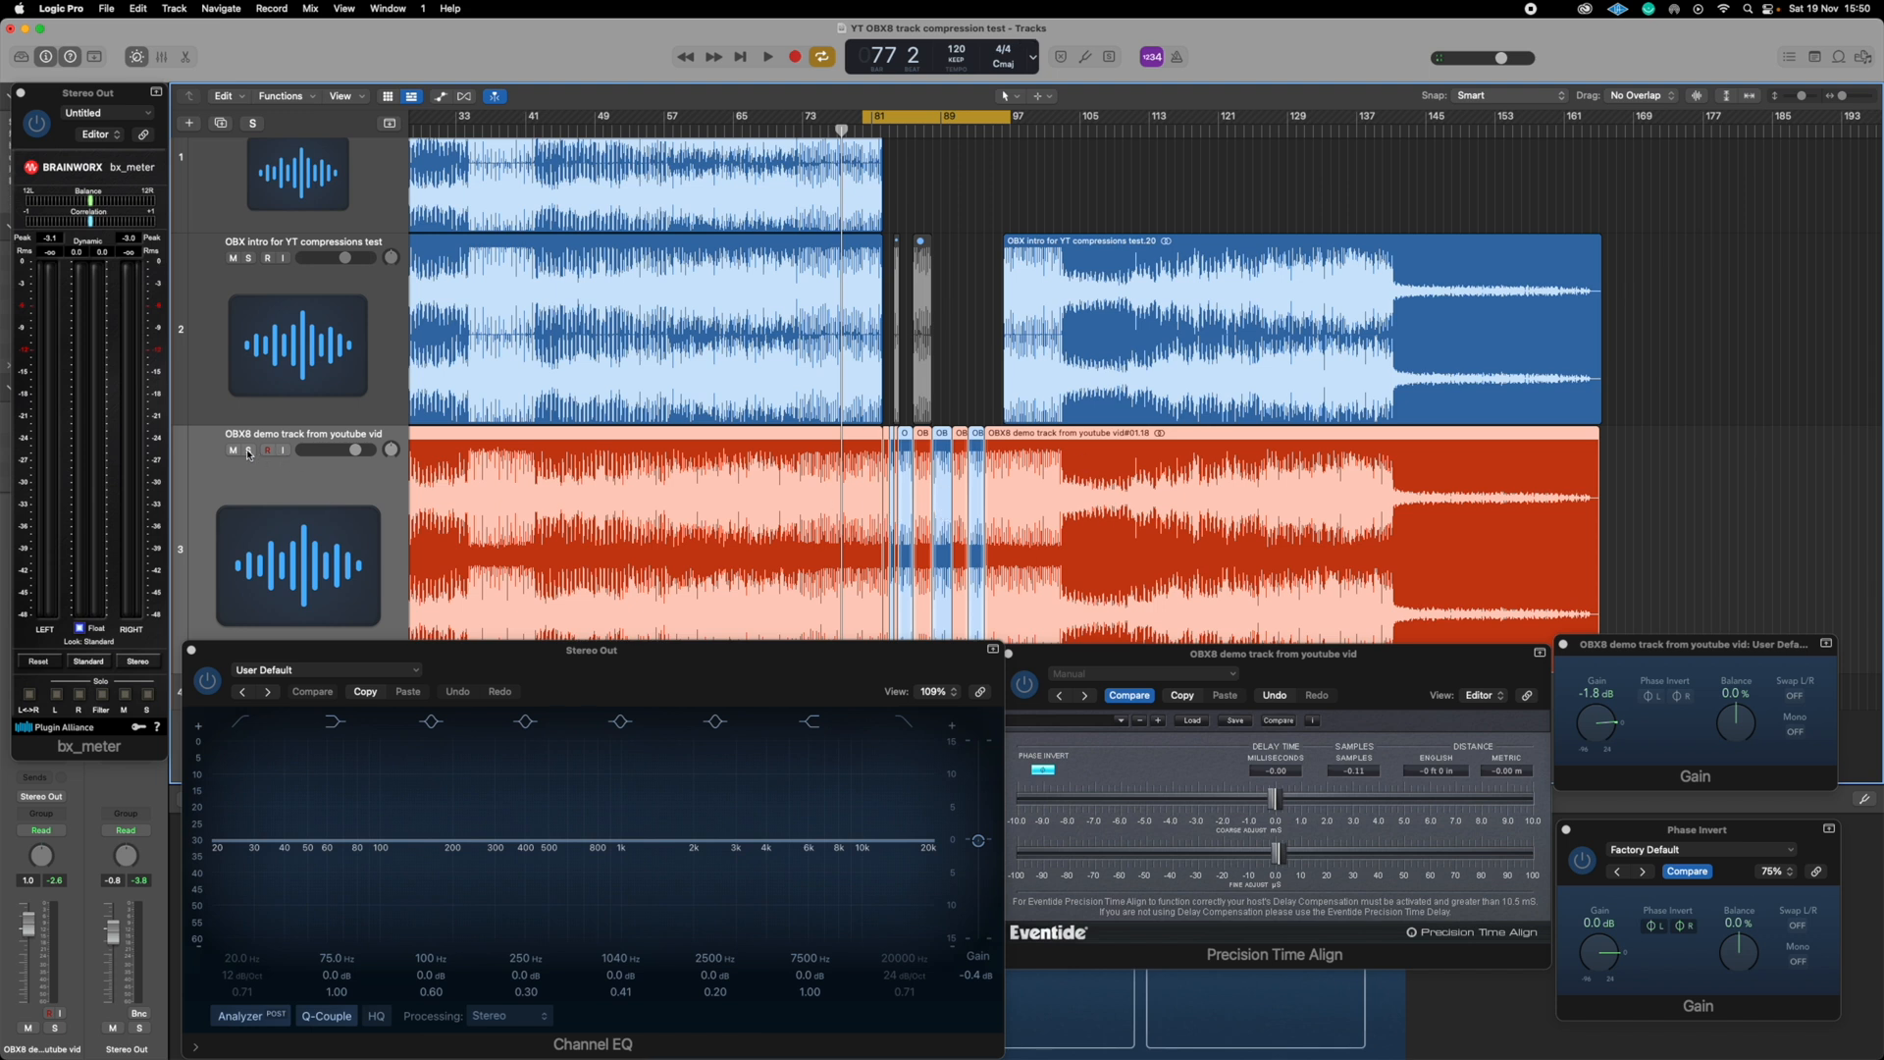
pyautogui.moveTo(247, 450)
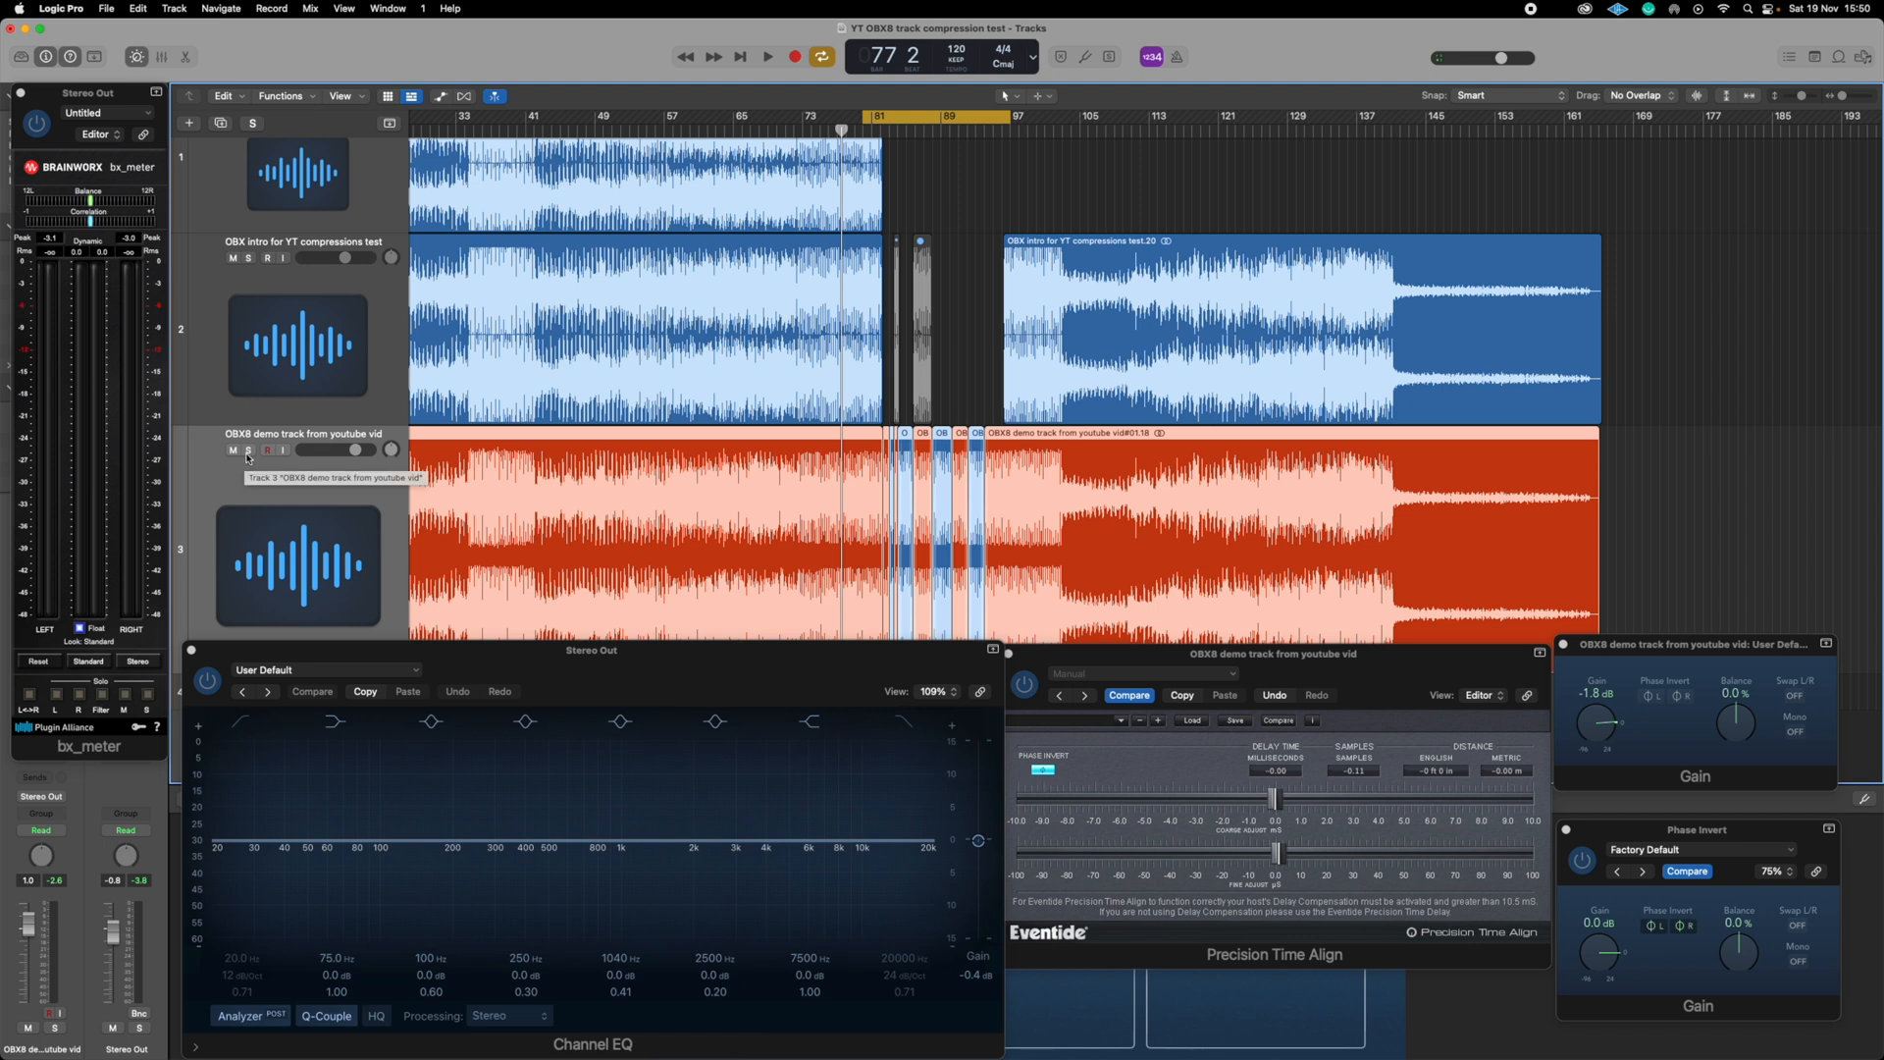
pyautogui.moveTo(247, 449)
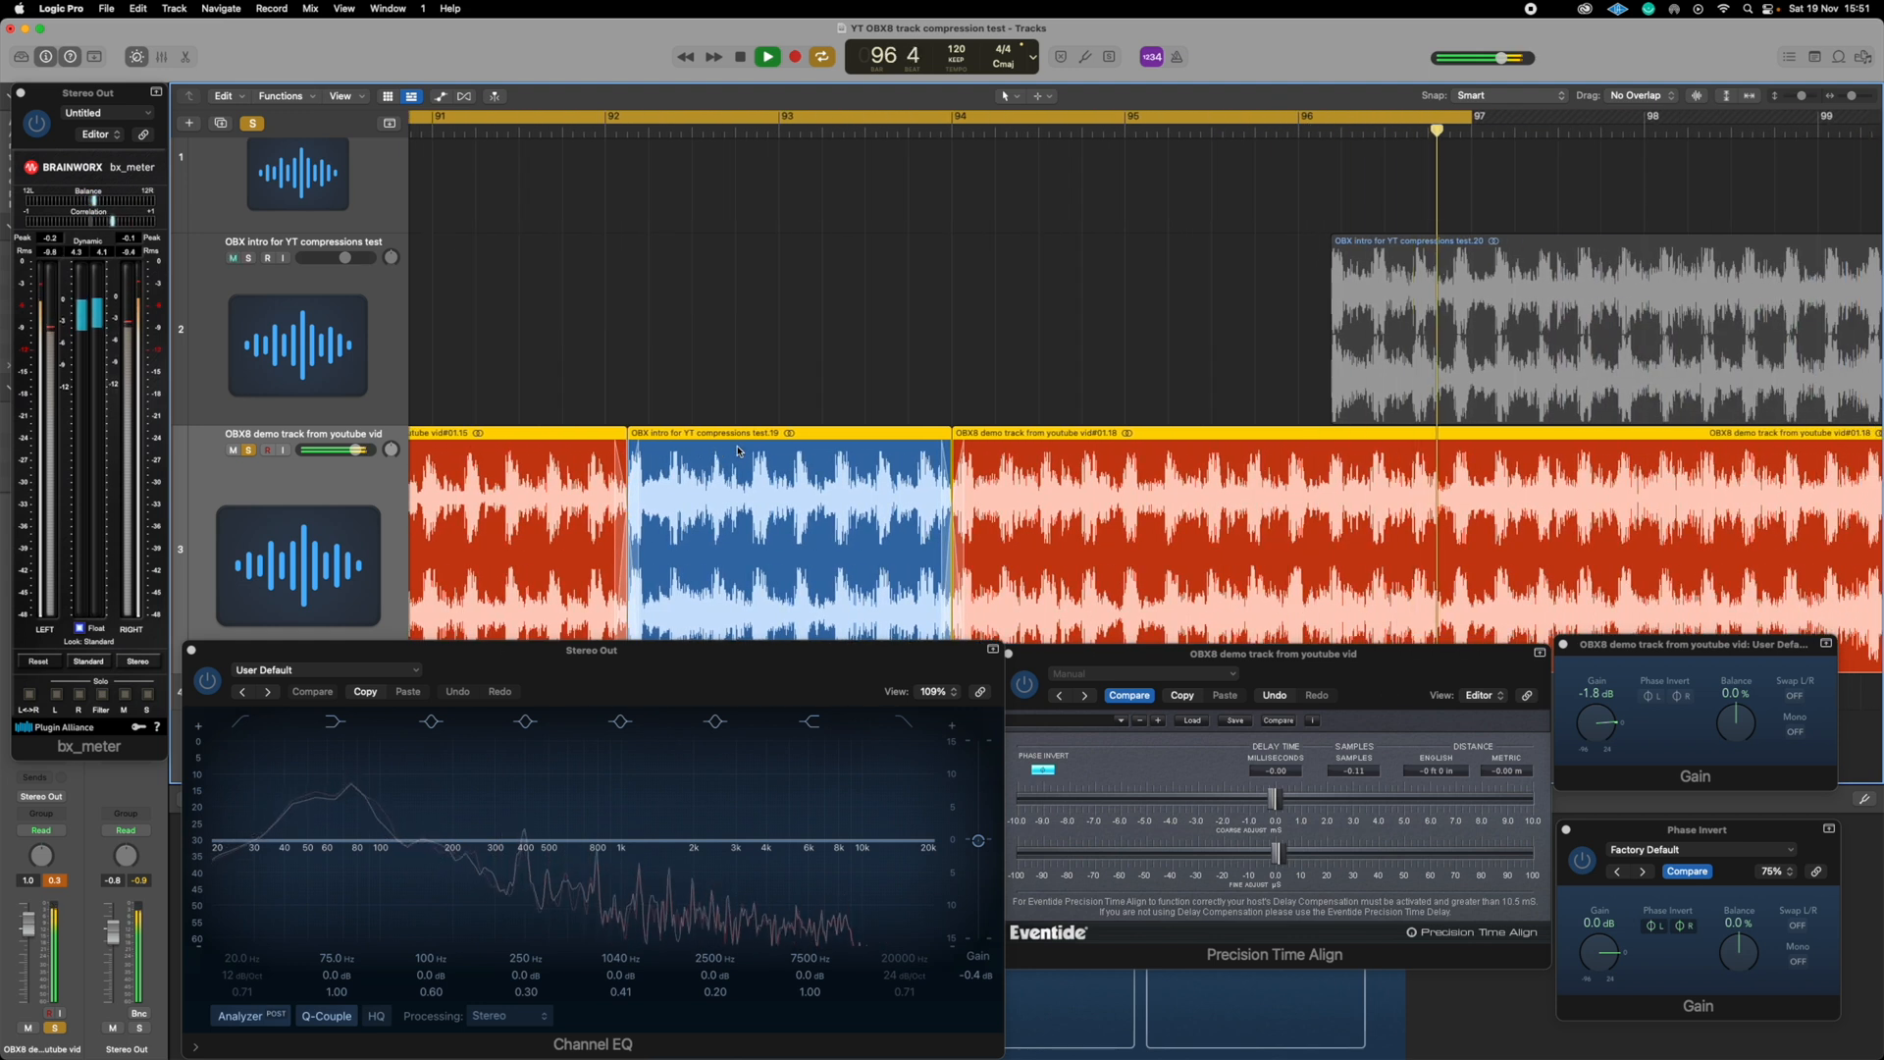
# Stop the OBX8 comparison playback and scroll the Tracks area back to earlier bars
pyautogui.click(739, 57)
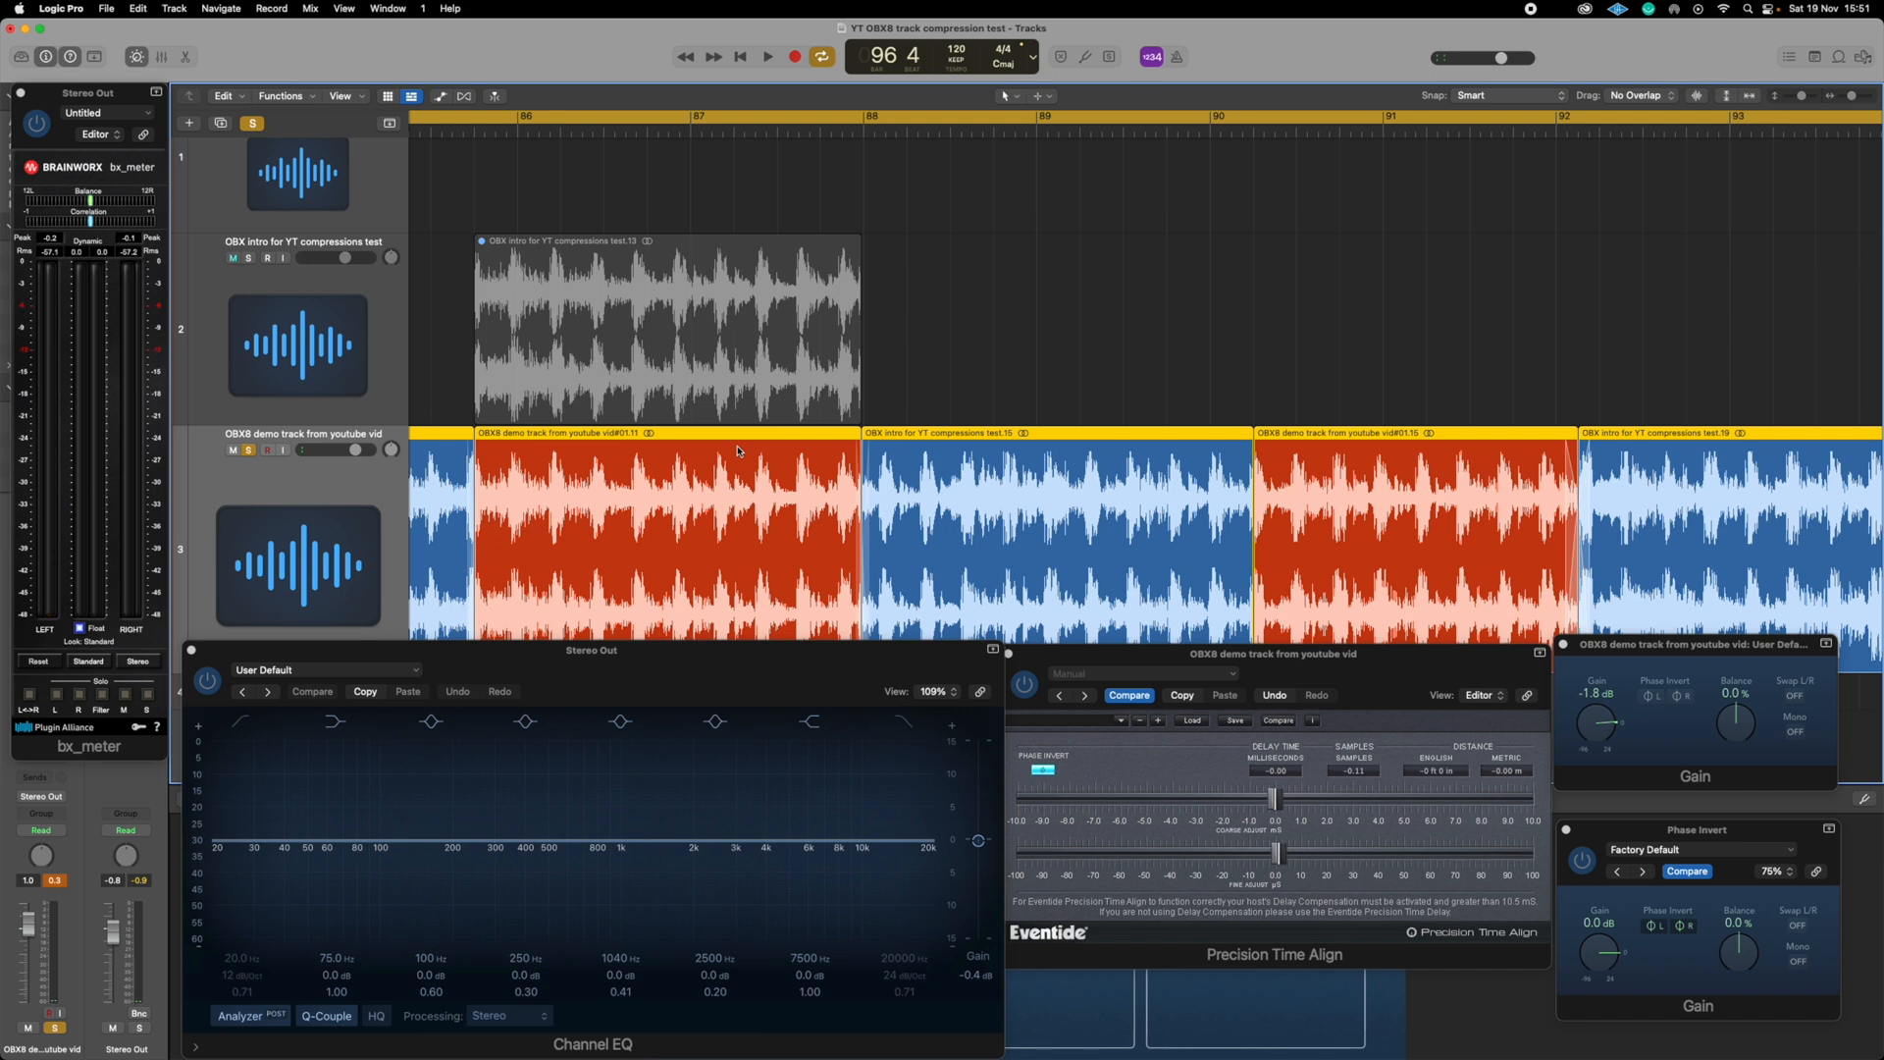
pyautogui.click(232, 257)
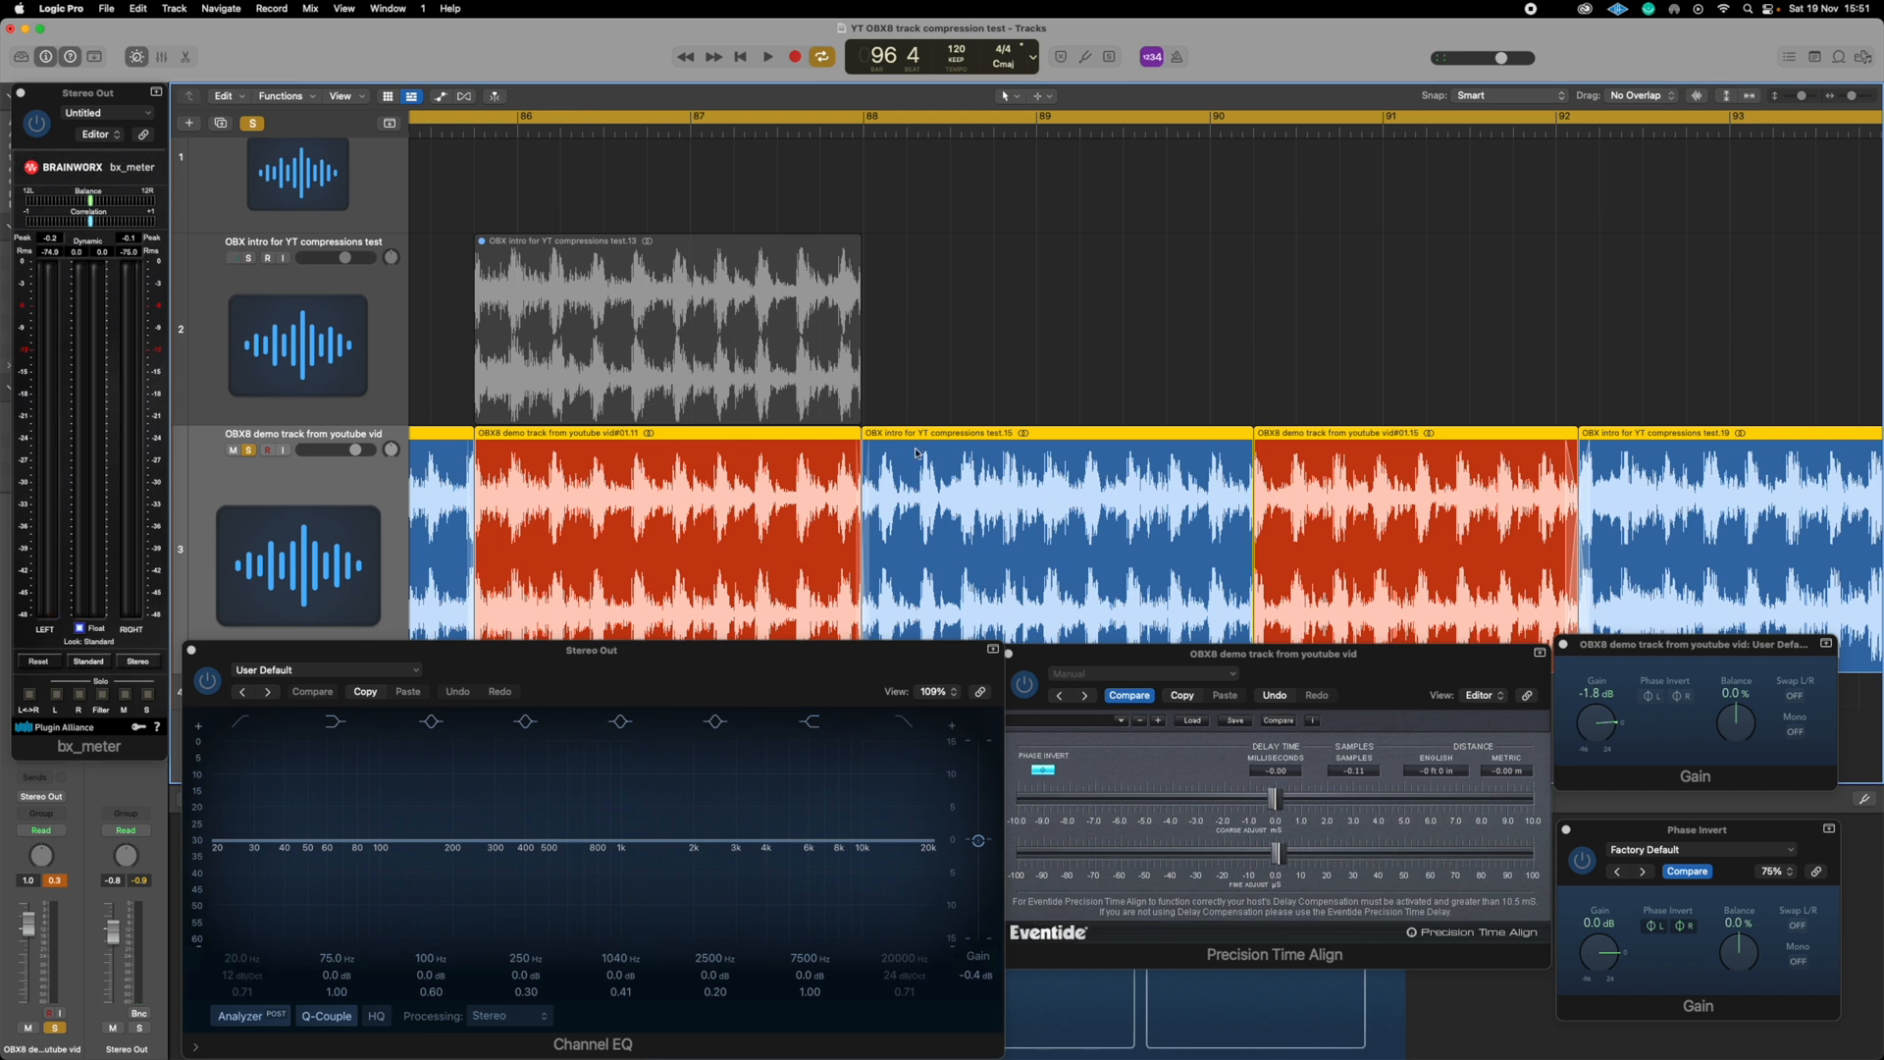
pyautogui.click(232, 257)
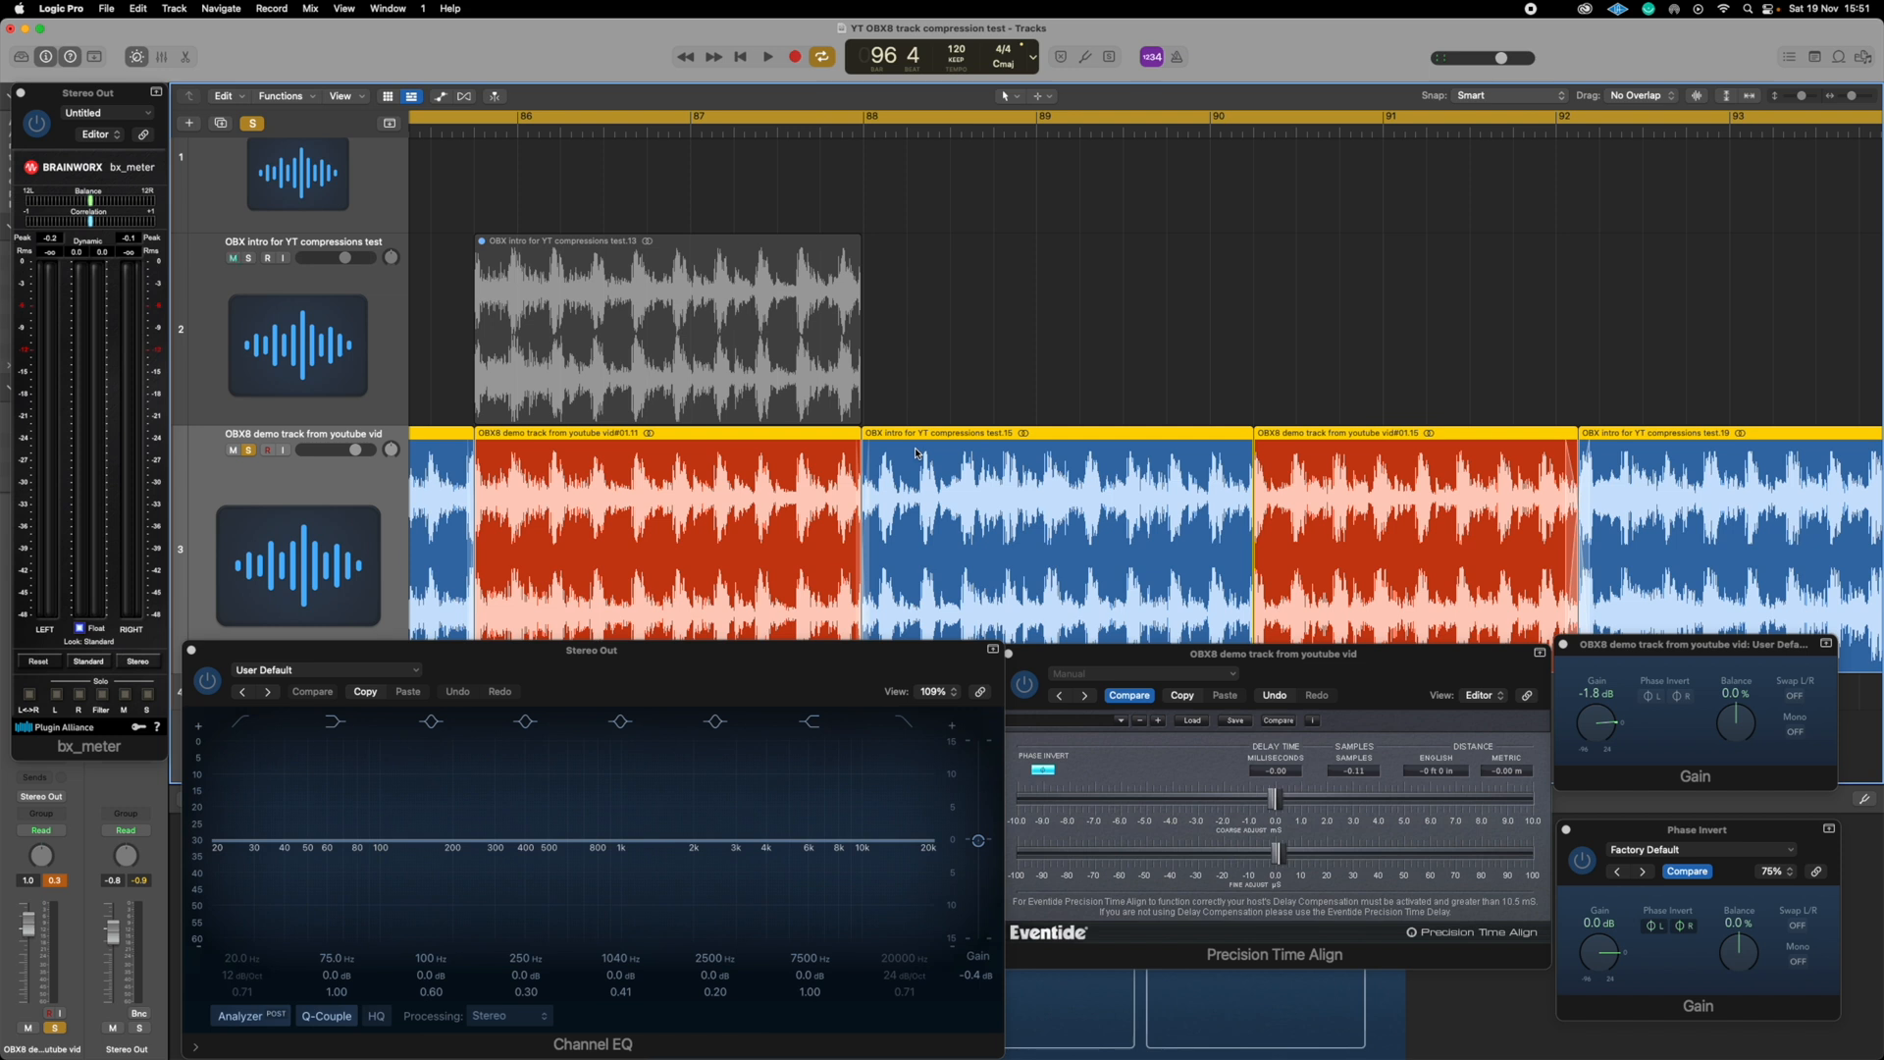
pyautogui.moveTo(980, 377)
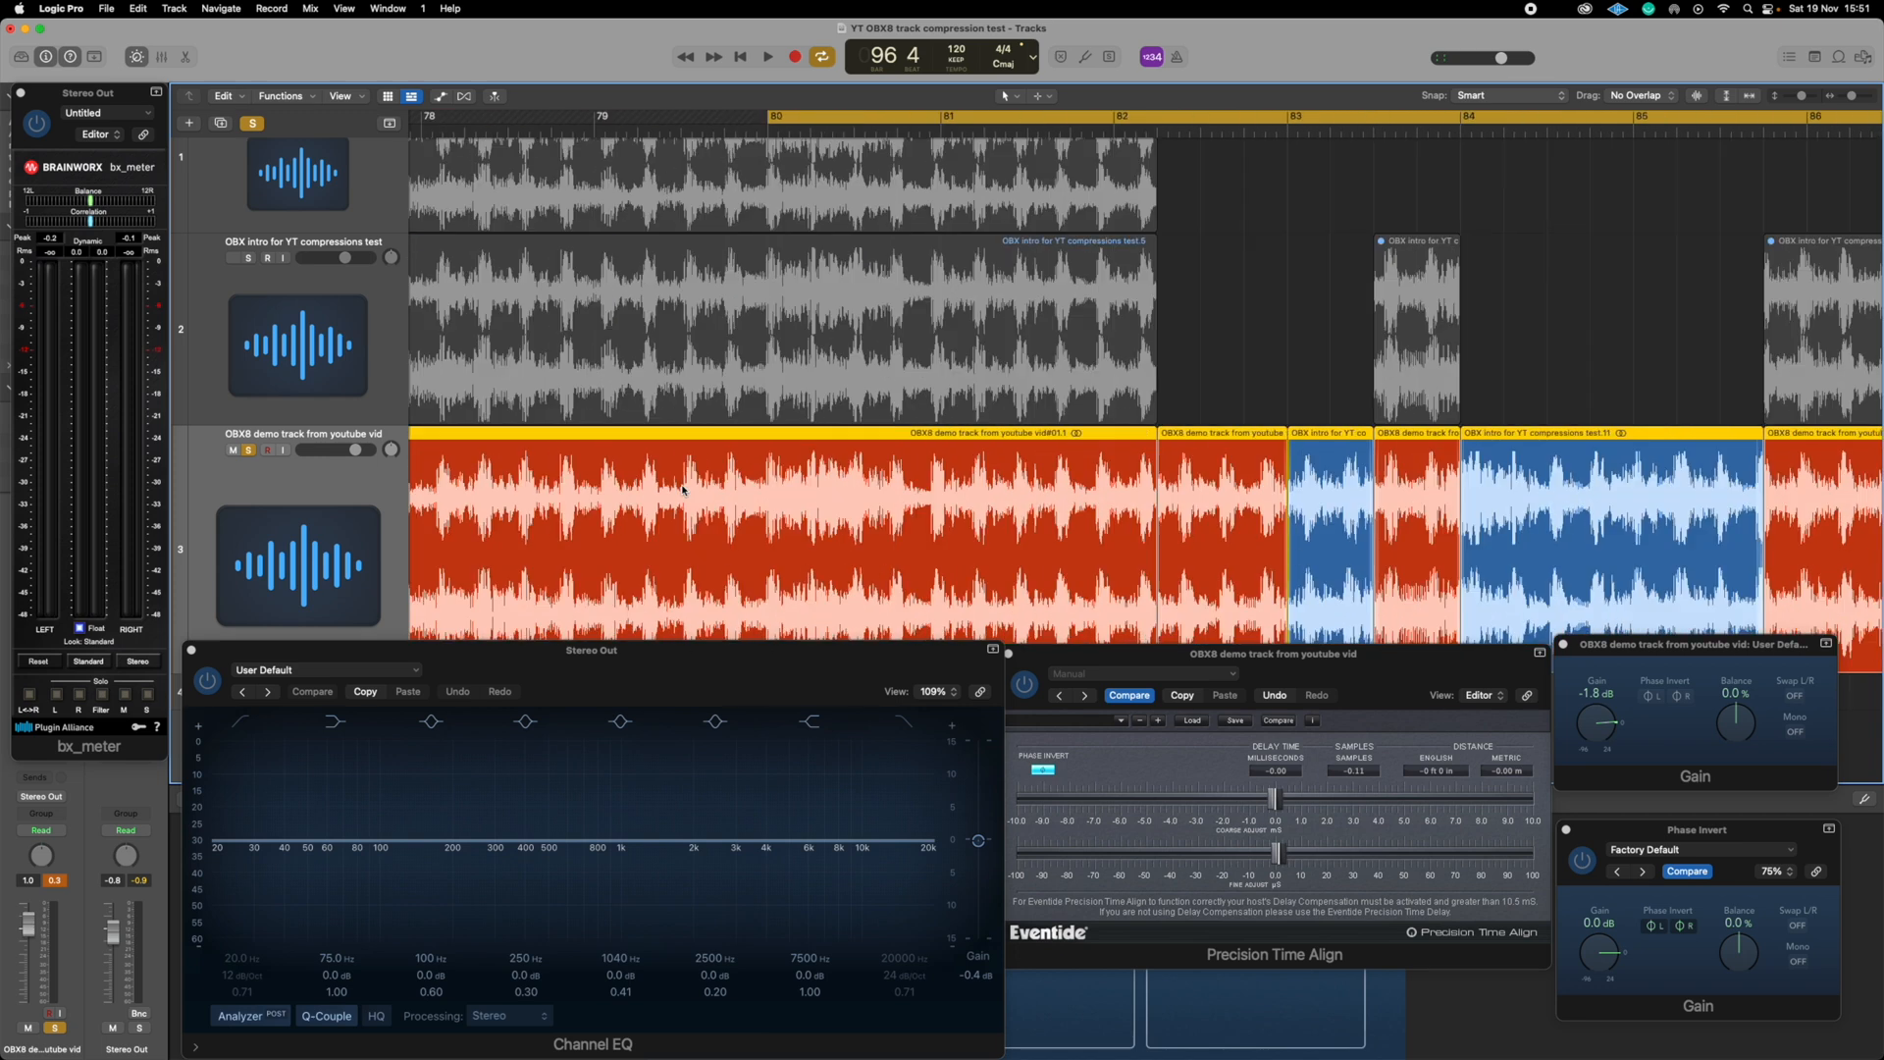
pyautogui.hscroll(-3)
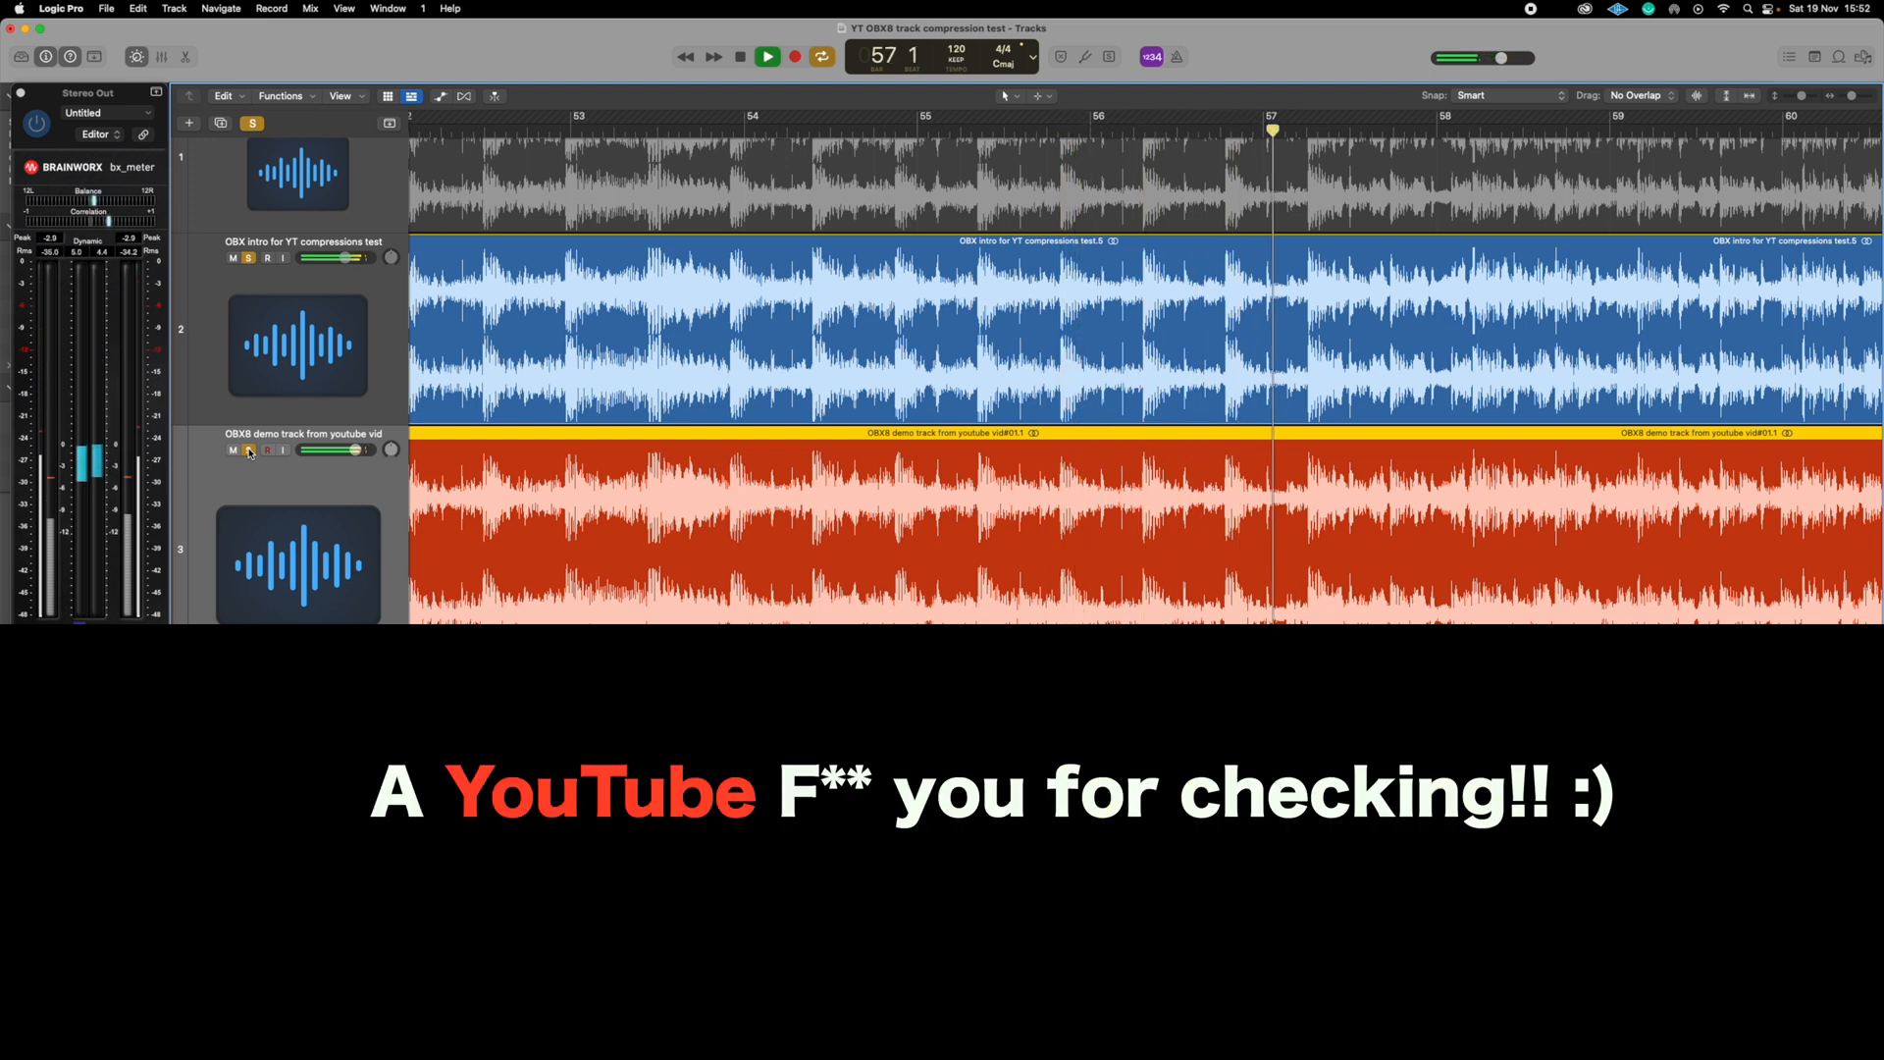
# Briefly silence the YouTube demo track during playback, then bring it back in
pyautogui.click(231, 450)
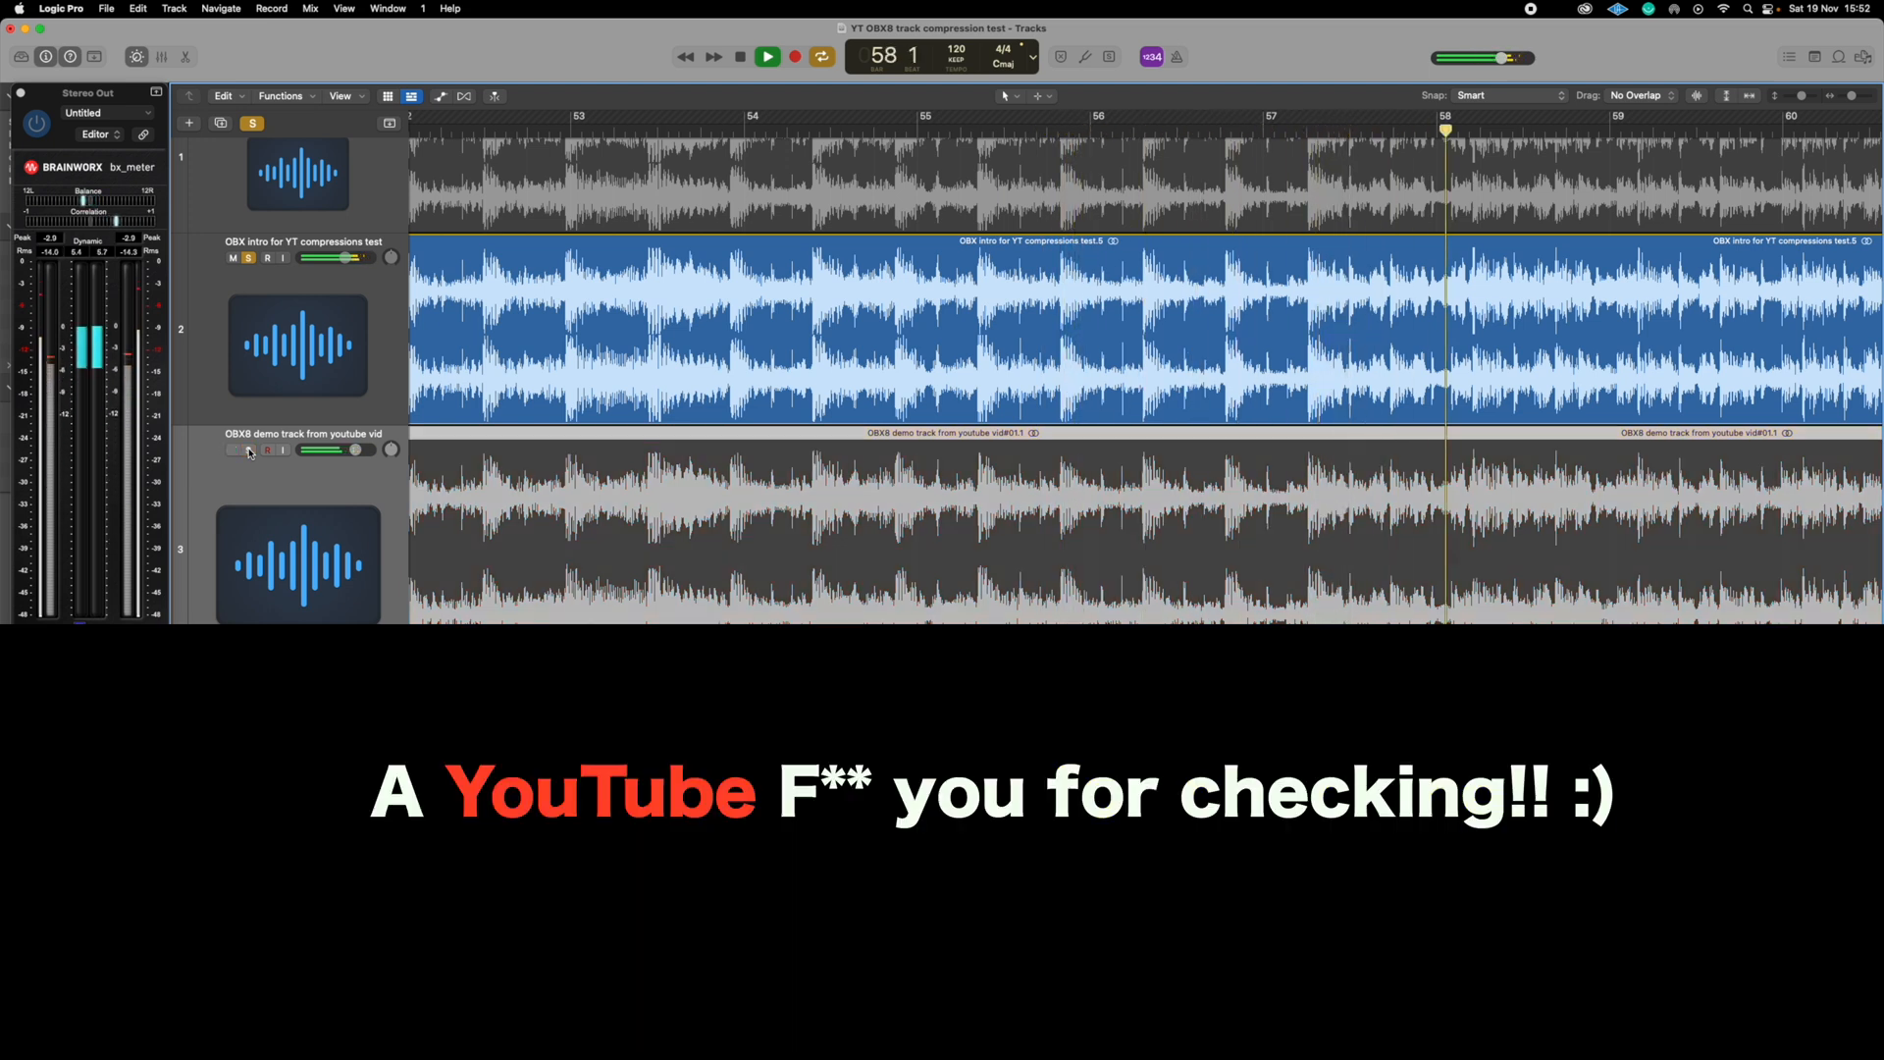
pyautogui.click(250, 449)
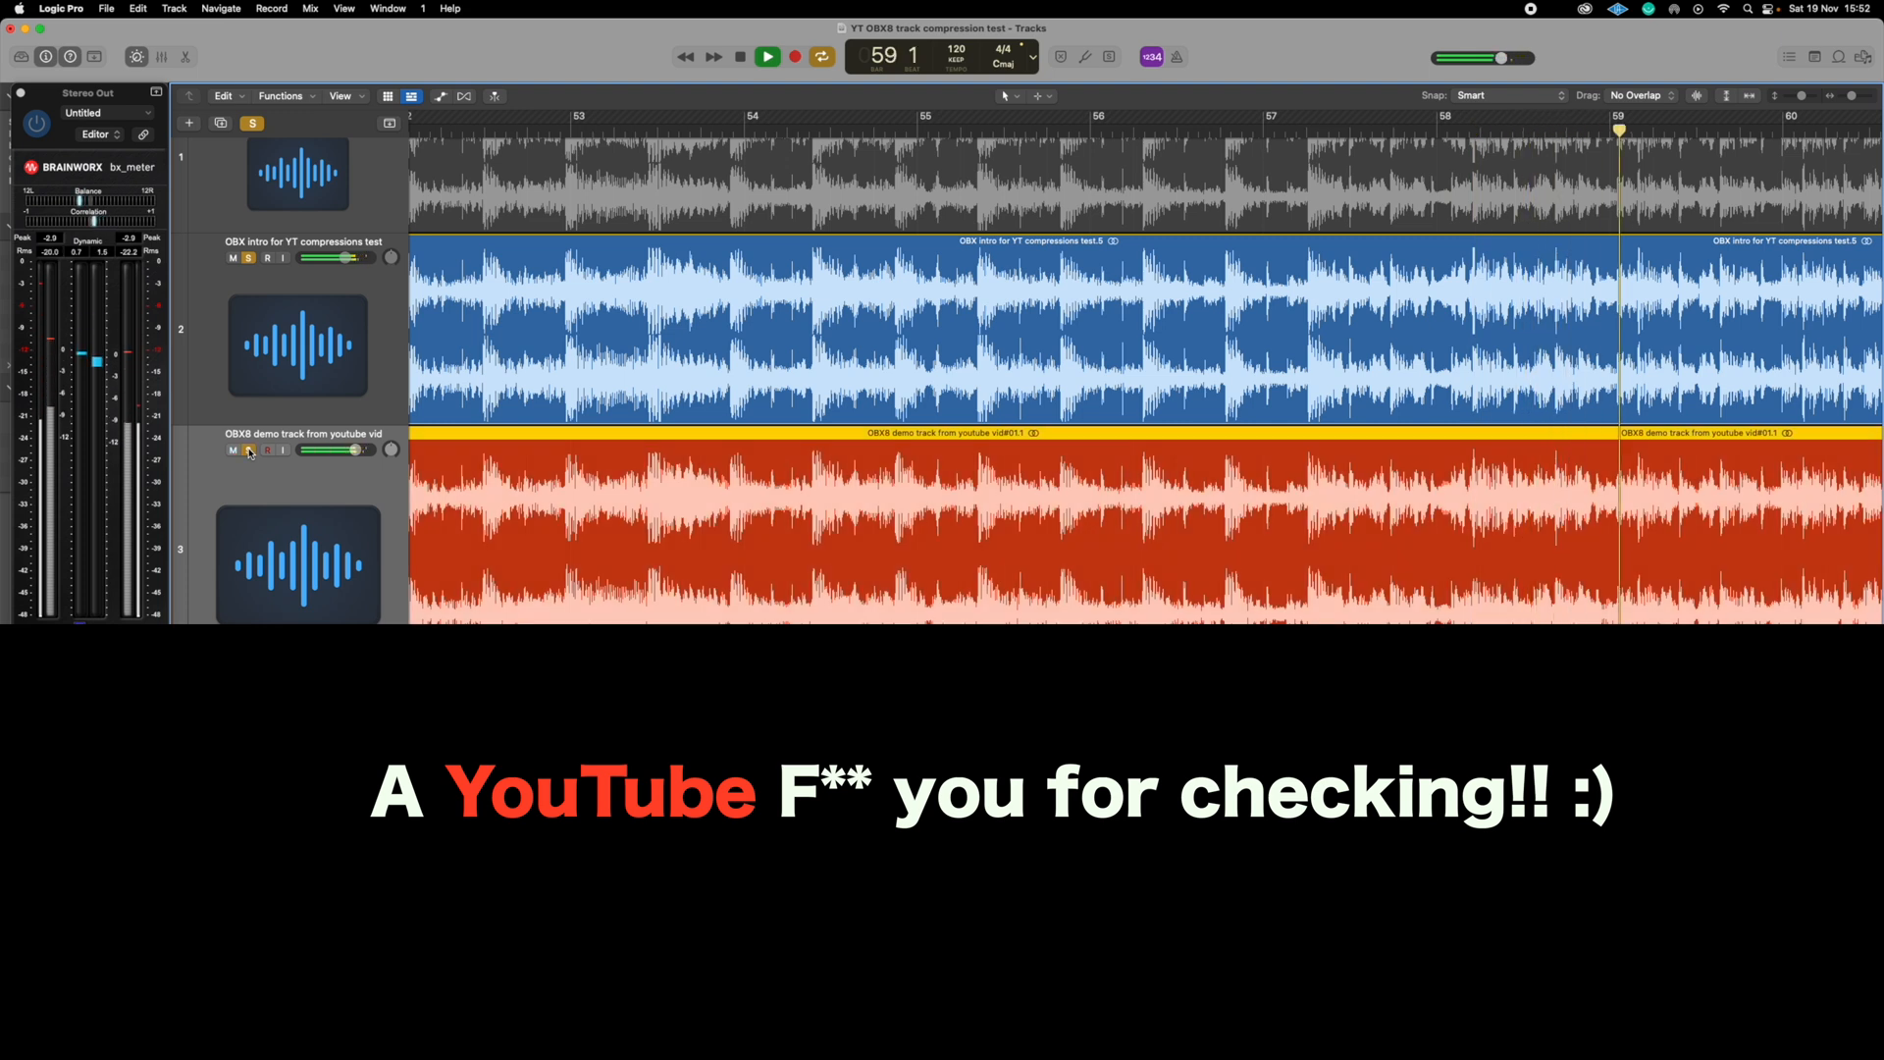
pyautogui.click(767, 56)
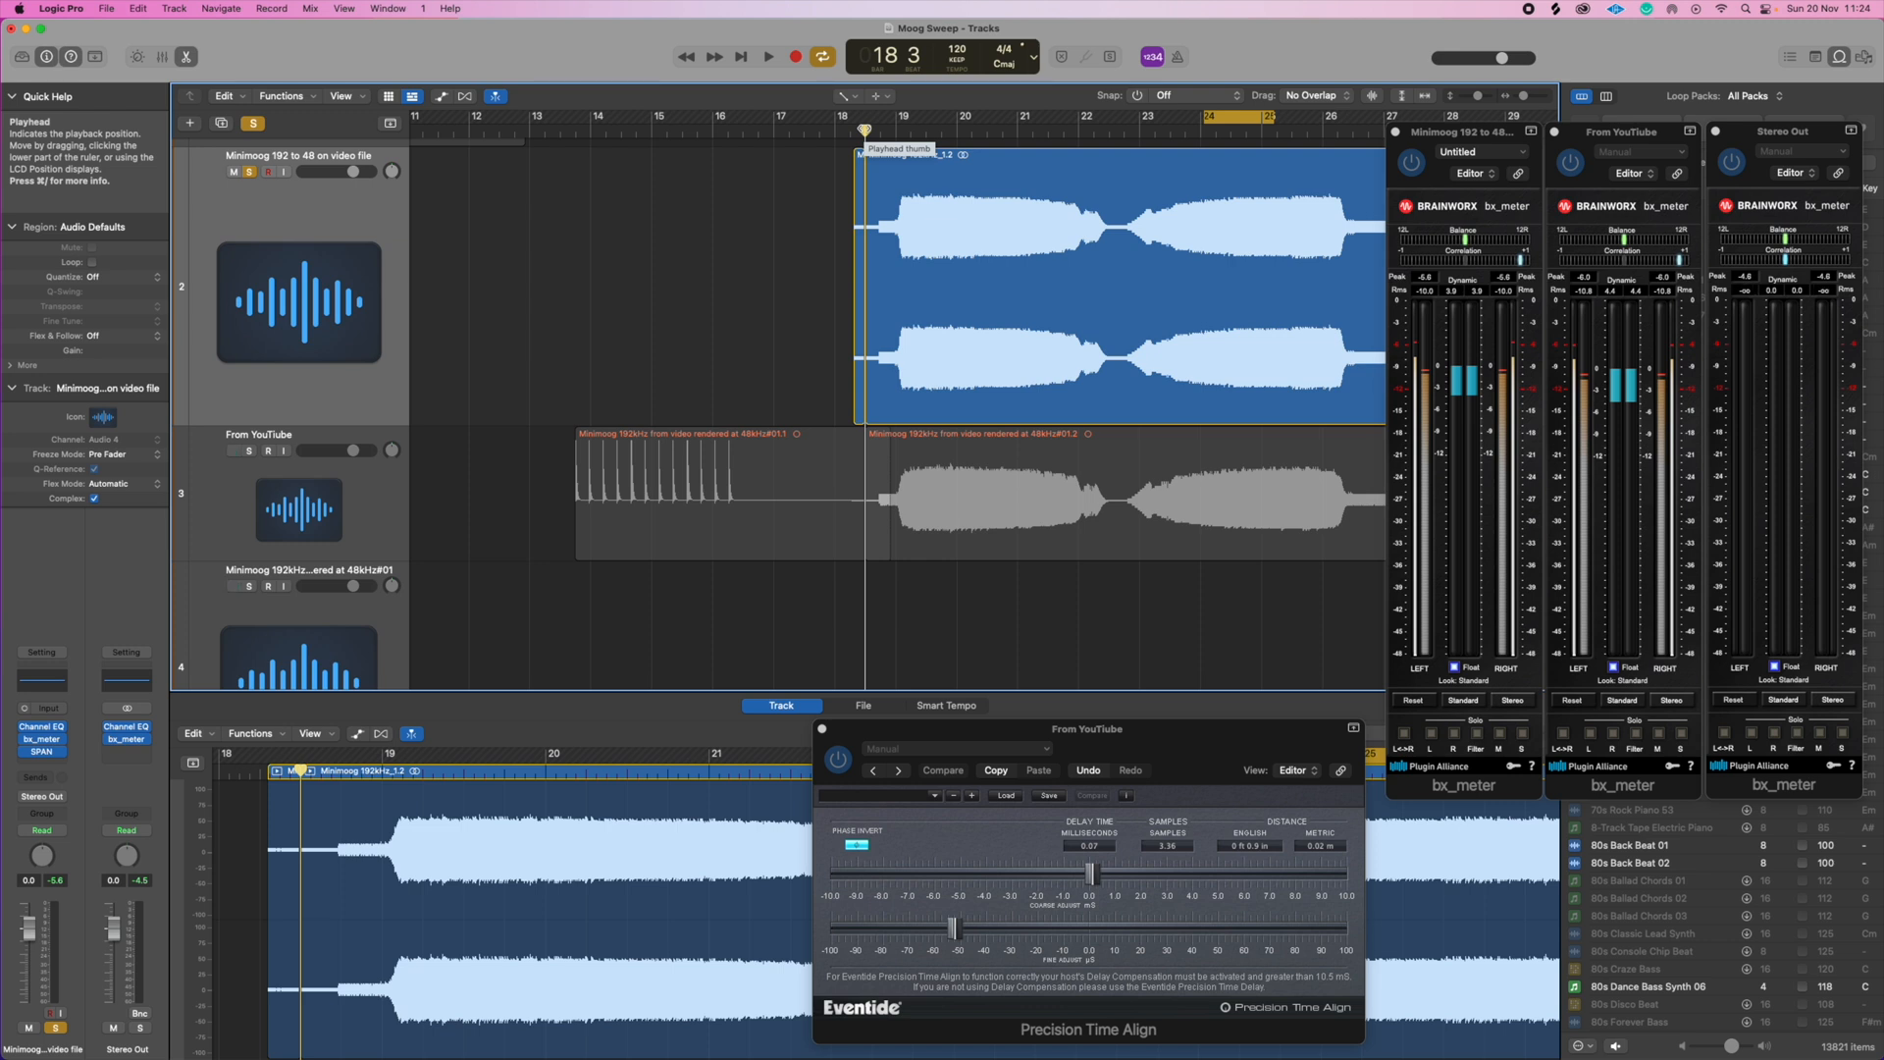
# Play the Minimoog sweep in the Moog Sweep project, then stop playback
pyautogui.click(767, 57)
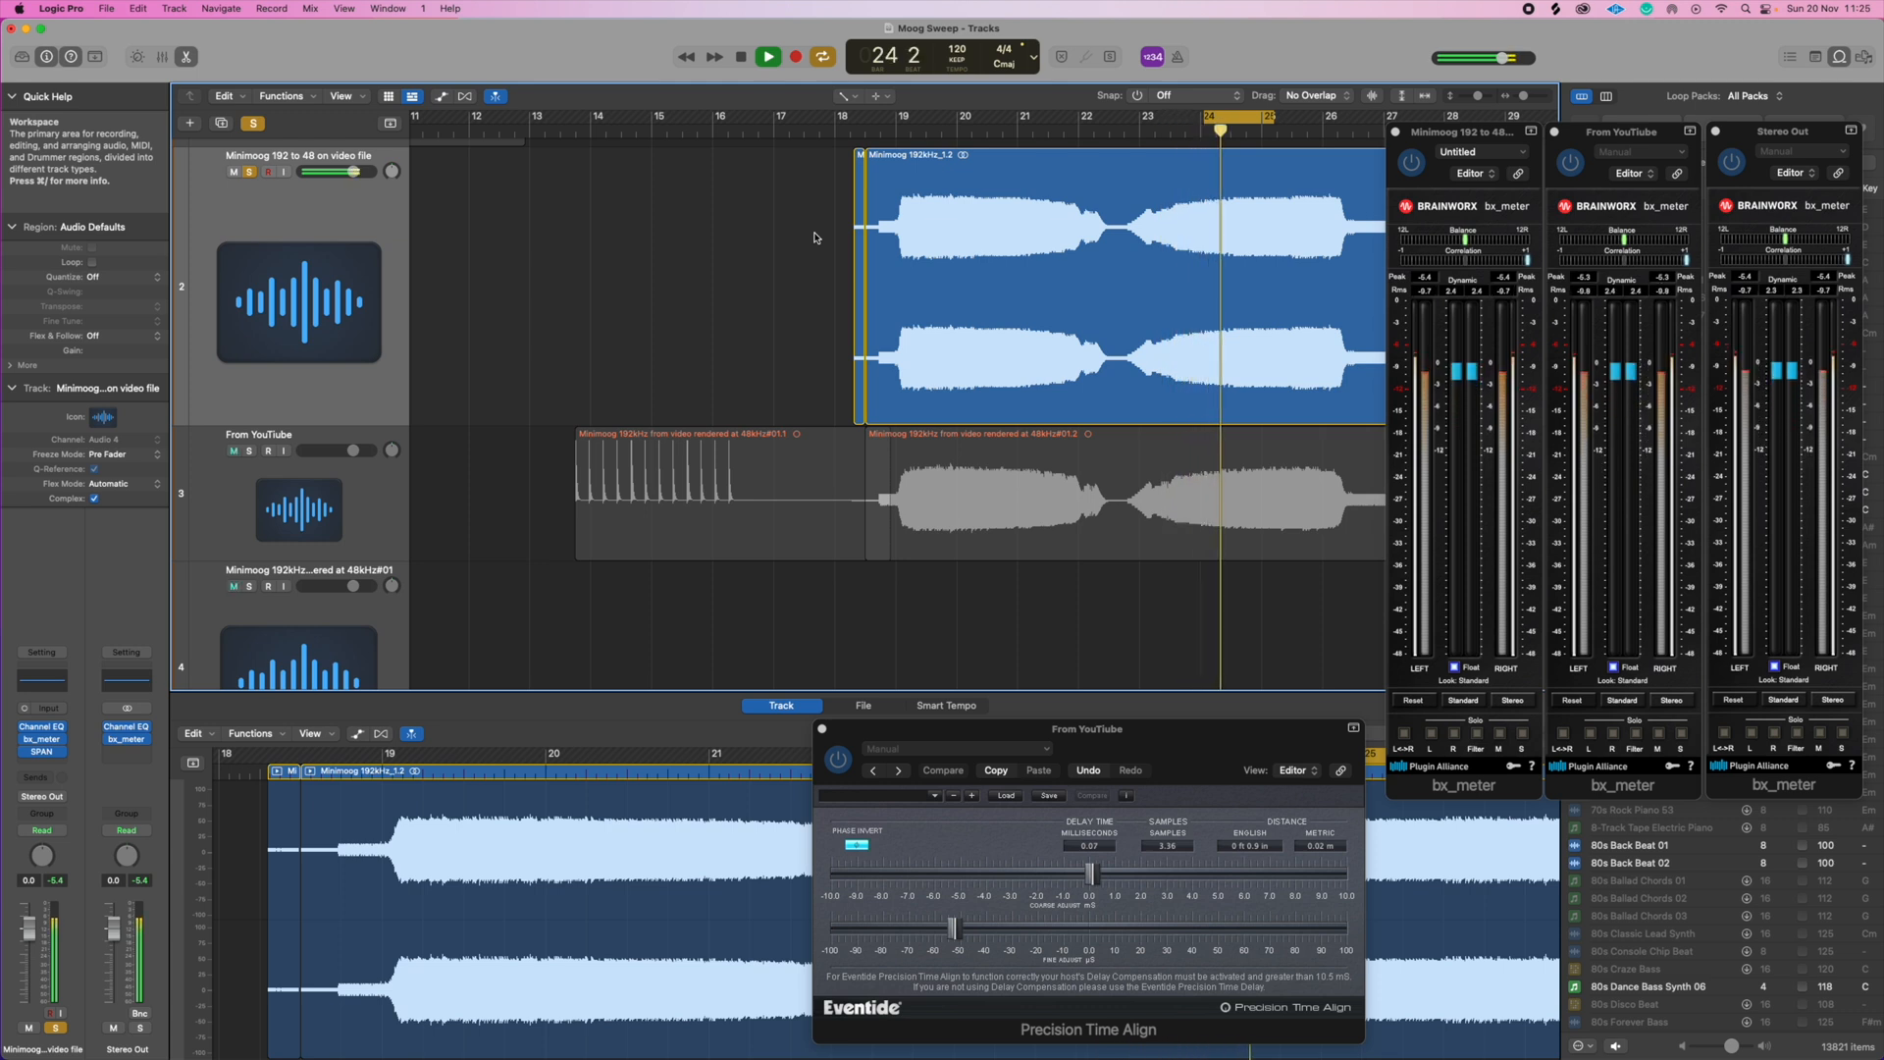
pyautogui.click(767, 56)
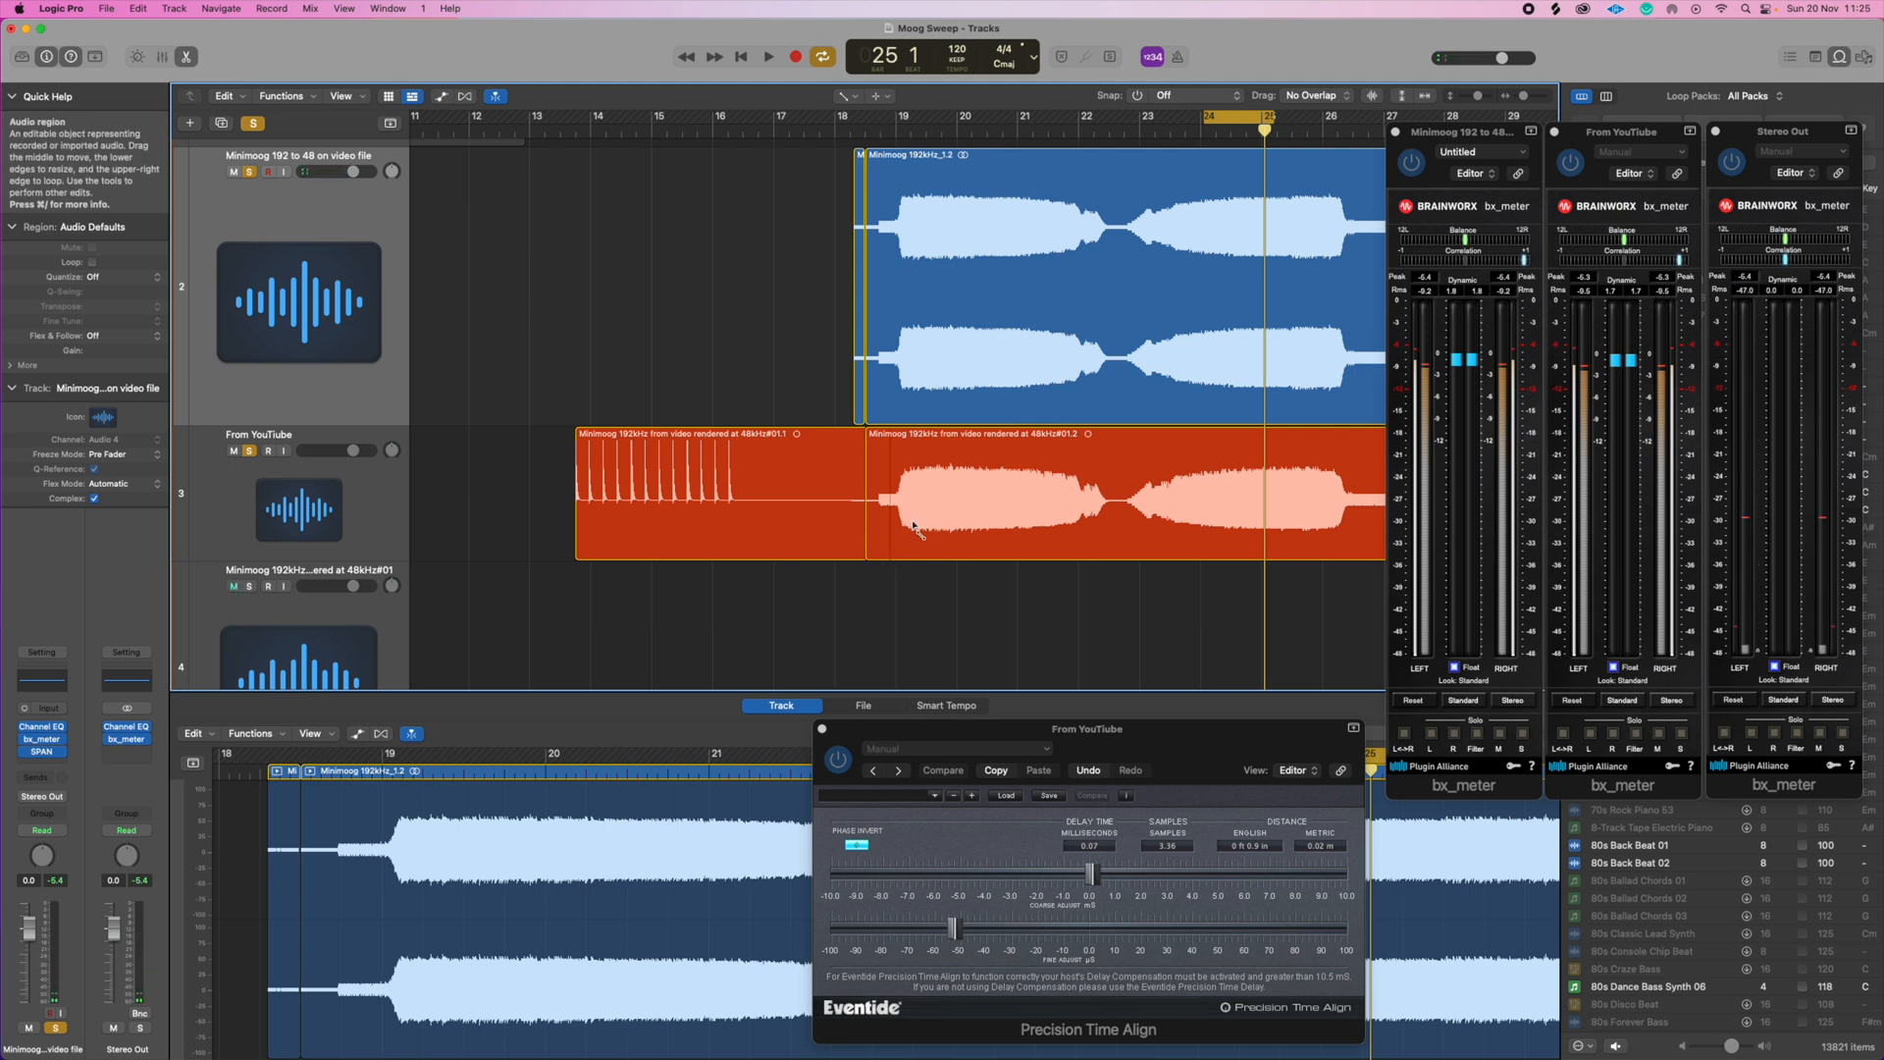
pyautogui.moveTo(991, 532)
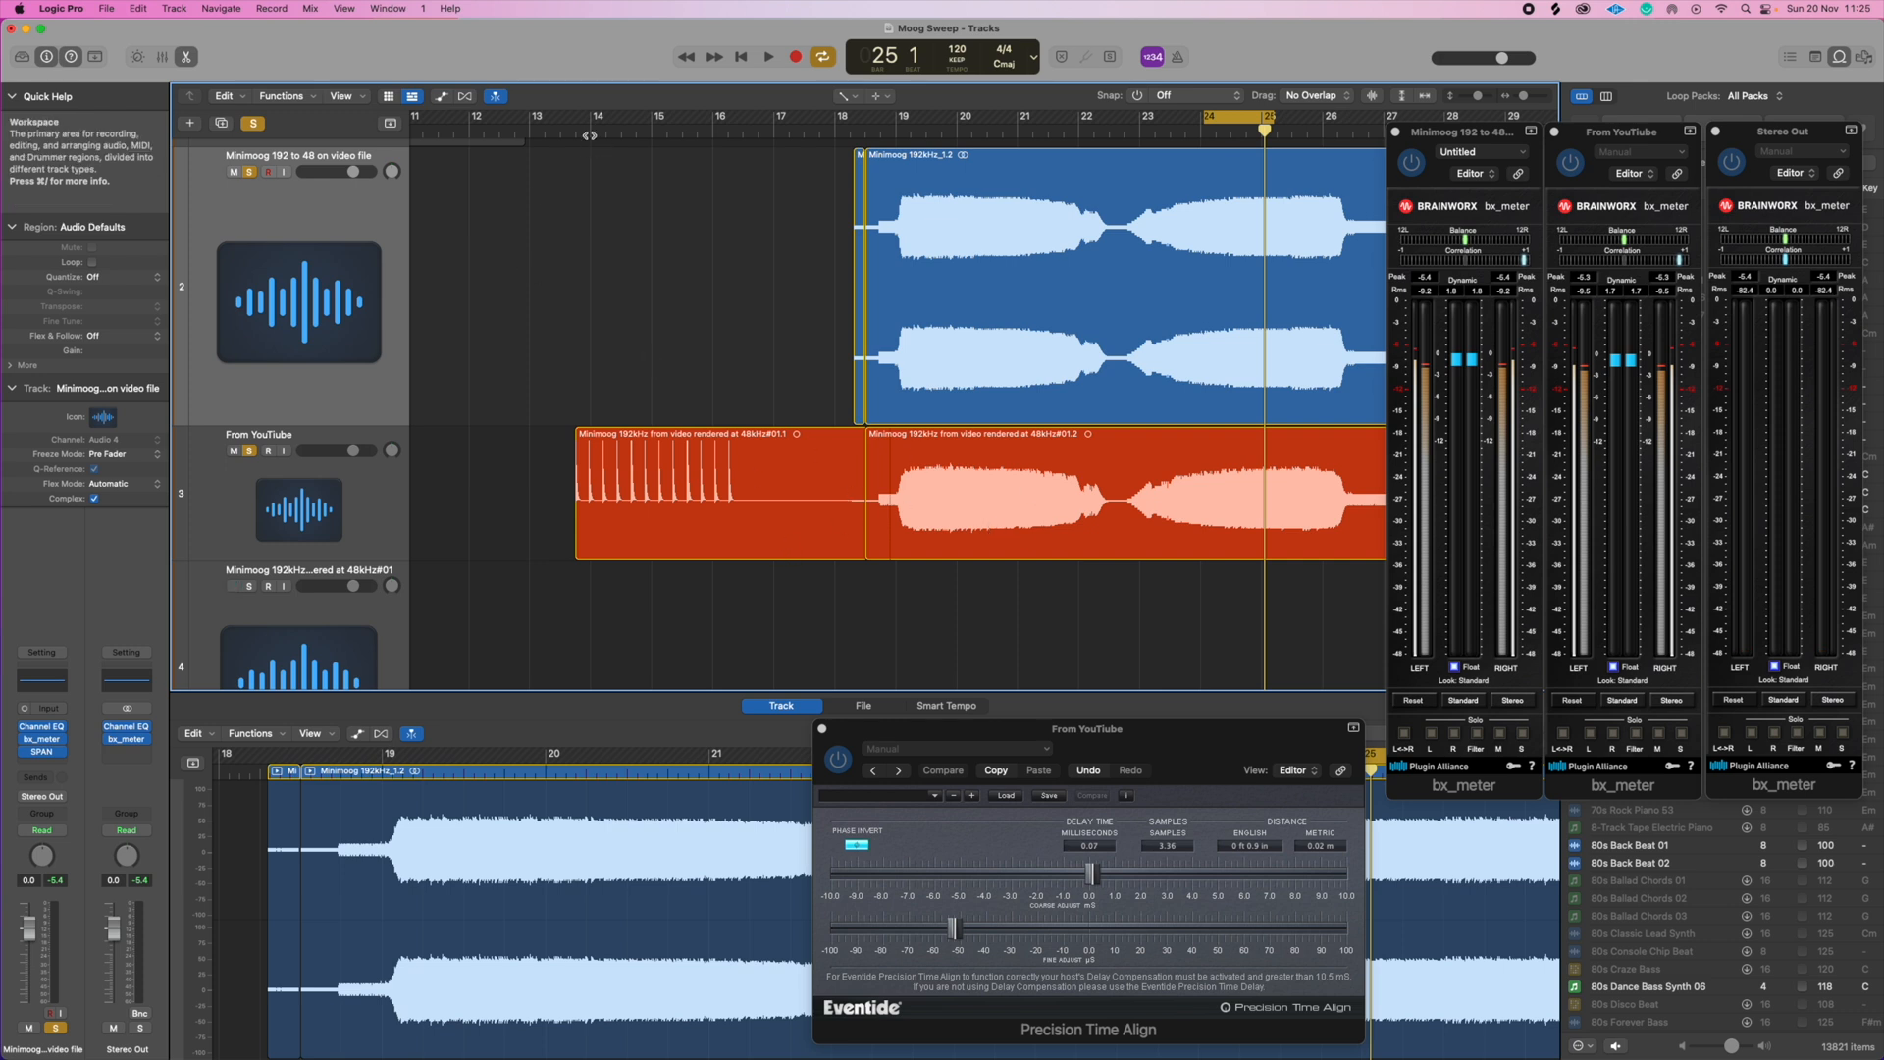
# Play from bar 16 to hear the Minimoog sweep against the phase-inverted From YouTube copy
pyautogui.click(766, 57)
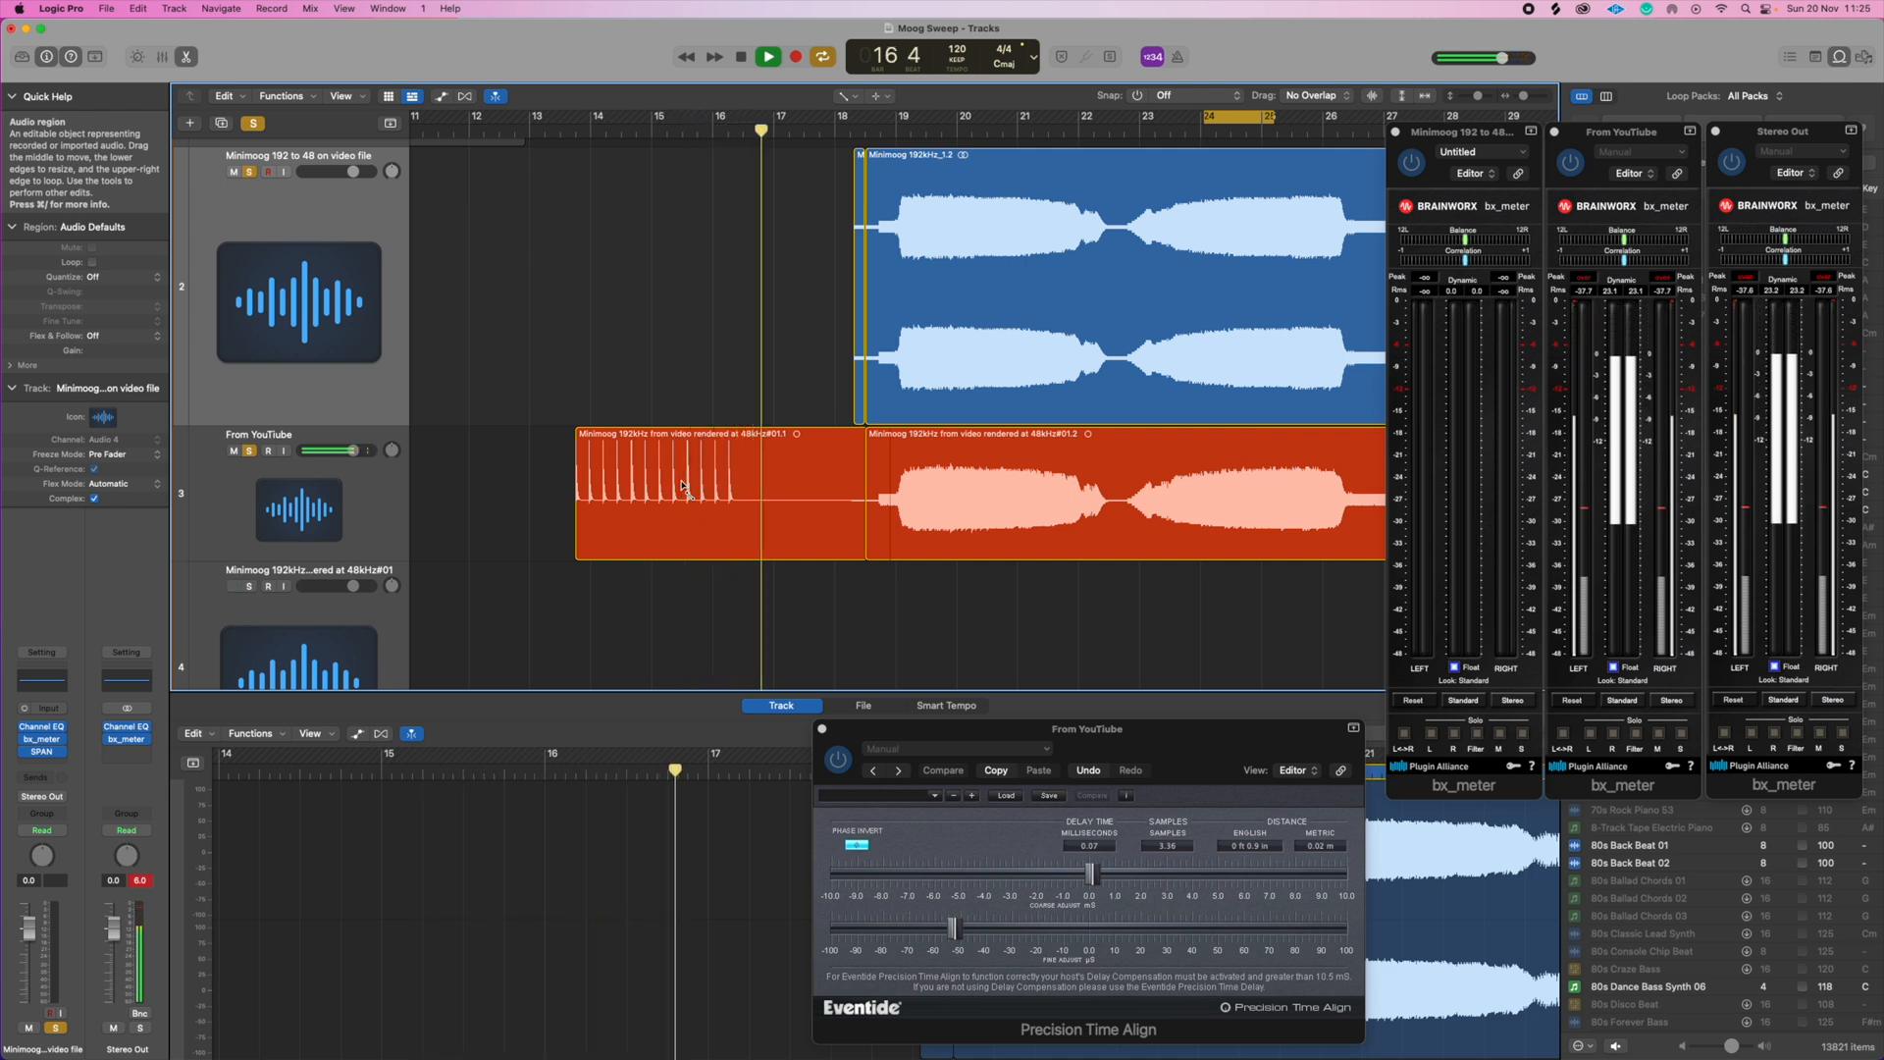
pyautogui.click(767, 57)
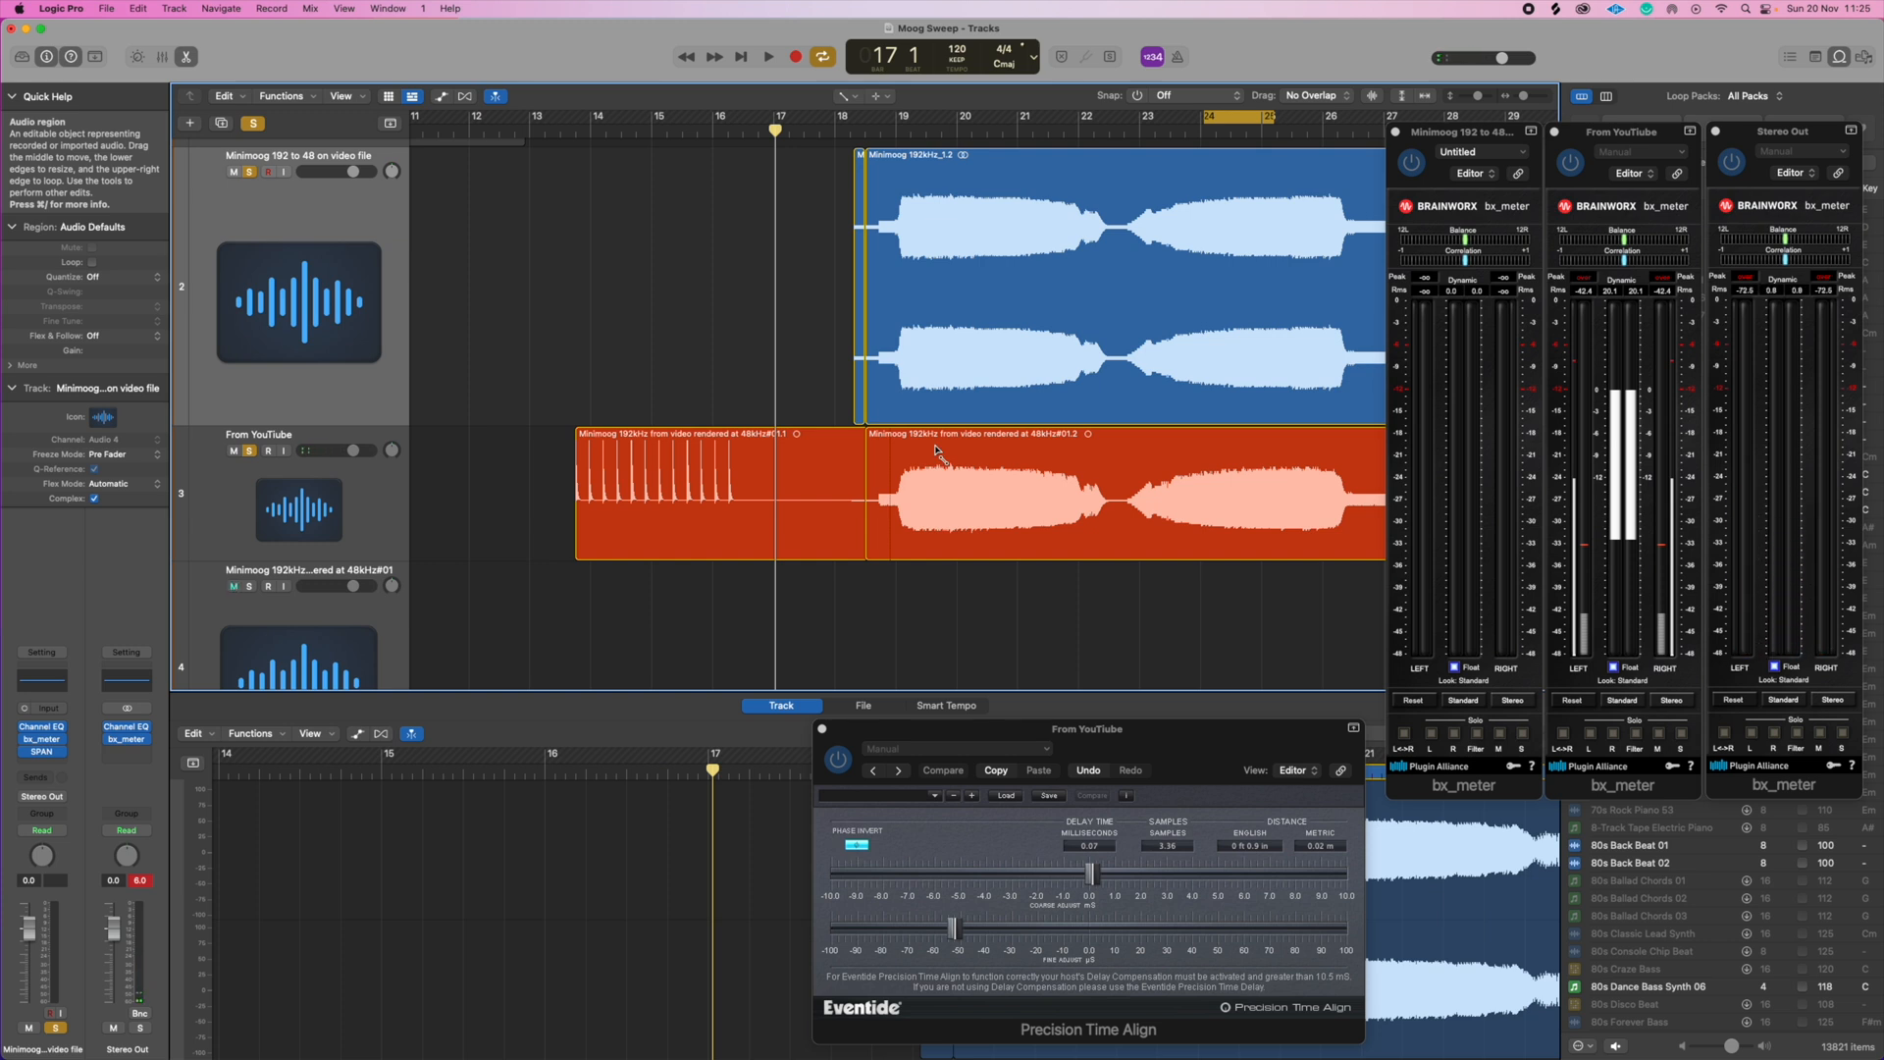
pyautogui.click(232, 584)
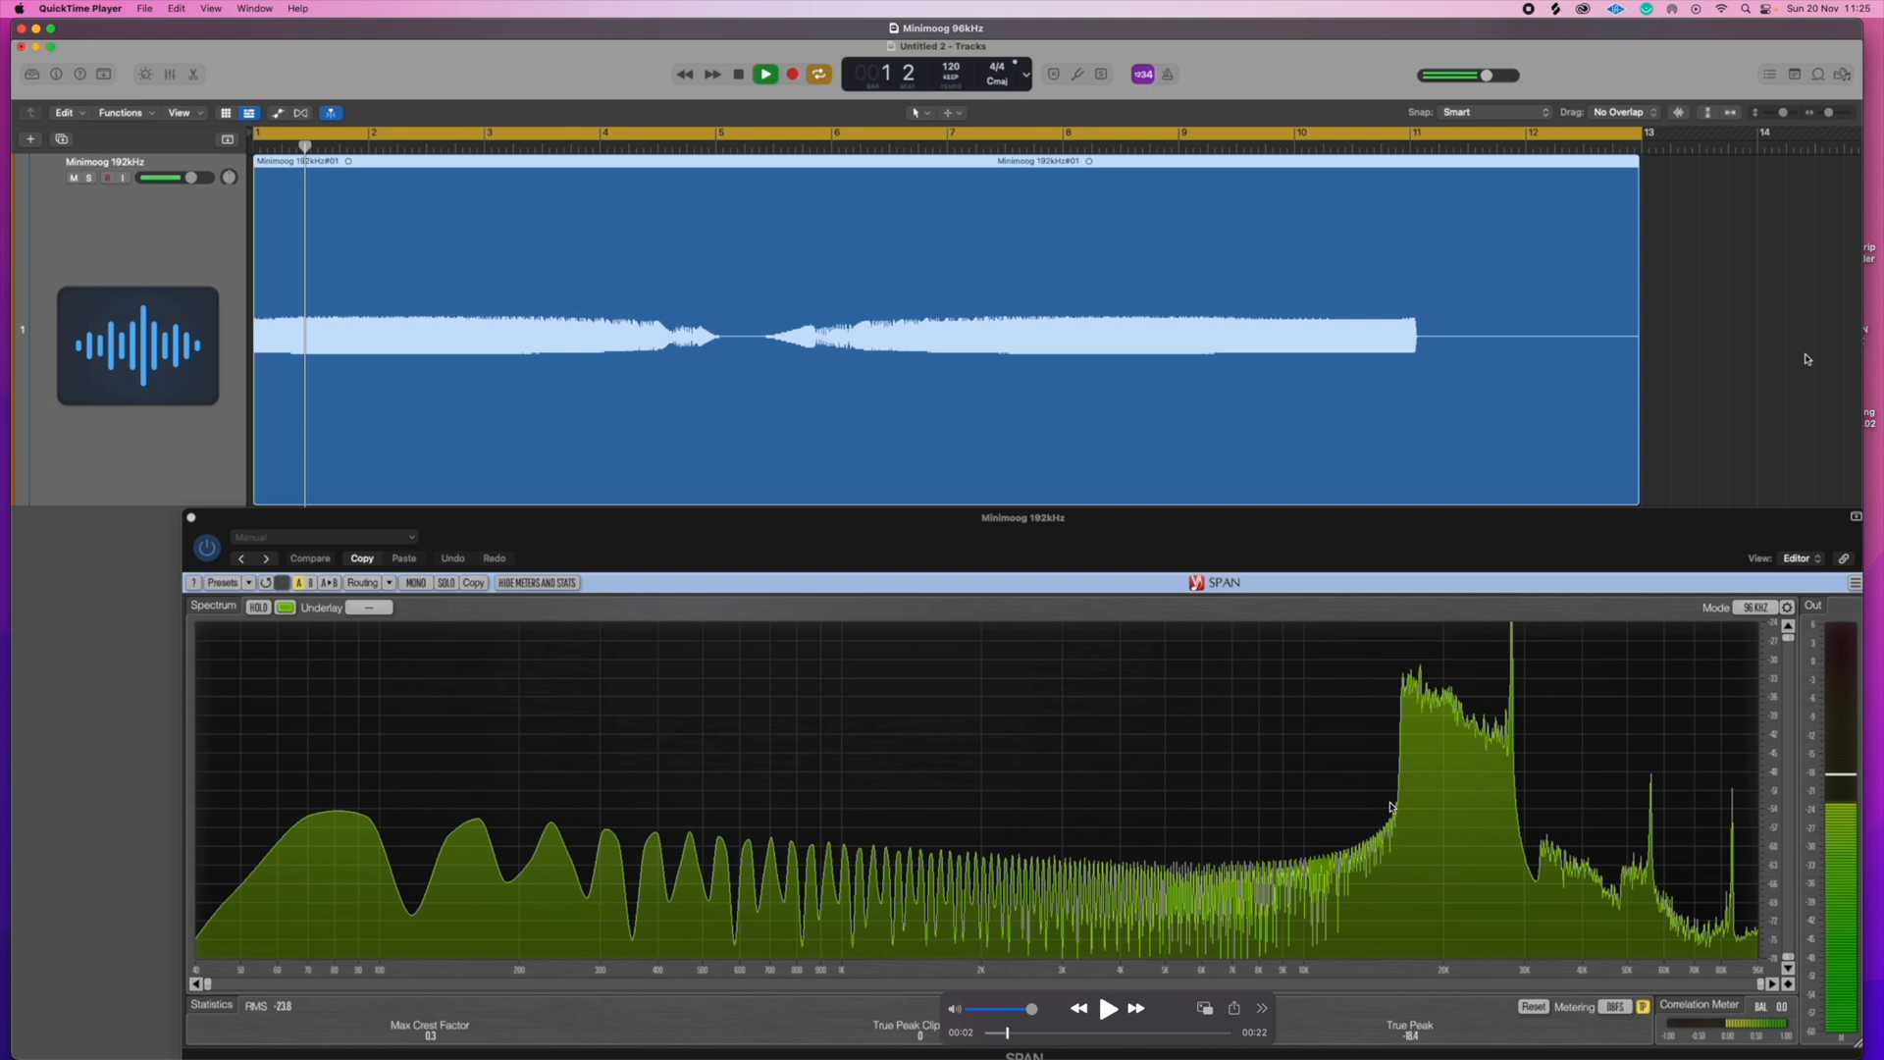
pyautogui.moveTo(1843, 595)
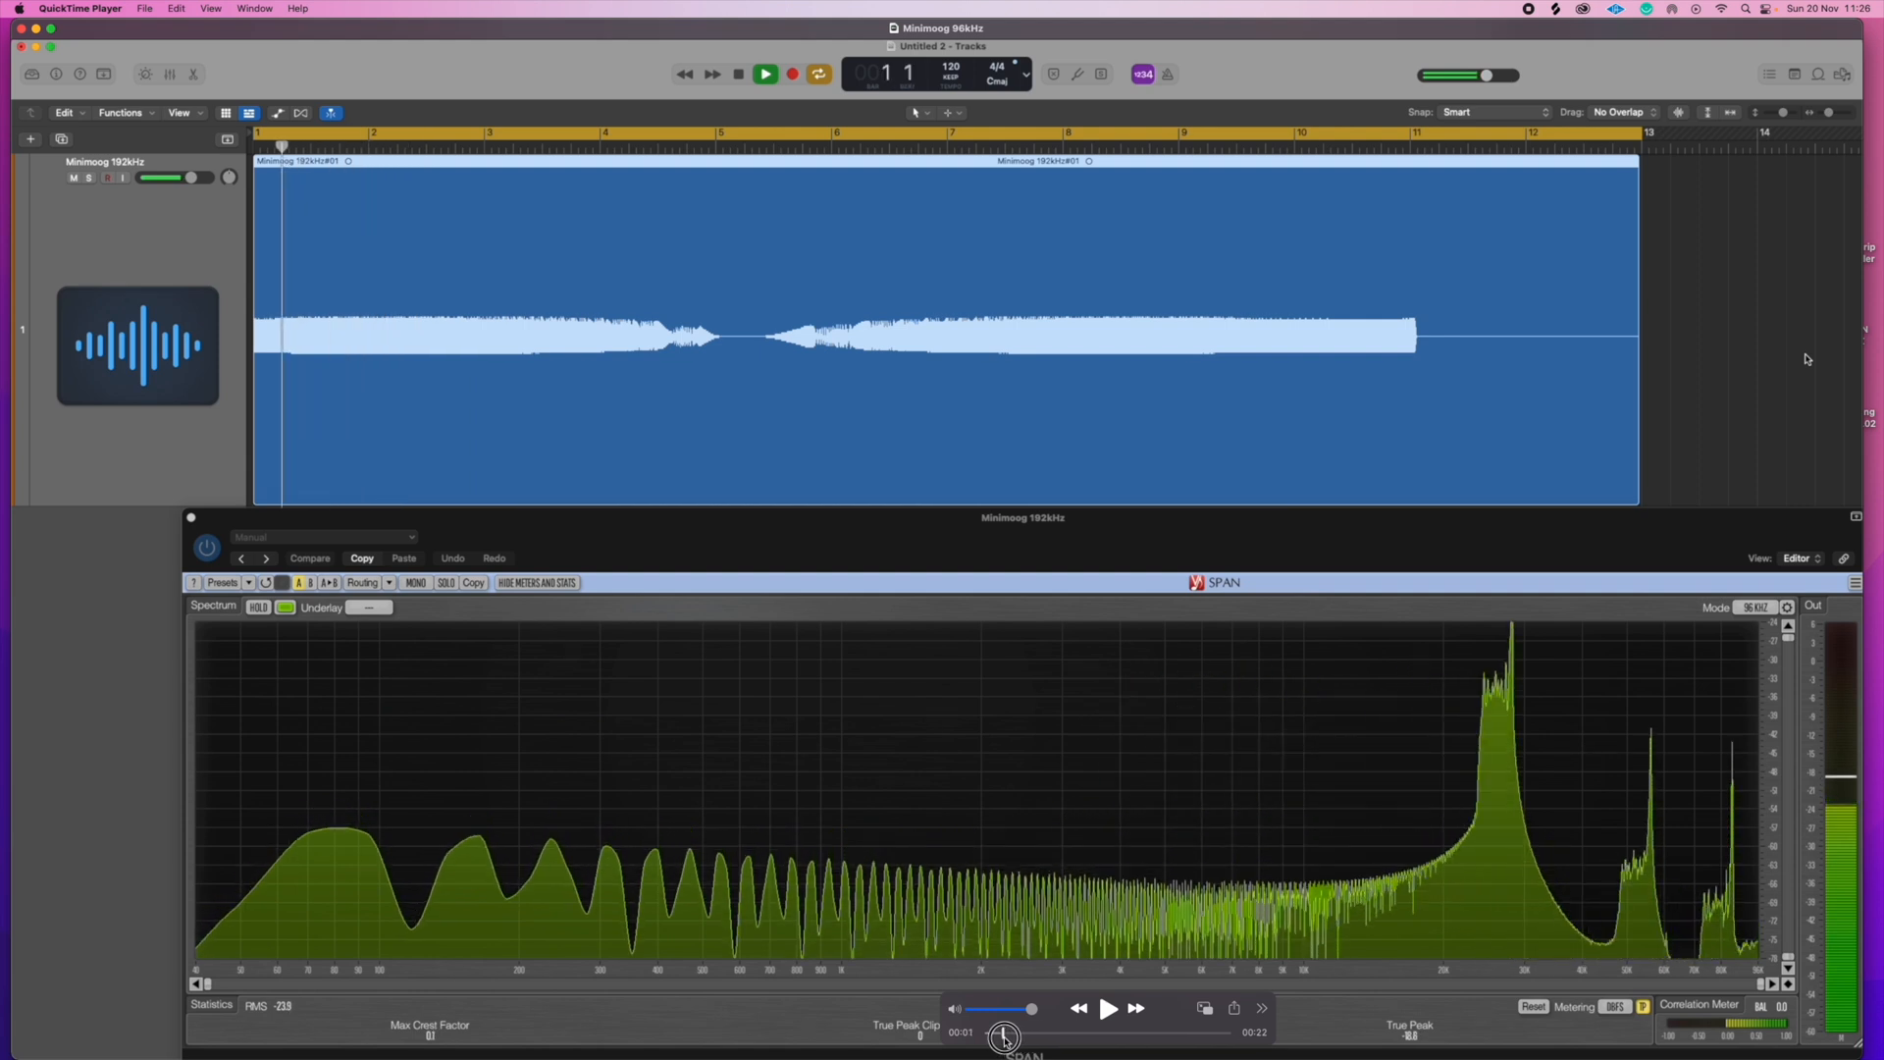
# Jump the Minimoog 96kHz recording to a later point in the scrub bar
pyautogui.click(737, 73)
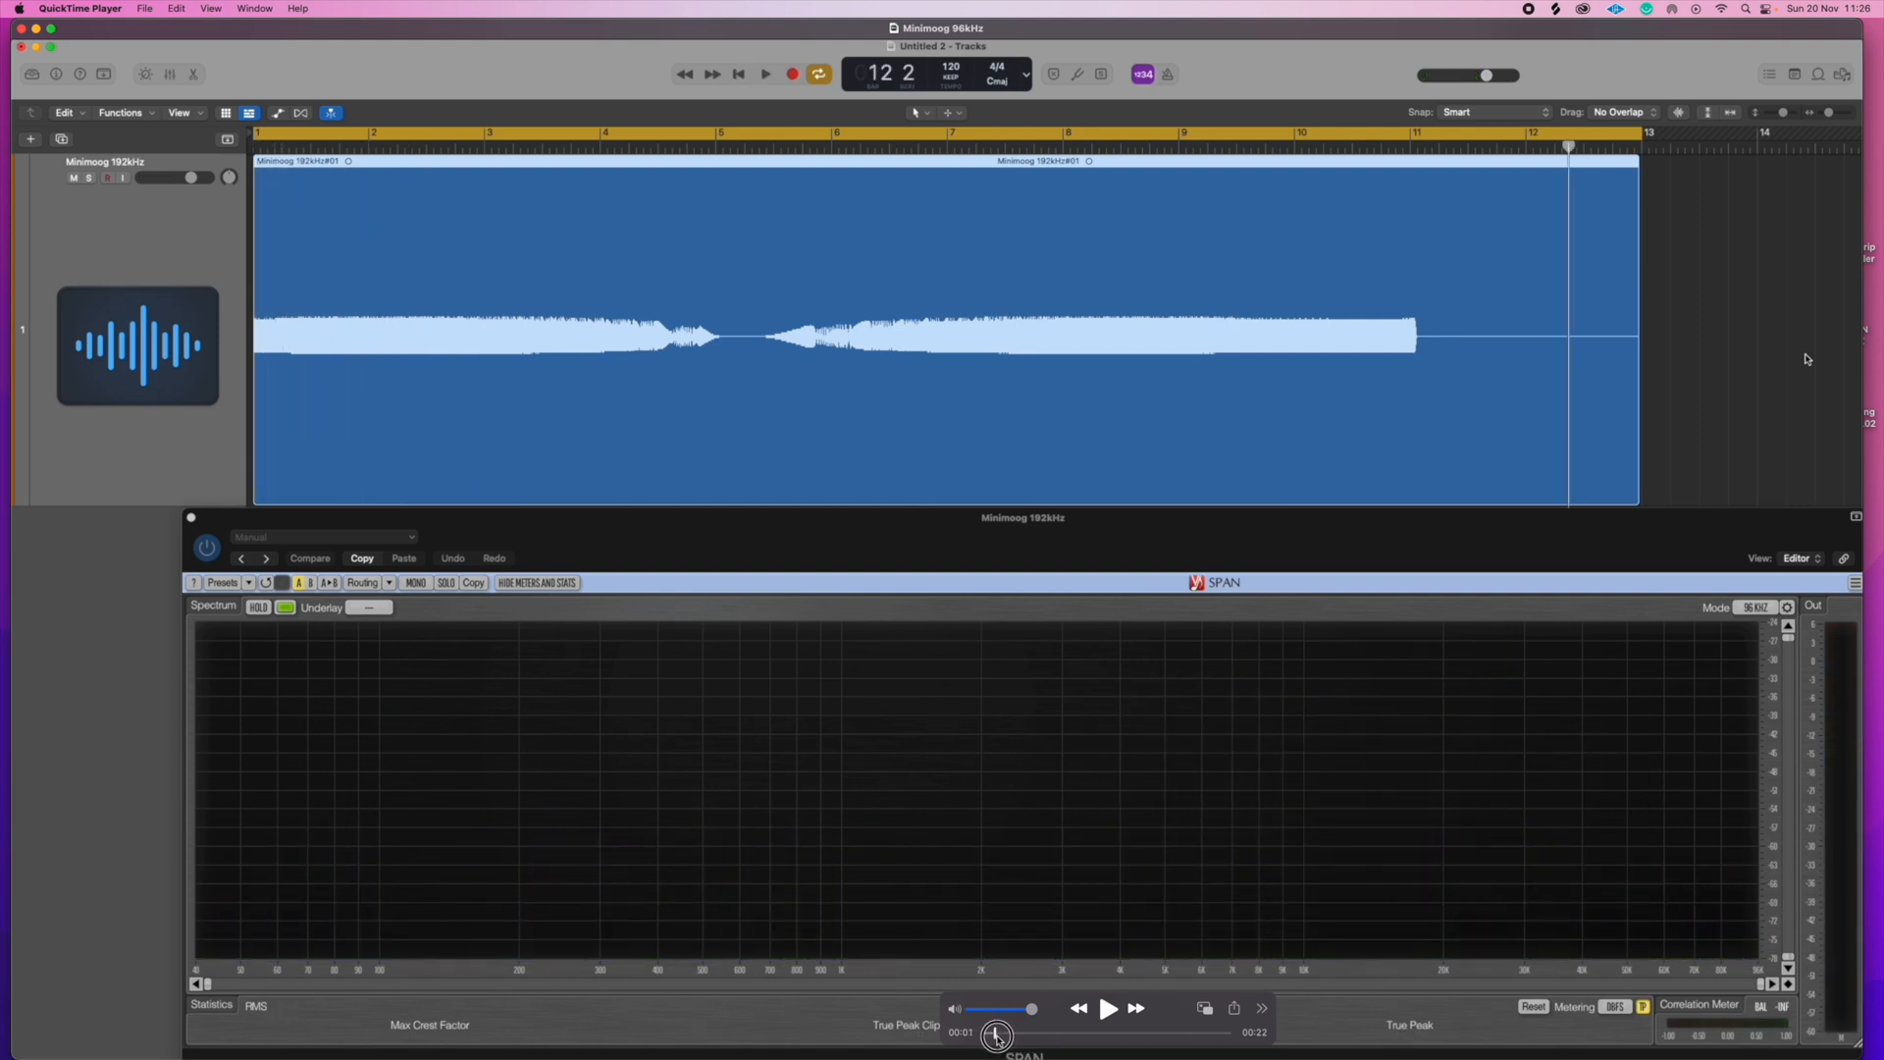
pyautogui.click(766, 74)
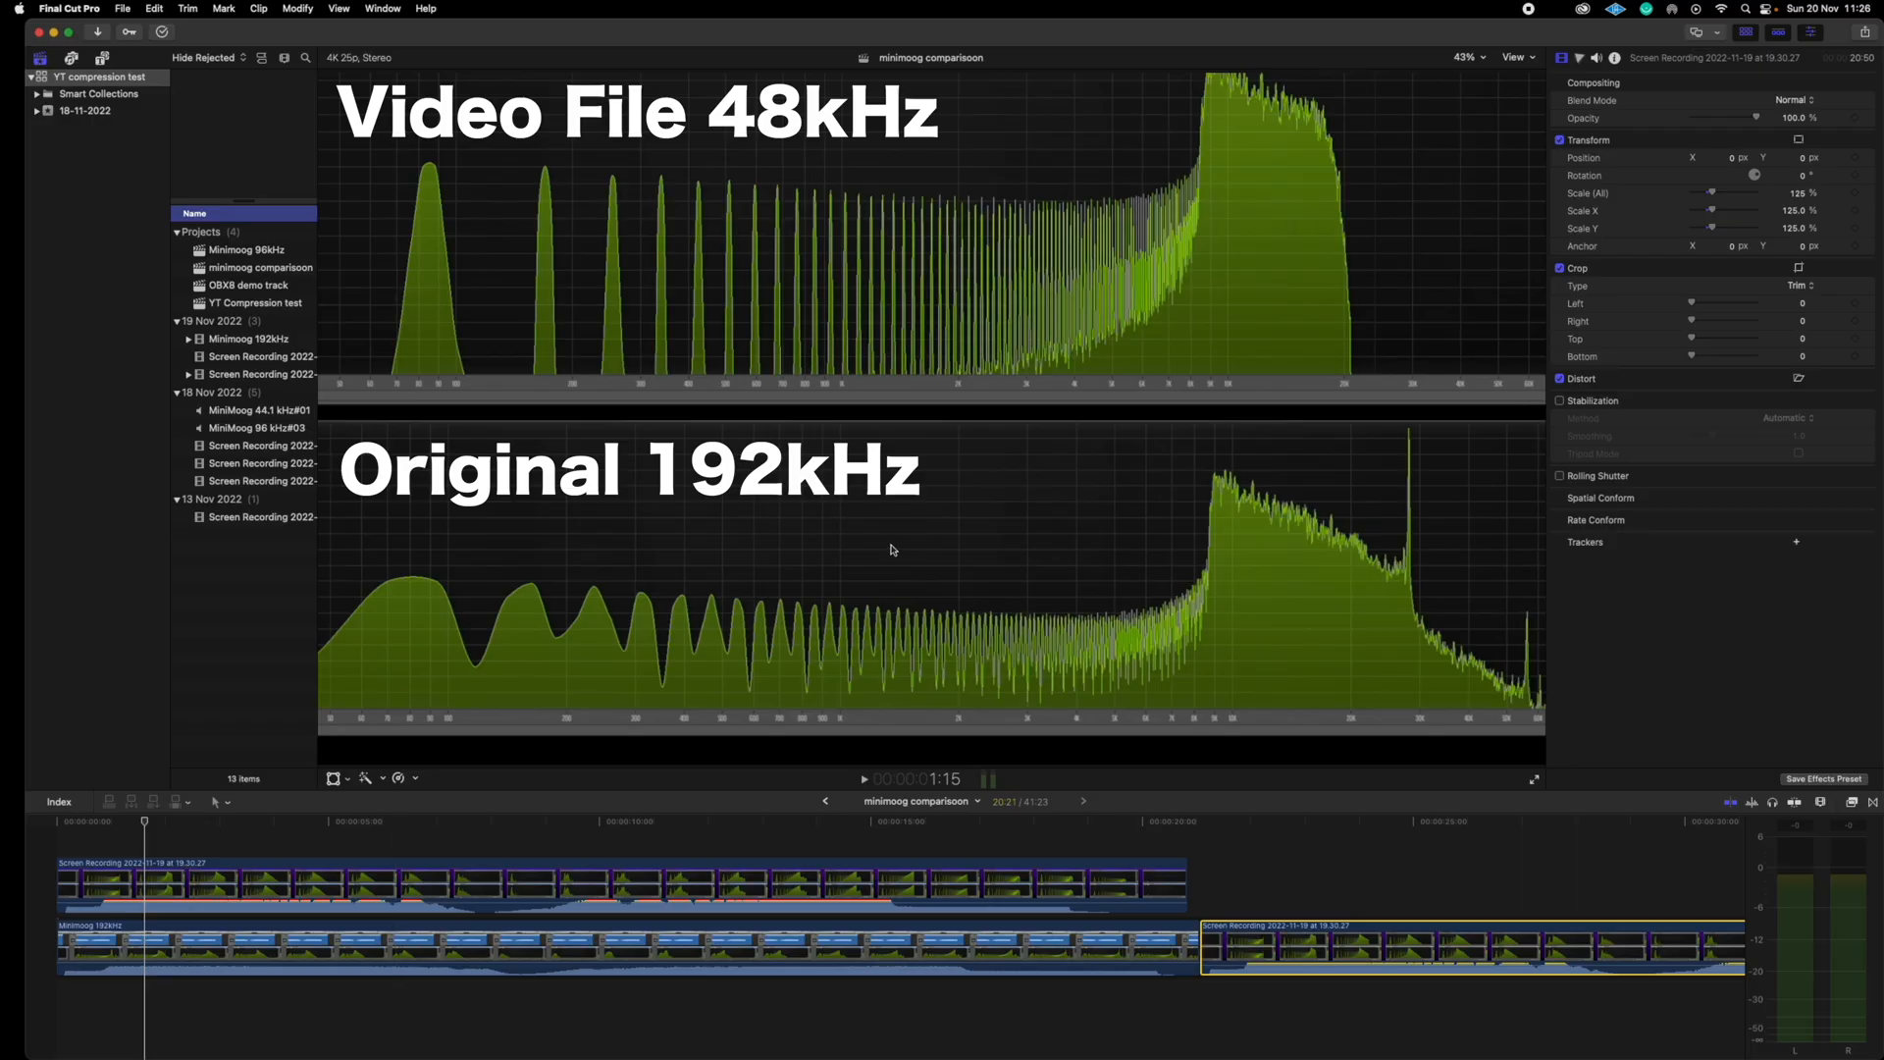
pyautogui.moveTo(1365, 556)
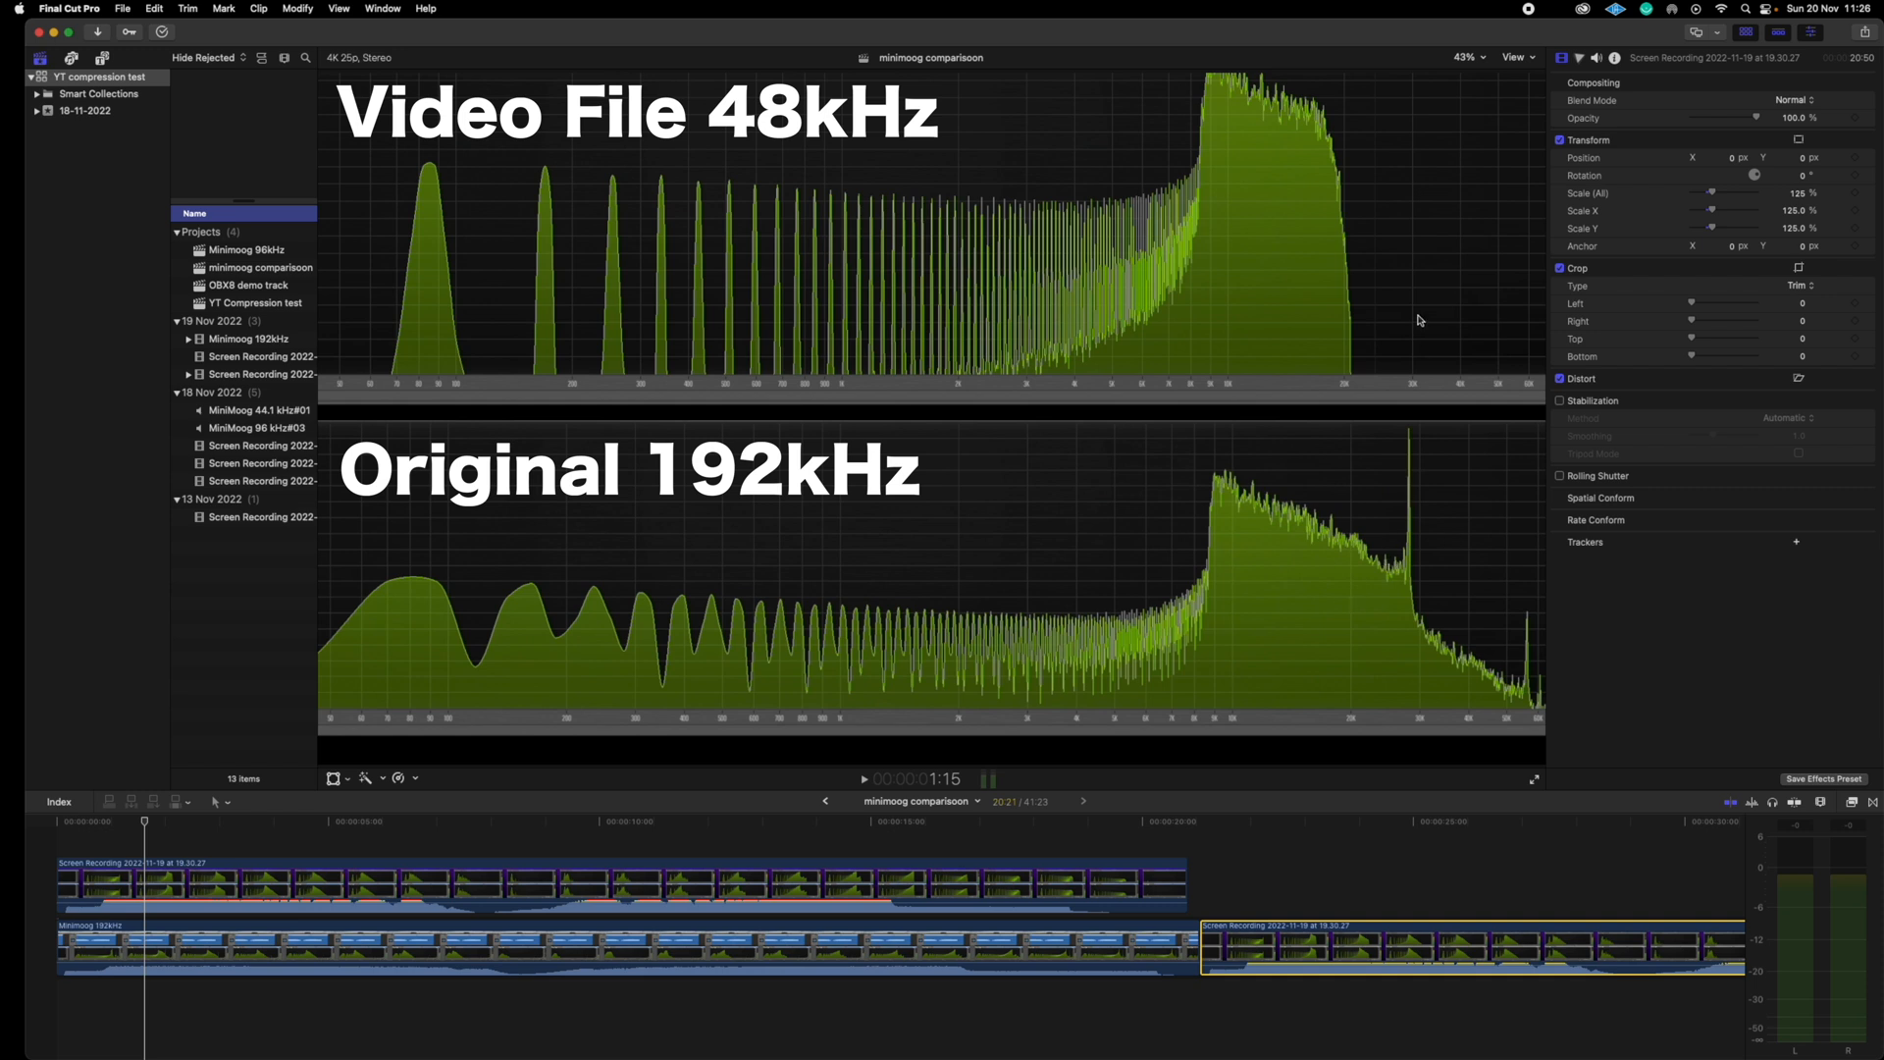
pyautogui.moveTo(1414, 284)
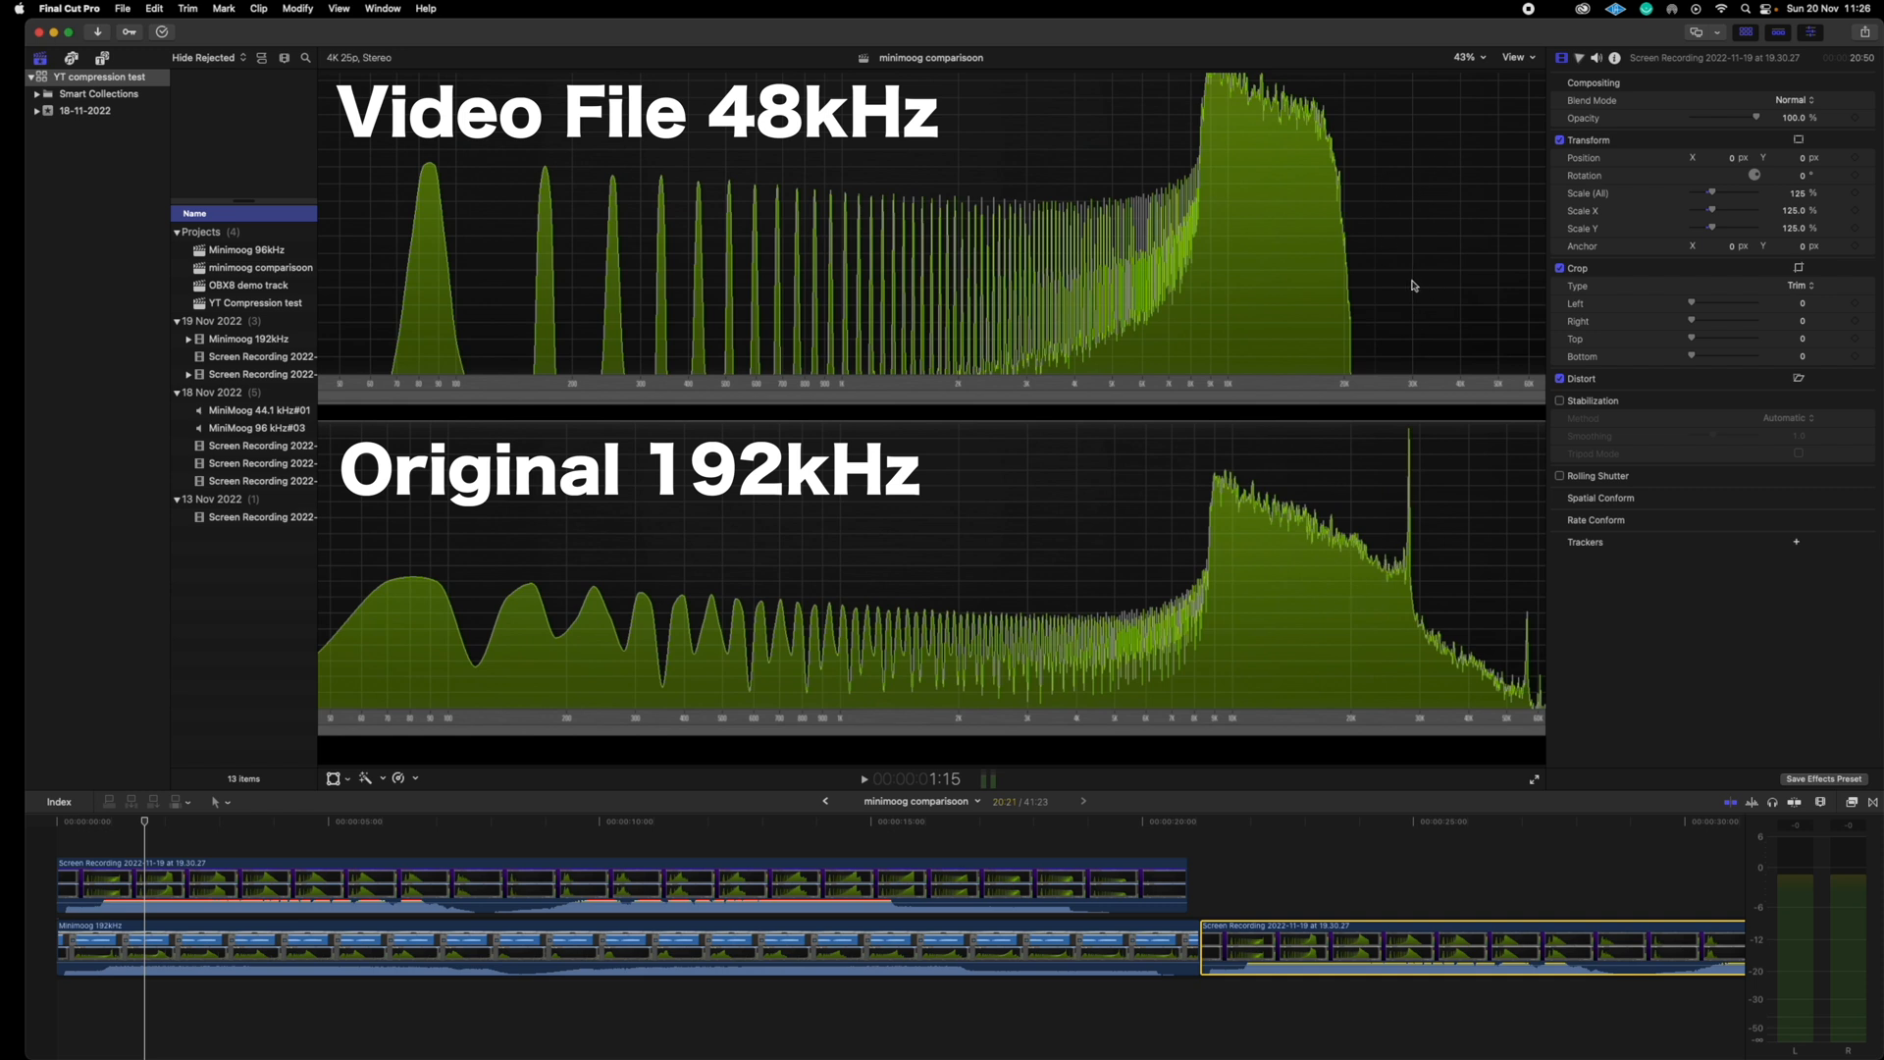
pyautogui.moveTo(1378, 569)
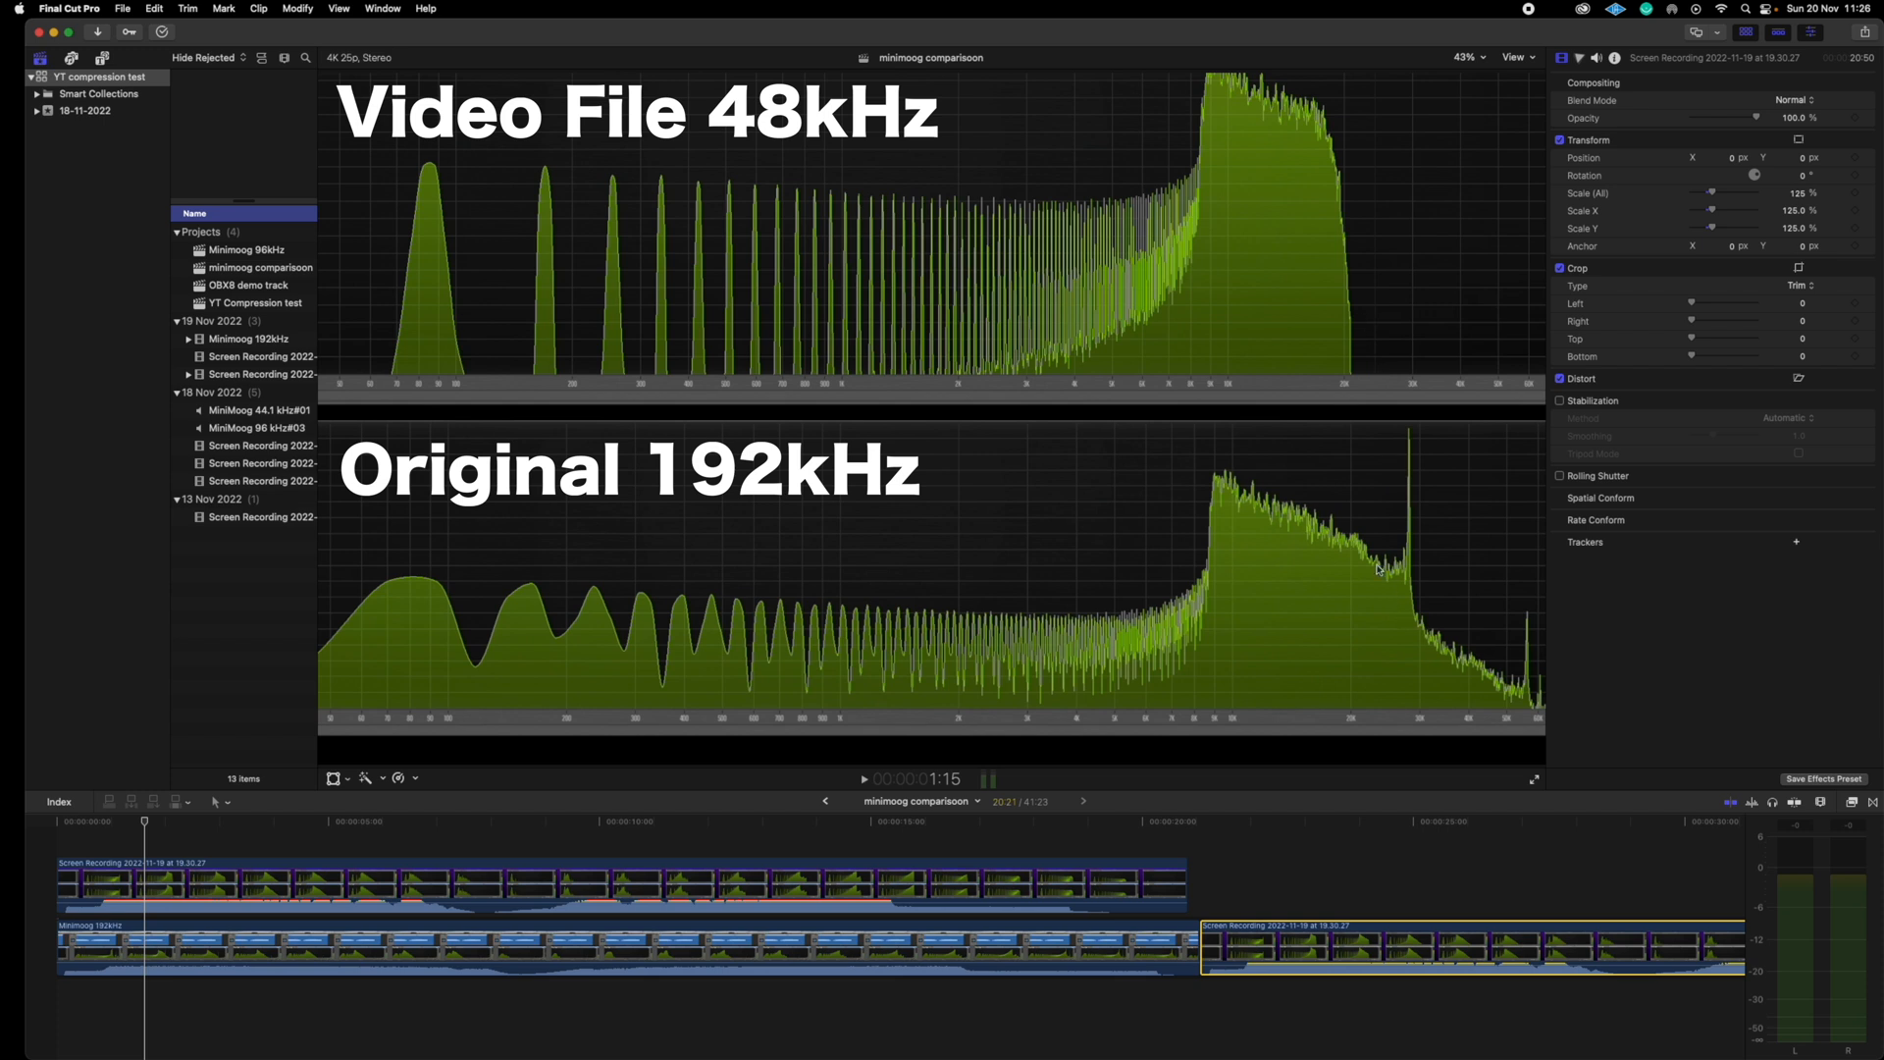
pyautogui.moveTo(1377, 703)
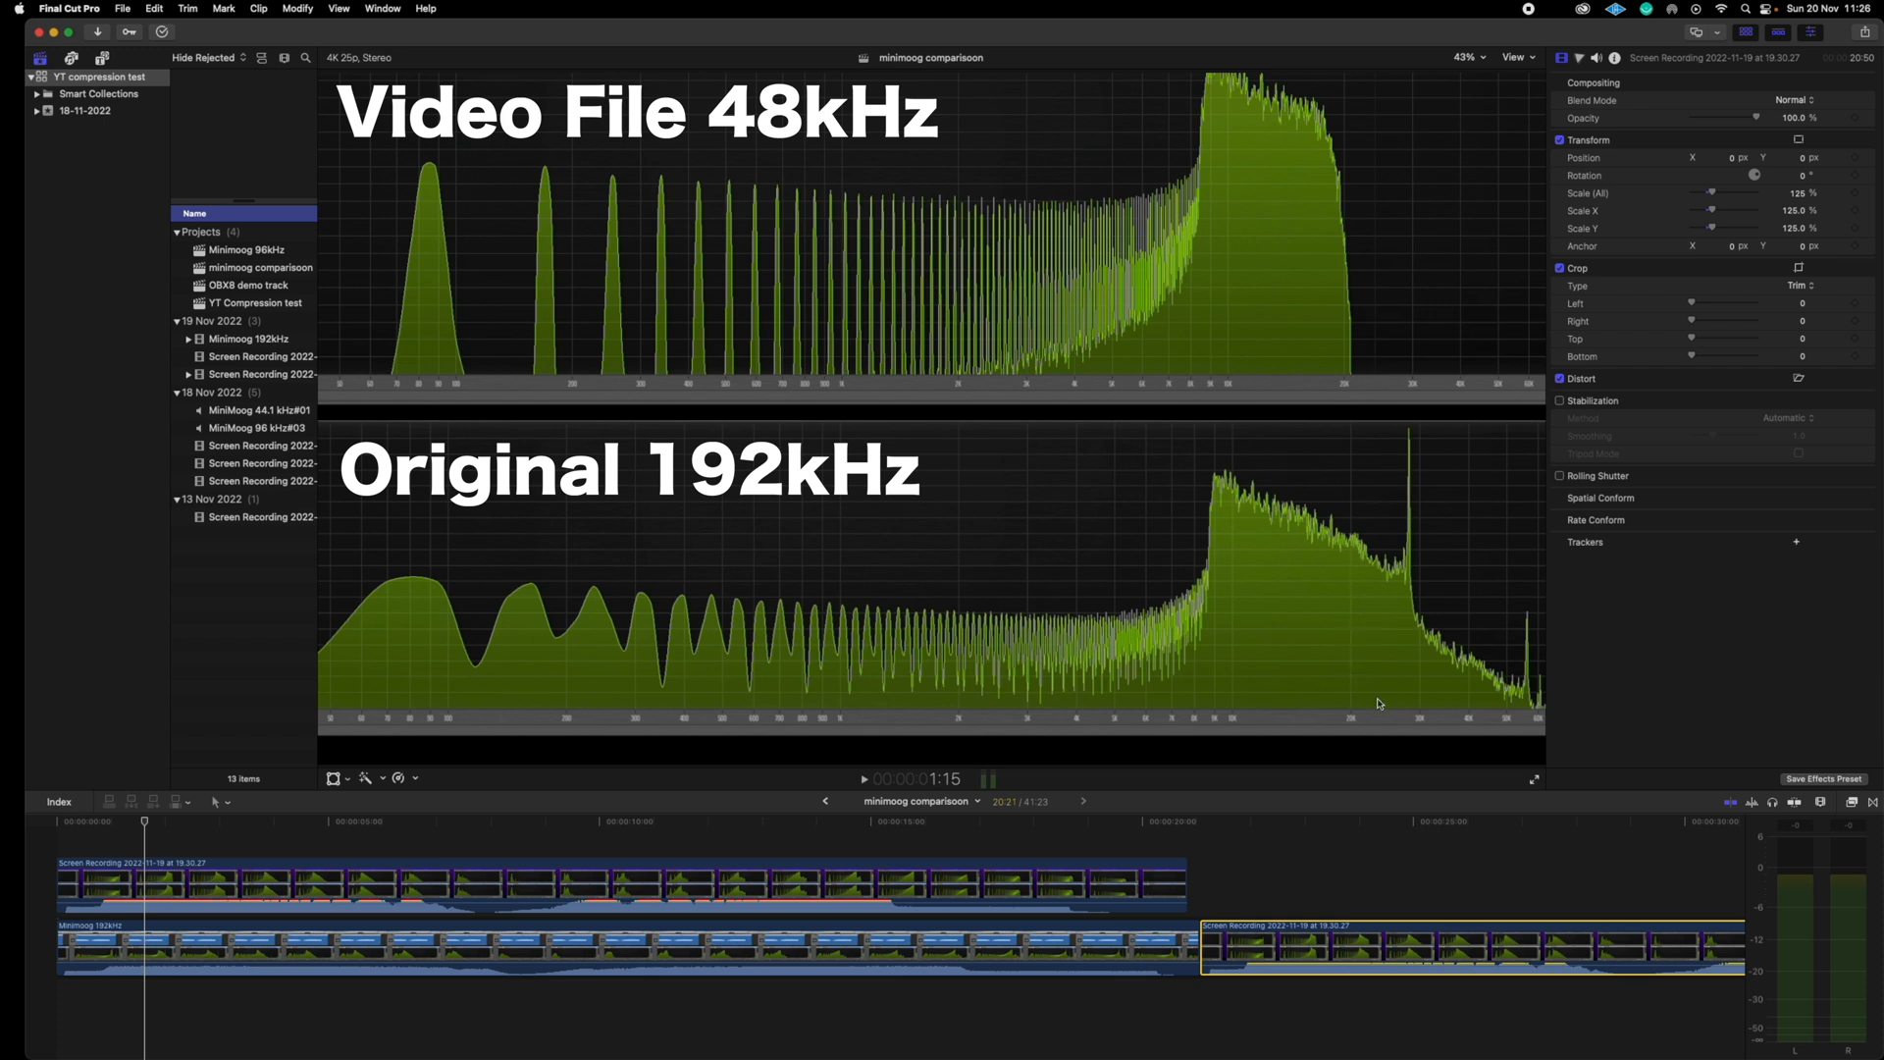
pyautogui.moveTo(980, 580)
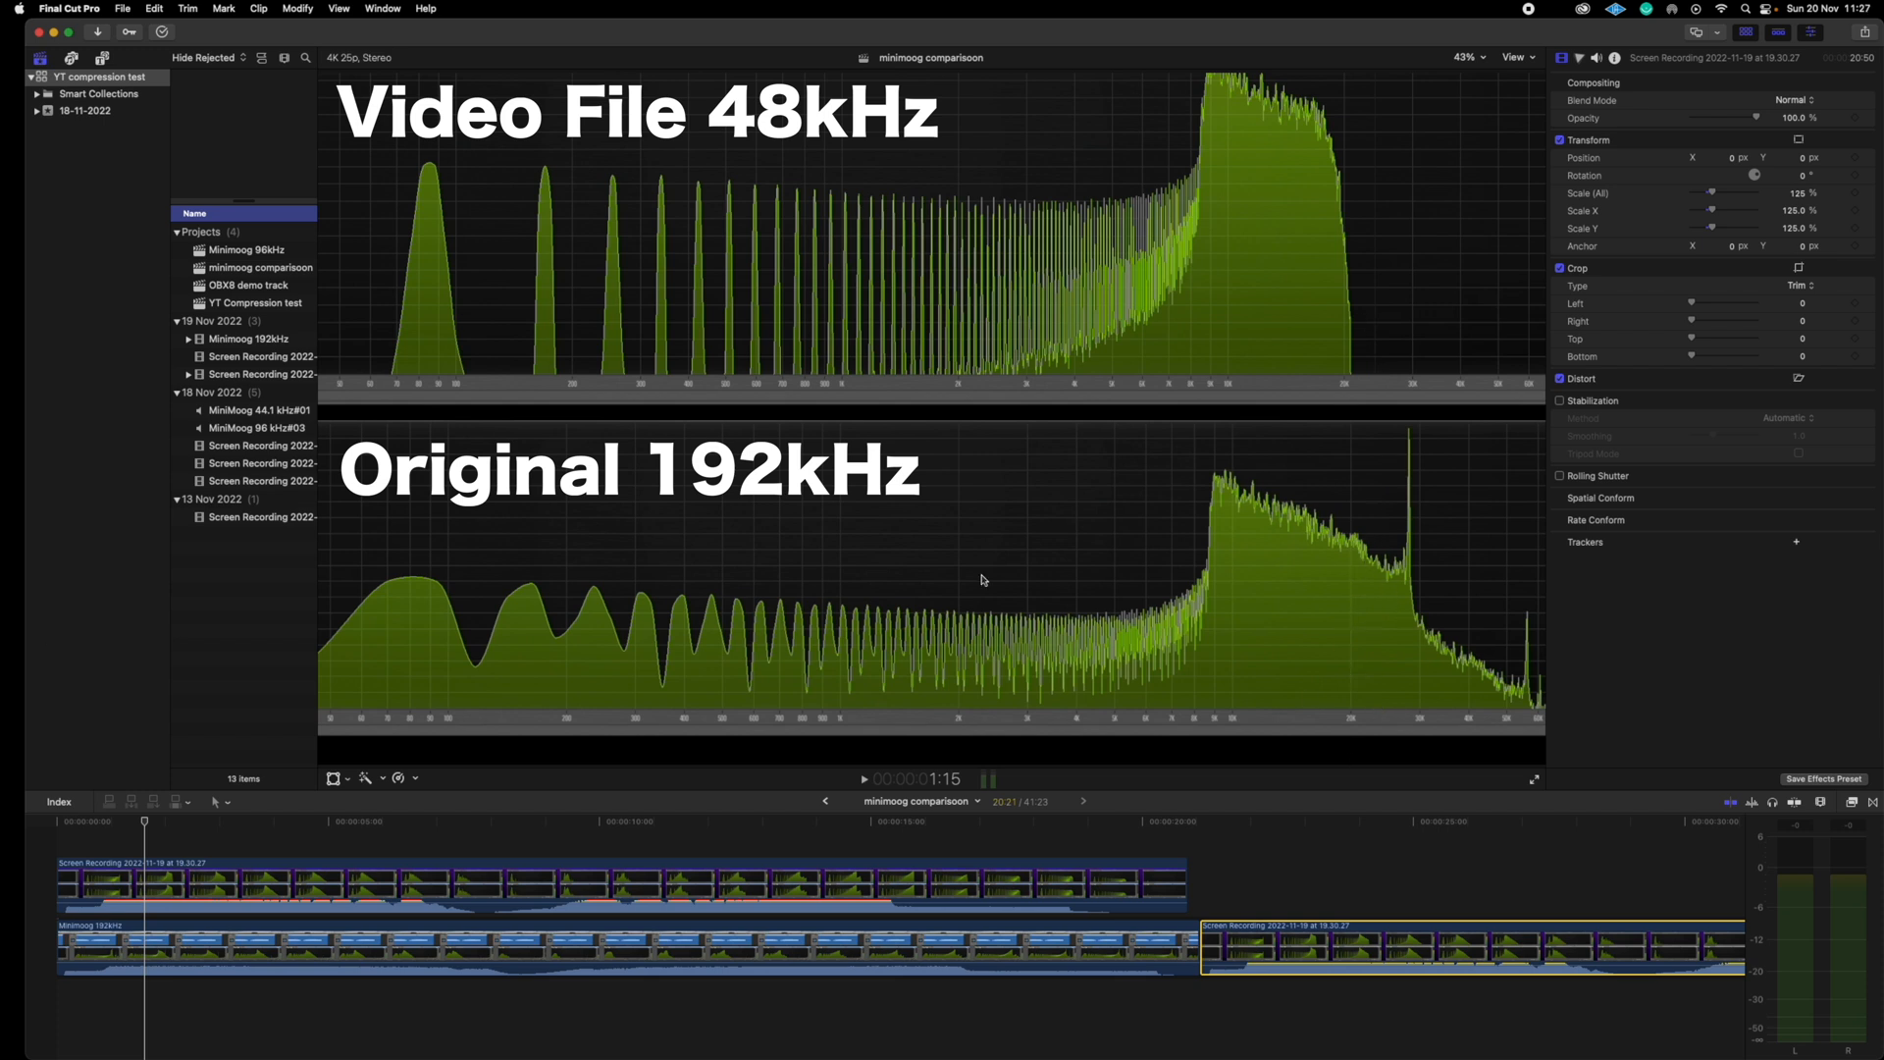
pyautogui.moveTo(1441, 436)
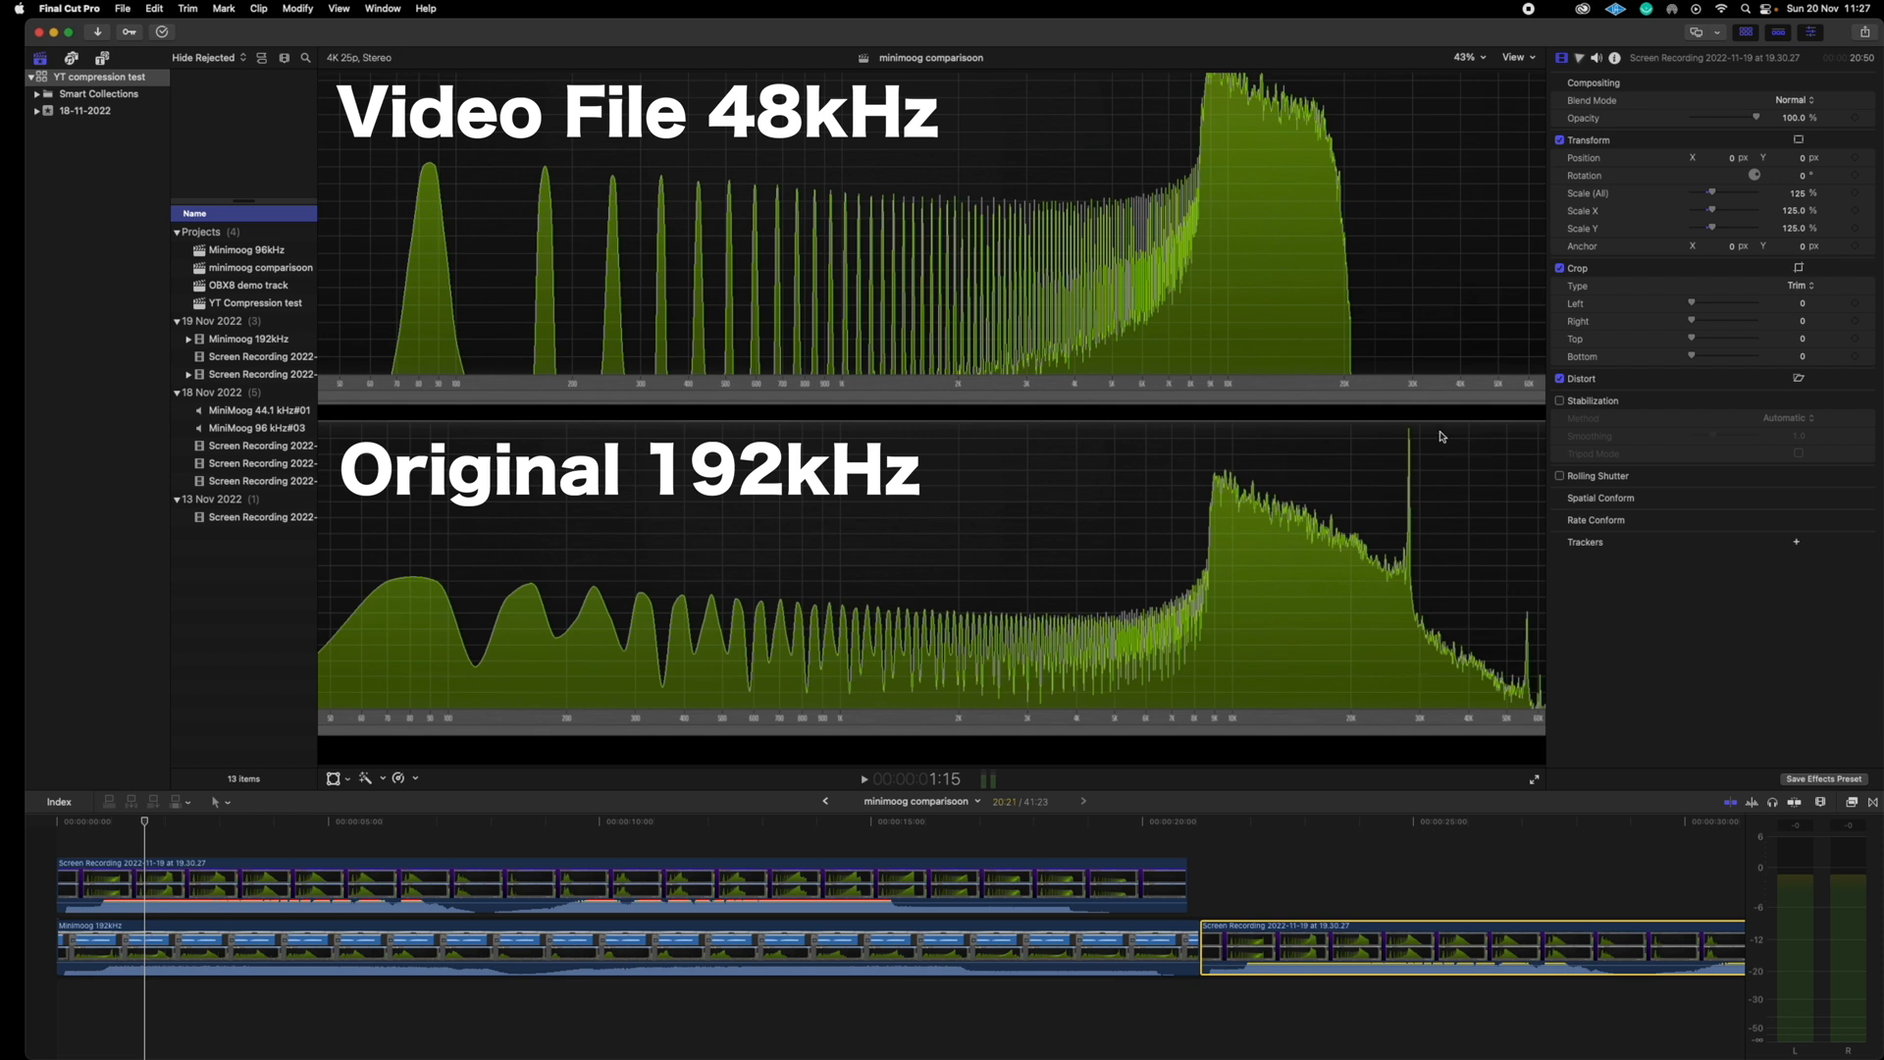
pyautogui.moveTo(1220, 560)
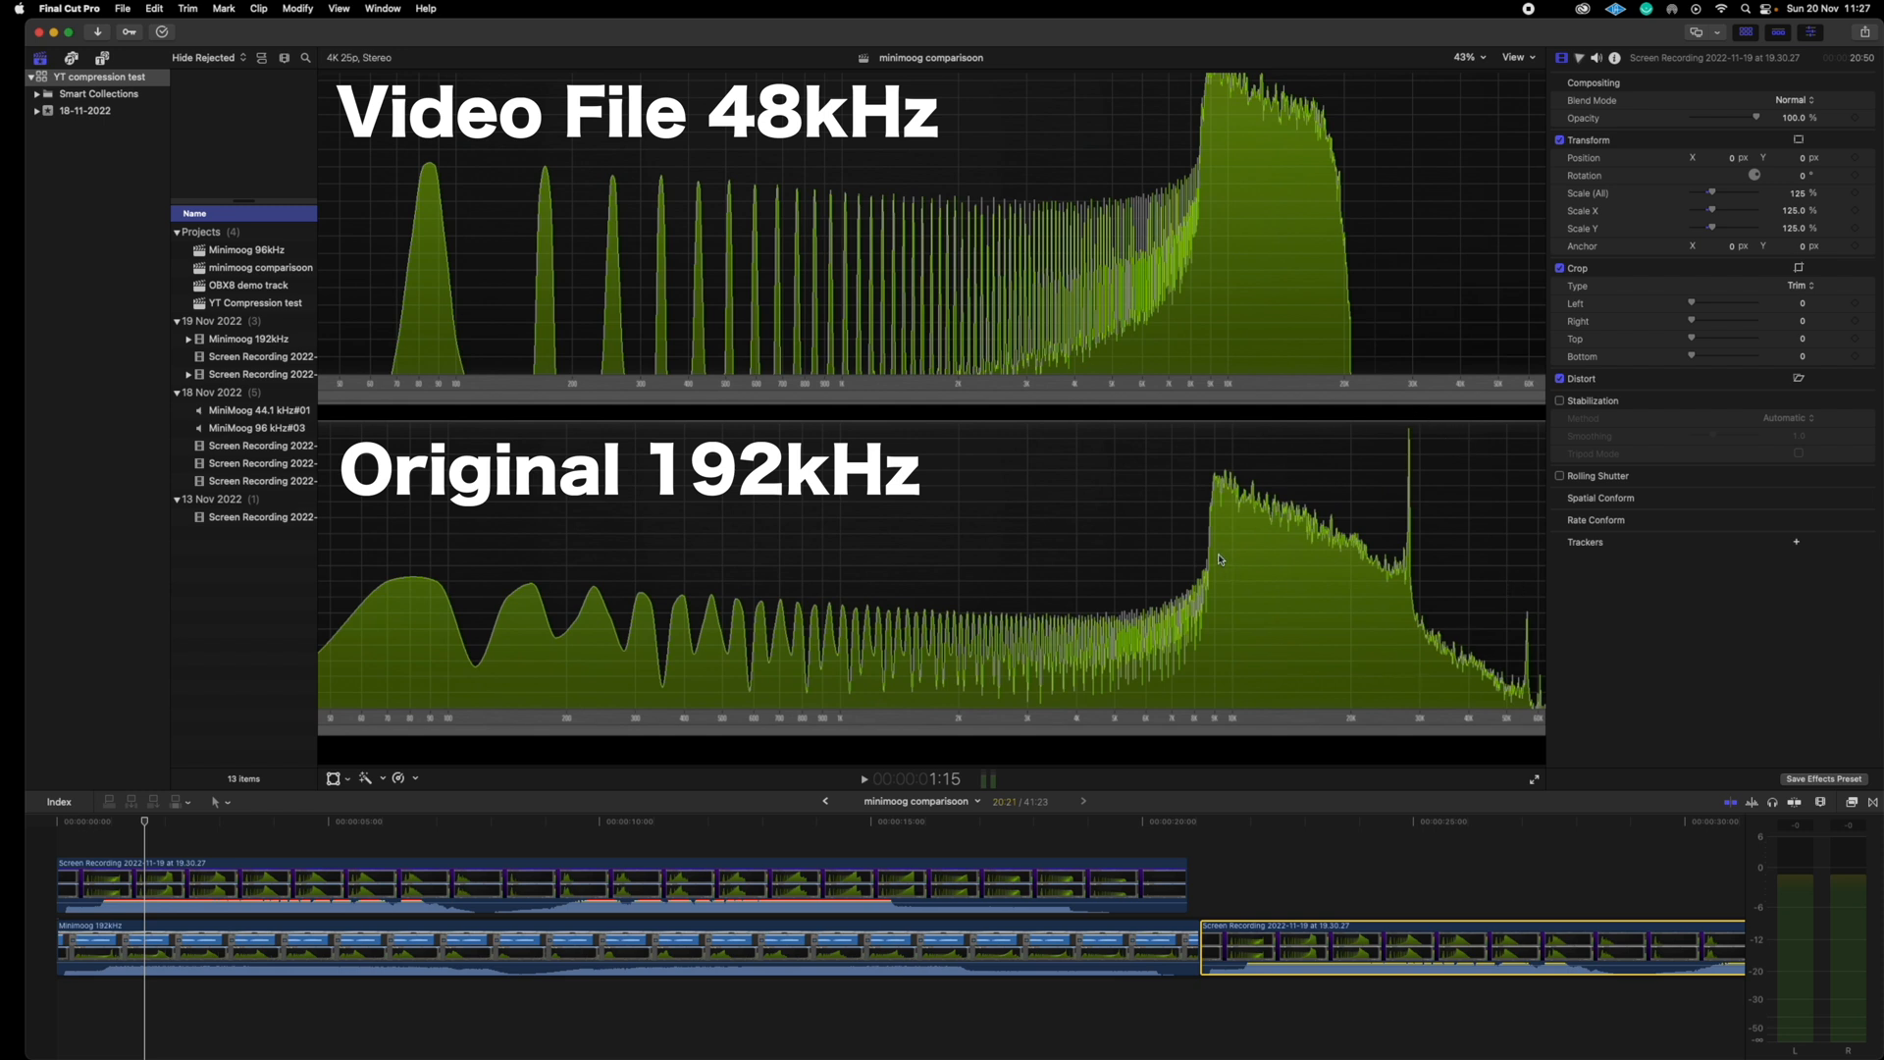
pyautogui.moveTo(1338, 327)
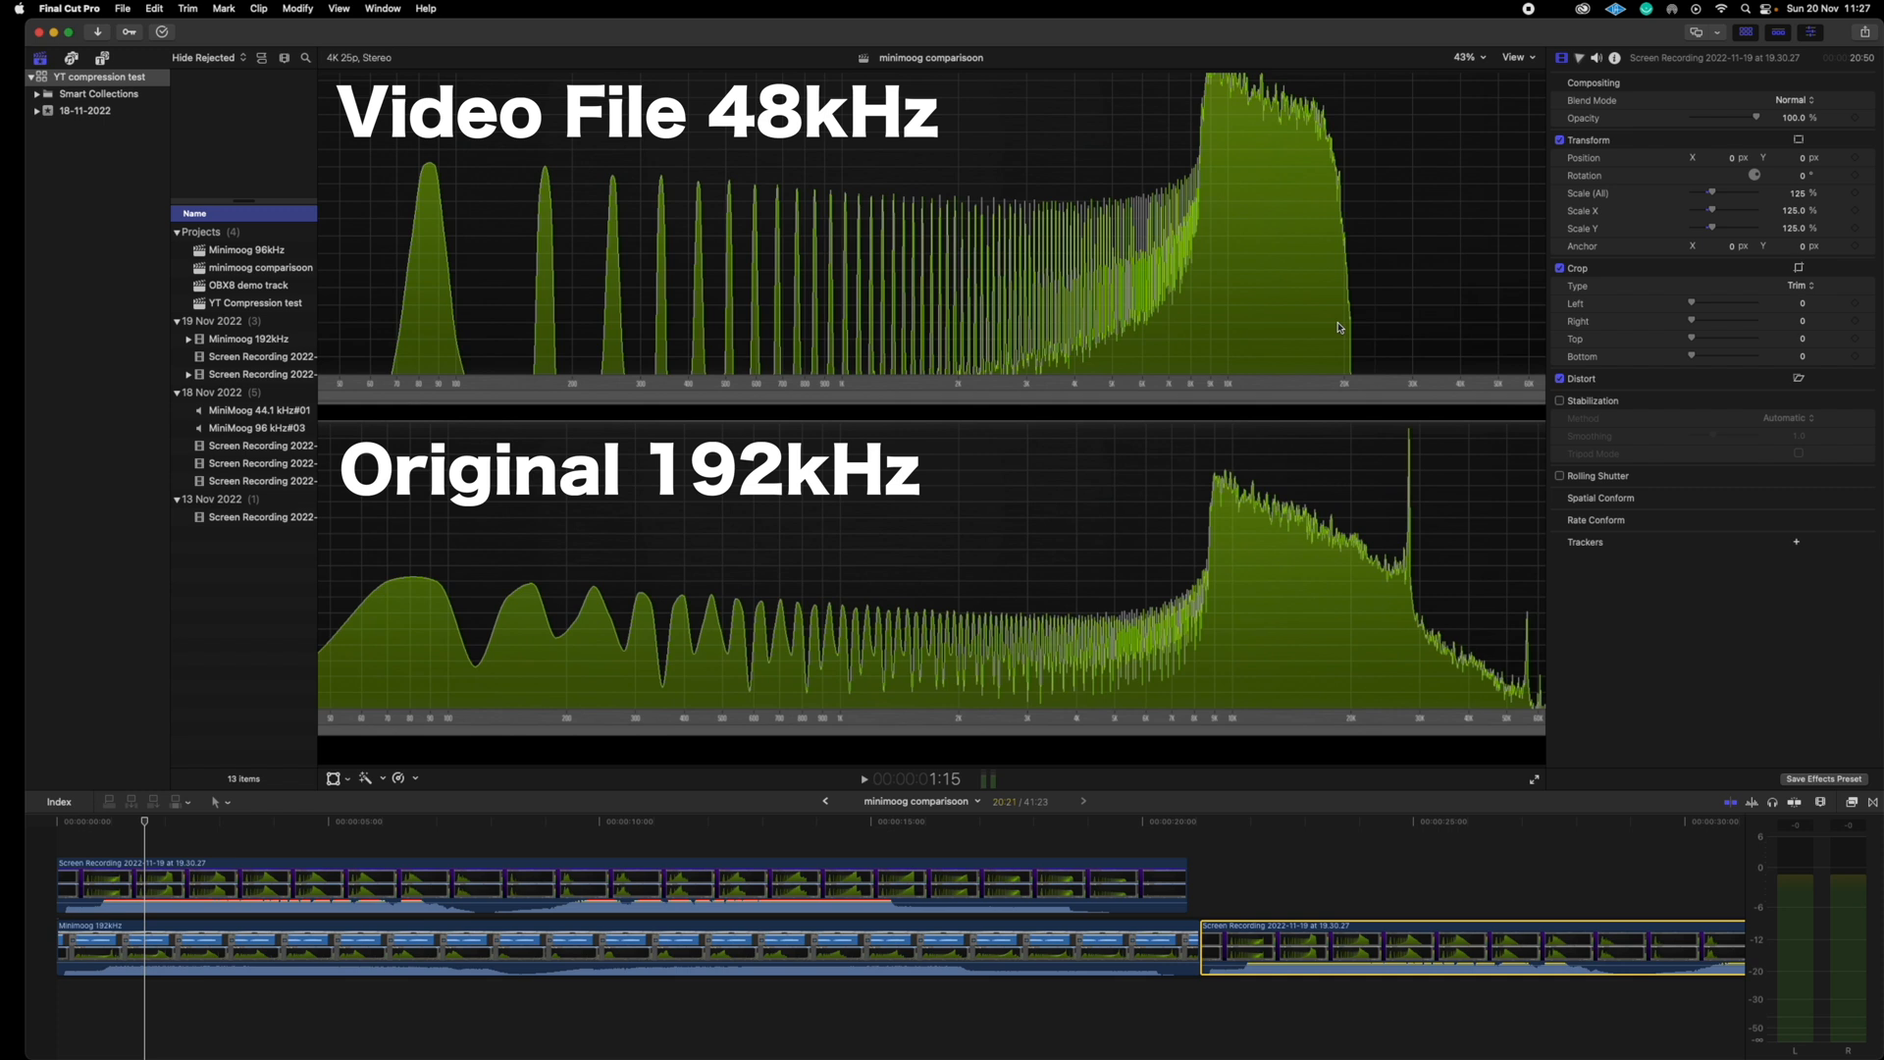
pyautogui.moveTo(1195, 494)
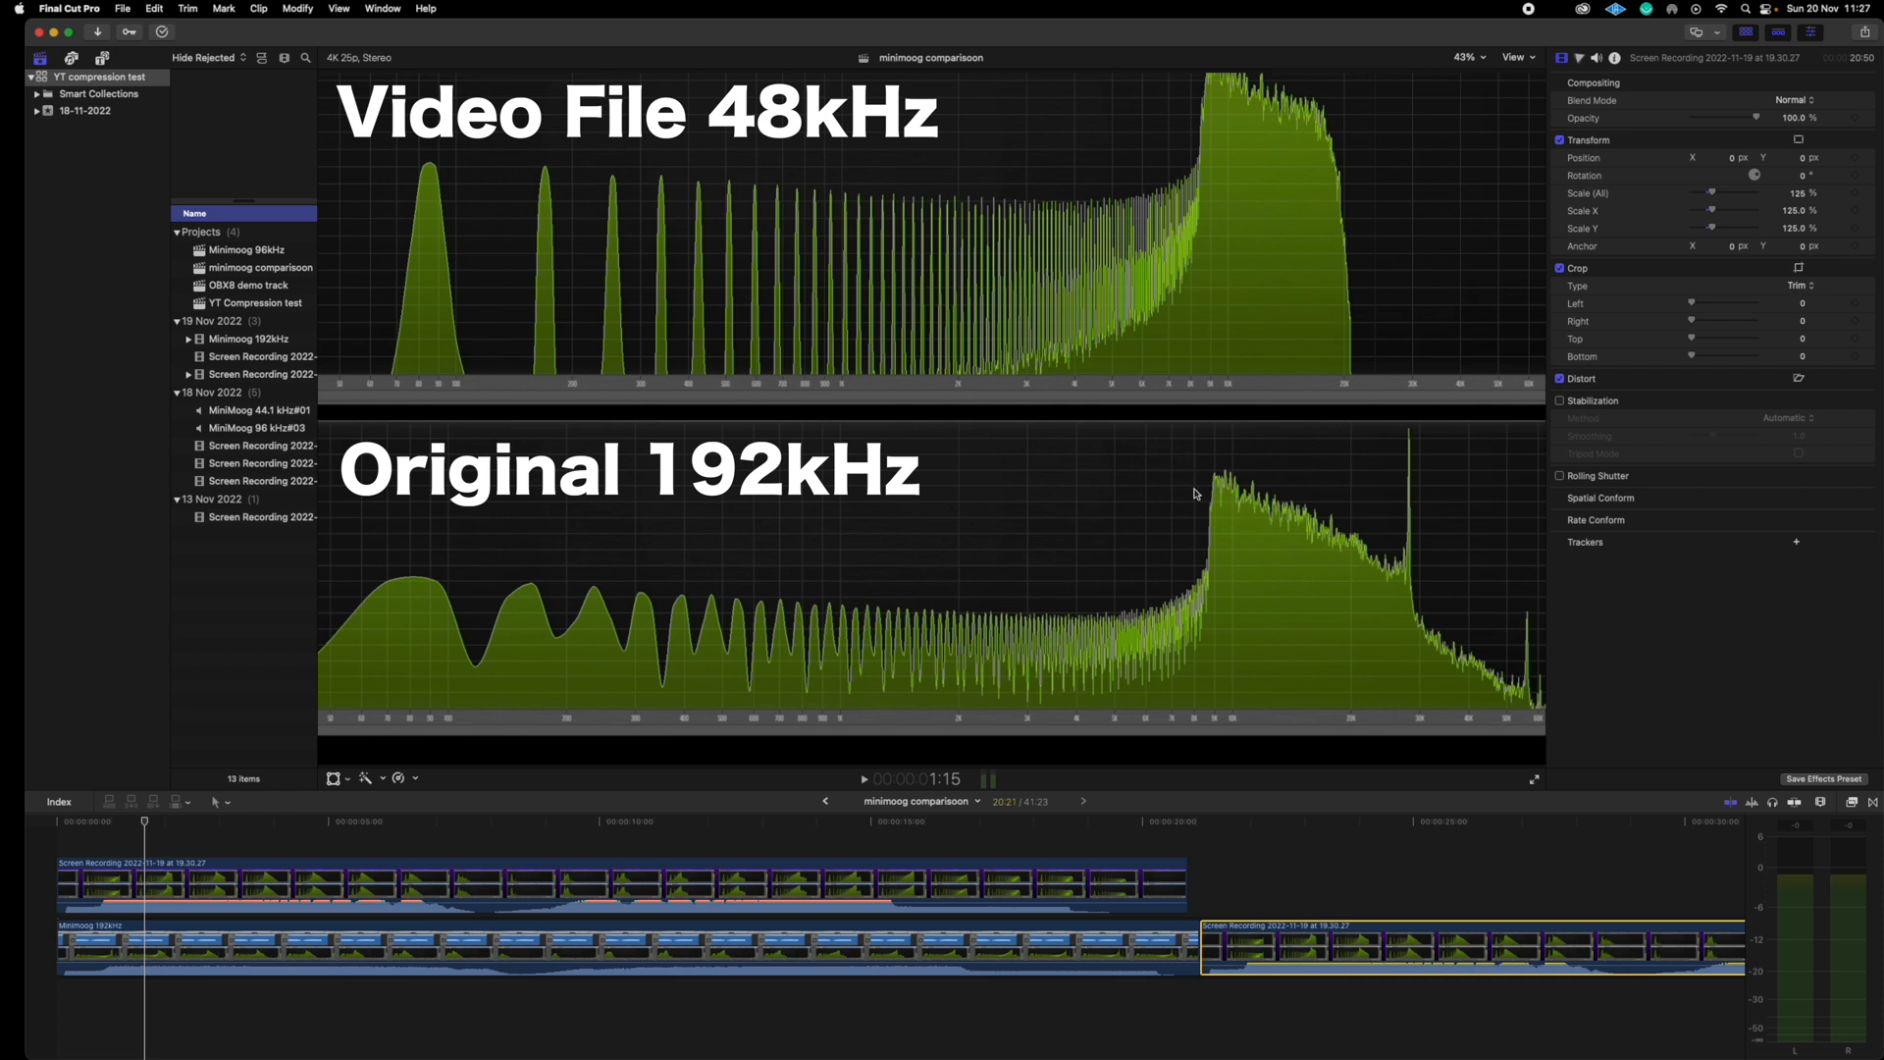
pyautogui.moveTo(1231, 157)
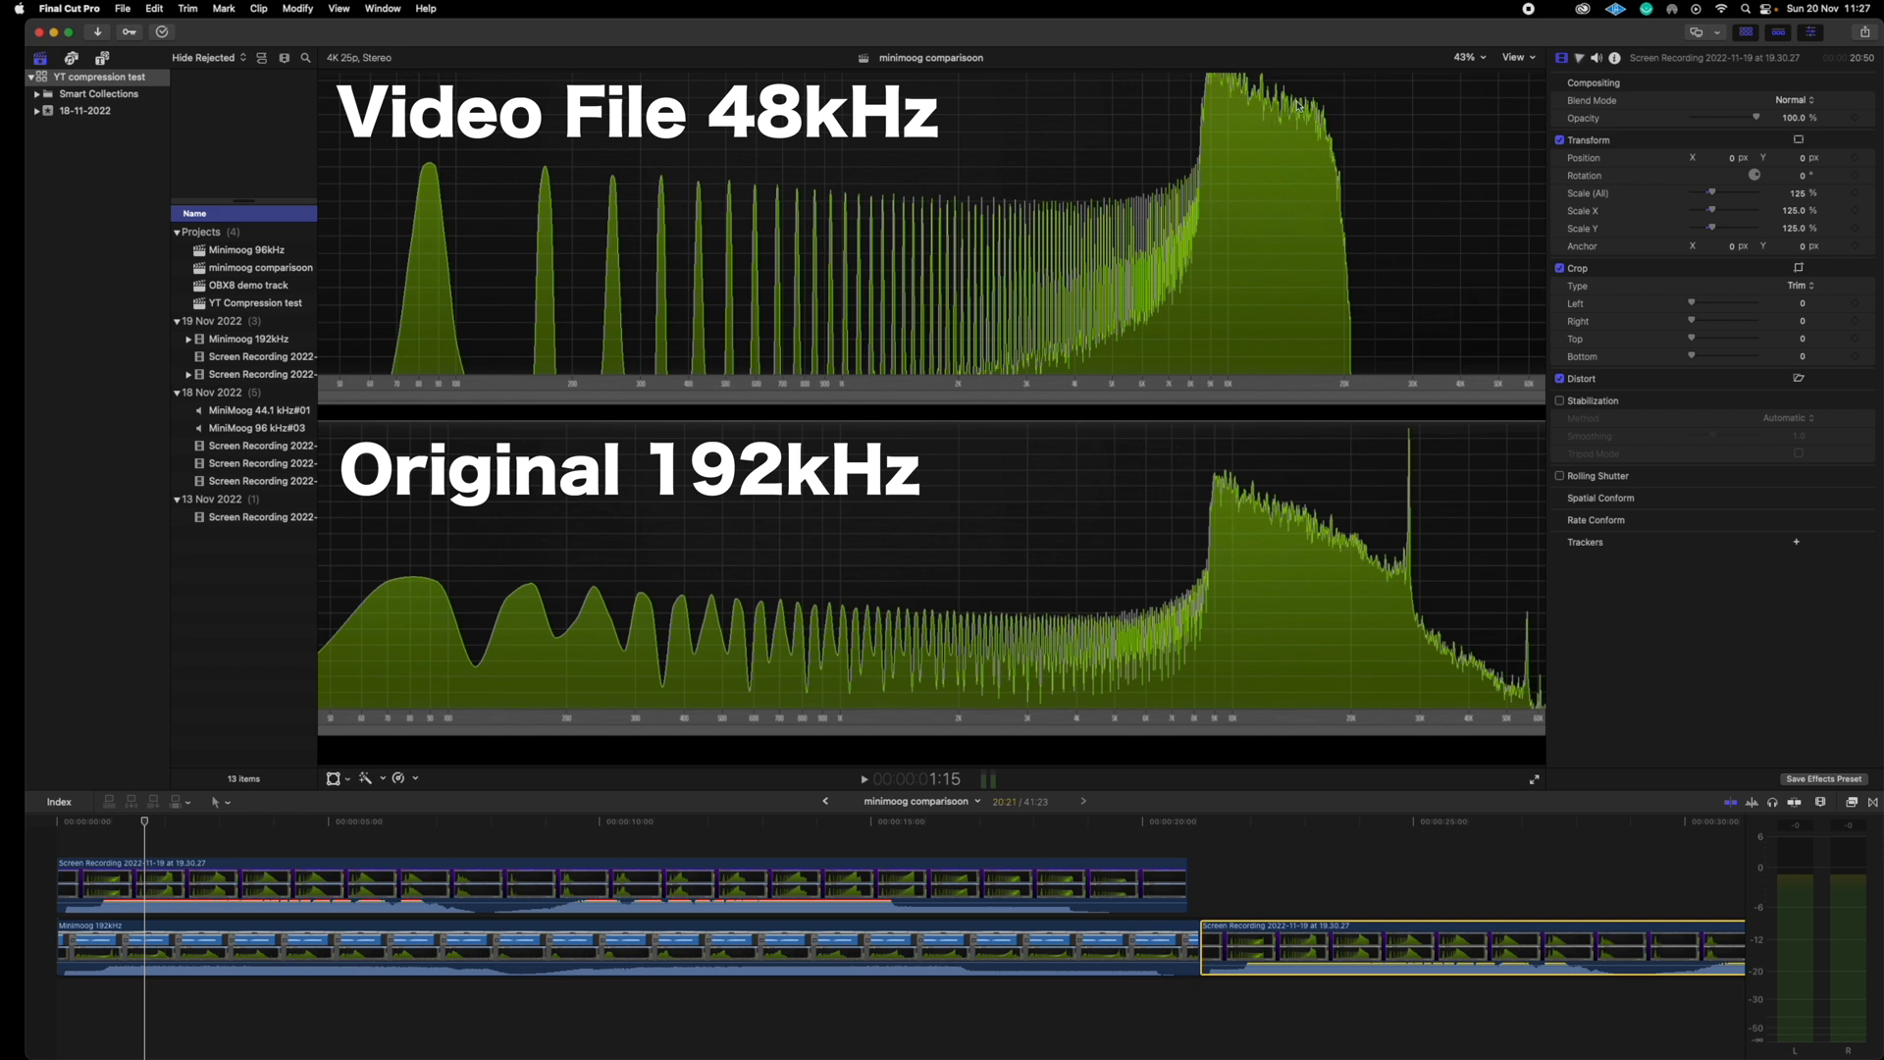
pyautogui.moveTo(1313, 358)
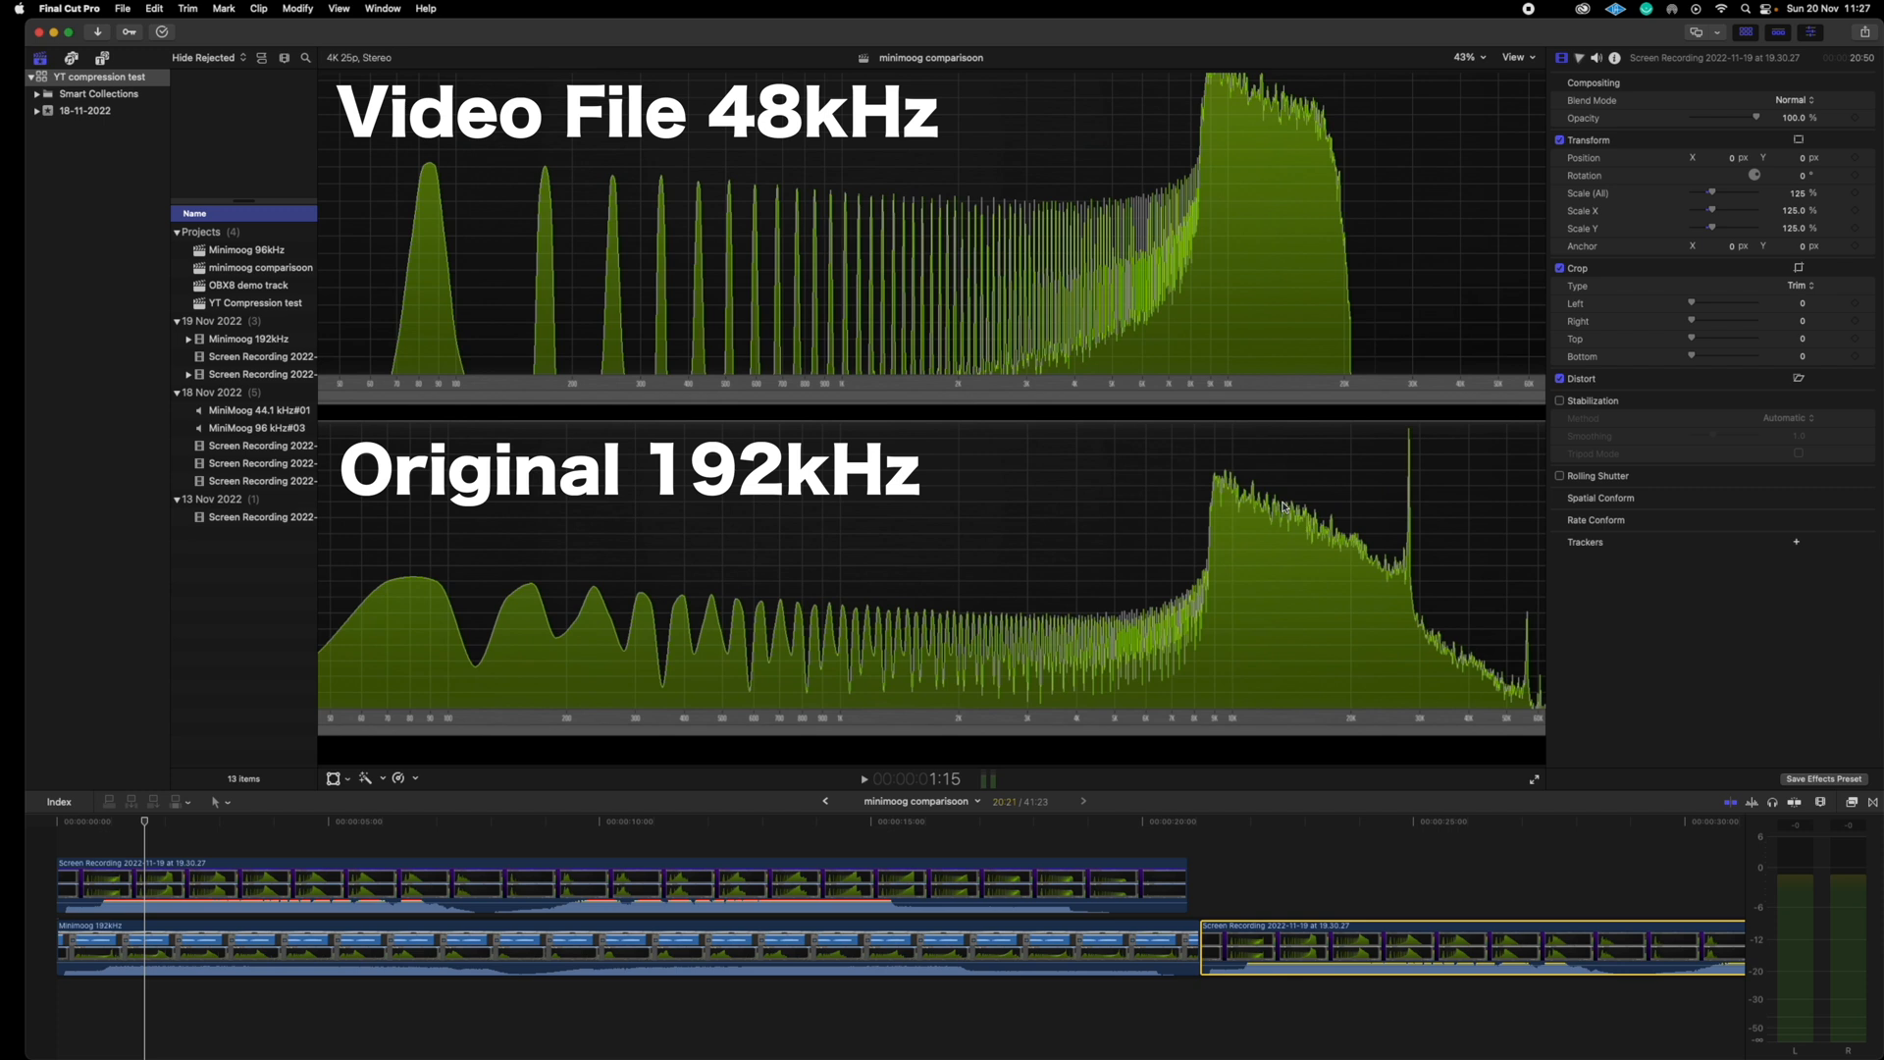
pyautogui.moveTo(1286, 439)
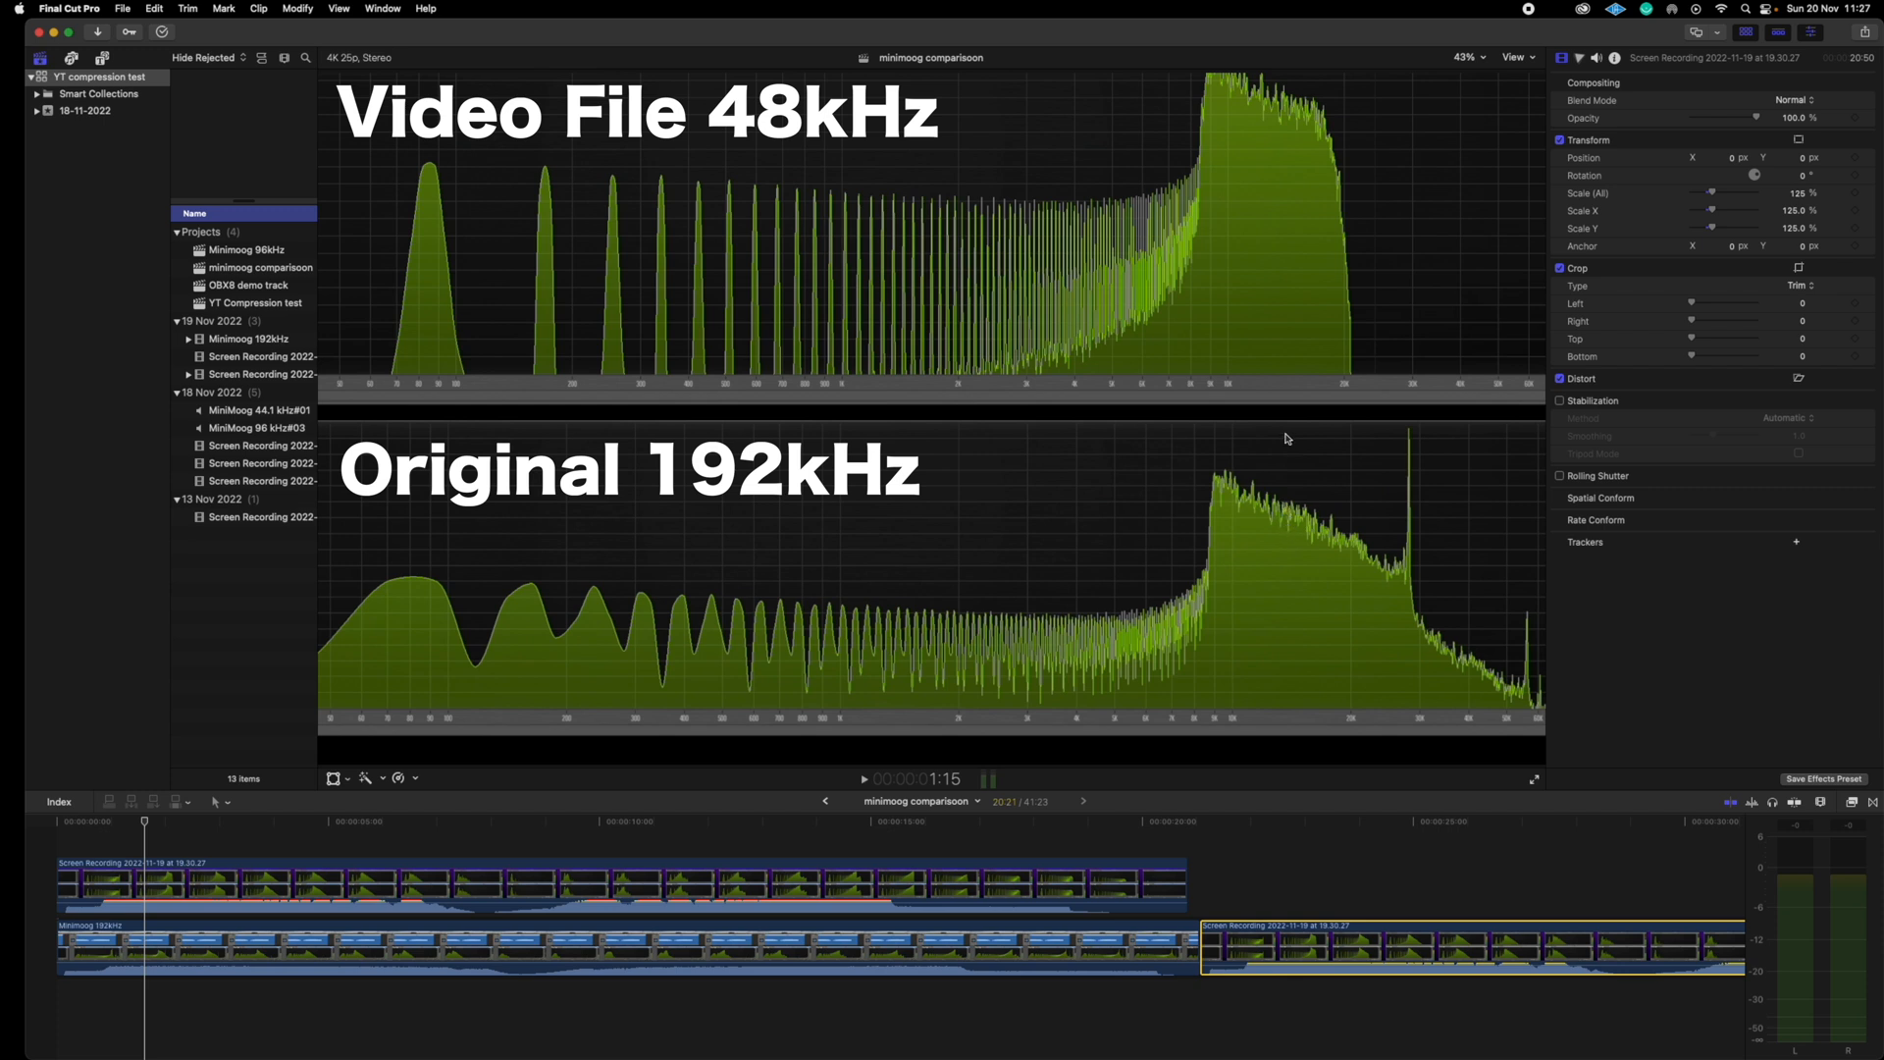
pyautogui.moveTo(1318, 101)
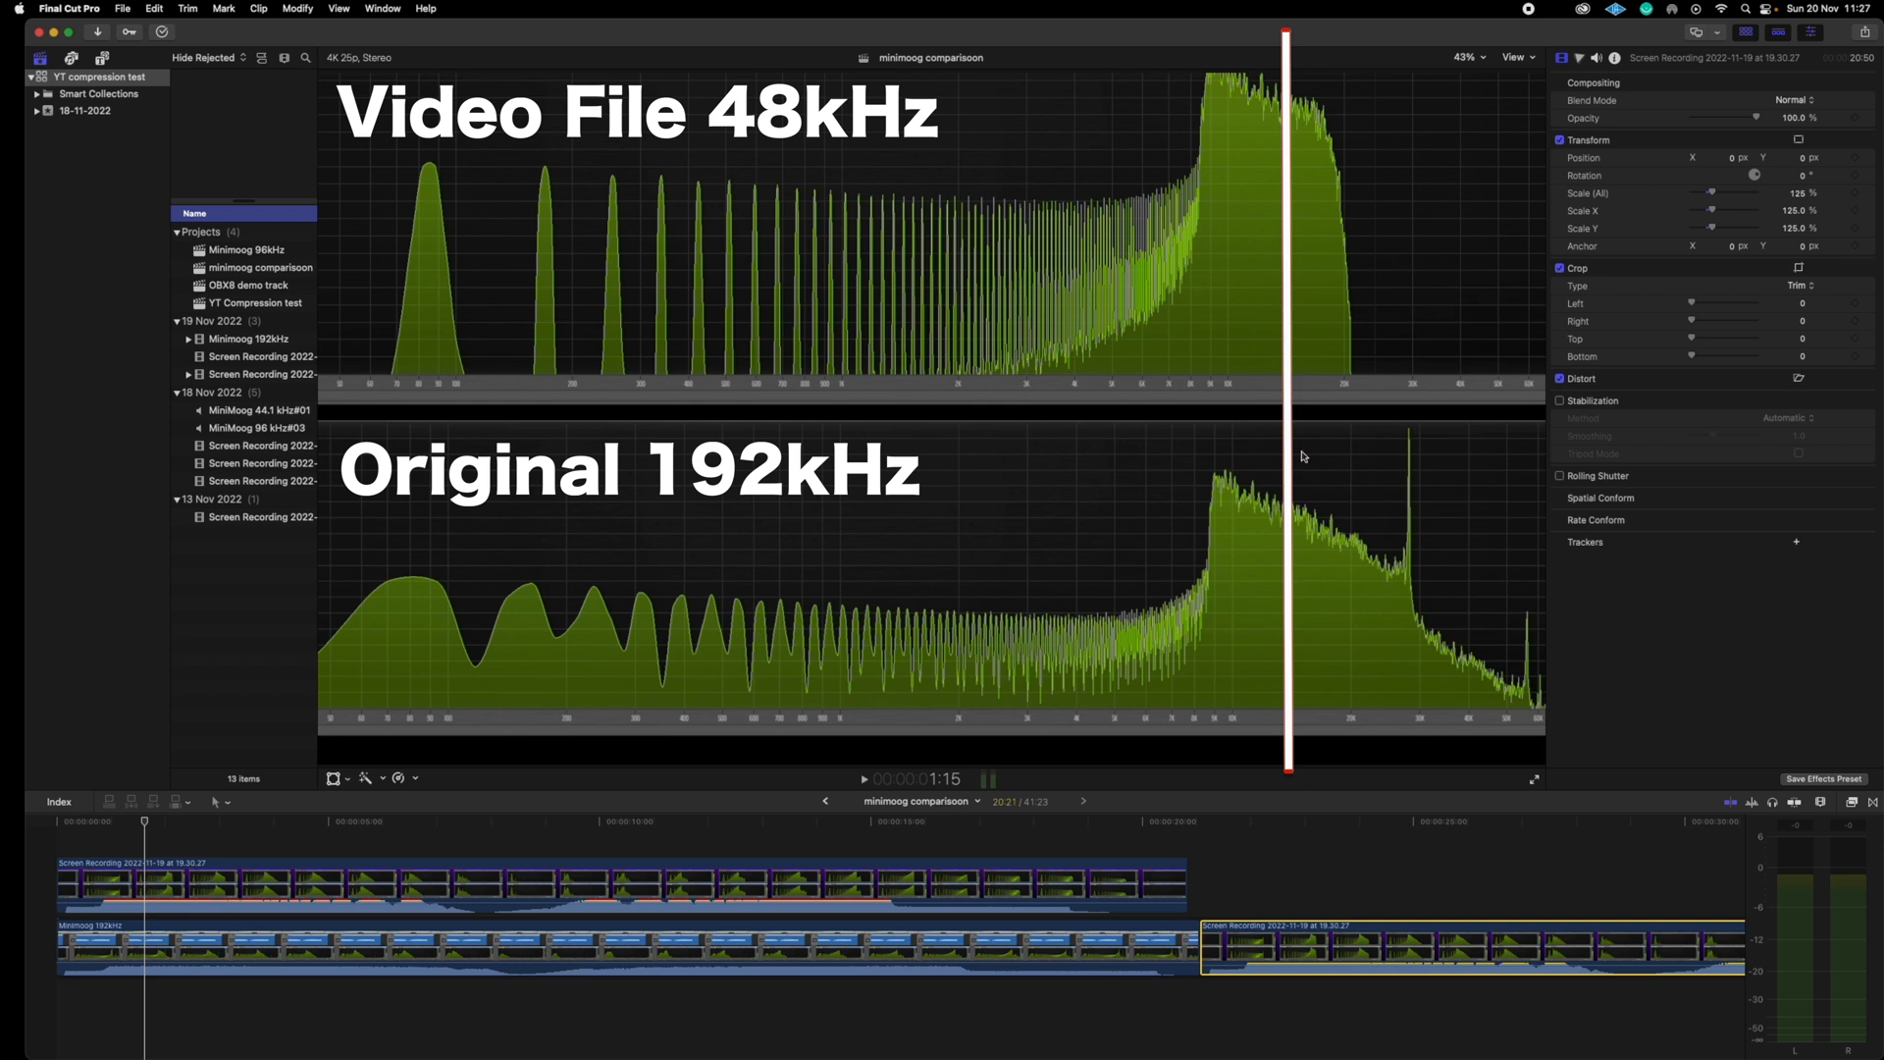
pyautogui.moveTo(1249, 94)
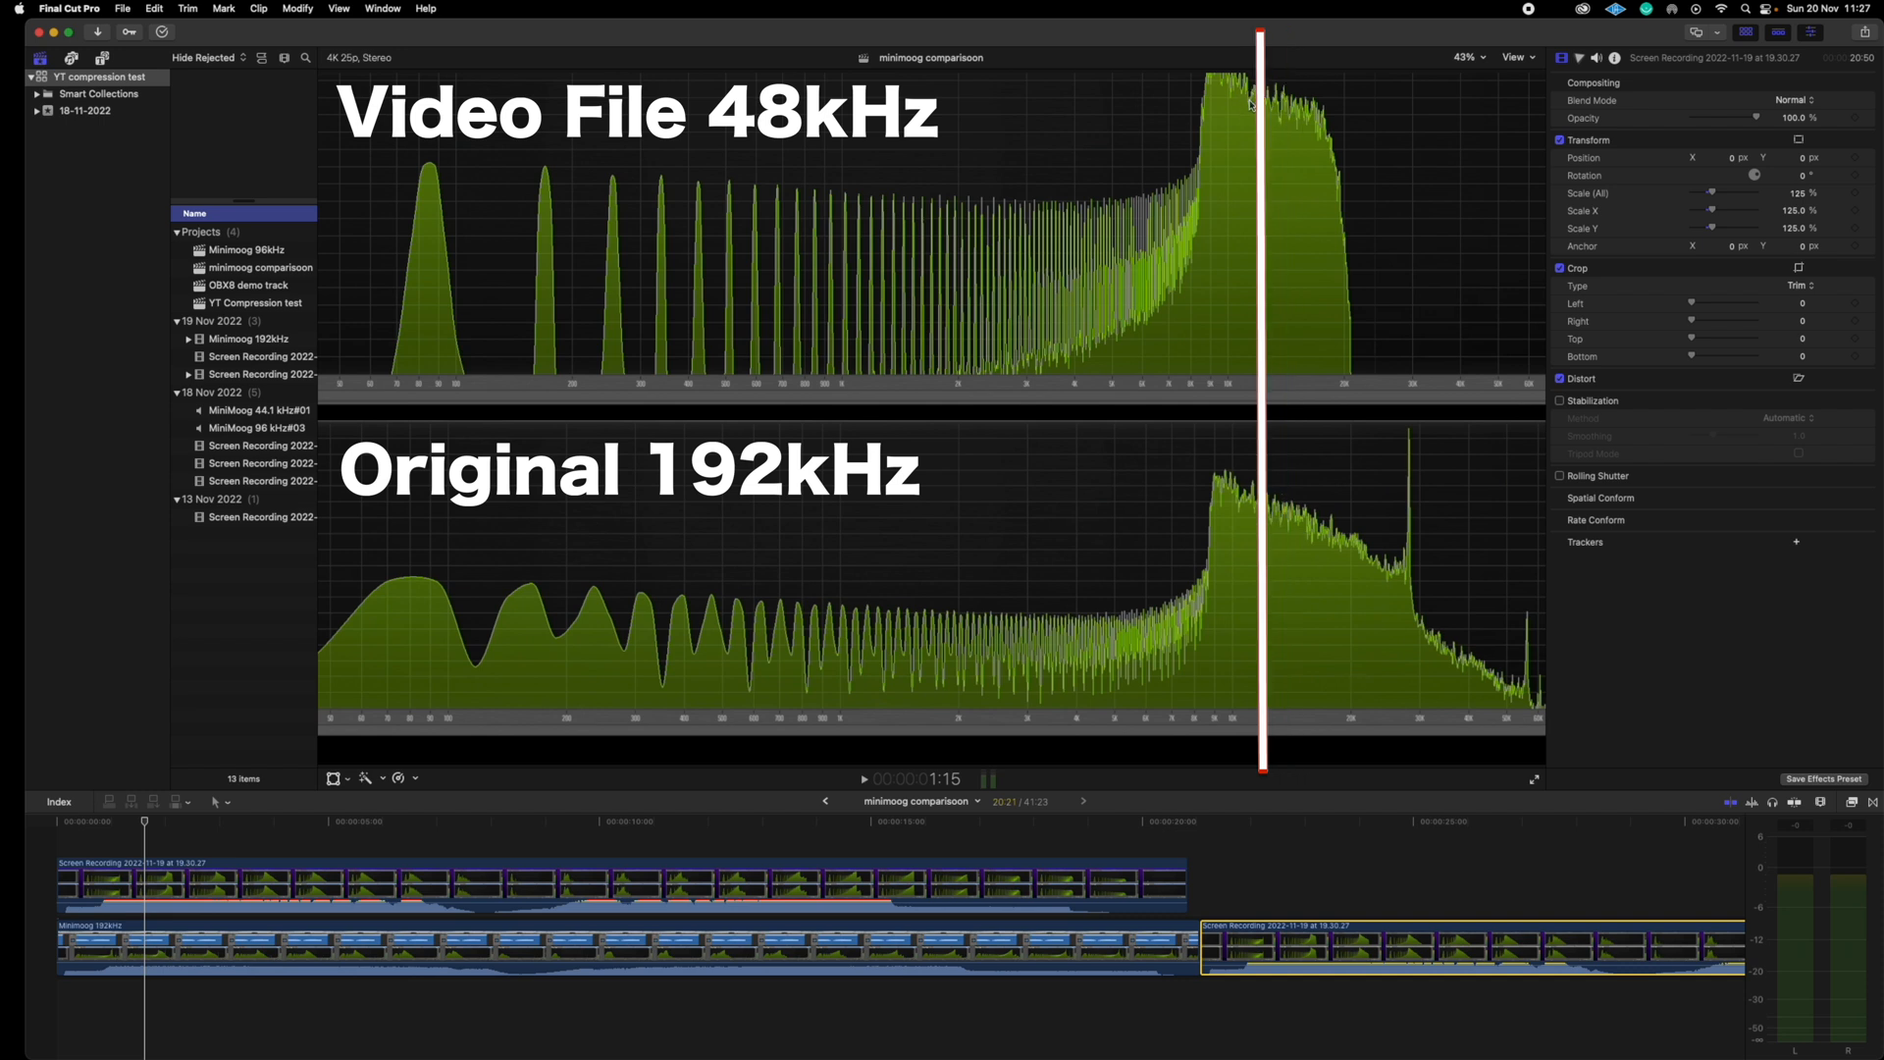
pyautogui.moveTo(1226, 120)
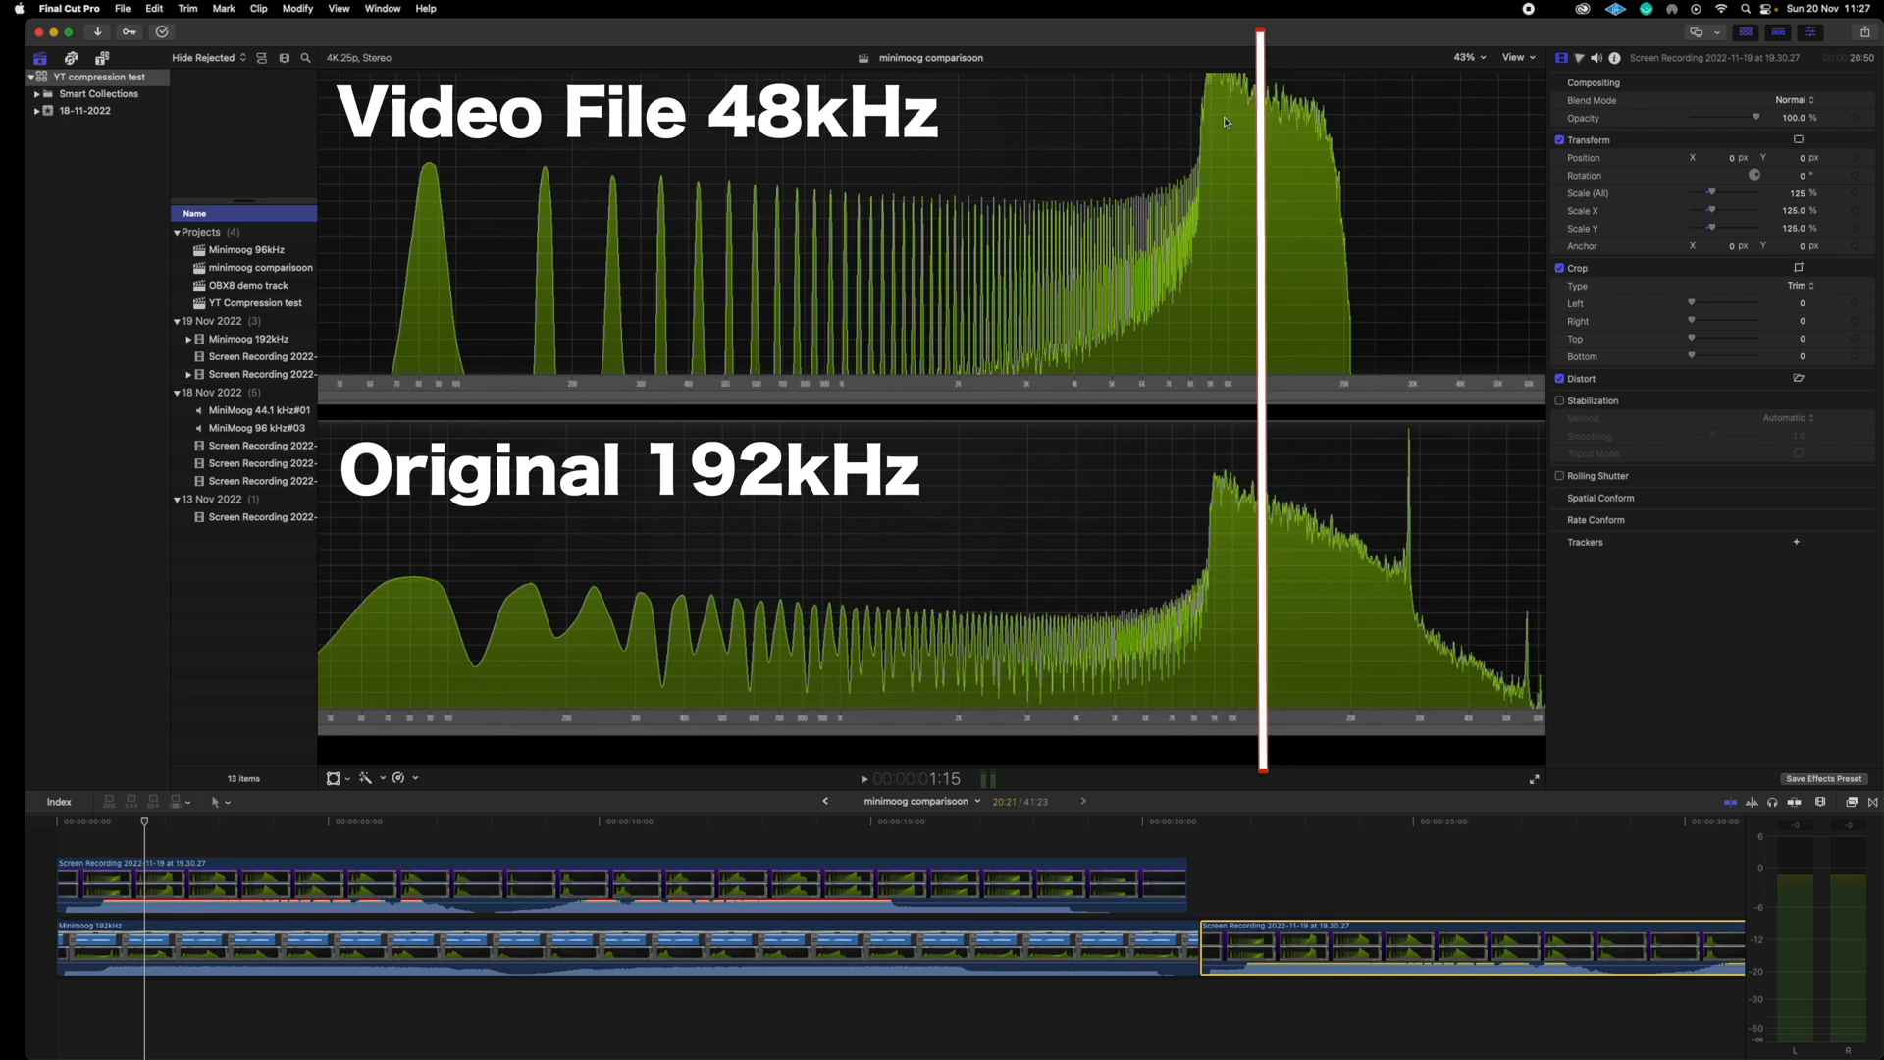
pyautogui.moveTo(1387, 589)
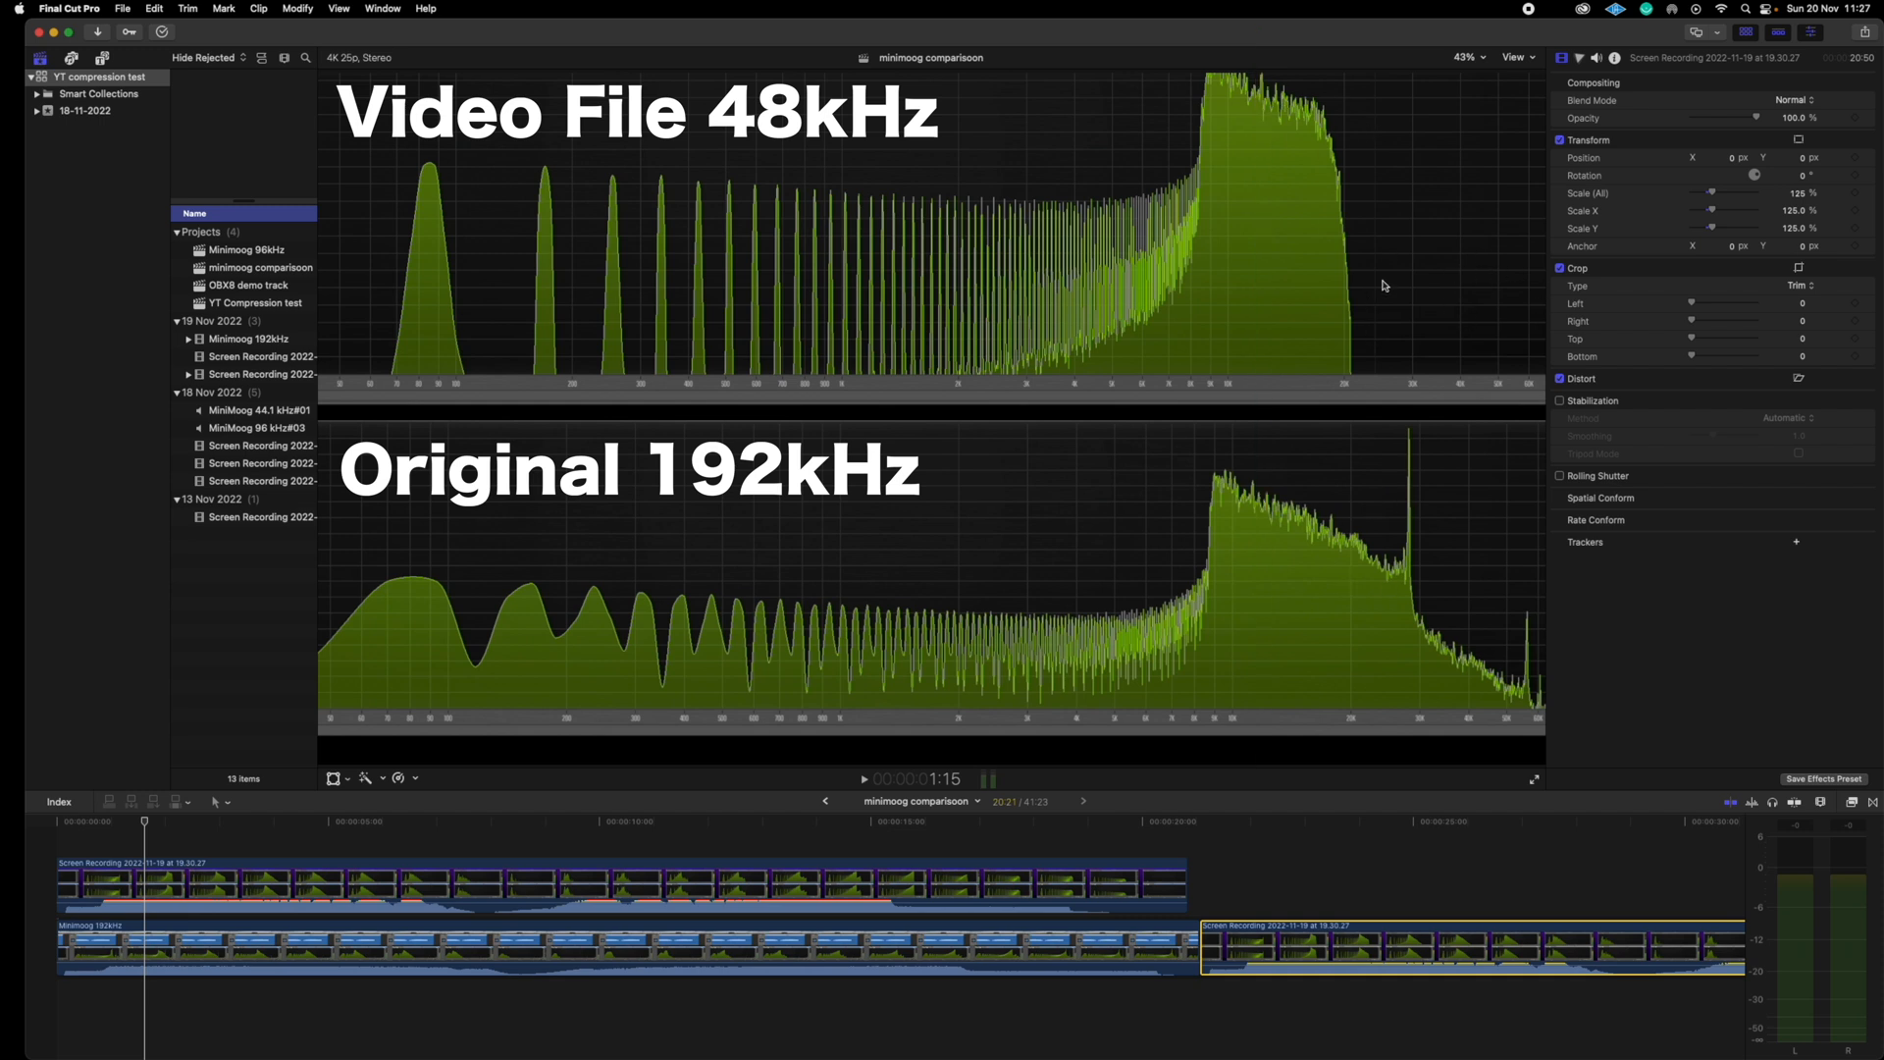
pyautogui.moveTo(1334, 245)
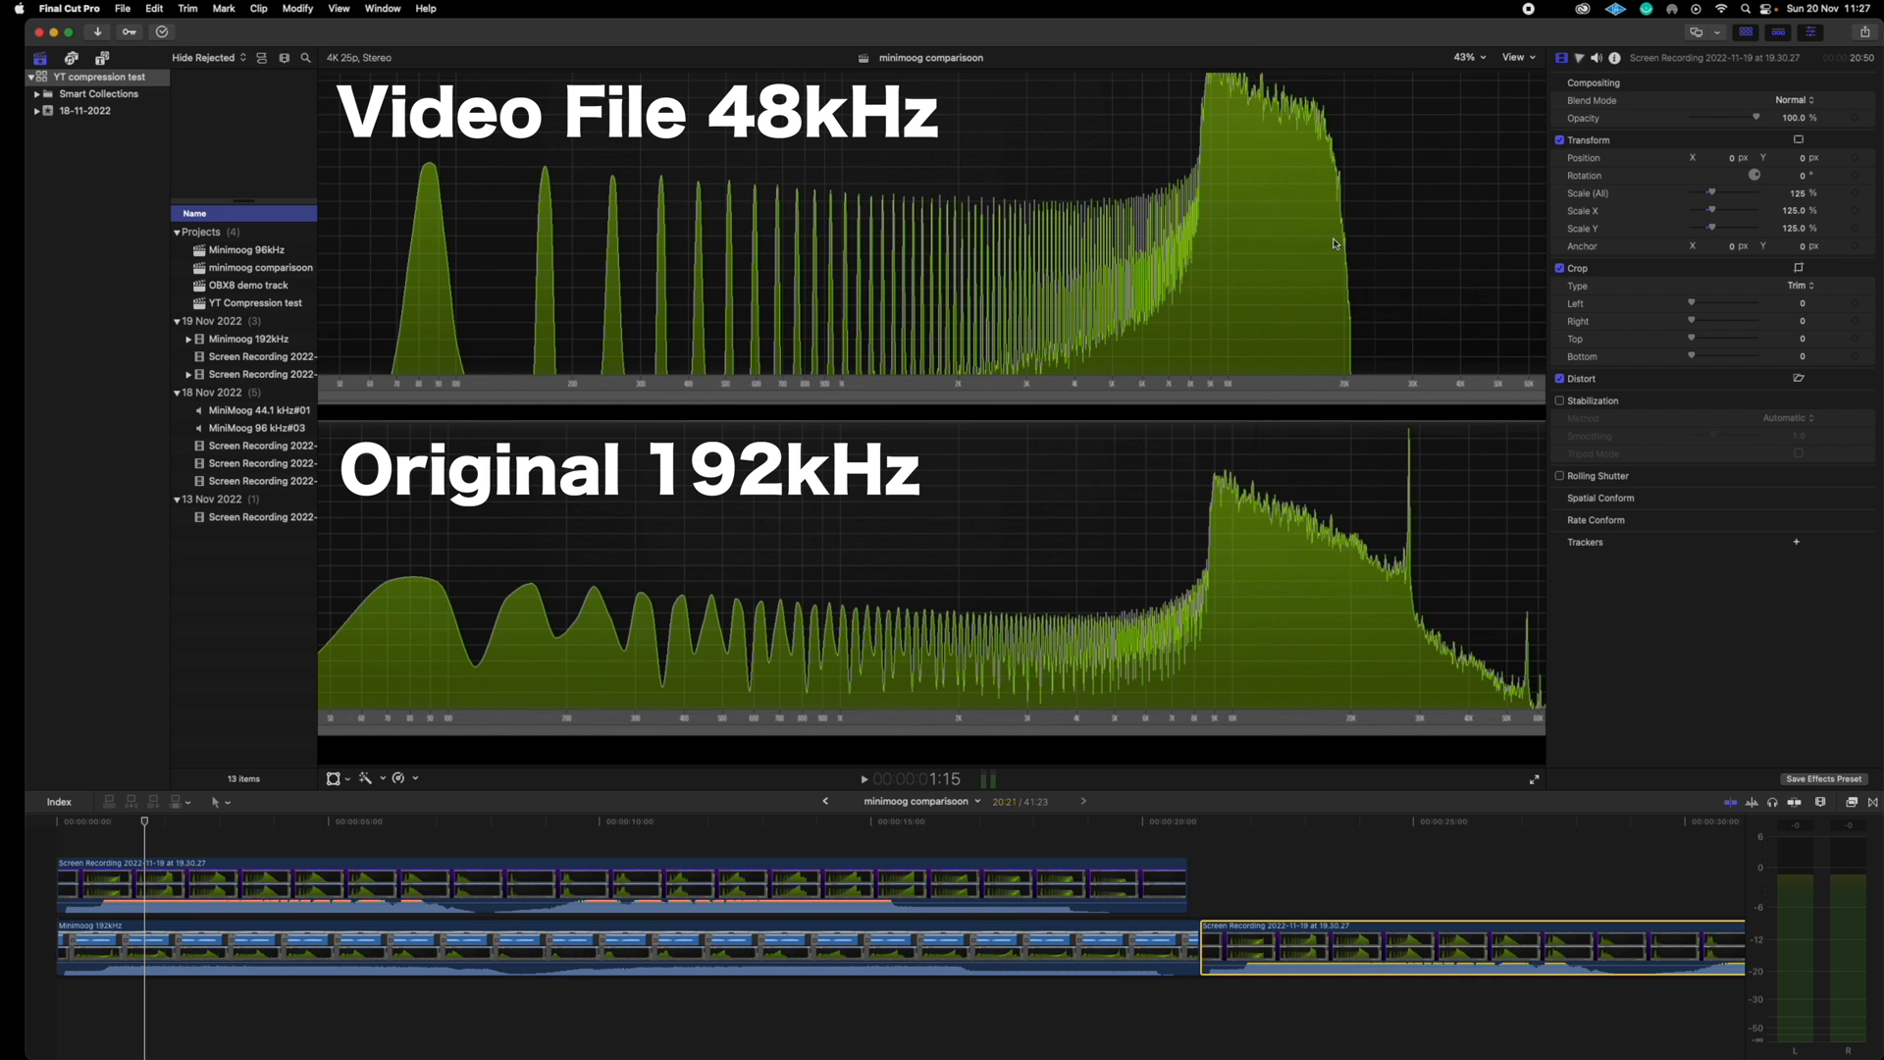
pyautogui.moveTo(1349, 558)
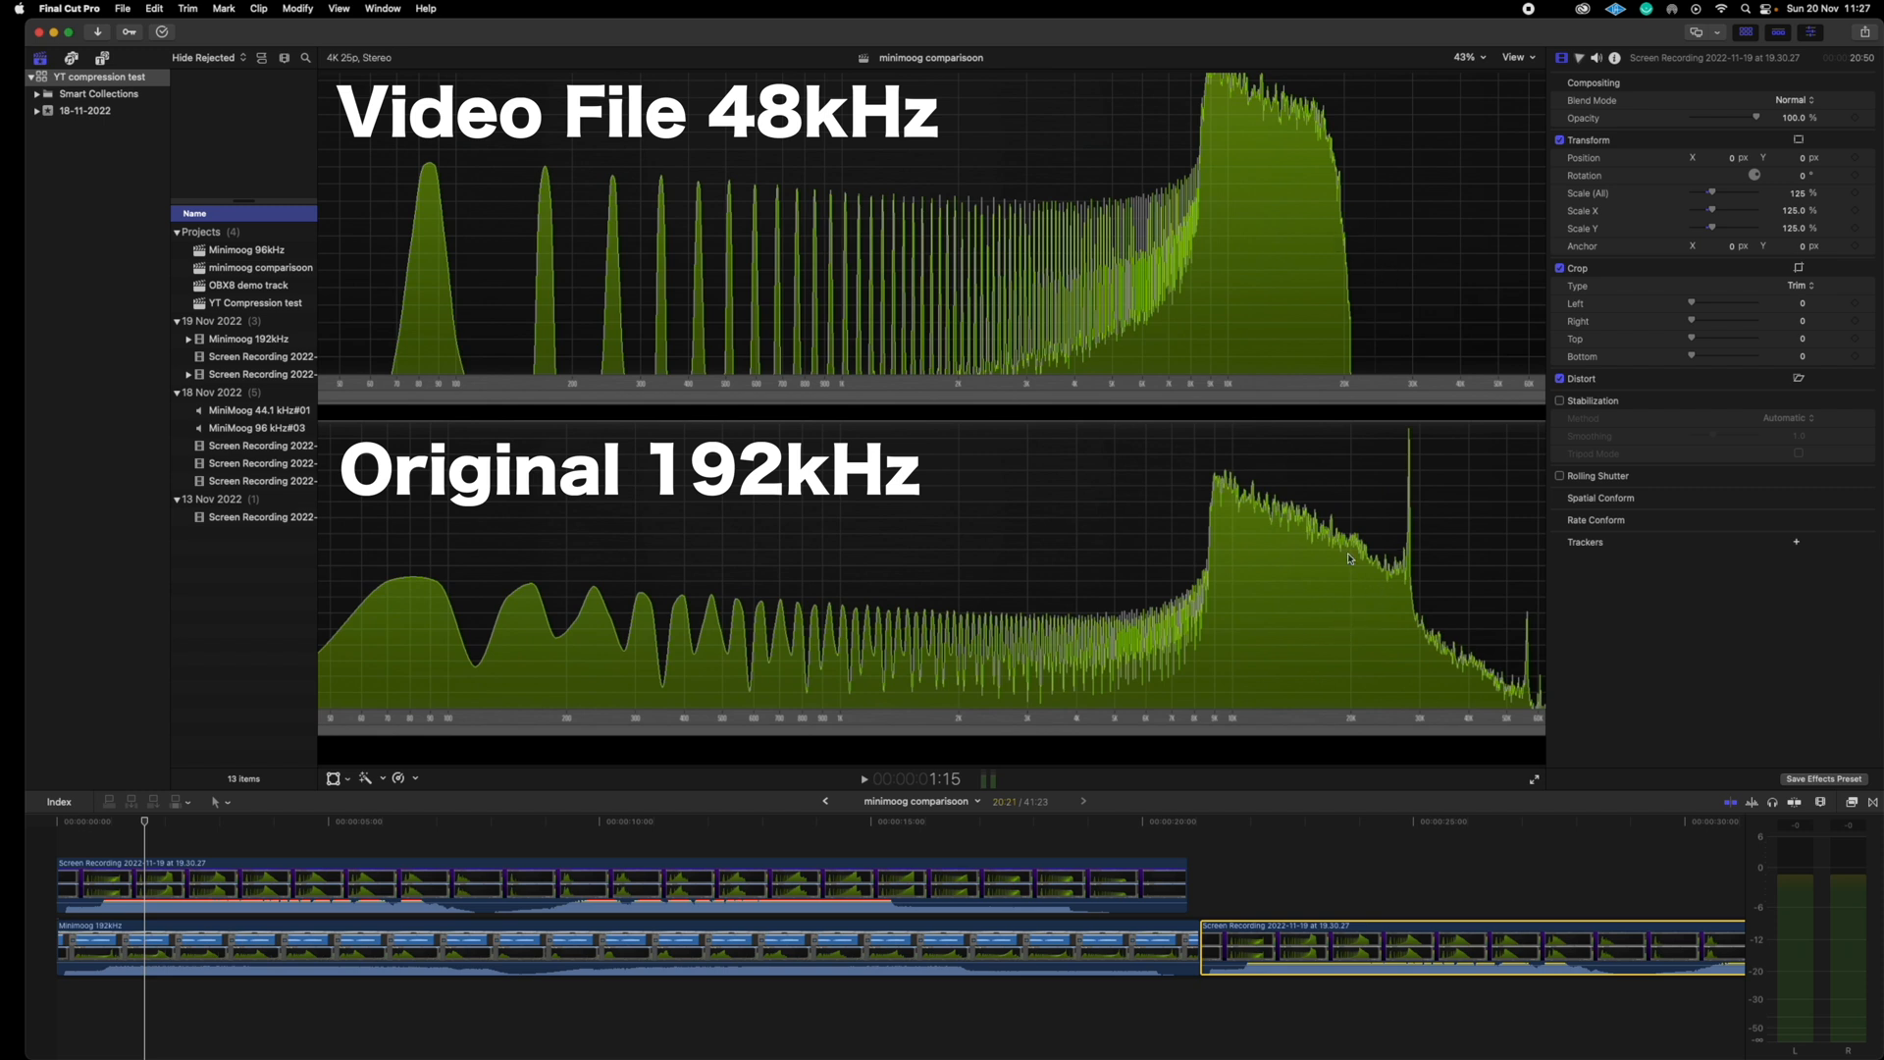
pyautogui.moveTo(1359, 529)
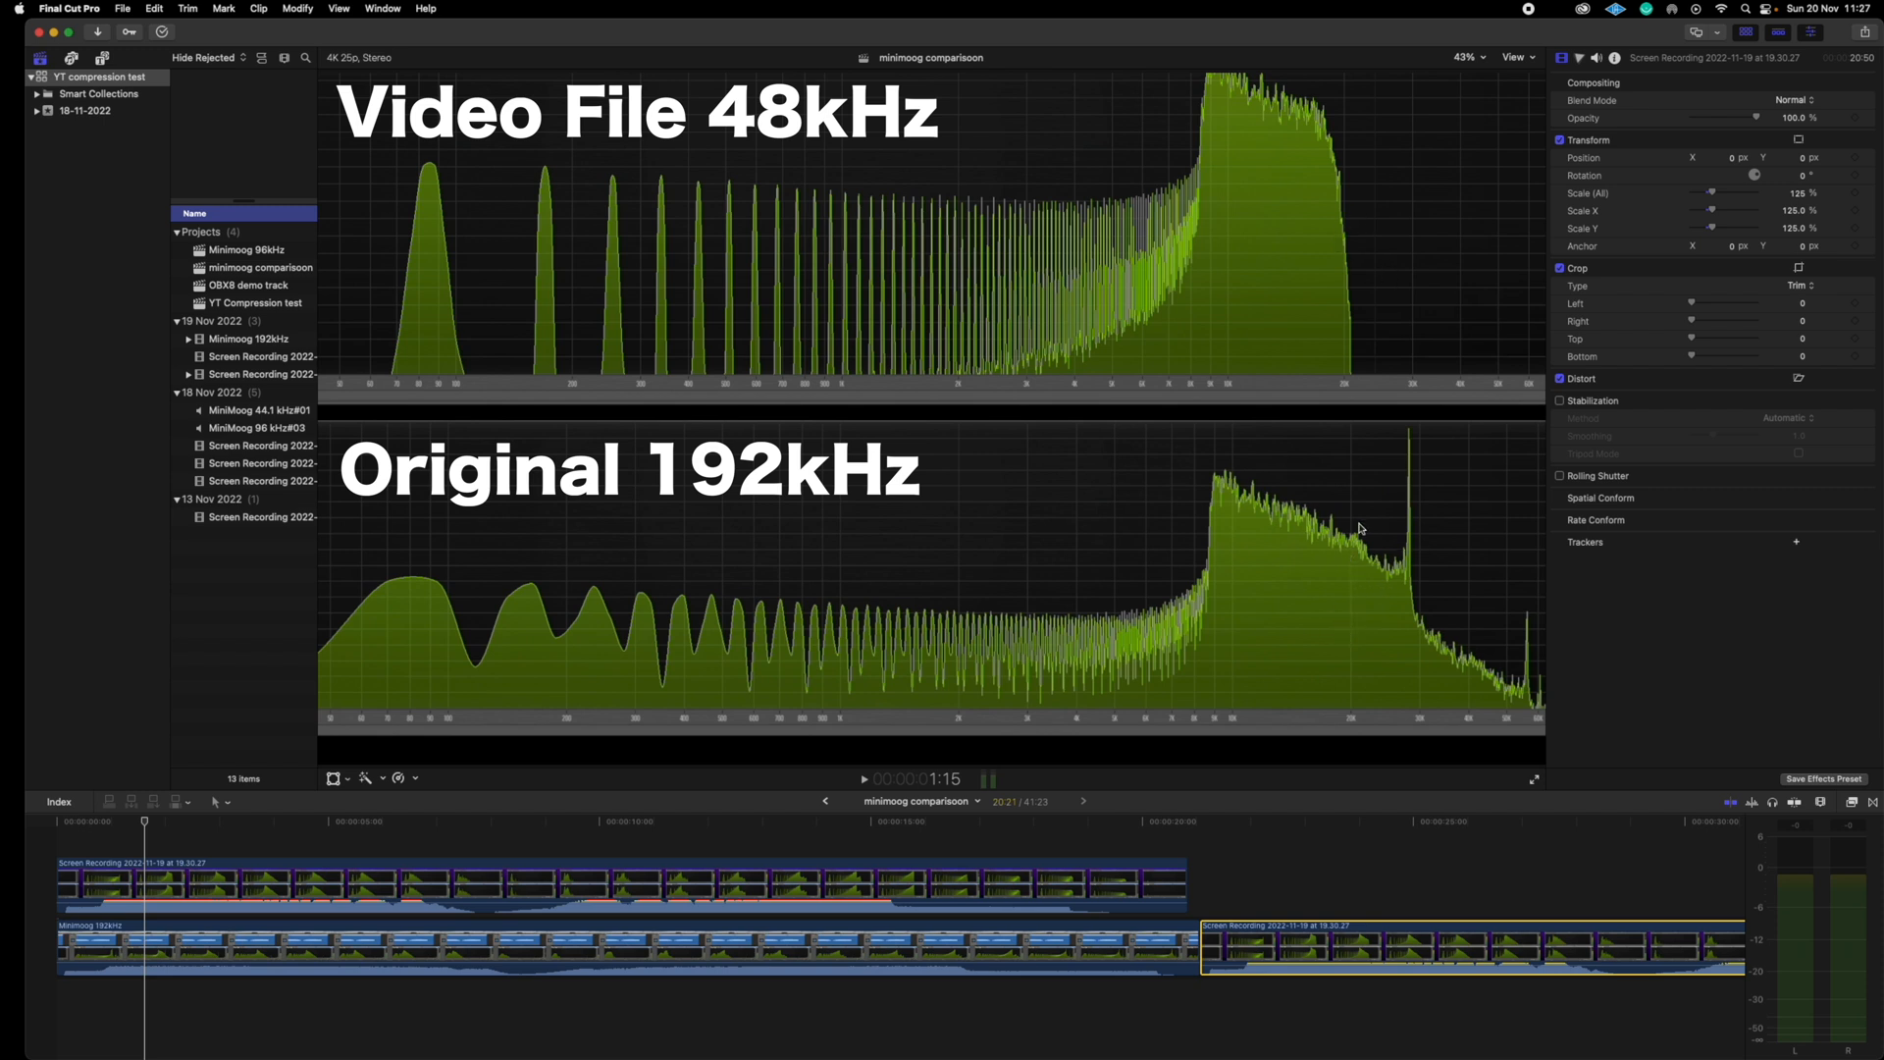
pyautogui.moveTo(1375, 532)
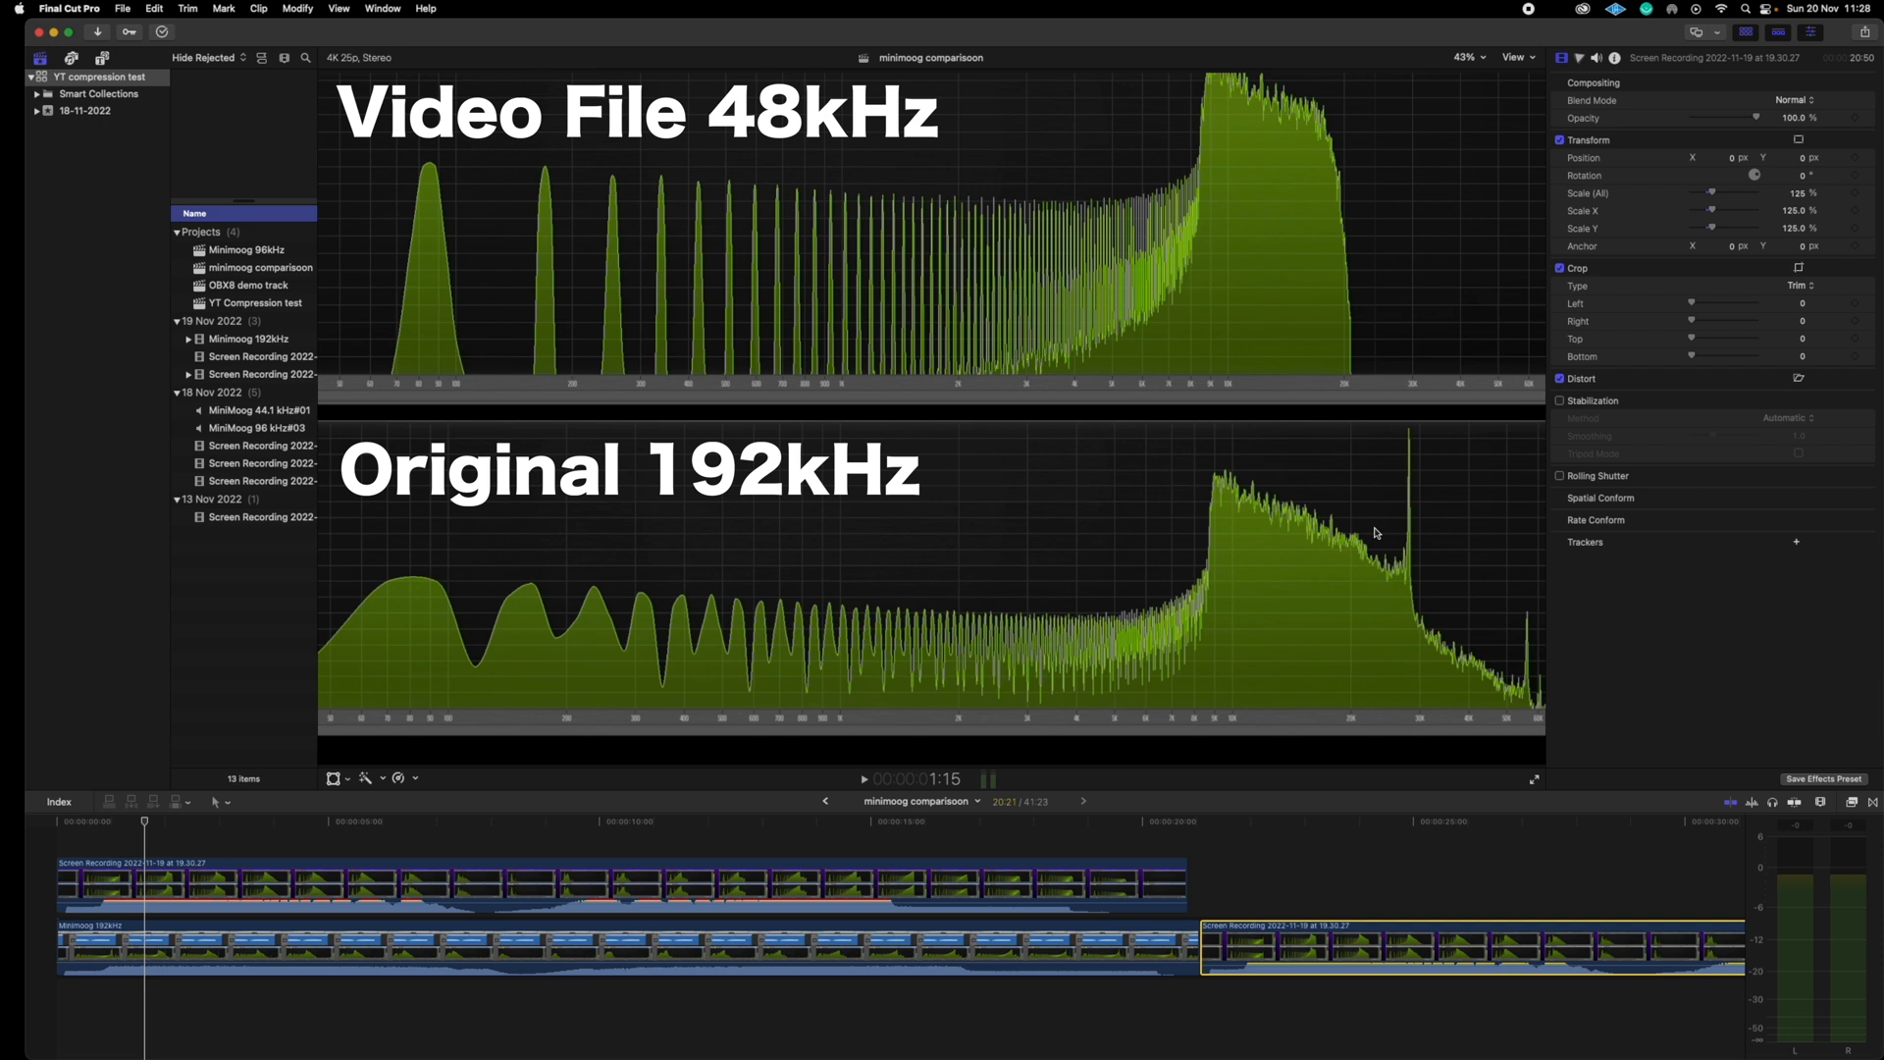
pyautogui.moveTo(1394, 510)
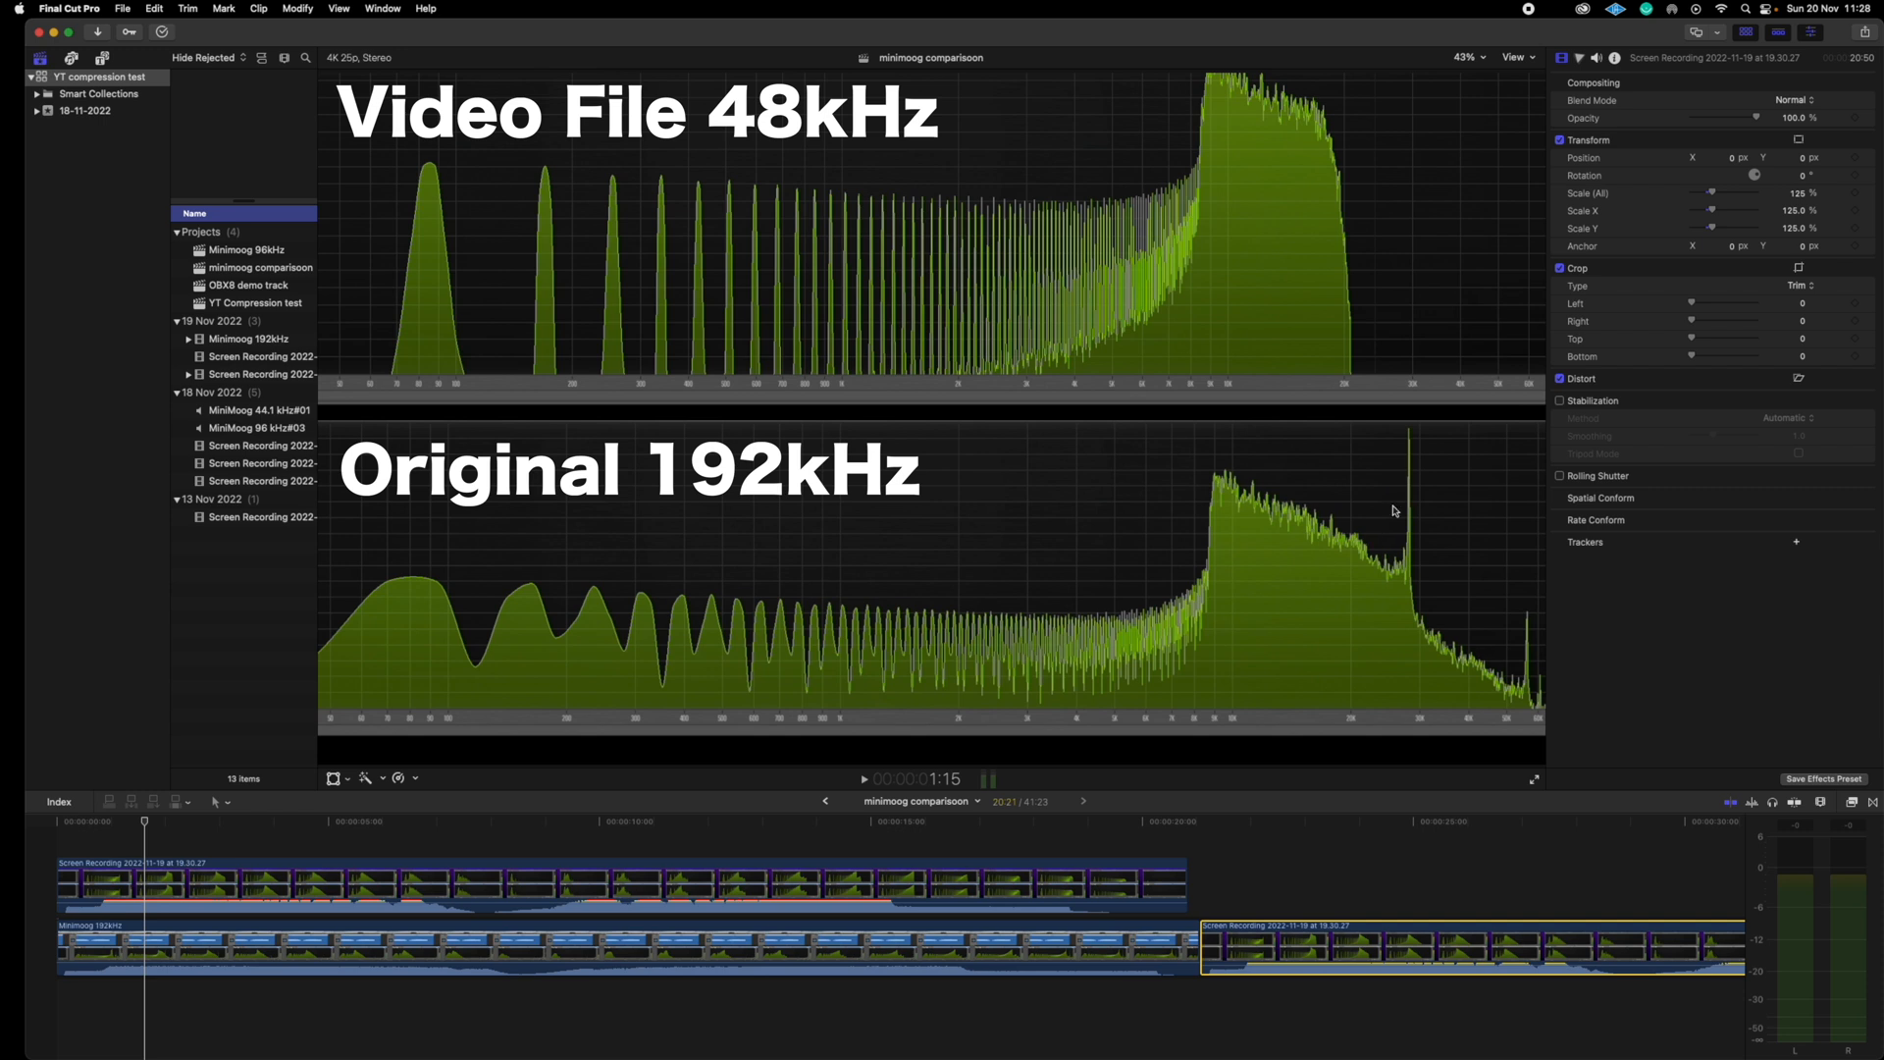
pyautogui.moveTo(1367, 528)
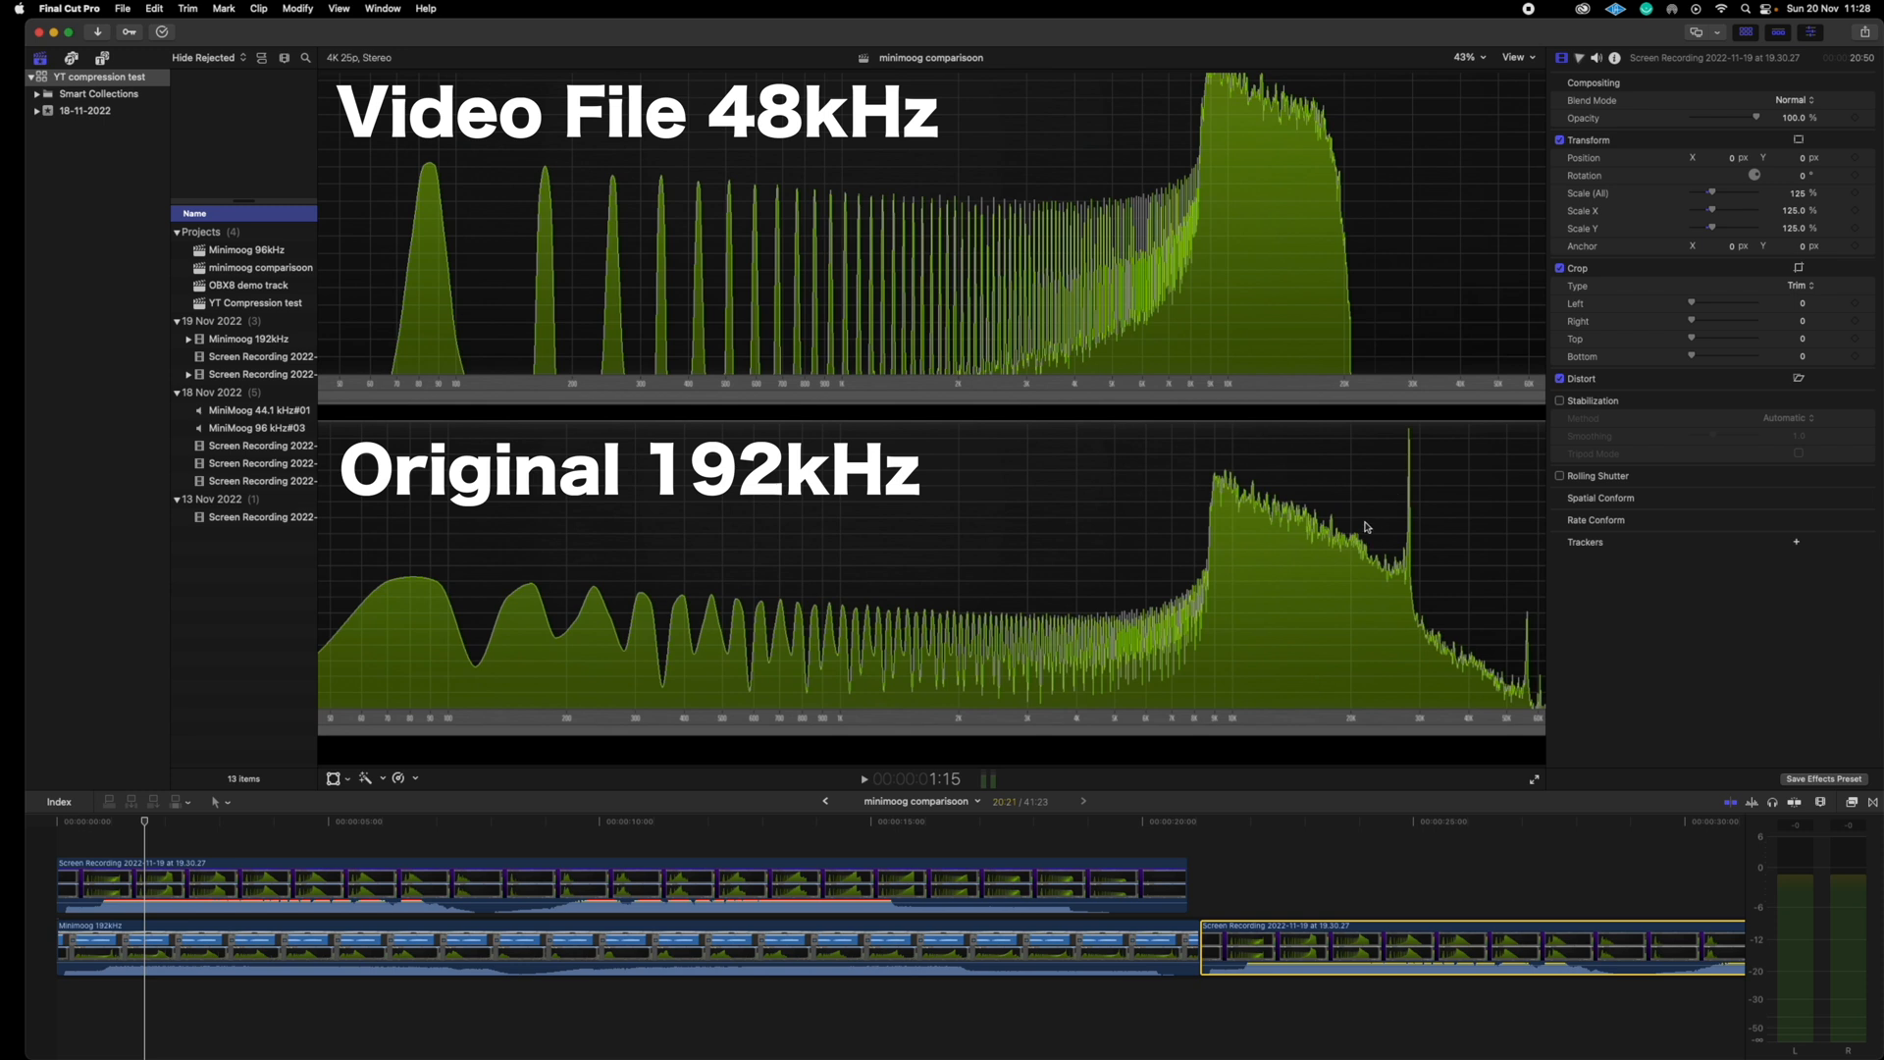
pyautogui.moveTo(1369, 515)
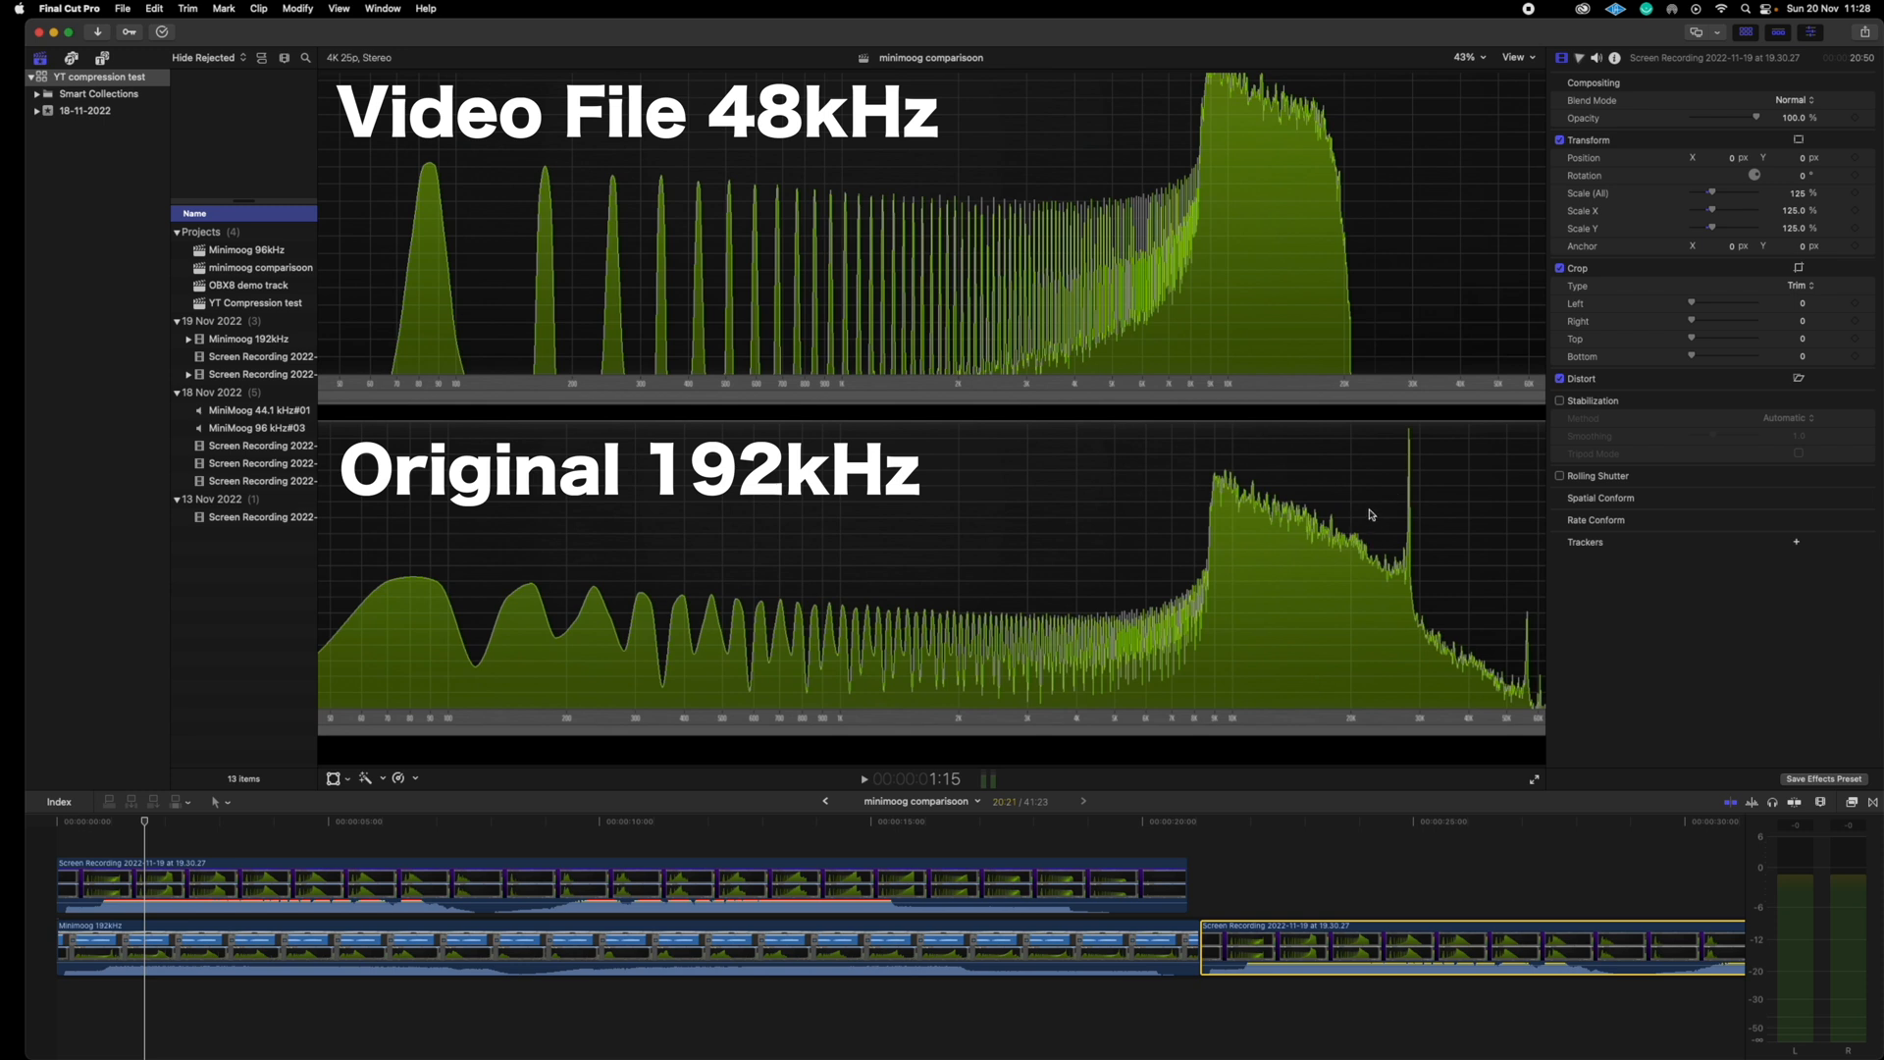
pyautogui.moveTo(1406, 492)
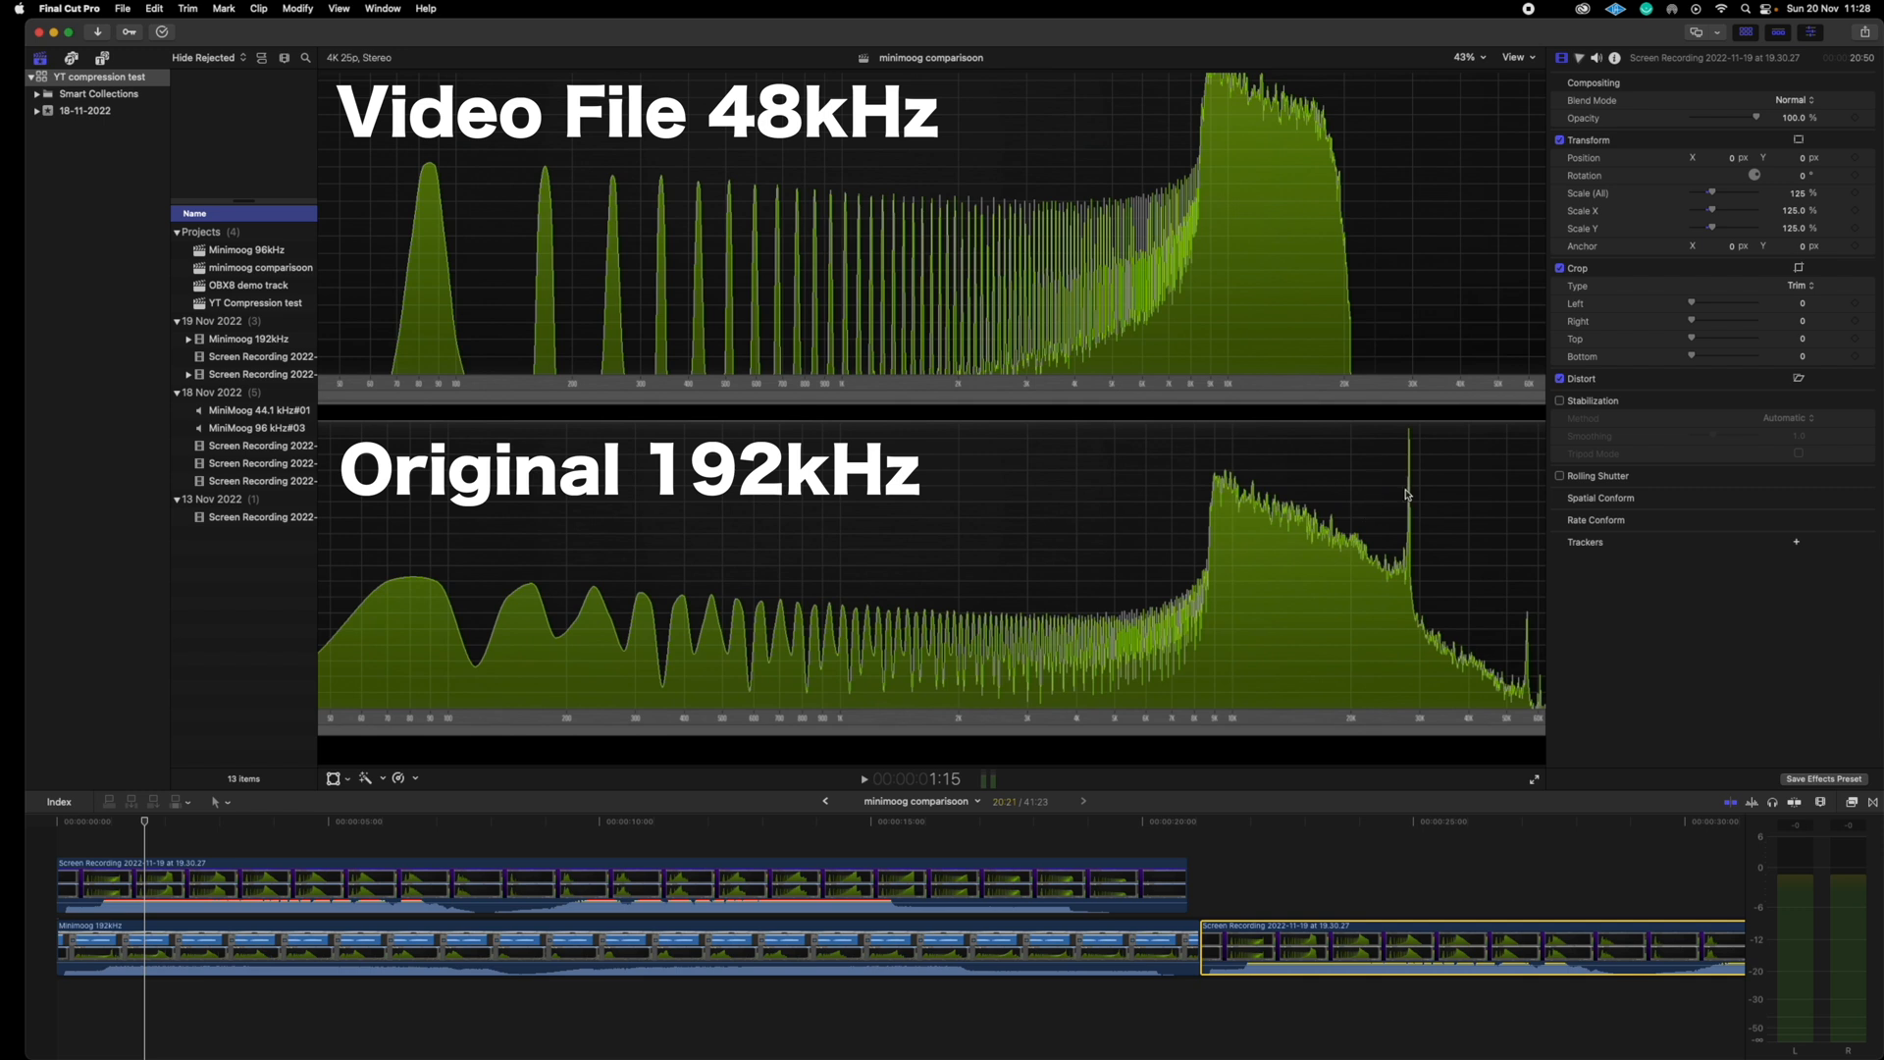
pyautogui.moveTo(1339, 359)
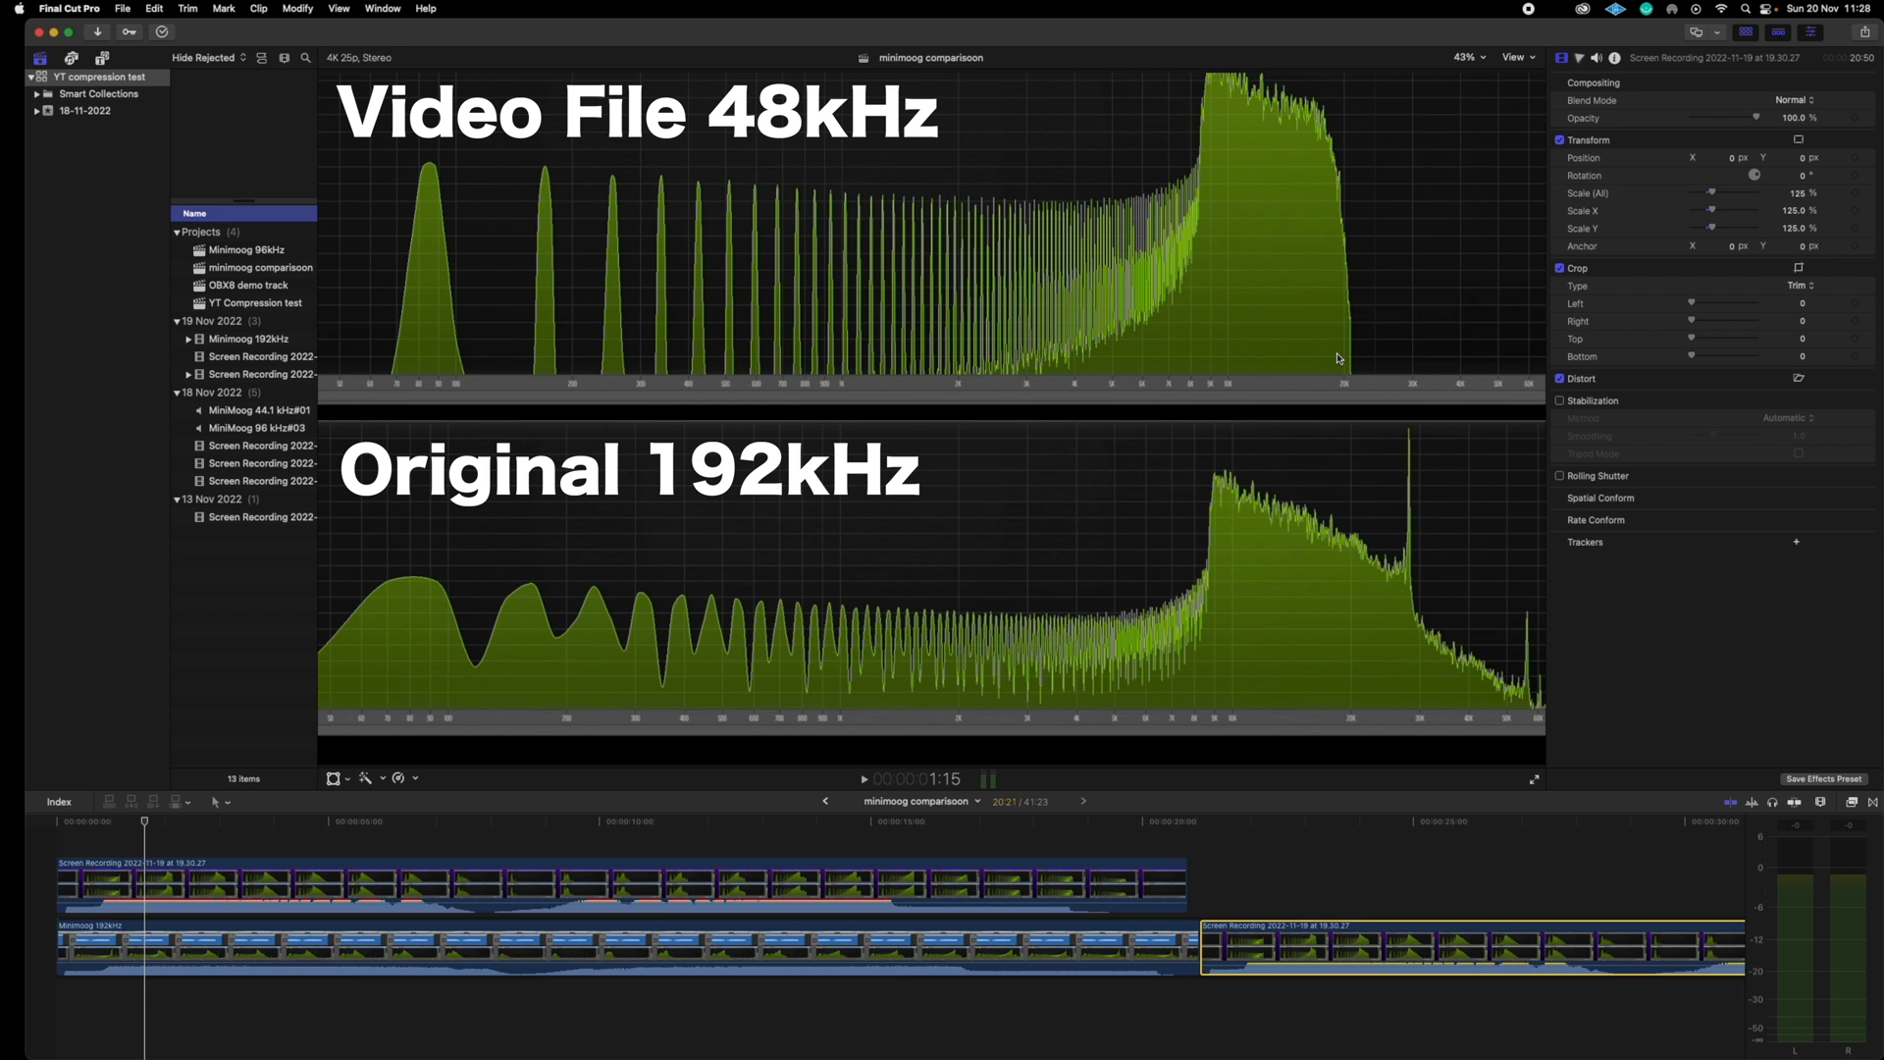
pyautogui.moveTo(1426, 579)
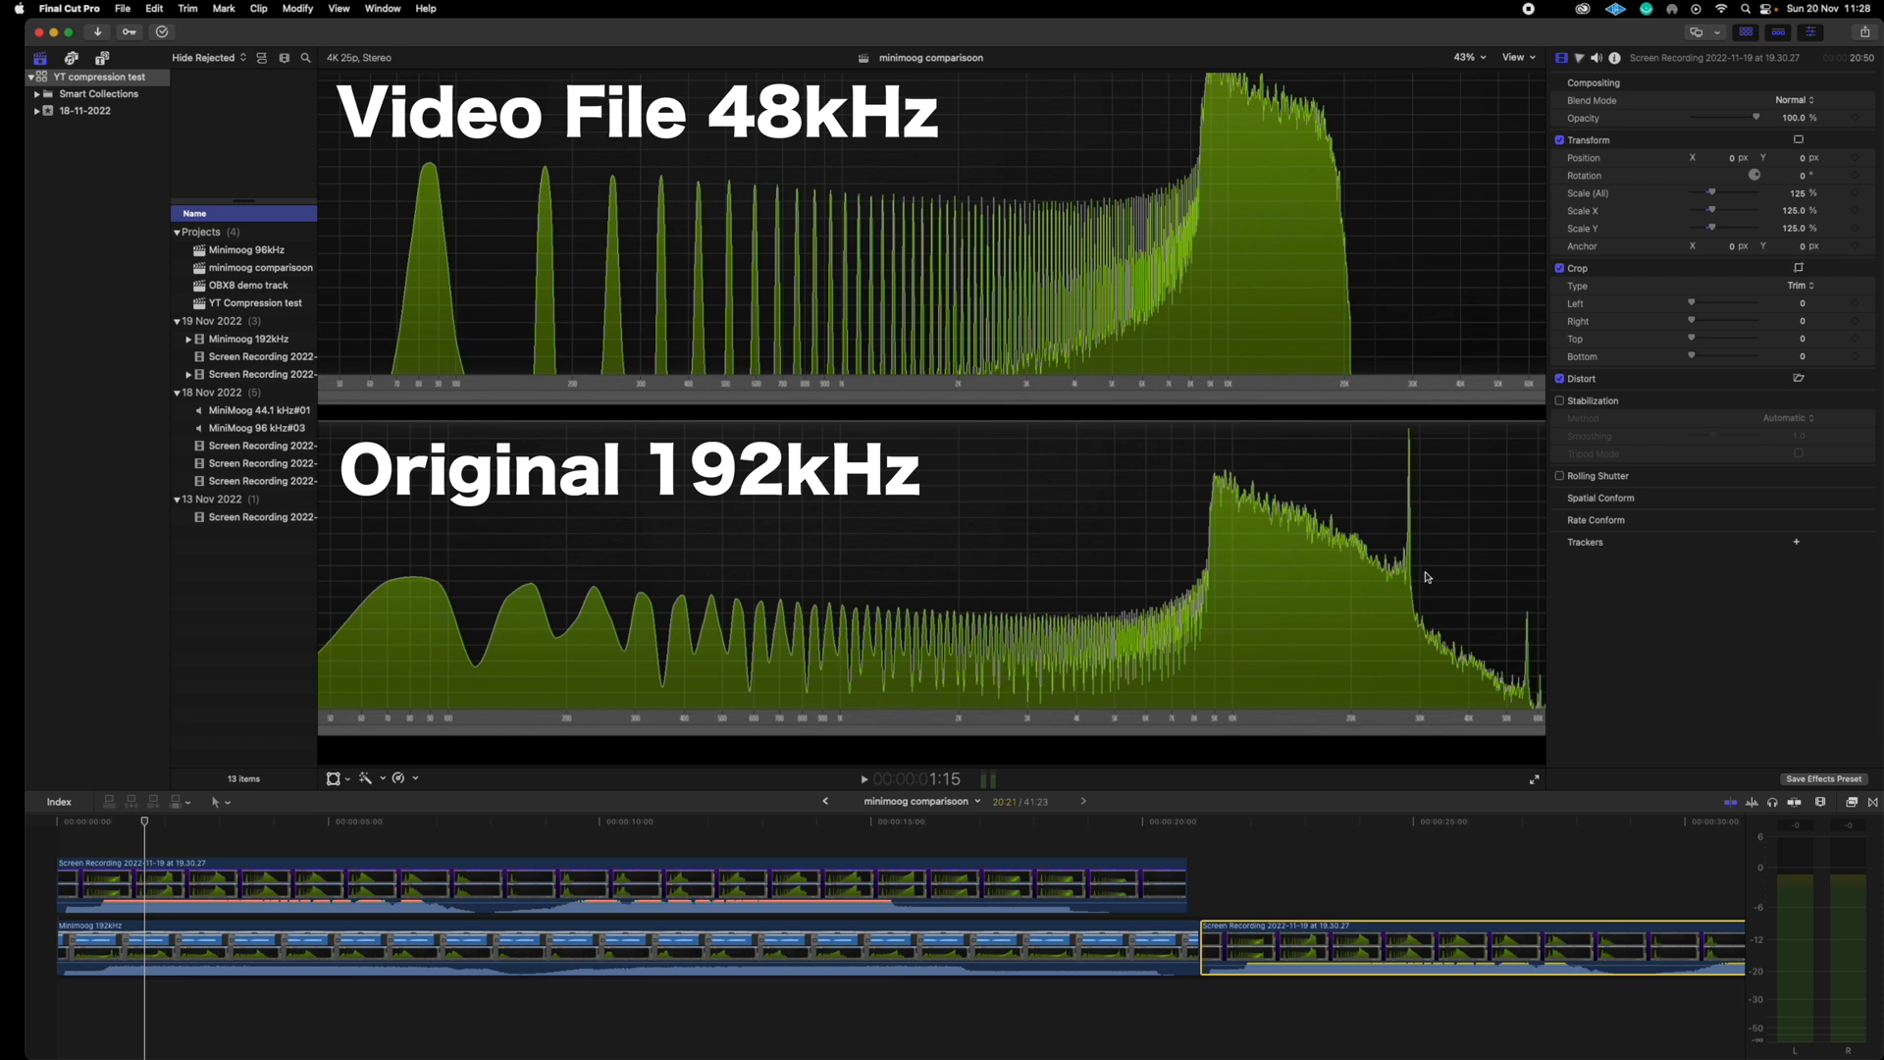
pyautogui.moveTo(1399, 554)
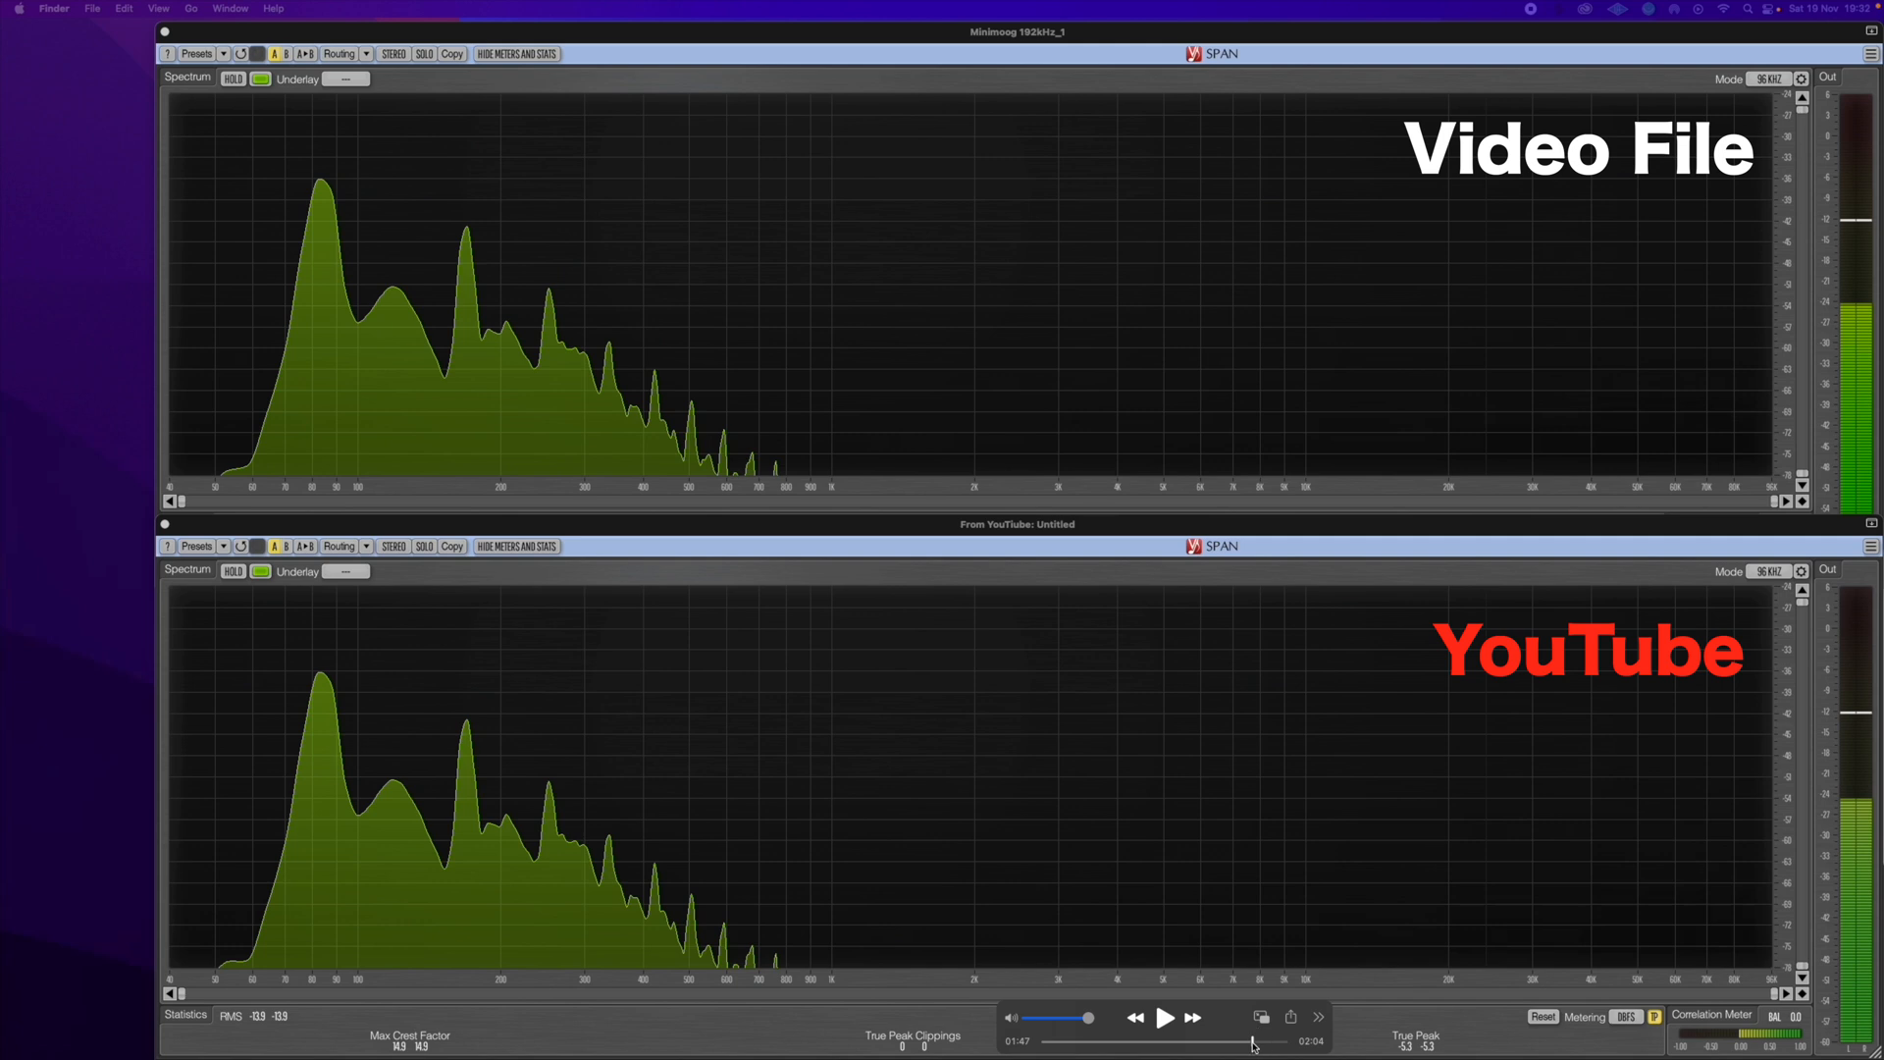
pyautogui.moveTo(403, 737)
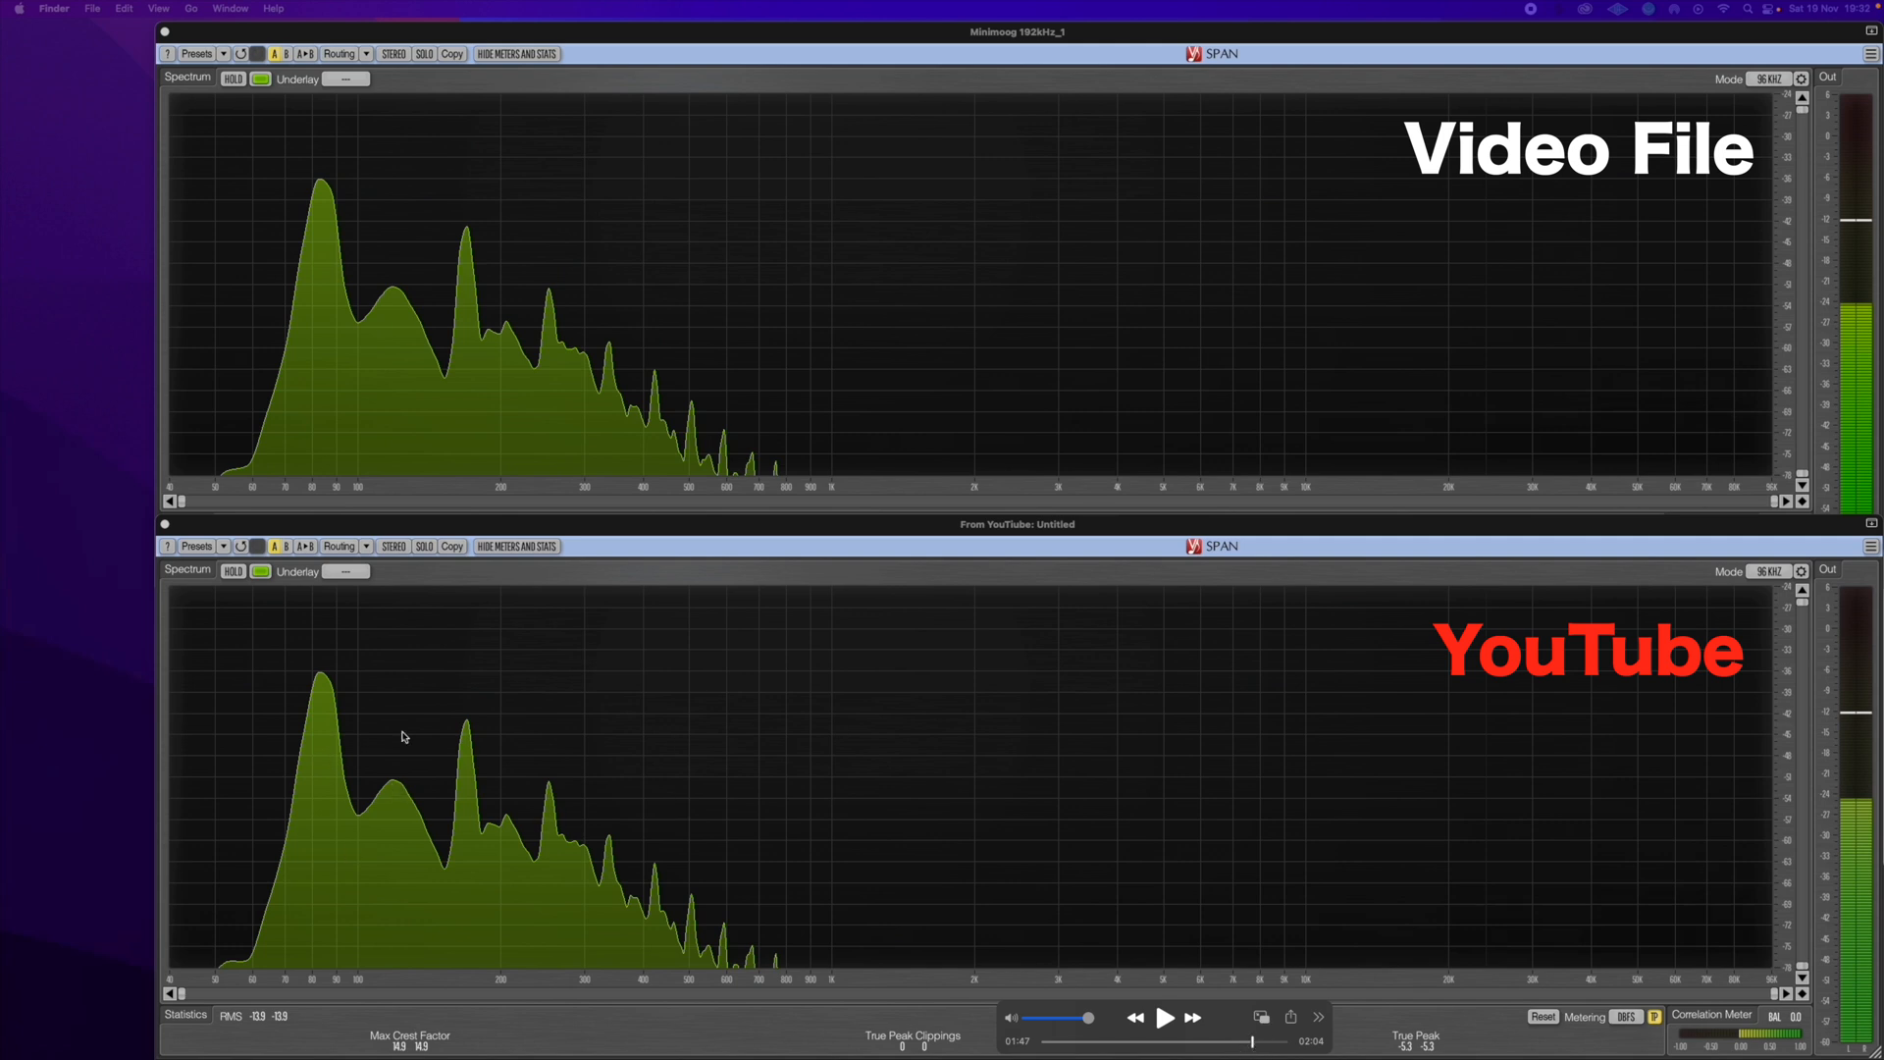
pyautogui.moveTo(480, 348)
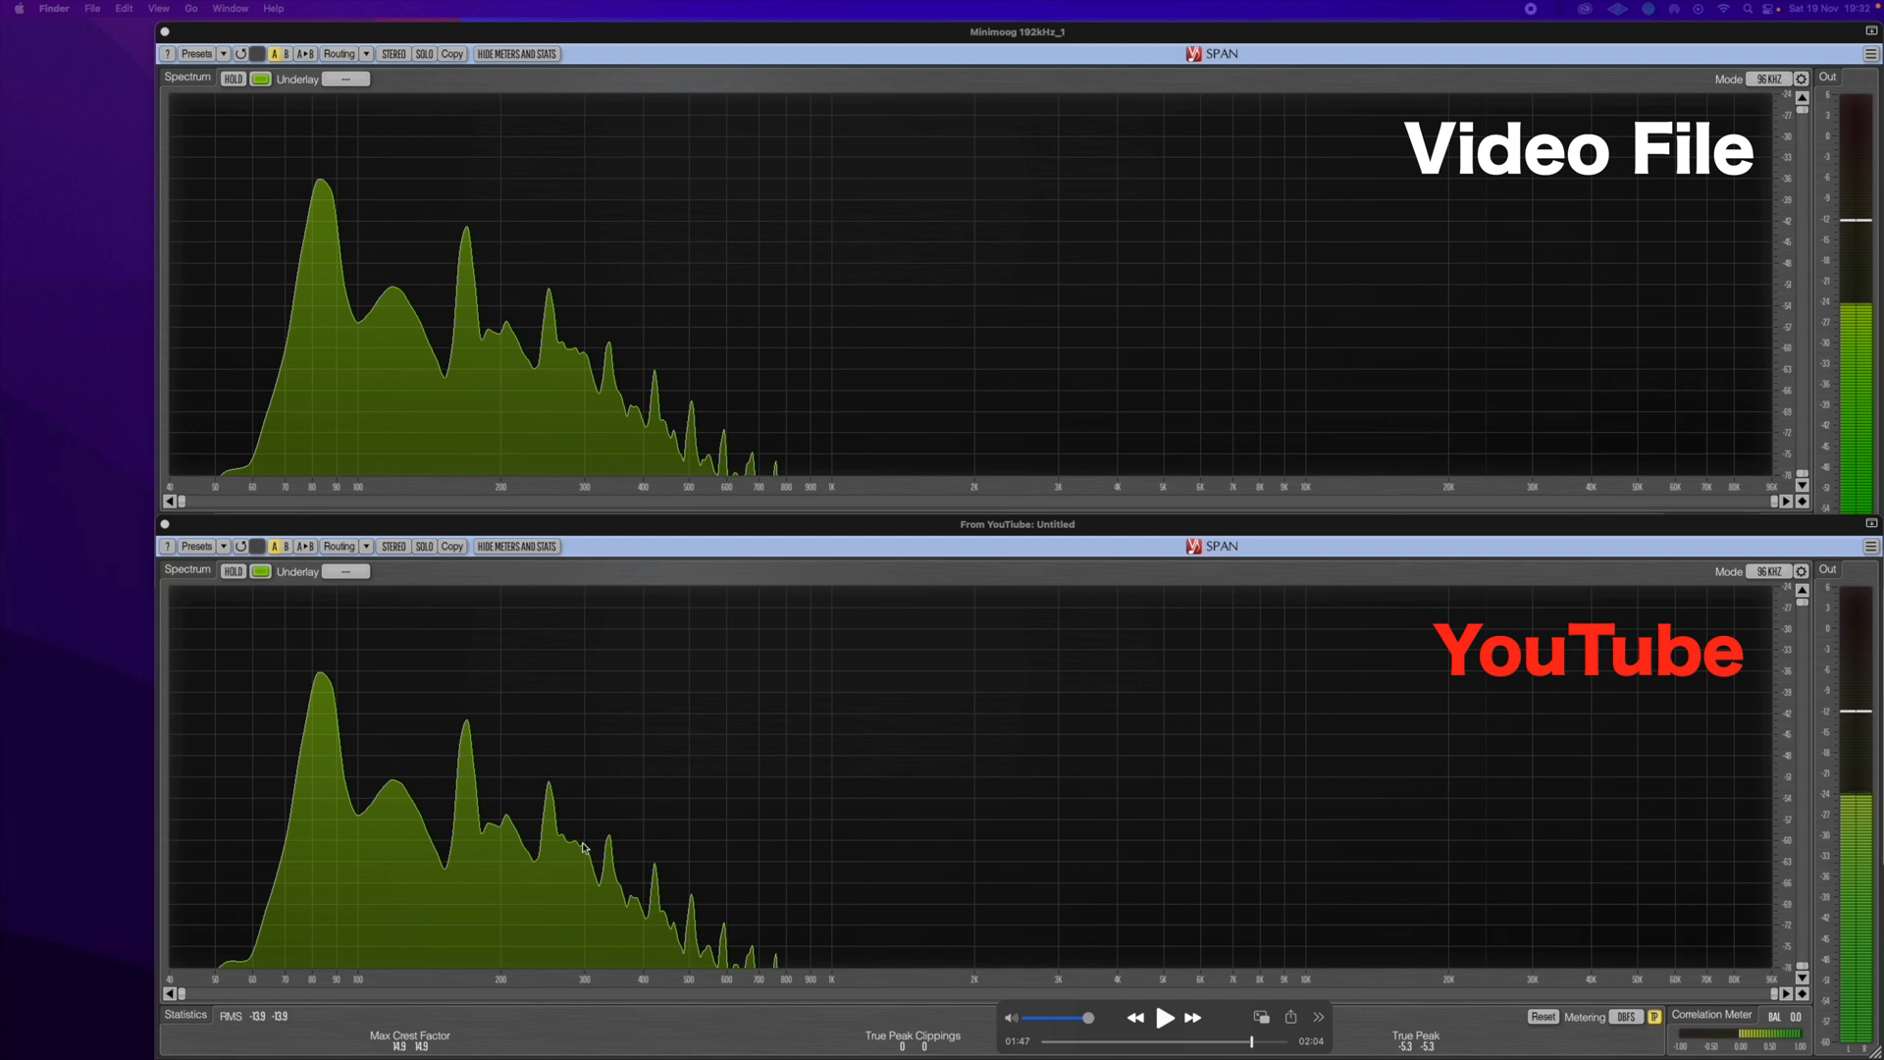
pyautogui.moveTo(637, 414)
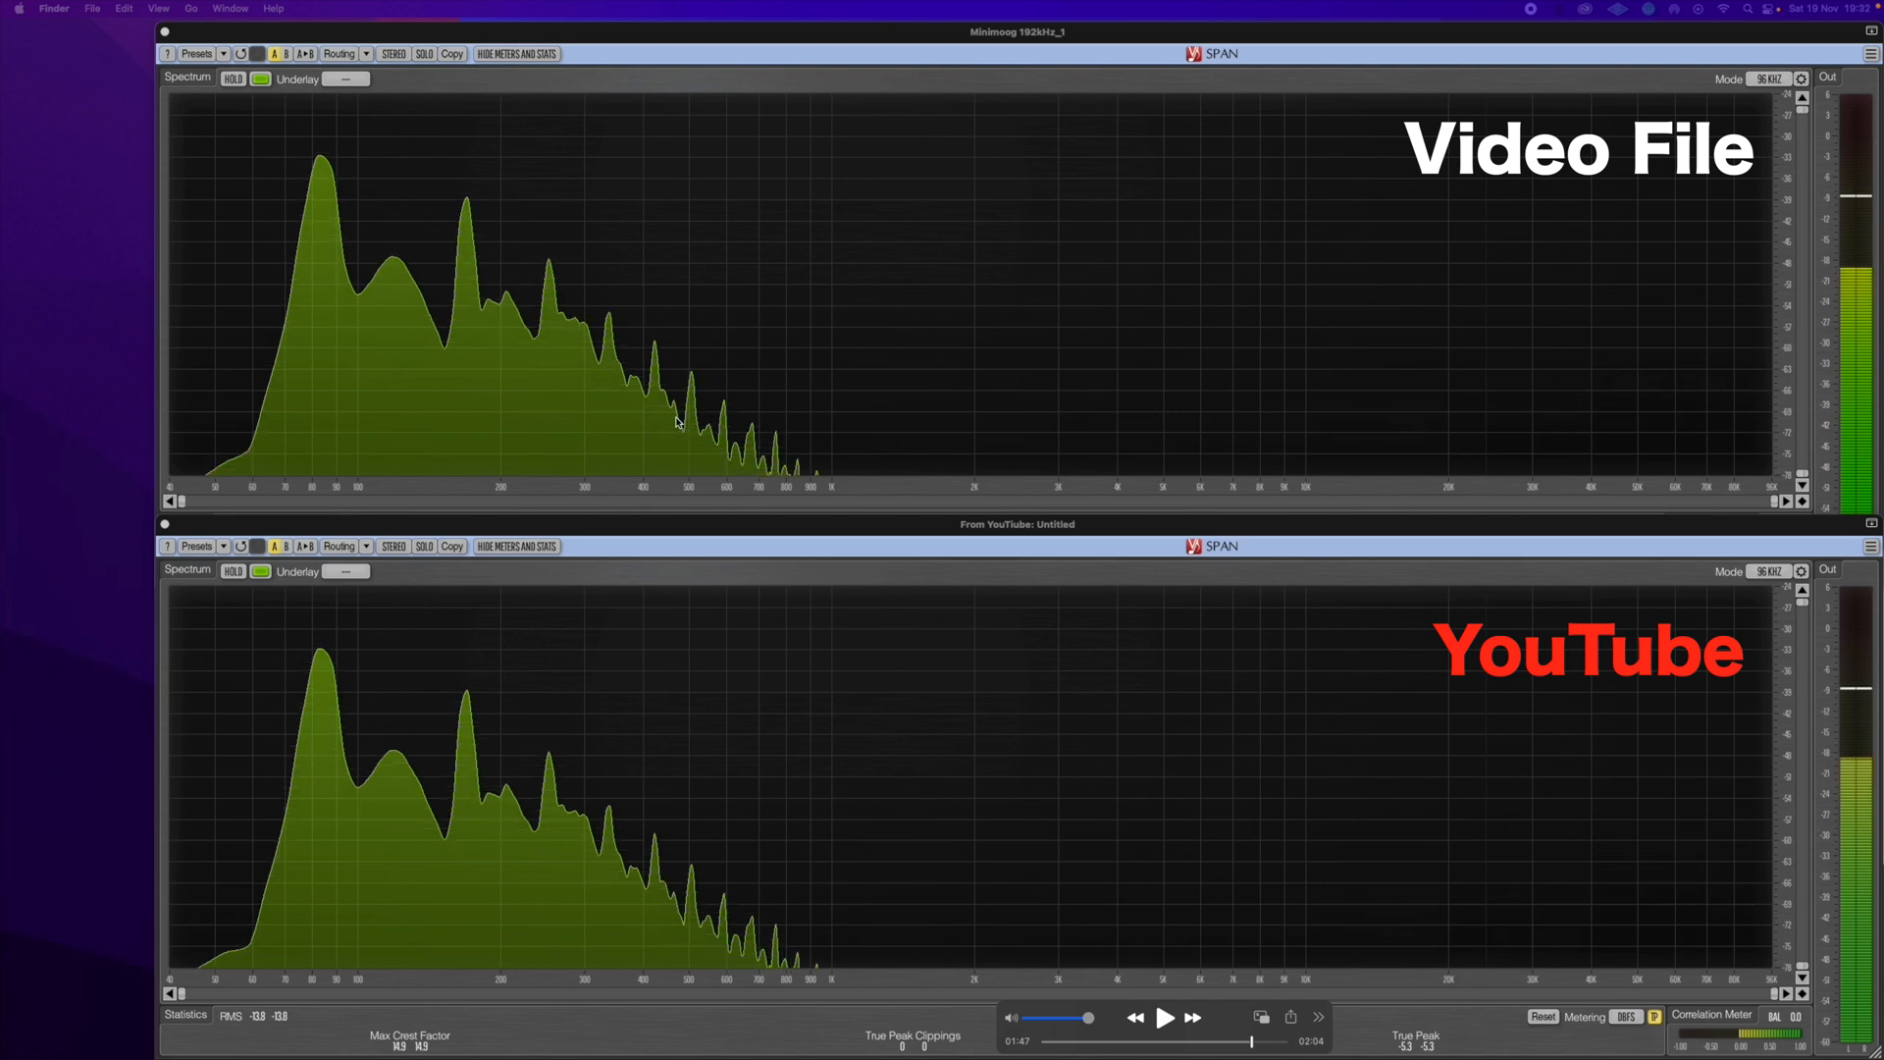
pyautogui.moveTo(804, 962)
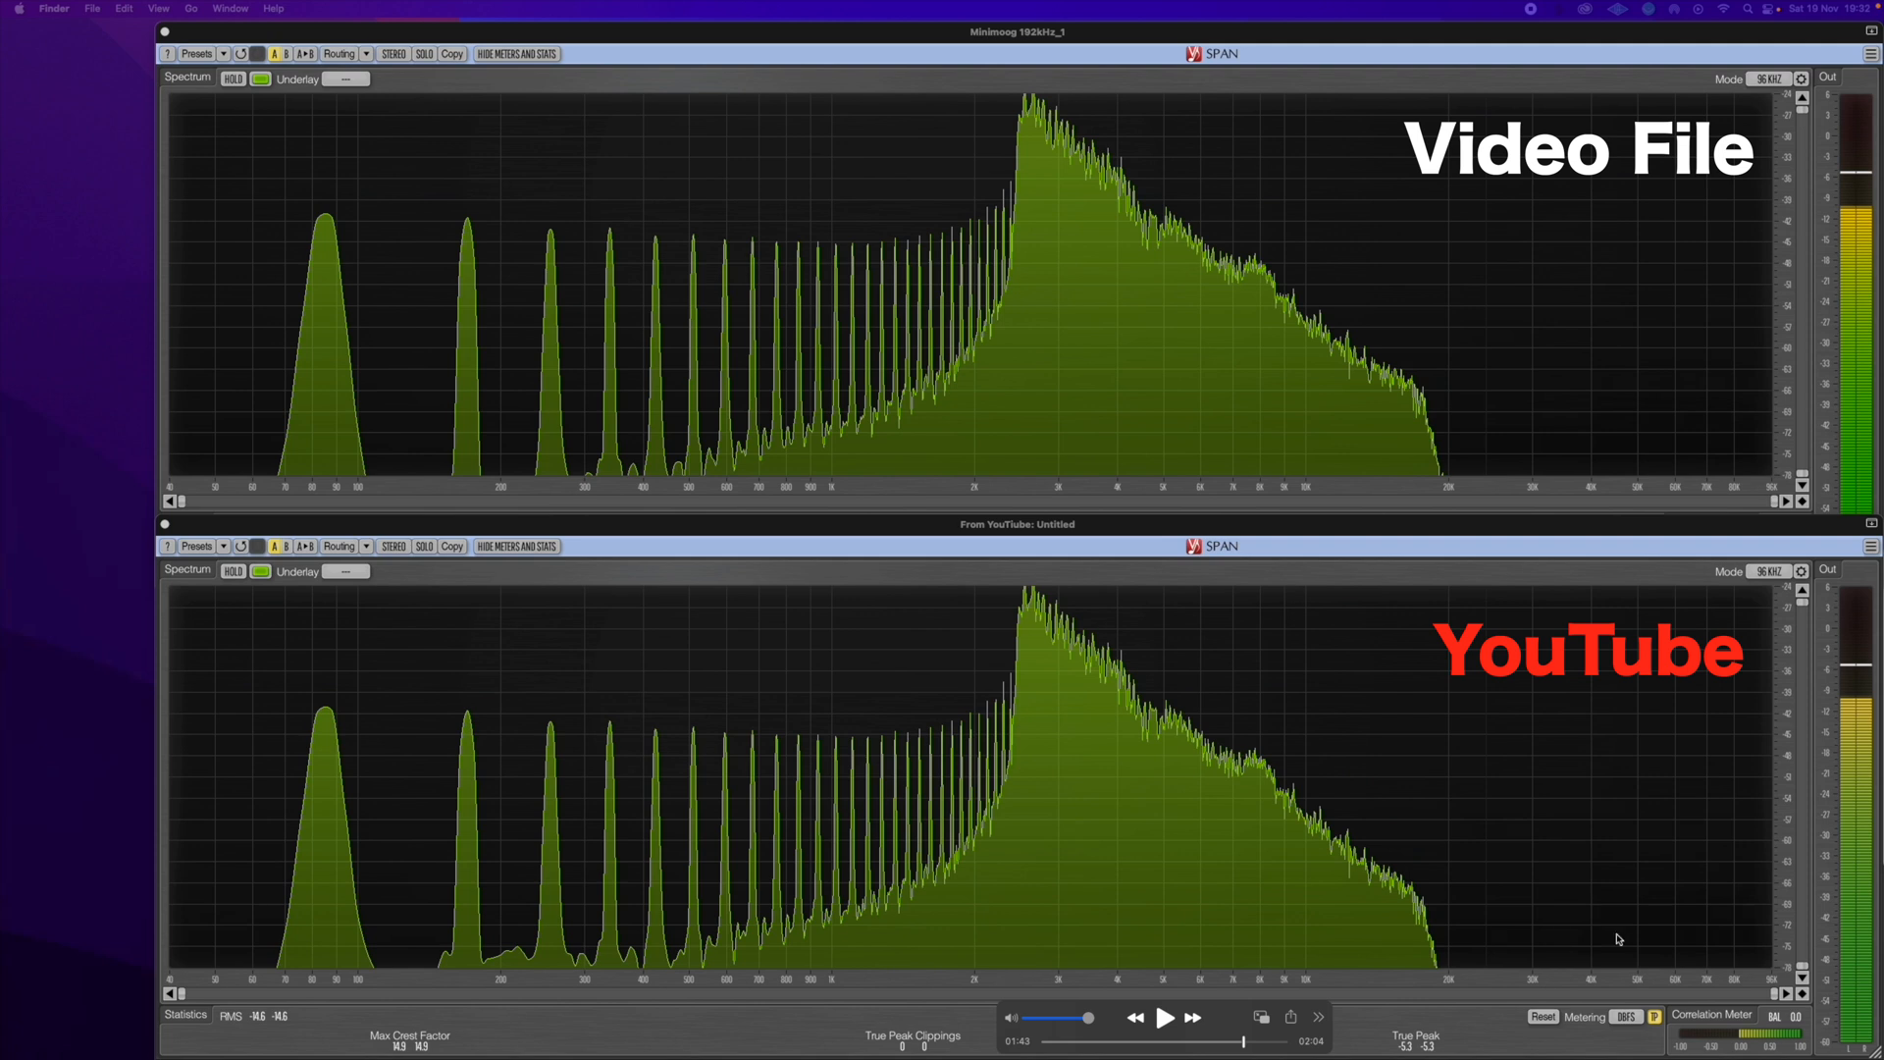
pyautogui.moveTo(471, 716)
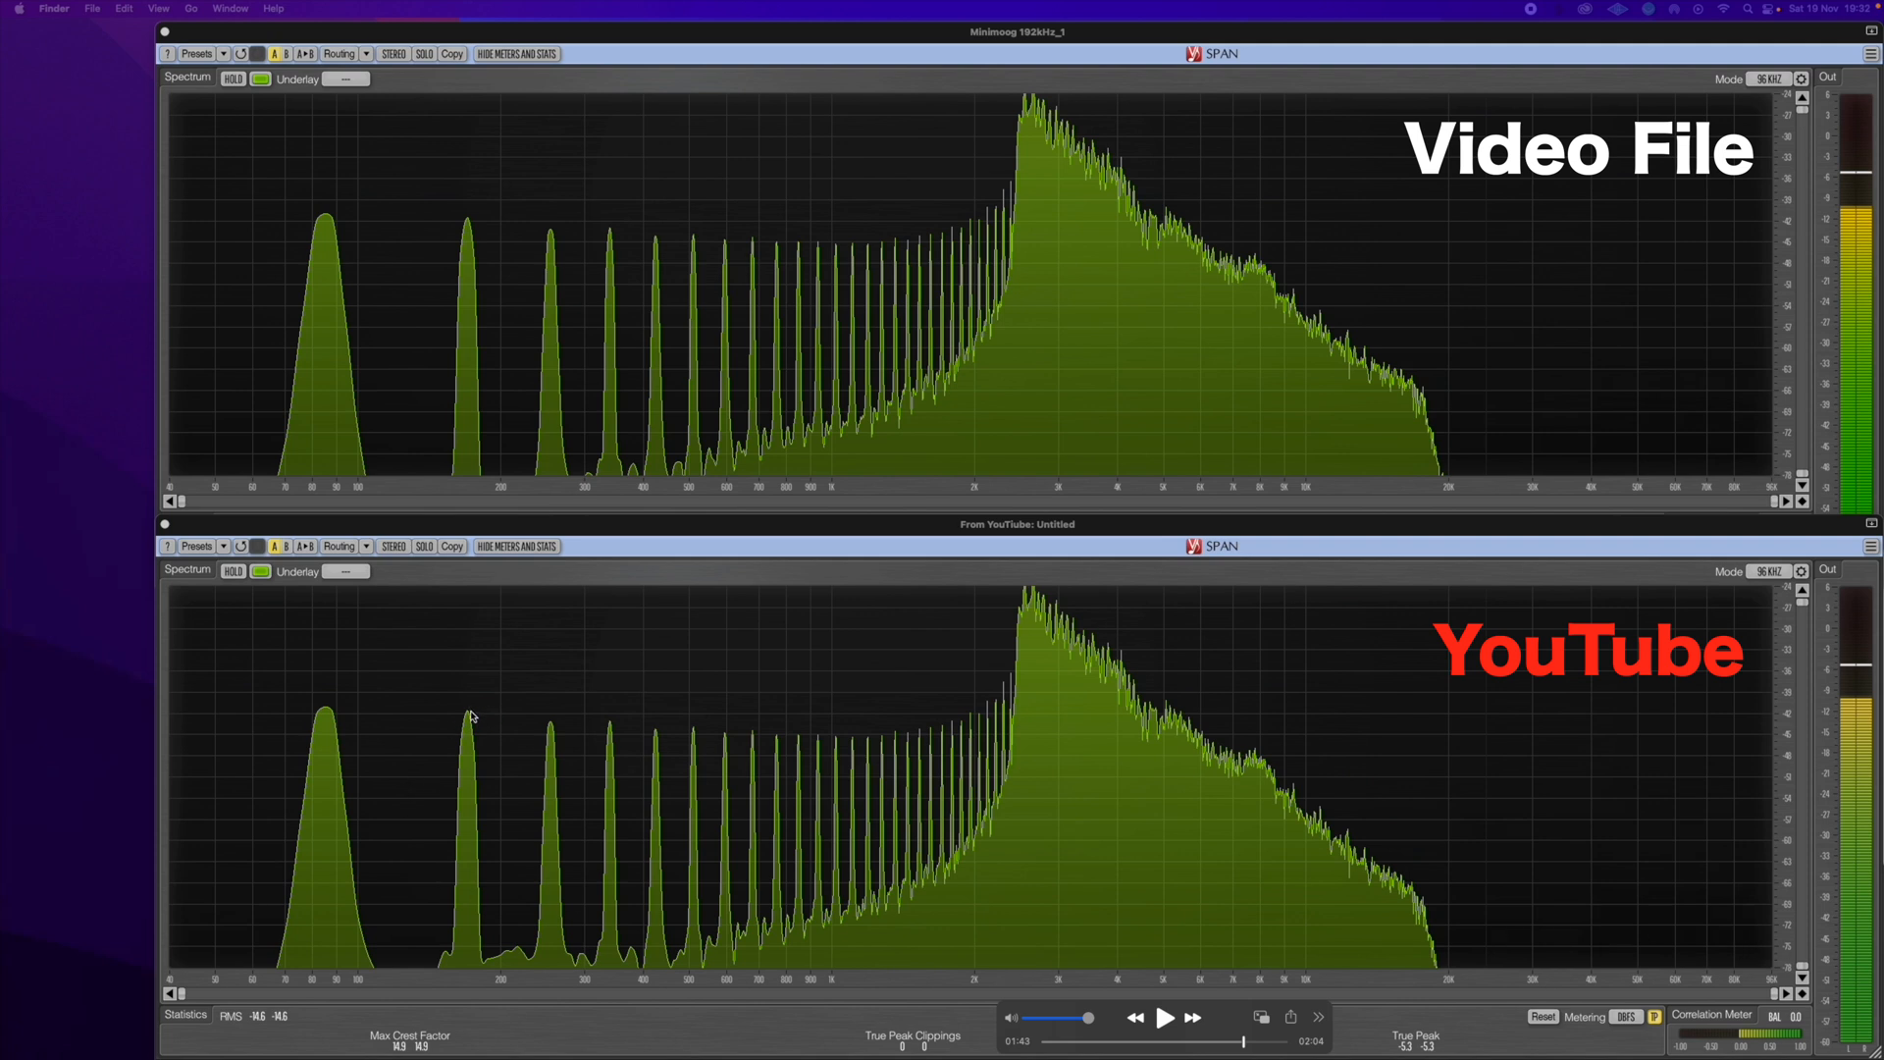
pyautogui.moveTo(1795, 715)
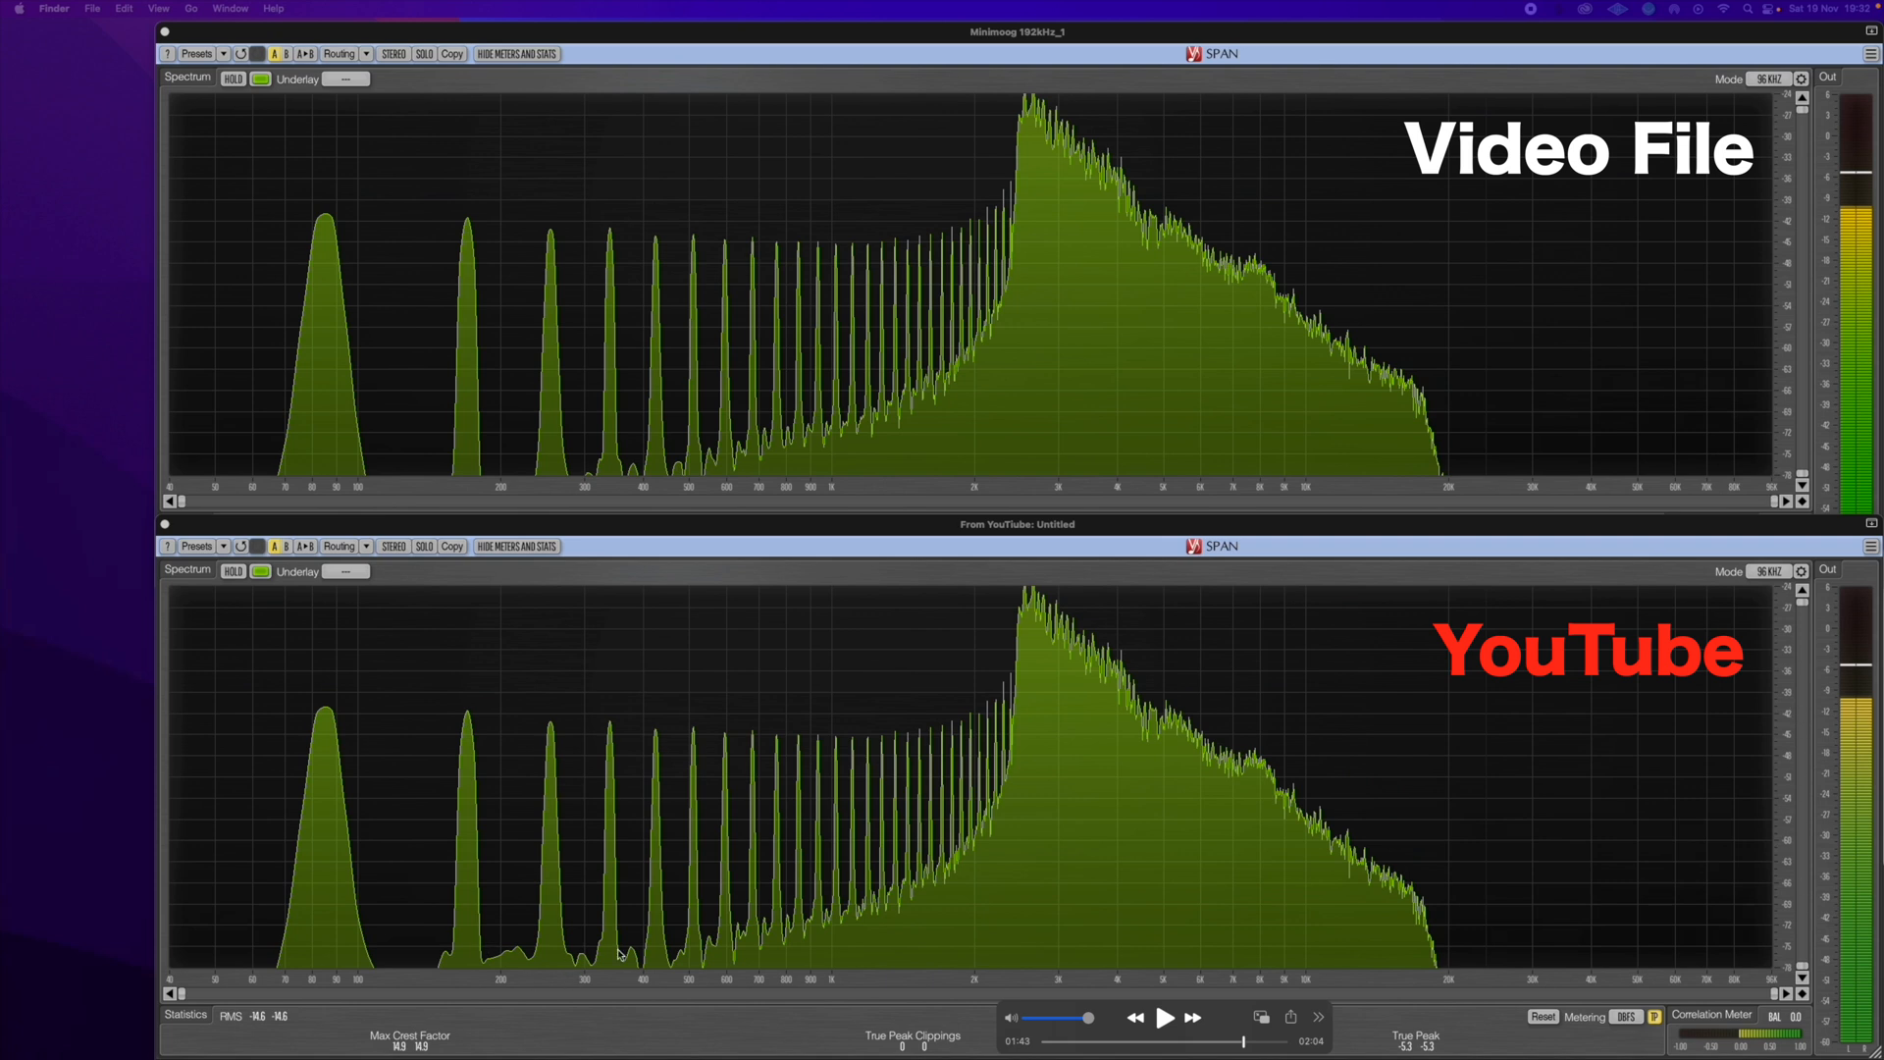
pyautogui.moveTo(523, 952)
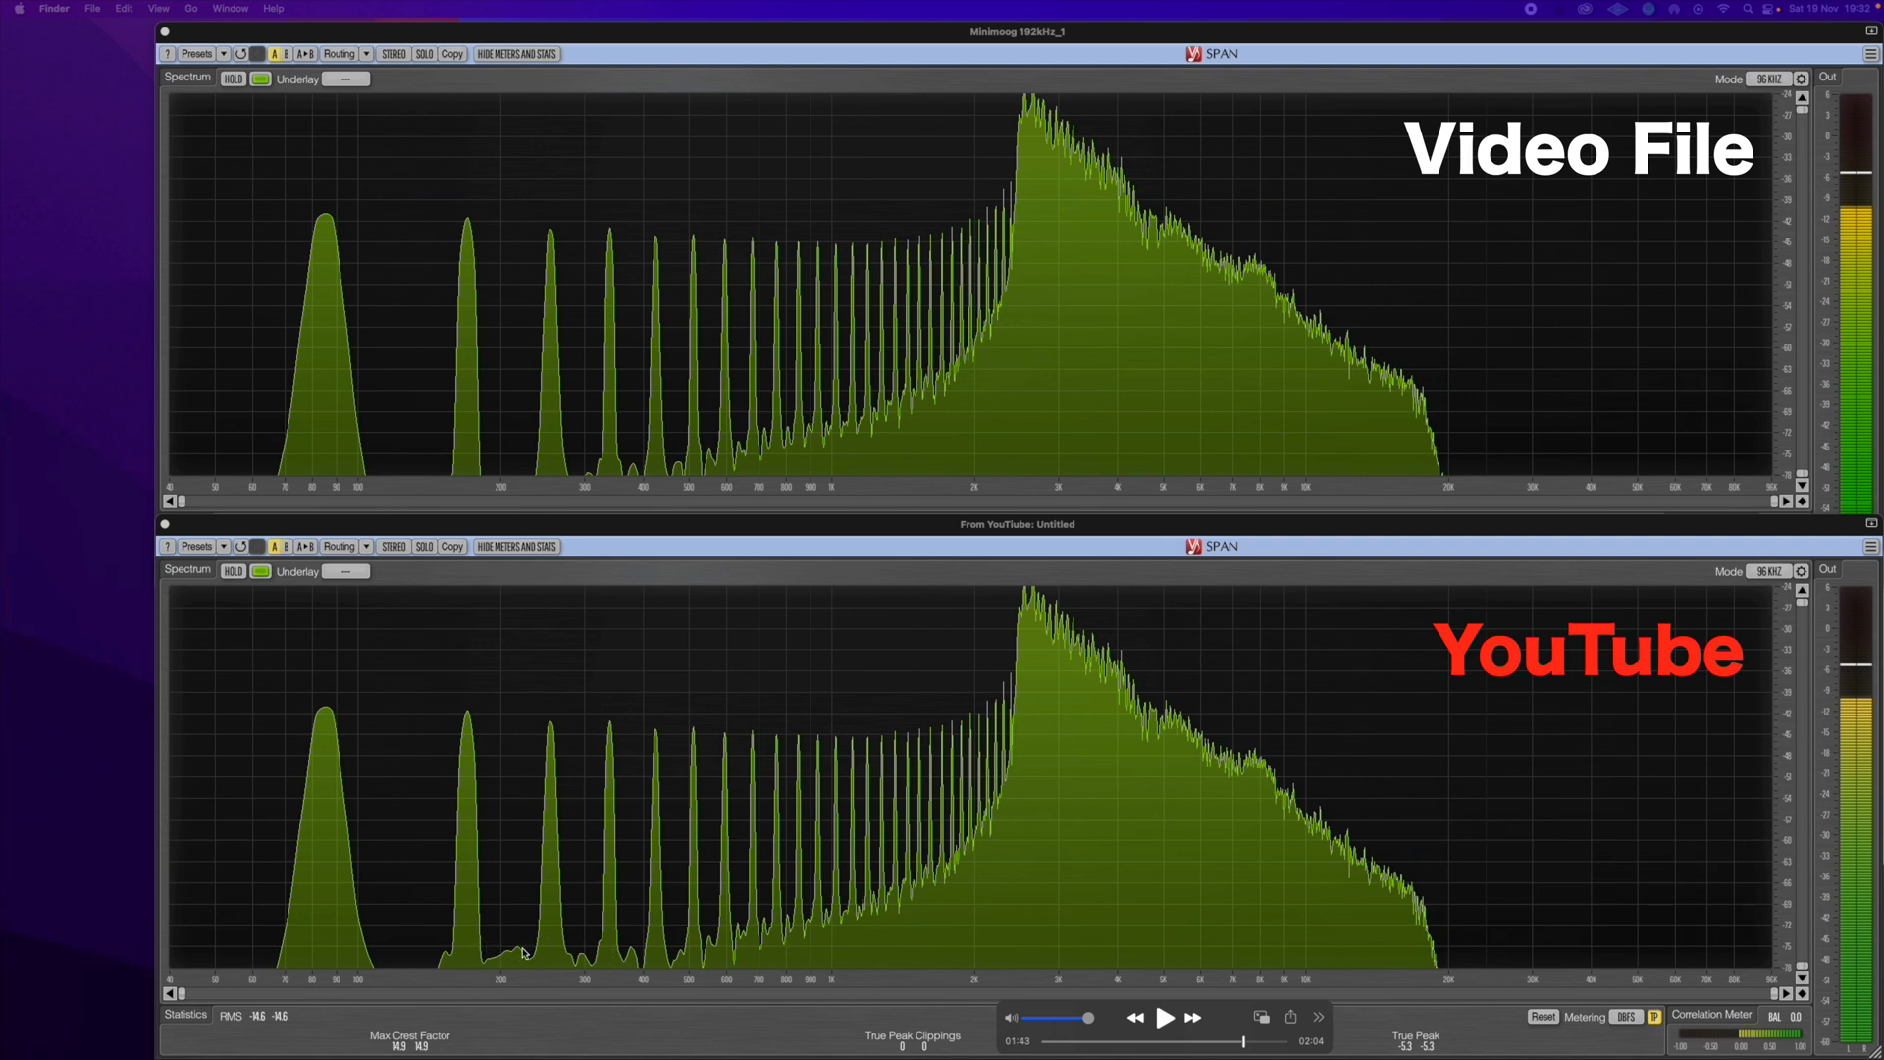
pyautogui.moveTo(1451, 1028)
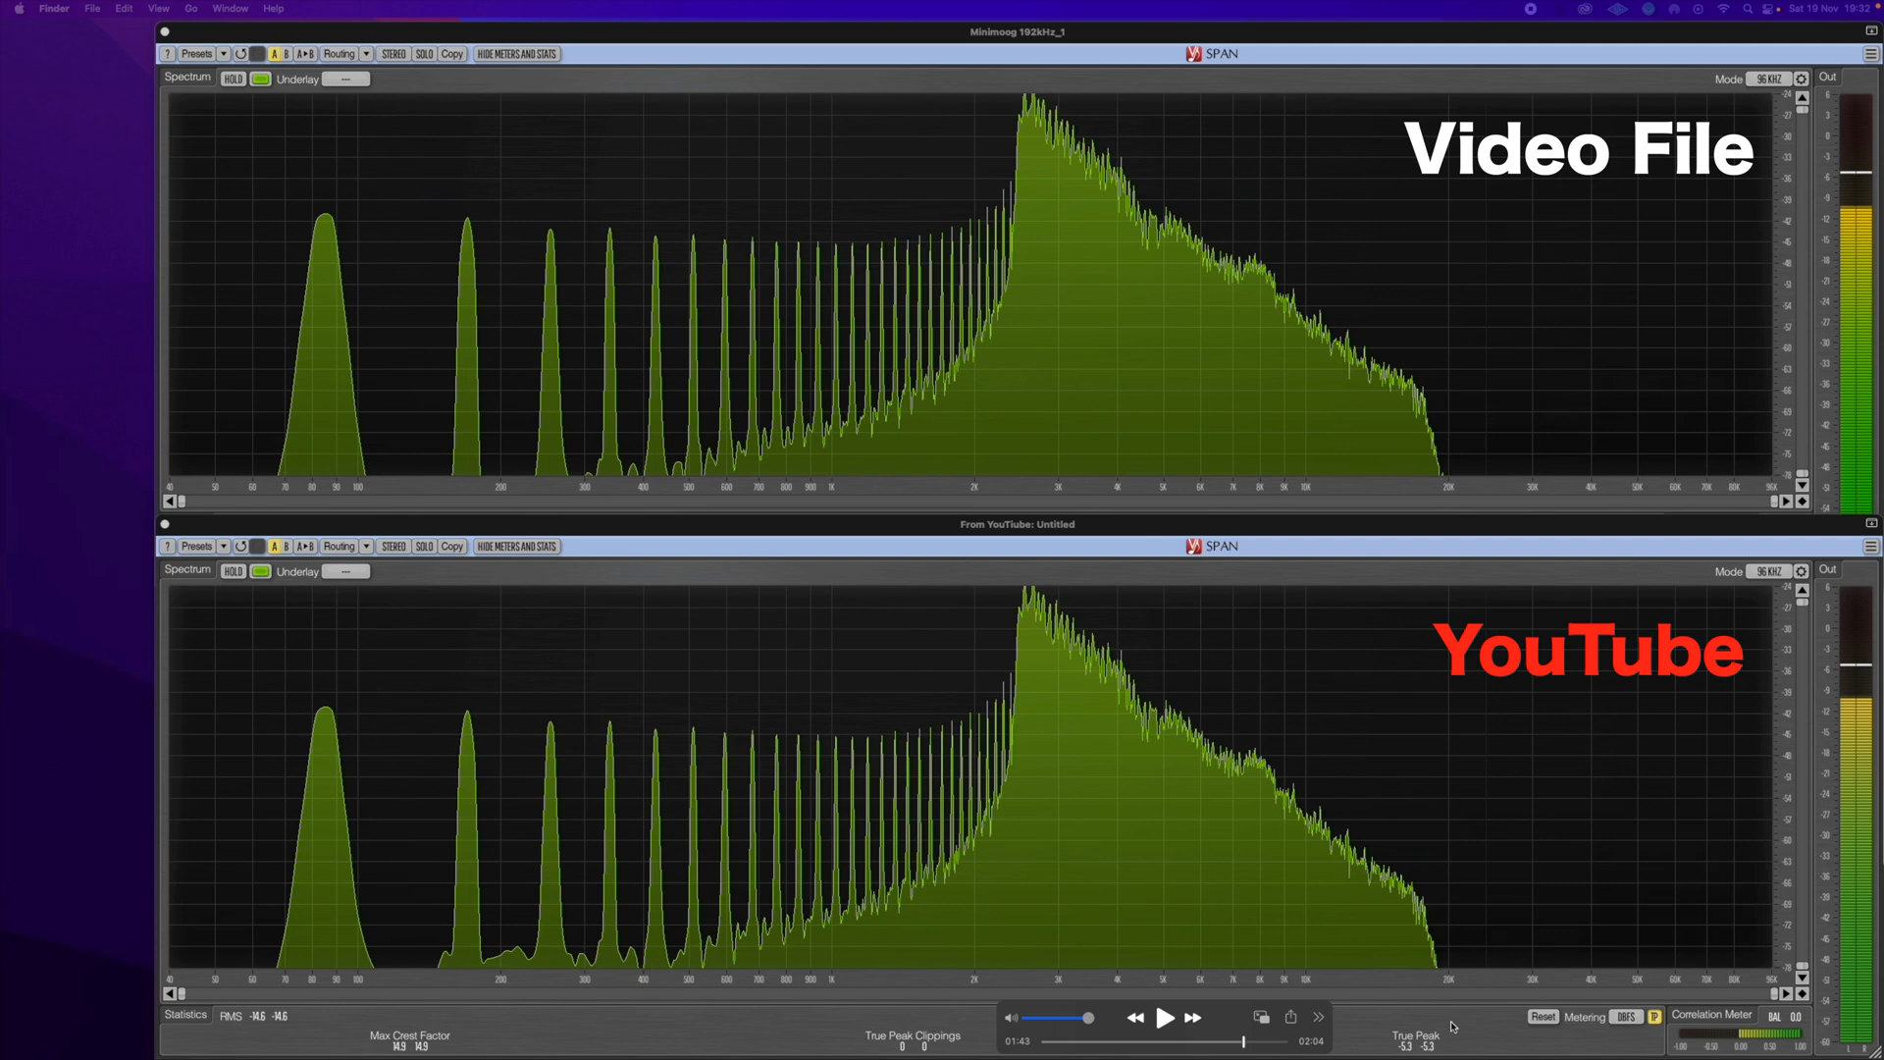
pyautogui.moveTo(919, 895)
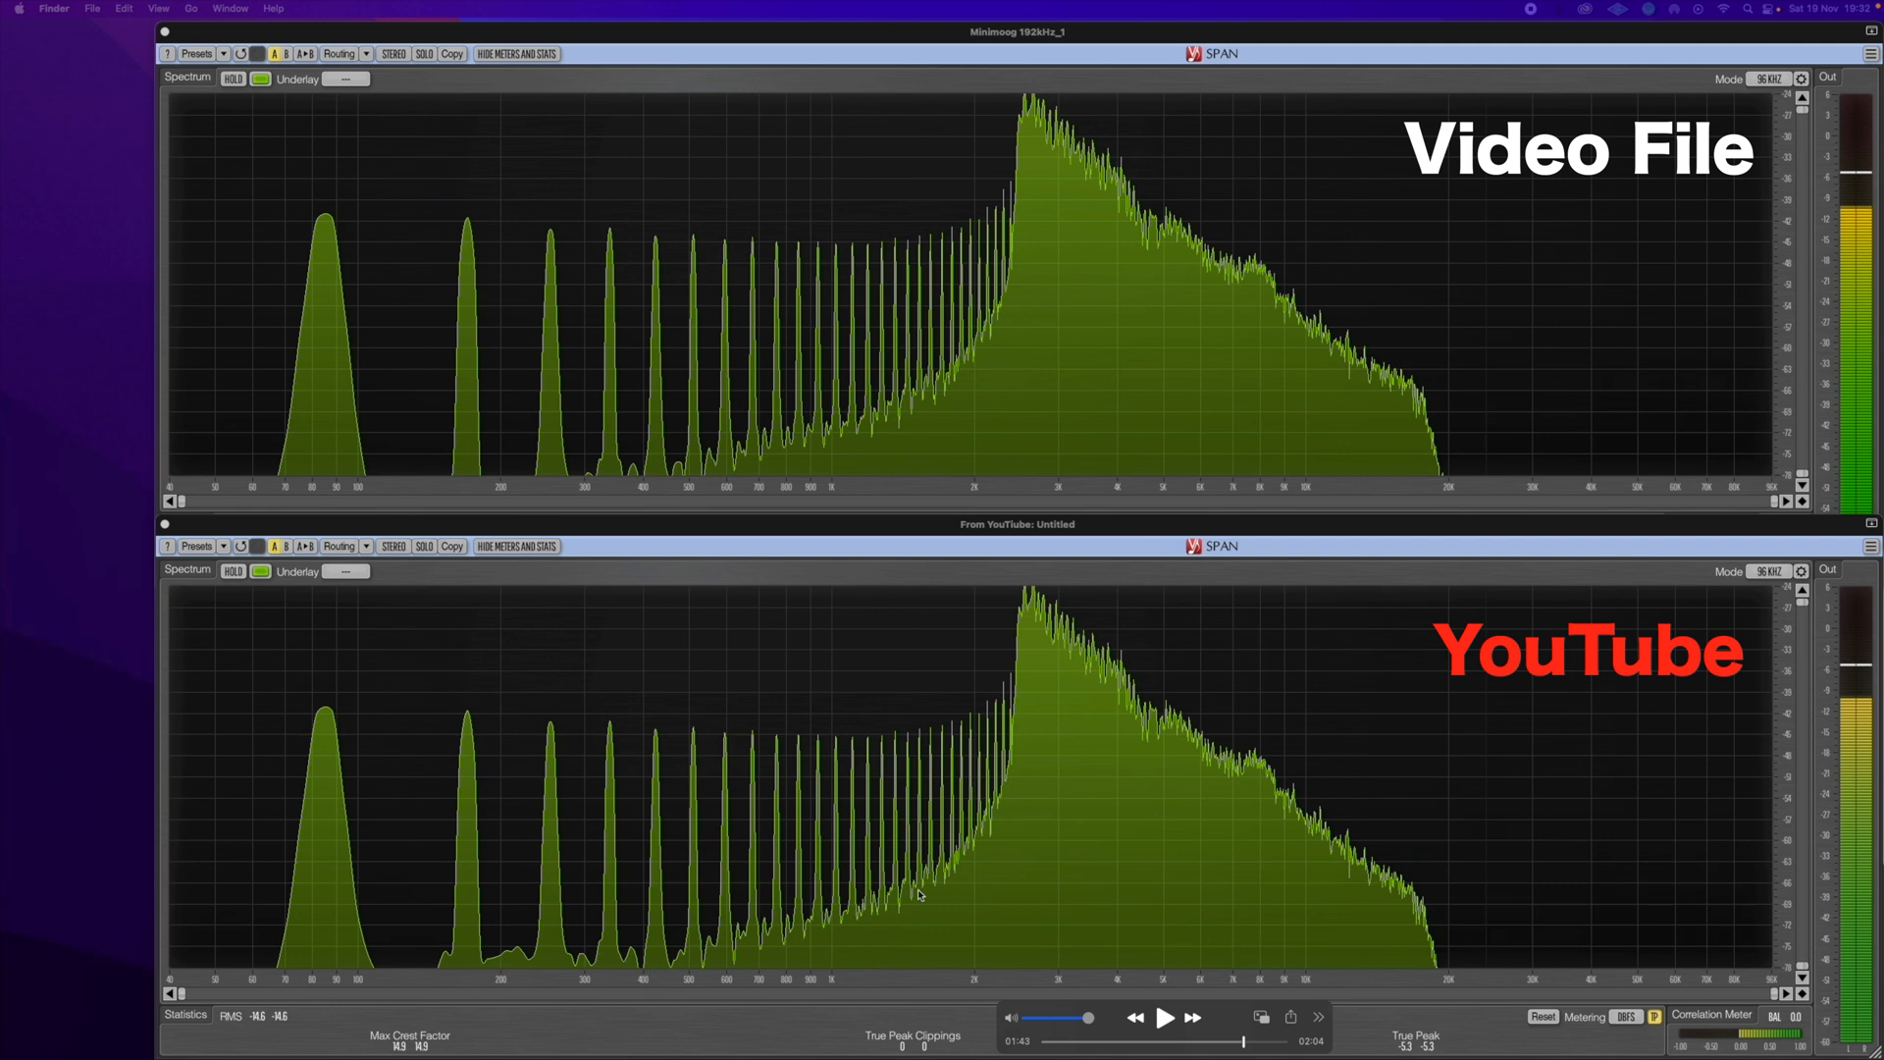
pyautogui.moveTo(1023, 918)
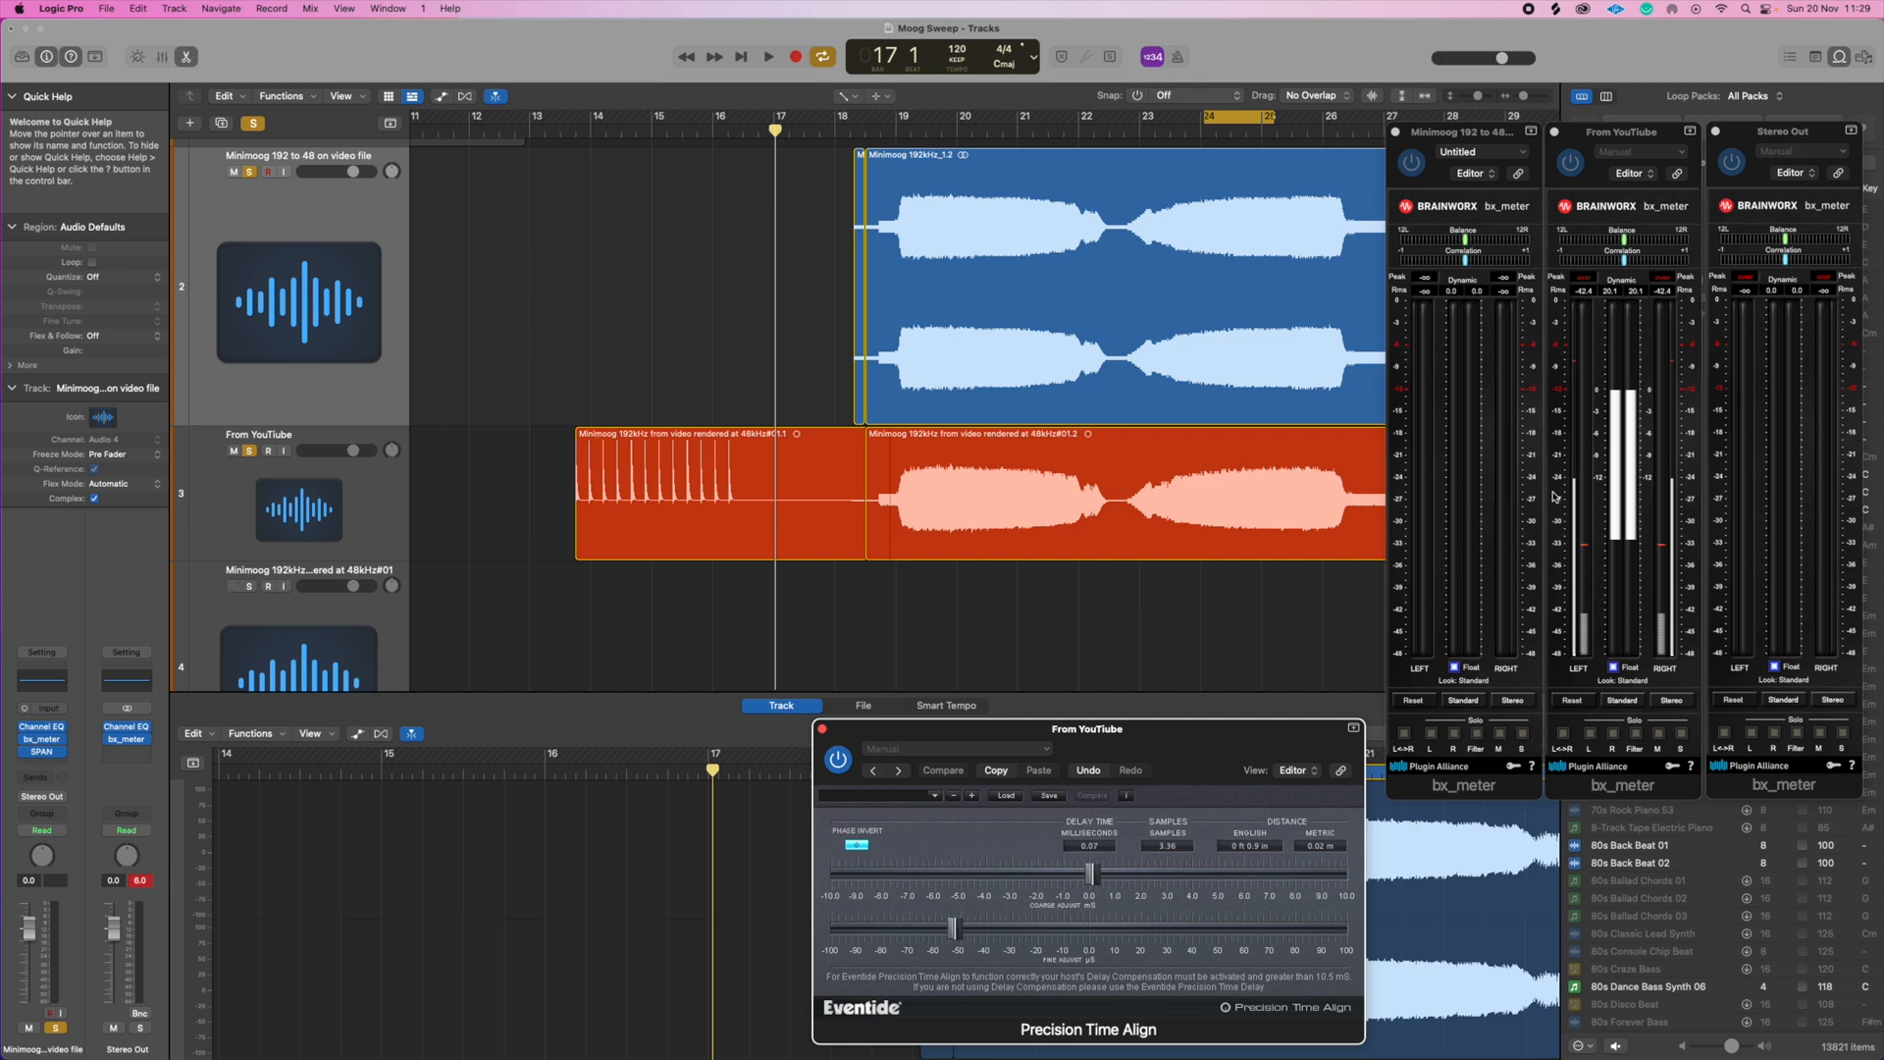
pyautogui.moveTo(1647, 335)
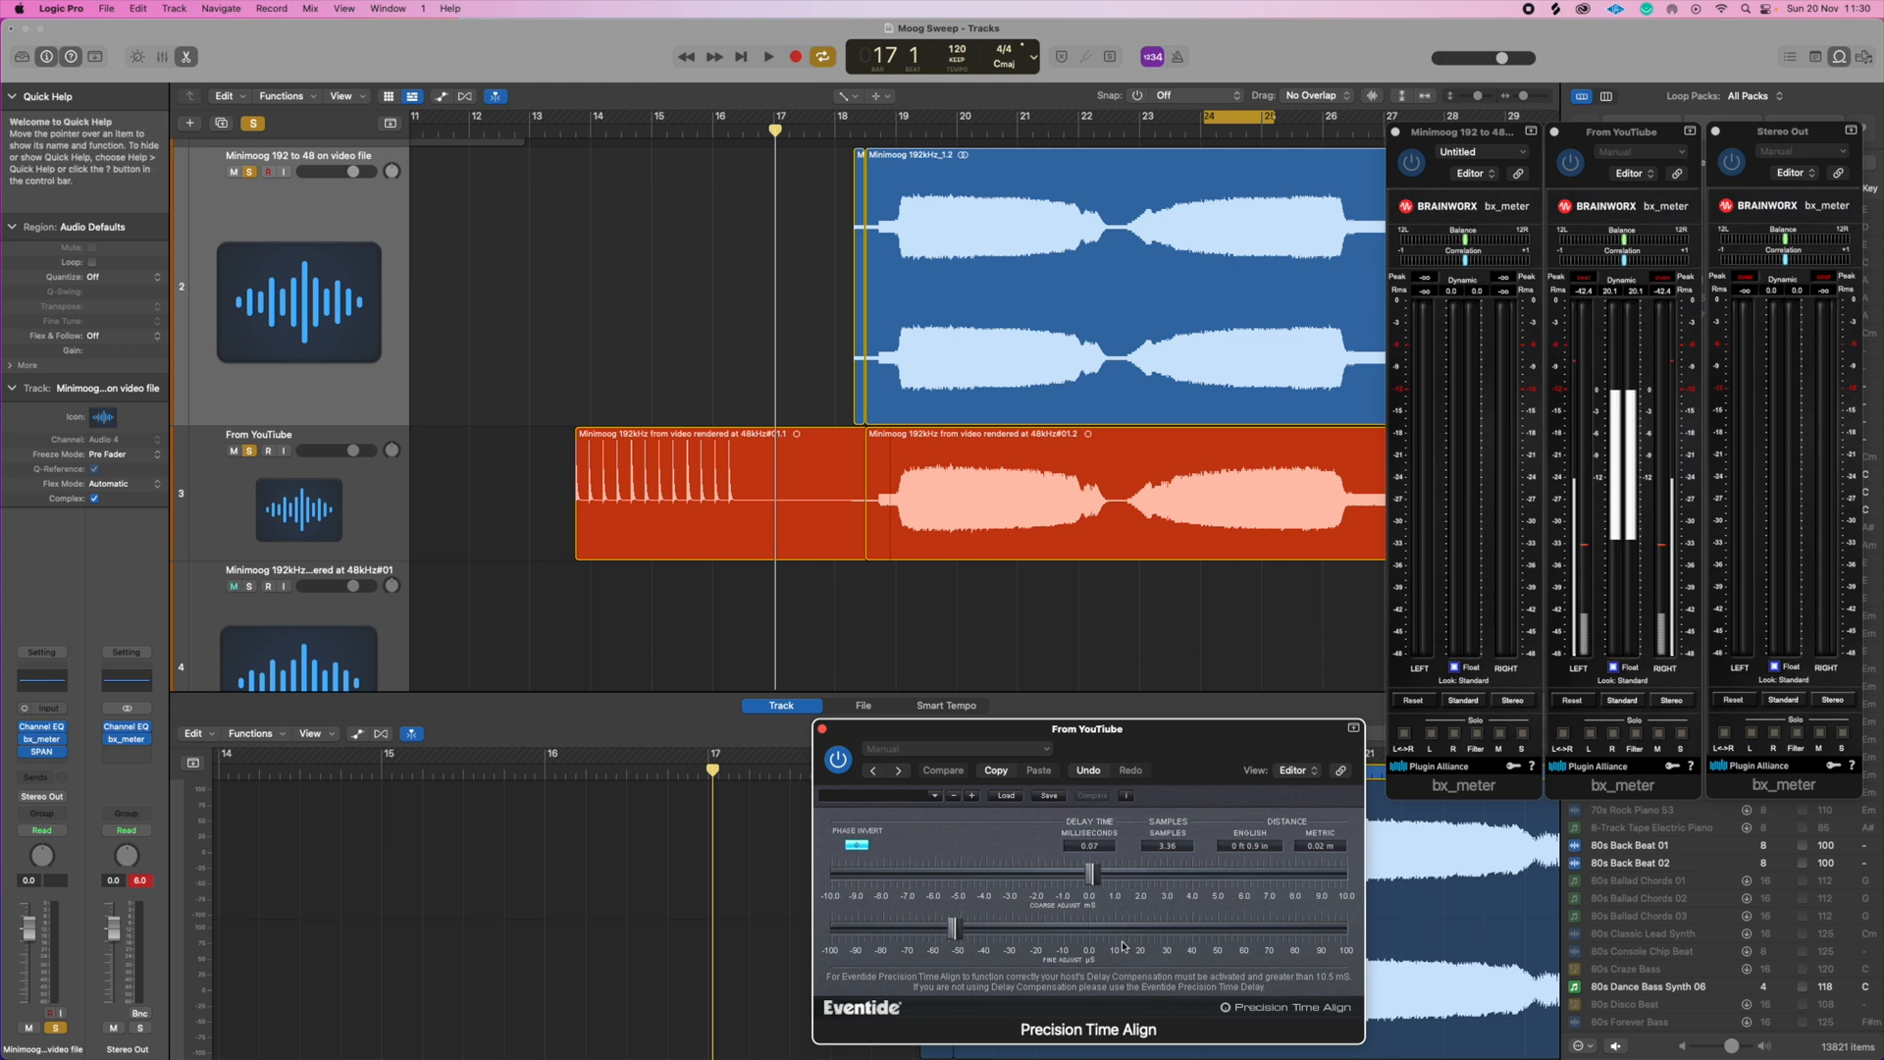
# Solo the From YouTube track, delayed 3.36 samples by Precision Time Align
pyautogui.click(230, 585)
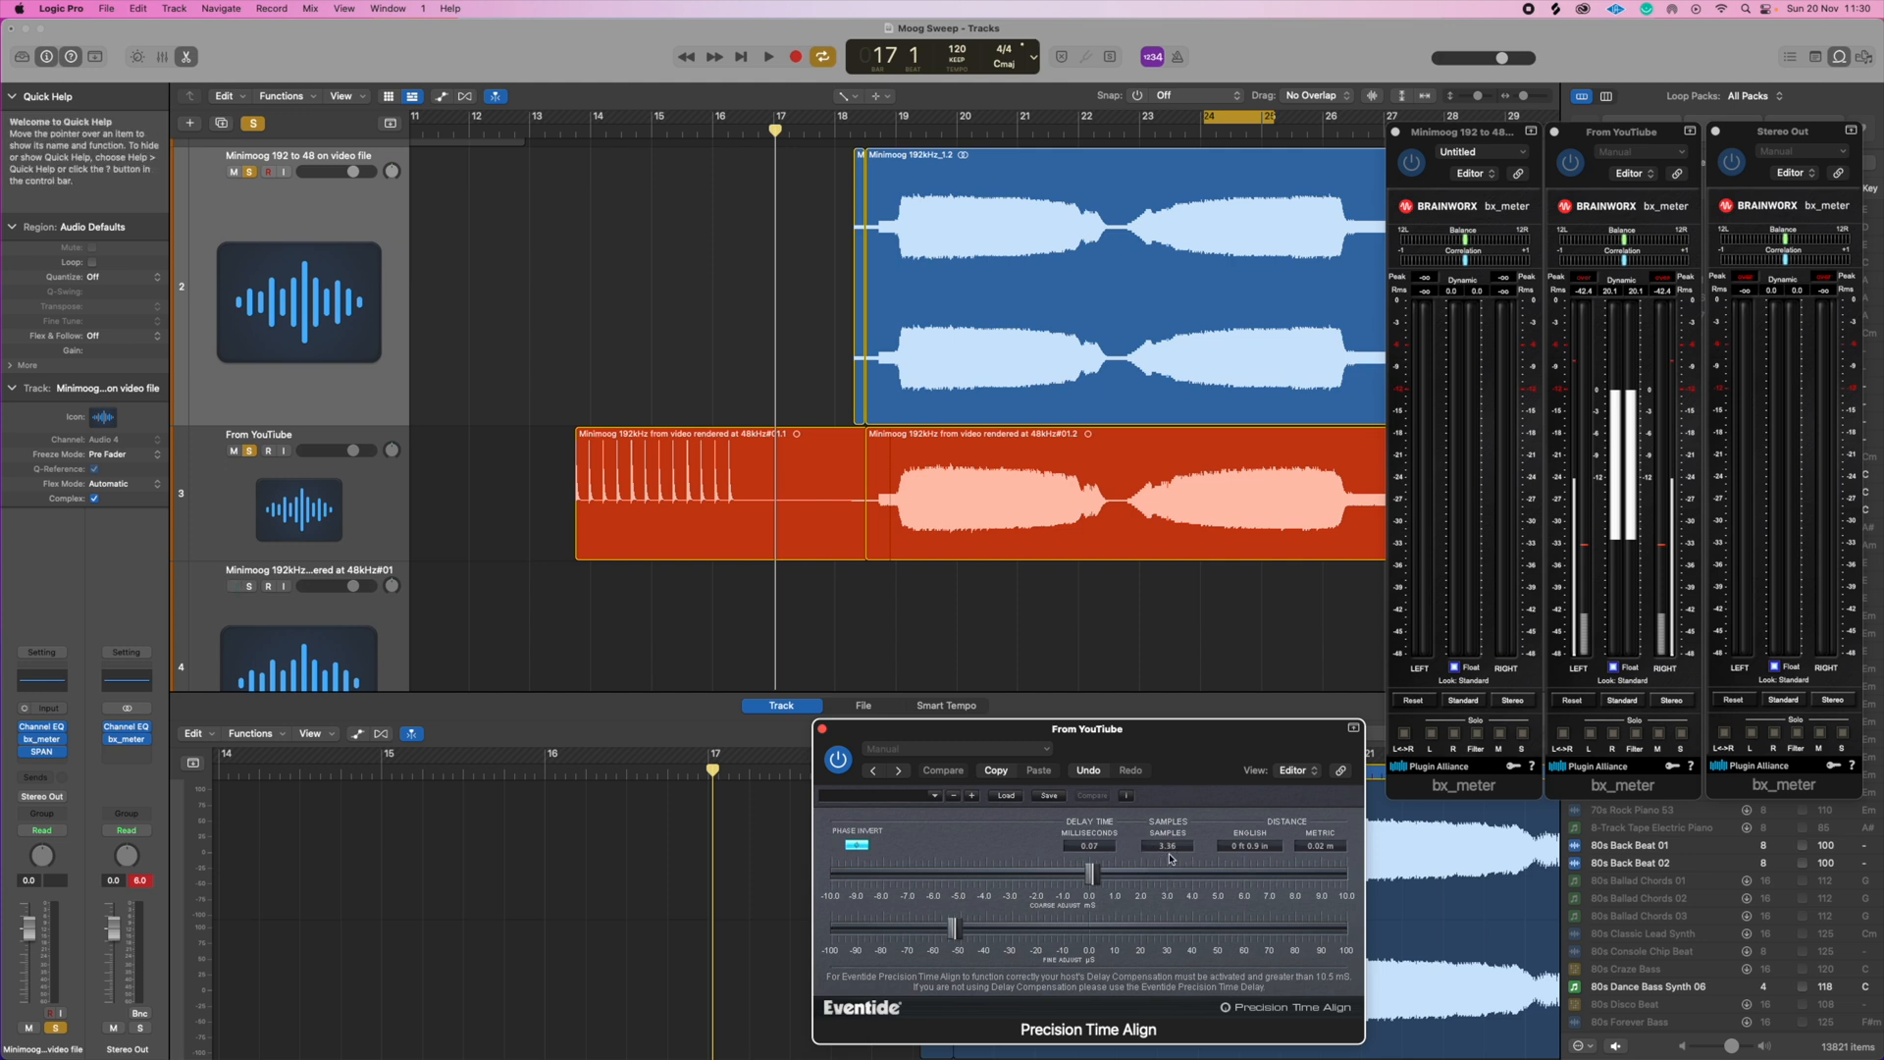
pyautogui.moveTo(1013, 545)
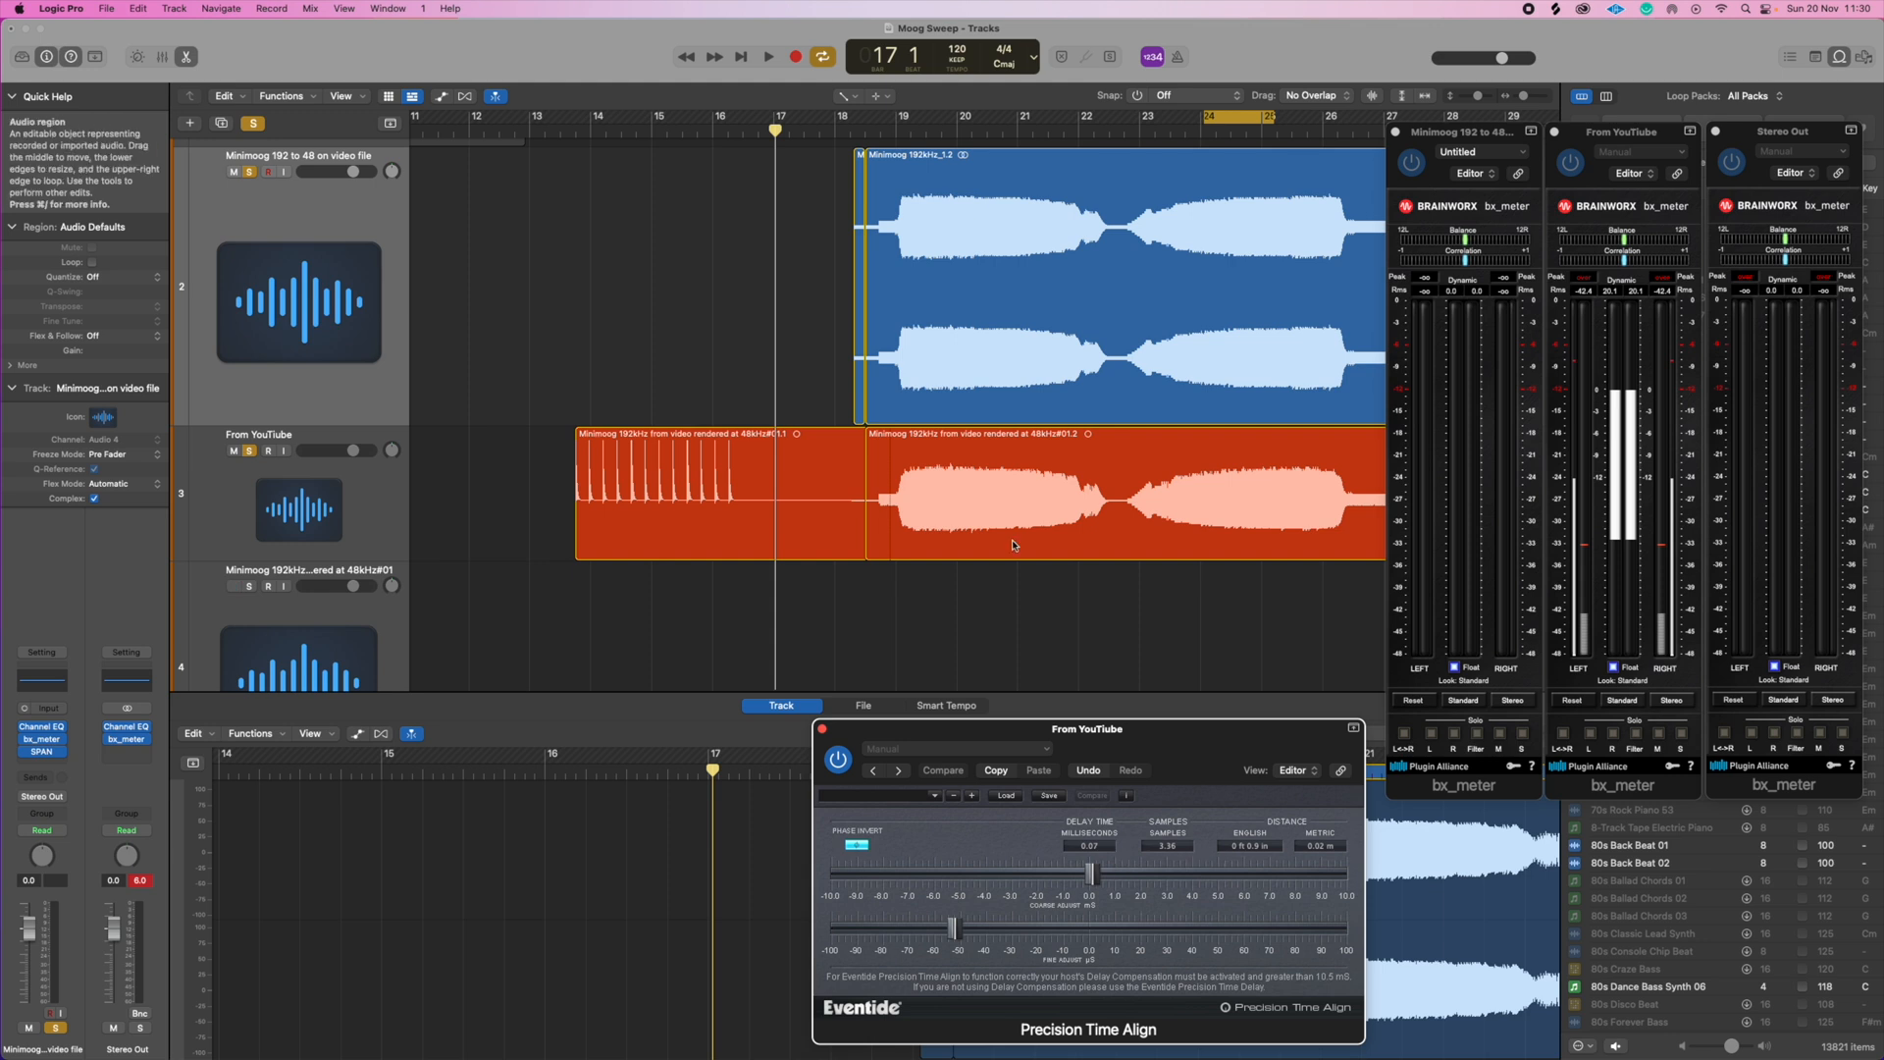
pyautogui.moveTo(1091, 855)
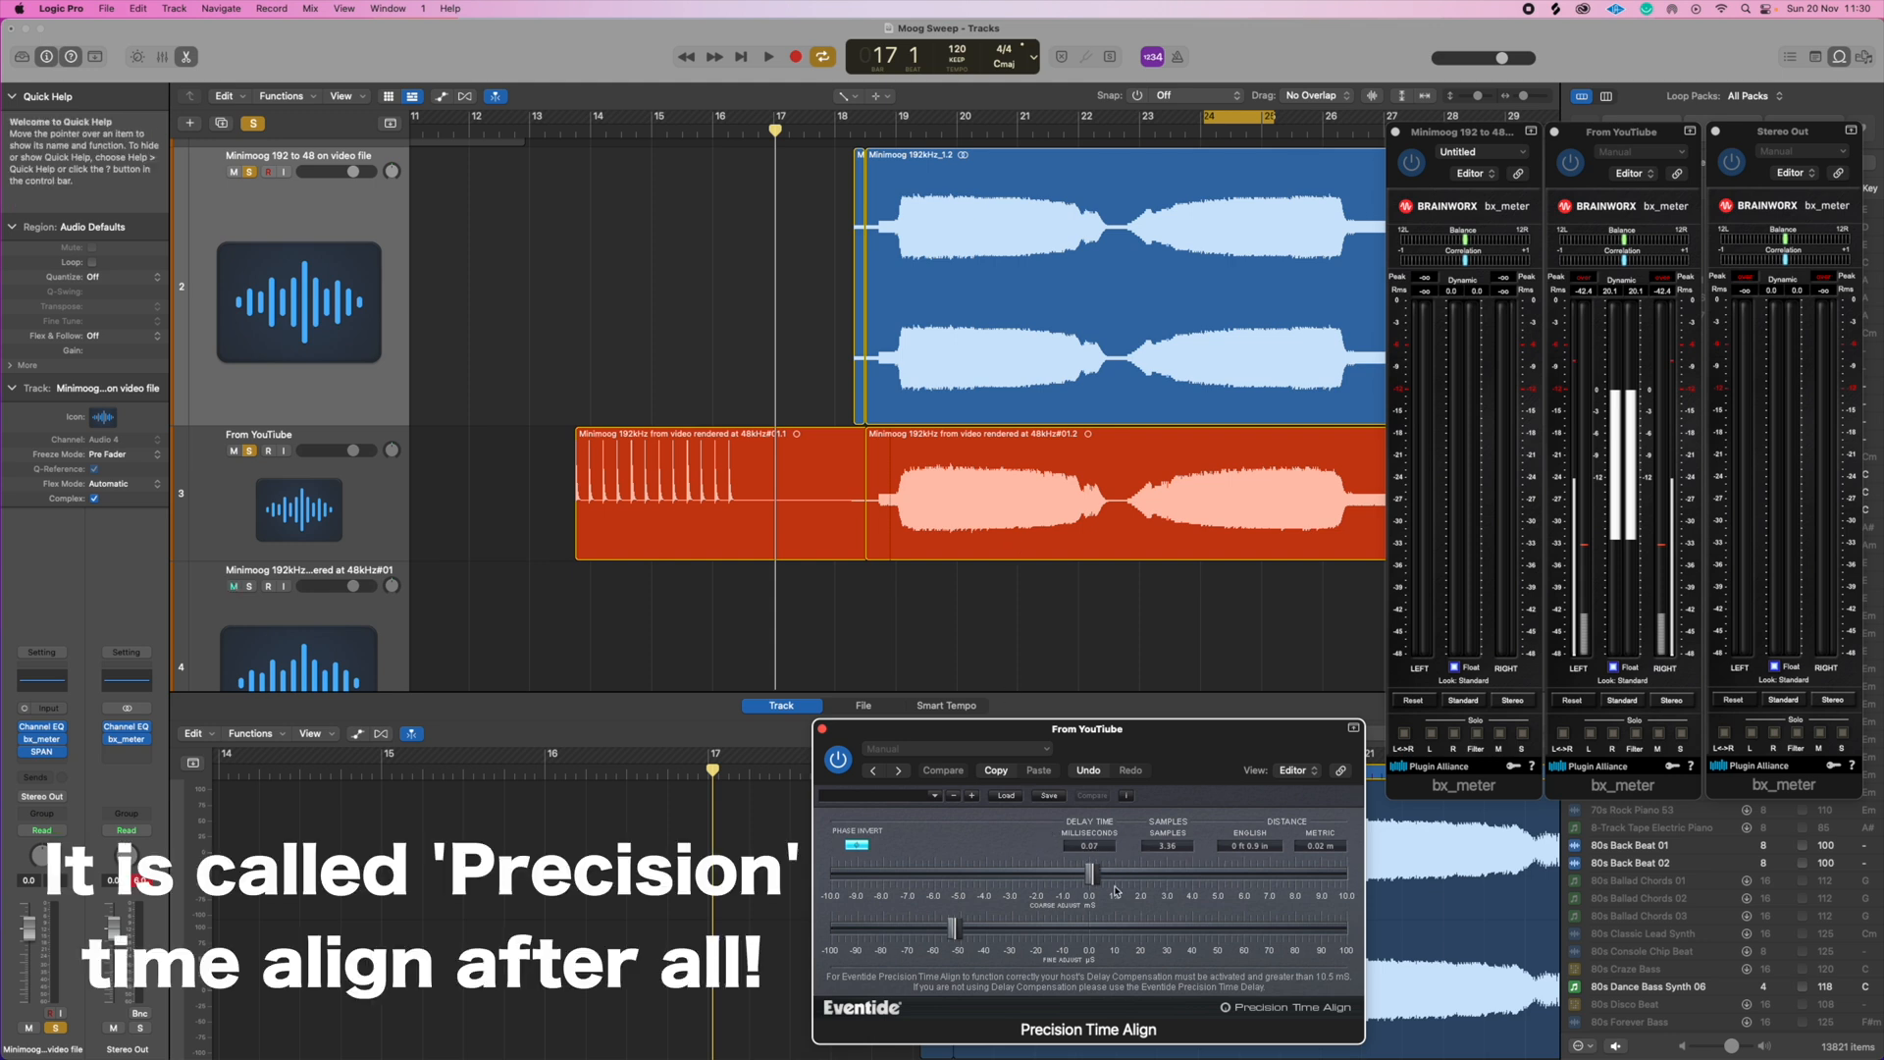
pyautogui.moveTo(868, 136)
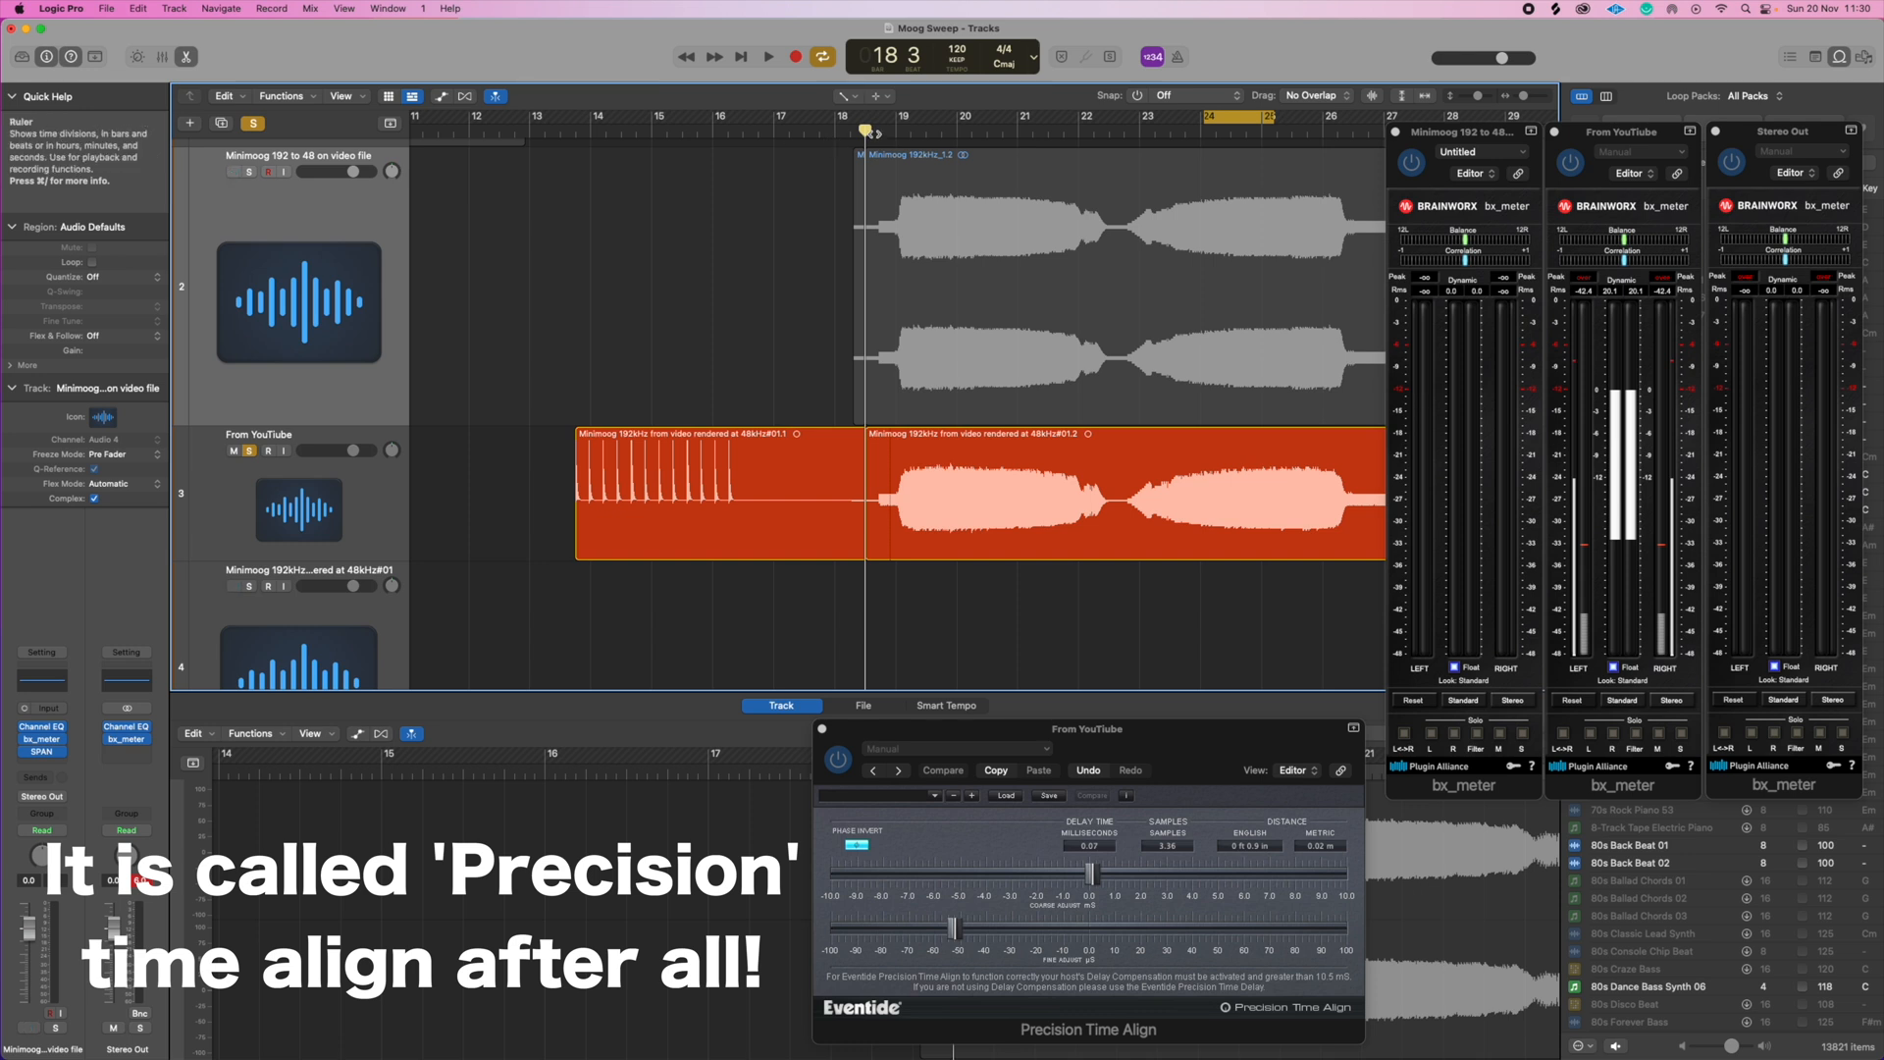
# Move the playhead to bar 18 to play both sweeps unsoloed
pyautogui.click(767, 56)
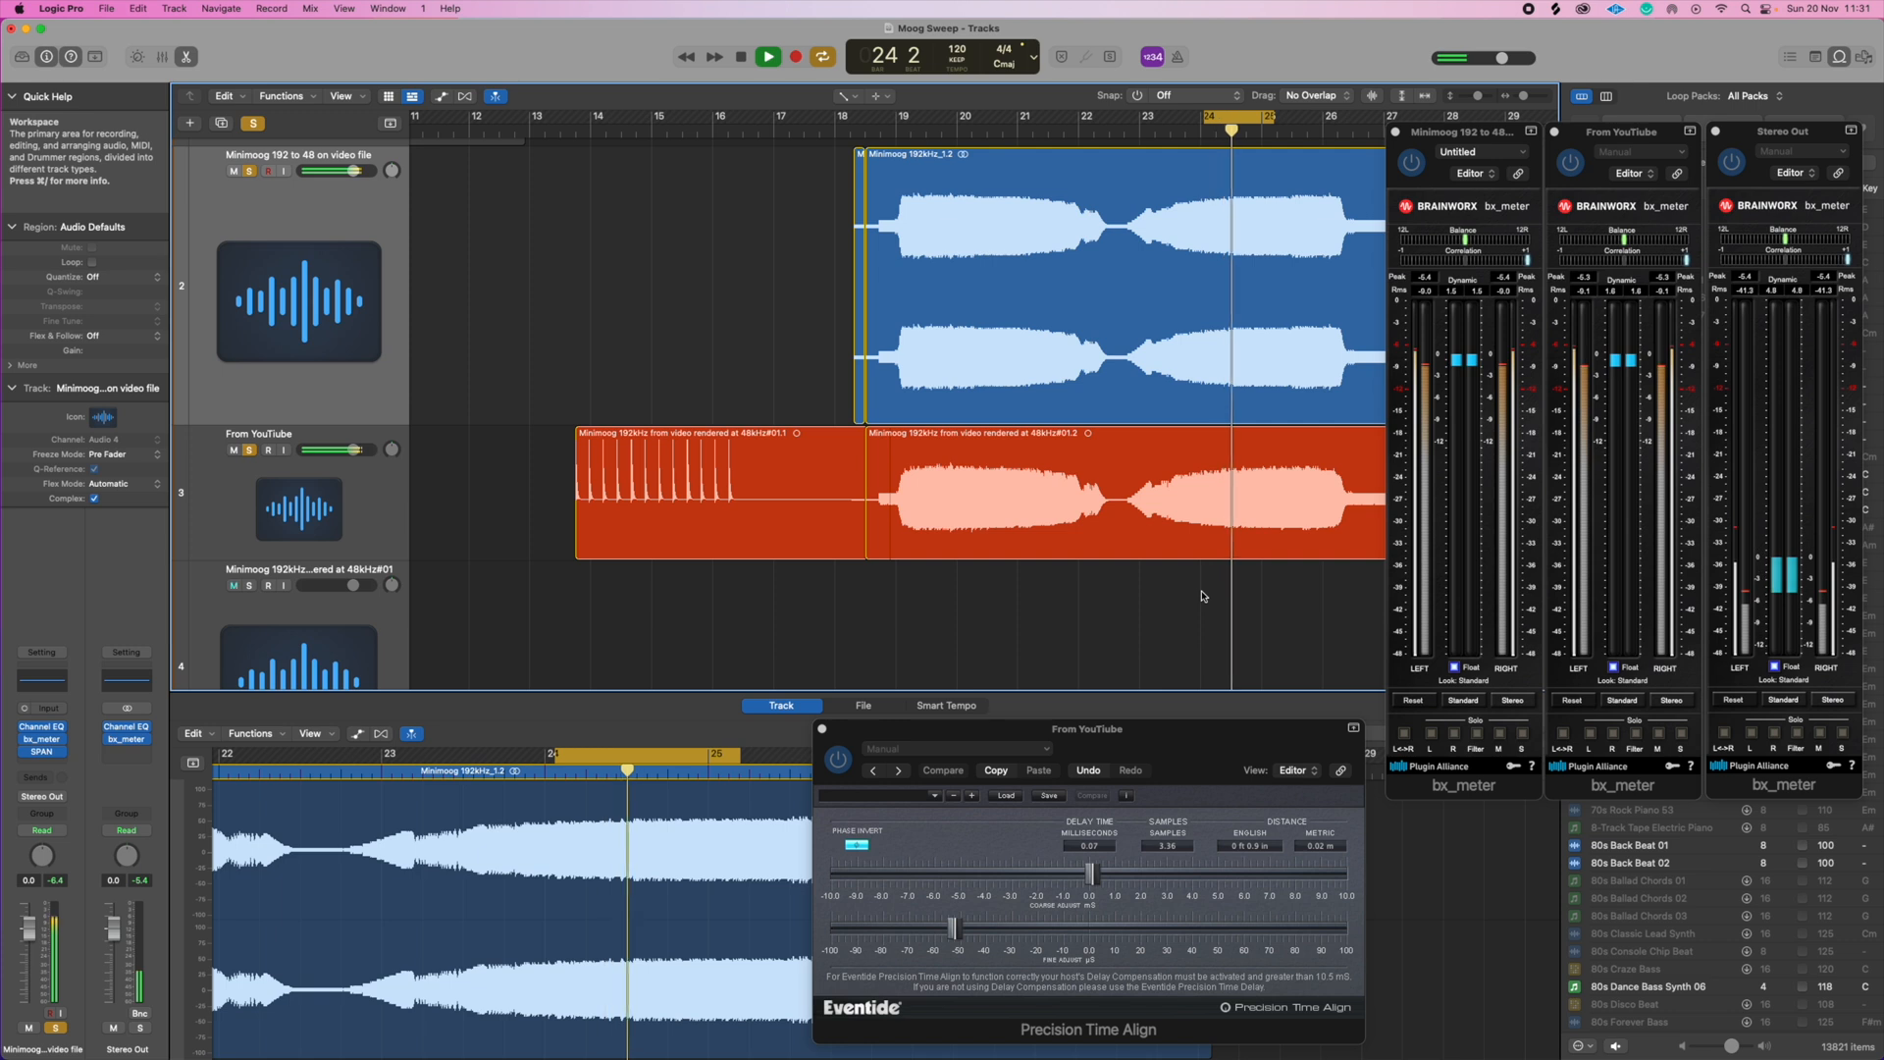
# Stop playback, re-solo From YouTube, and return the playhead to bar 18
pyautogui.click(233, 585)
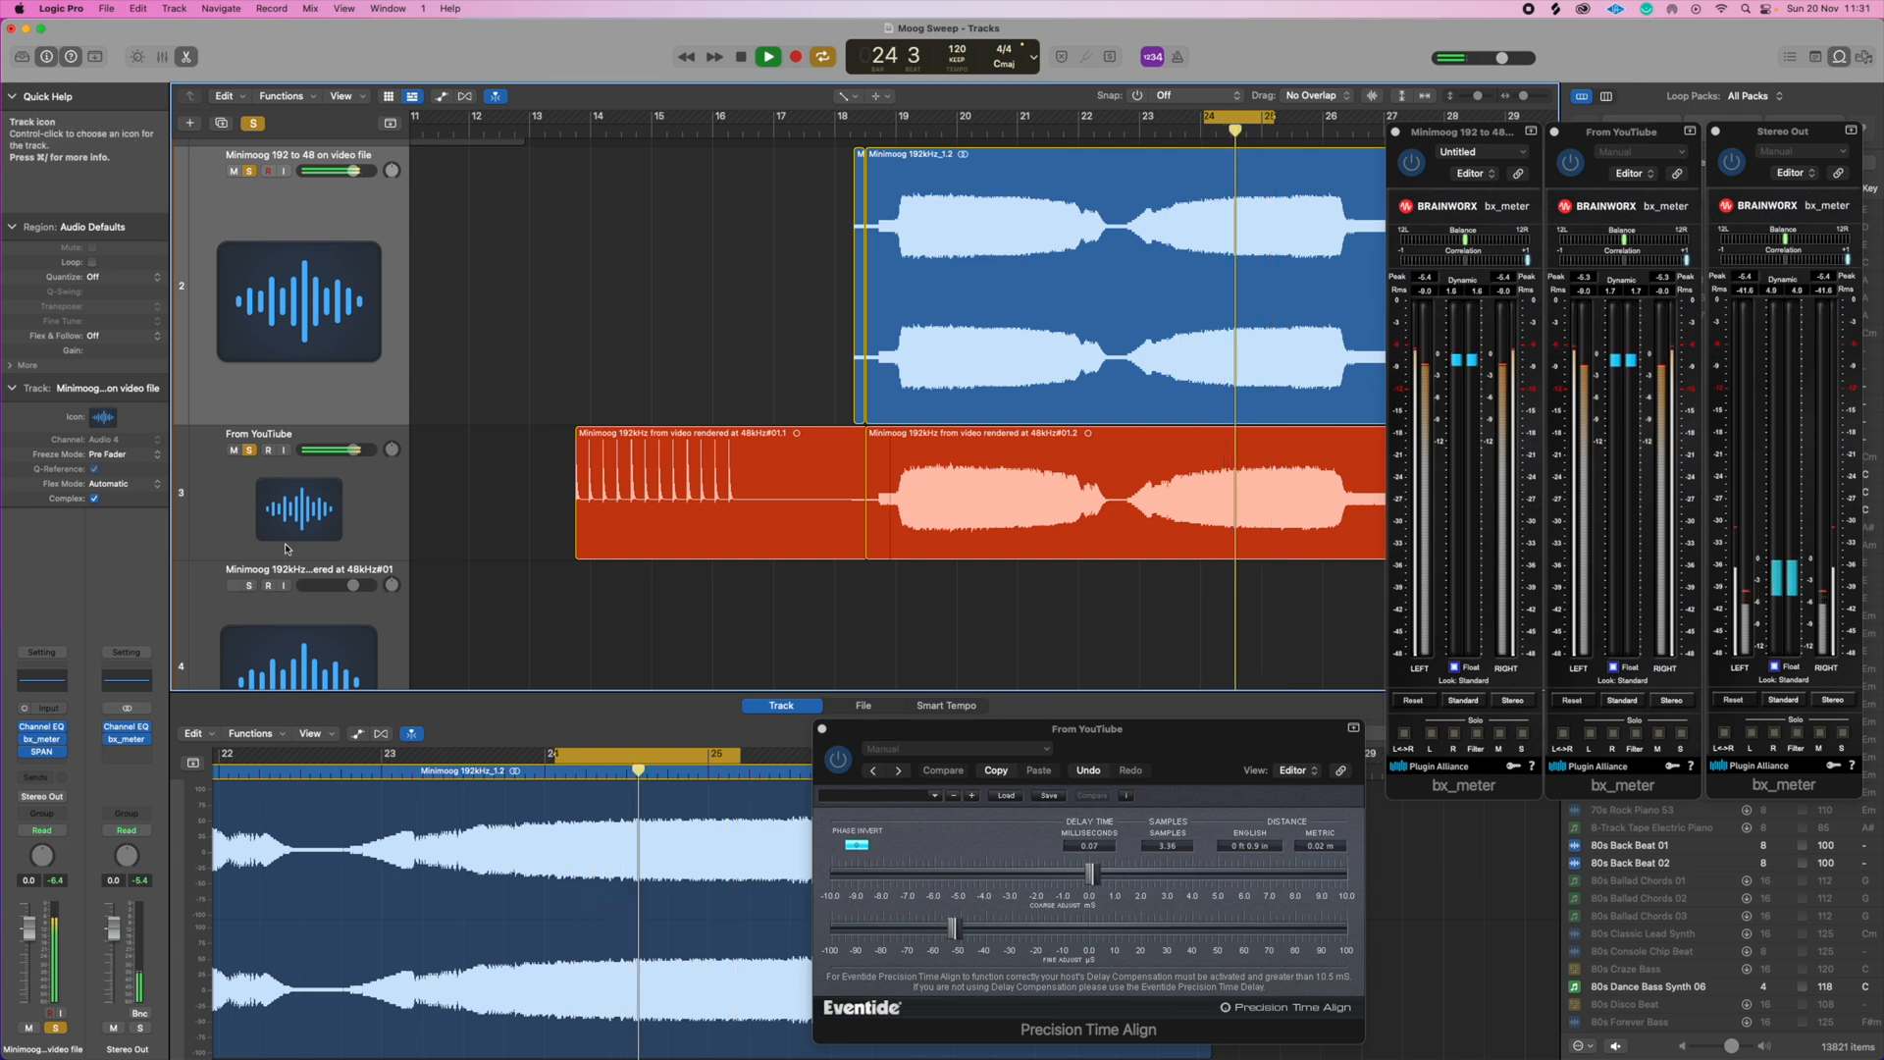
pyautogui.click(740, 57)
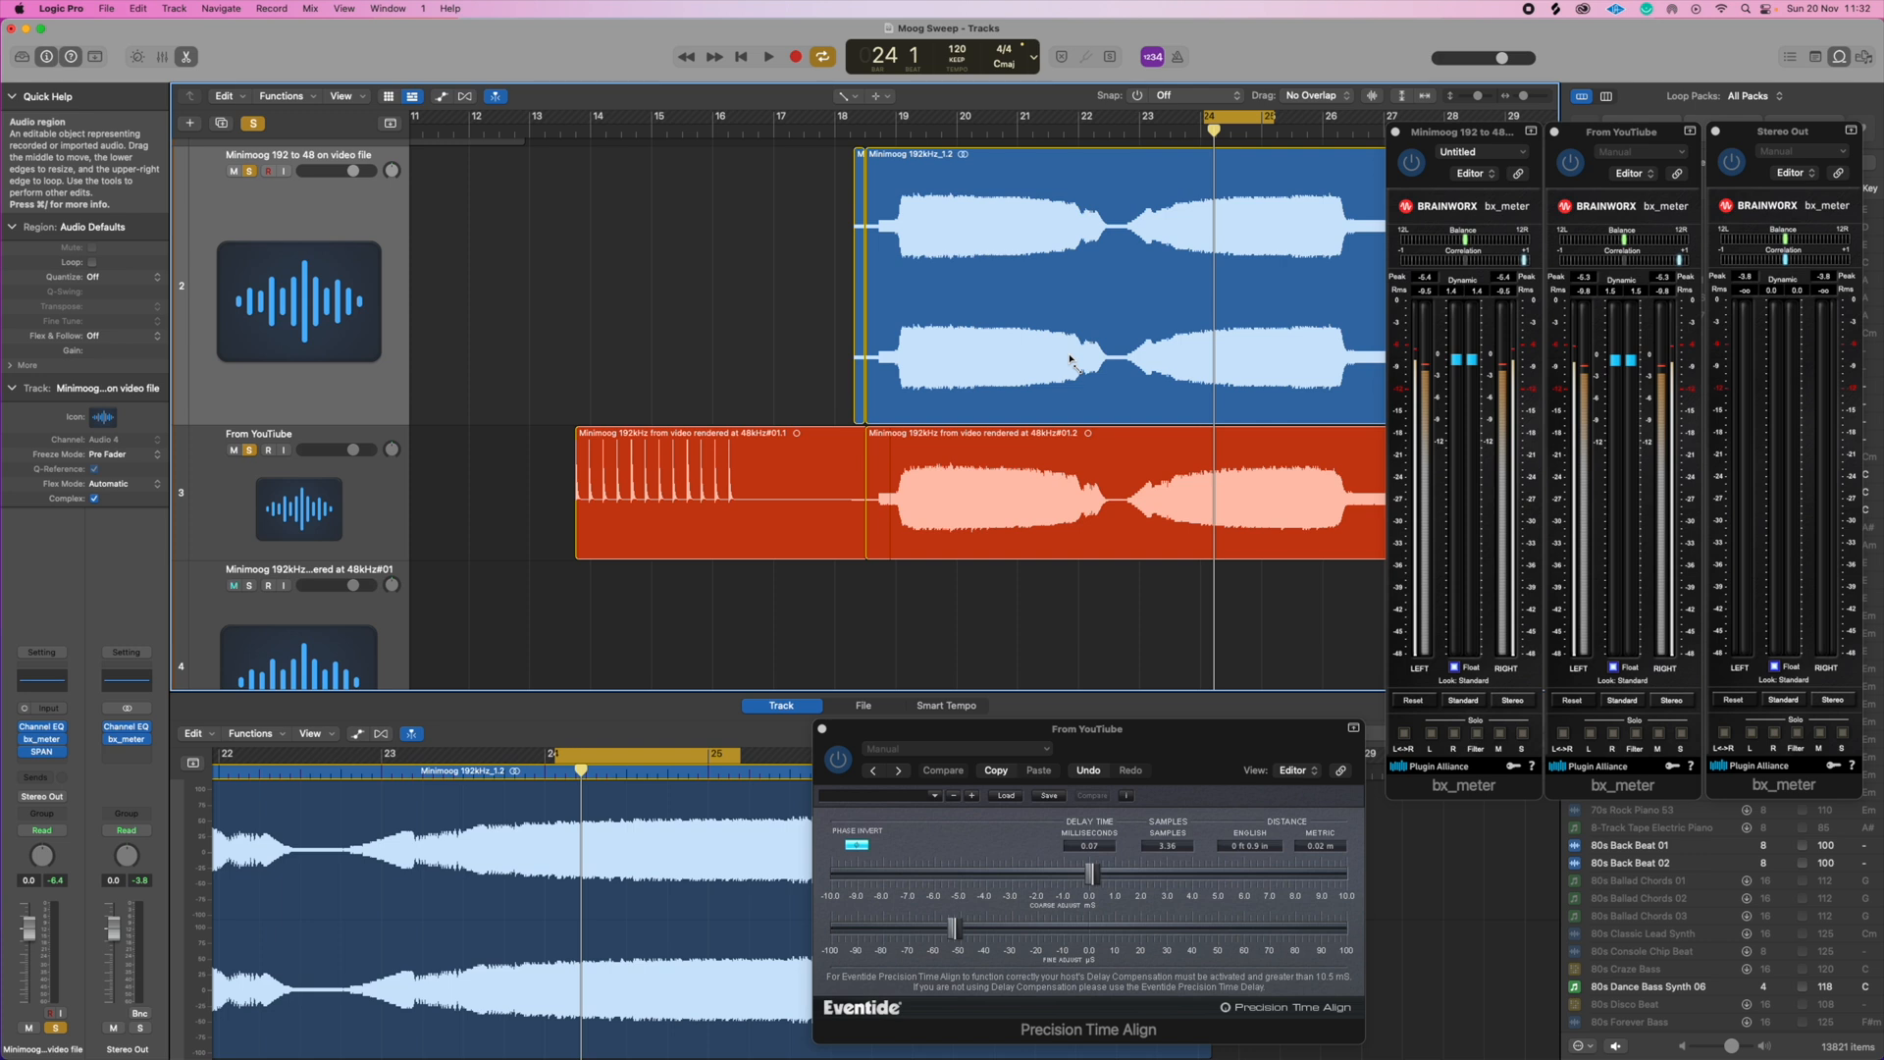
pyautogui.moveTo(1208, 118)
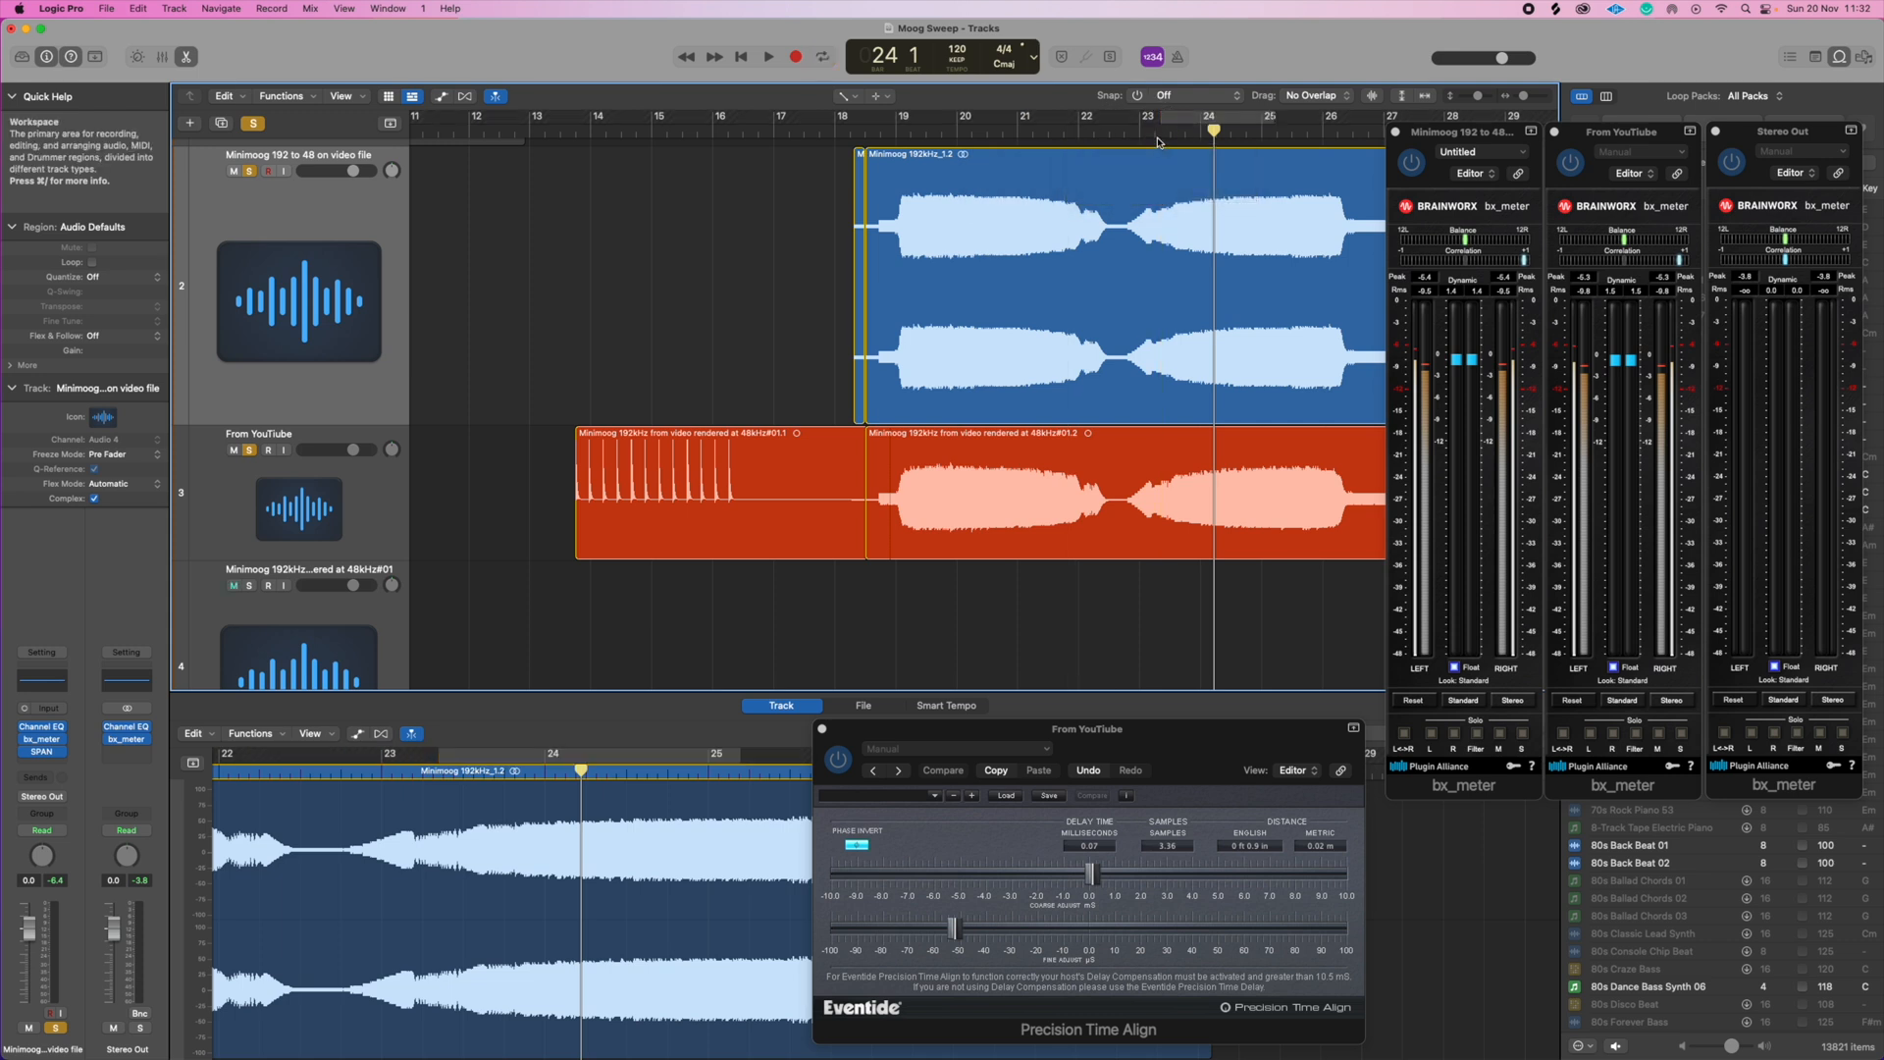
pyautogui.moveTo(874, 133)
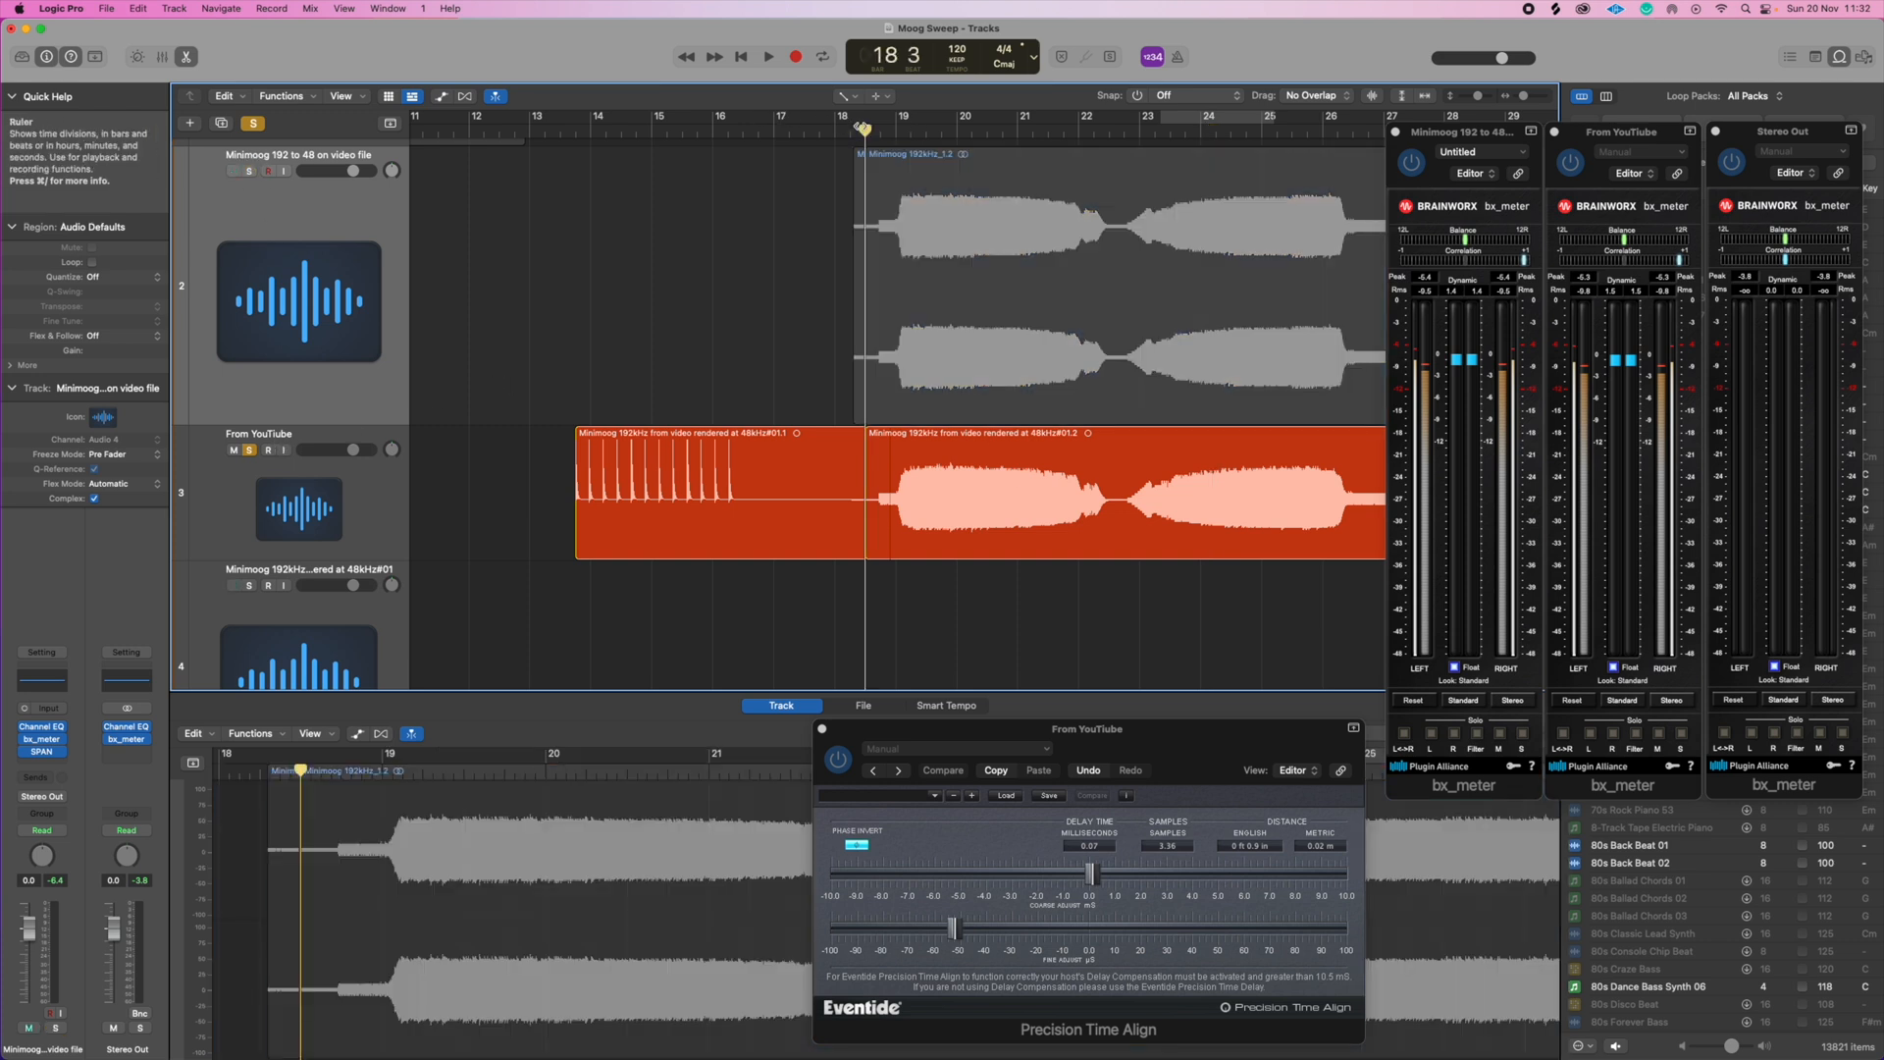
# Audition the soloed video-file sweep, then switch the solo to From YouTube and play
pyautogui.click(767, 57)
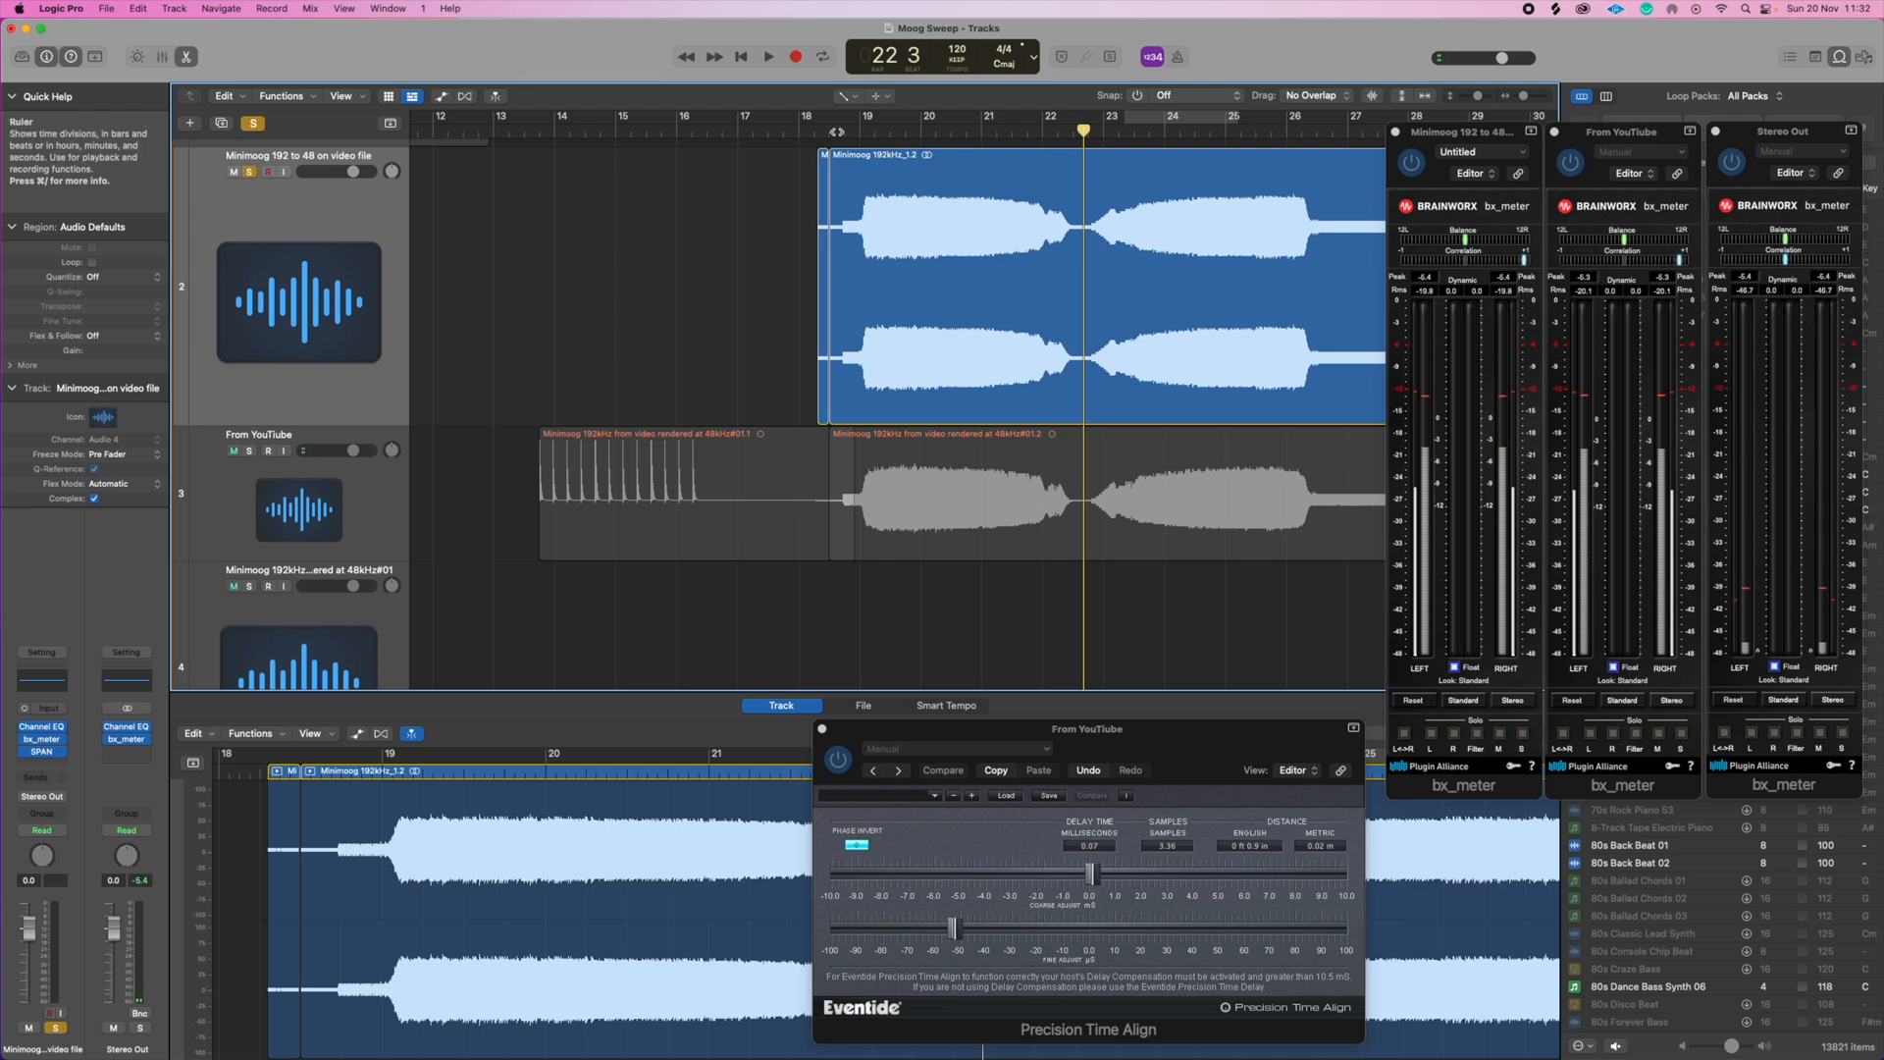
pyautogui.click(767, 57)
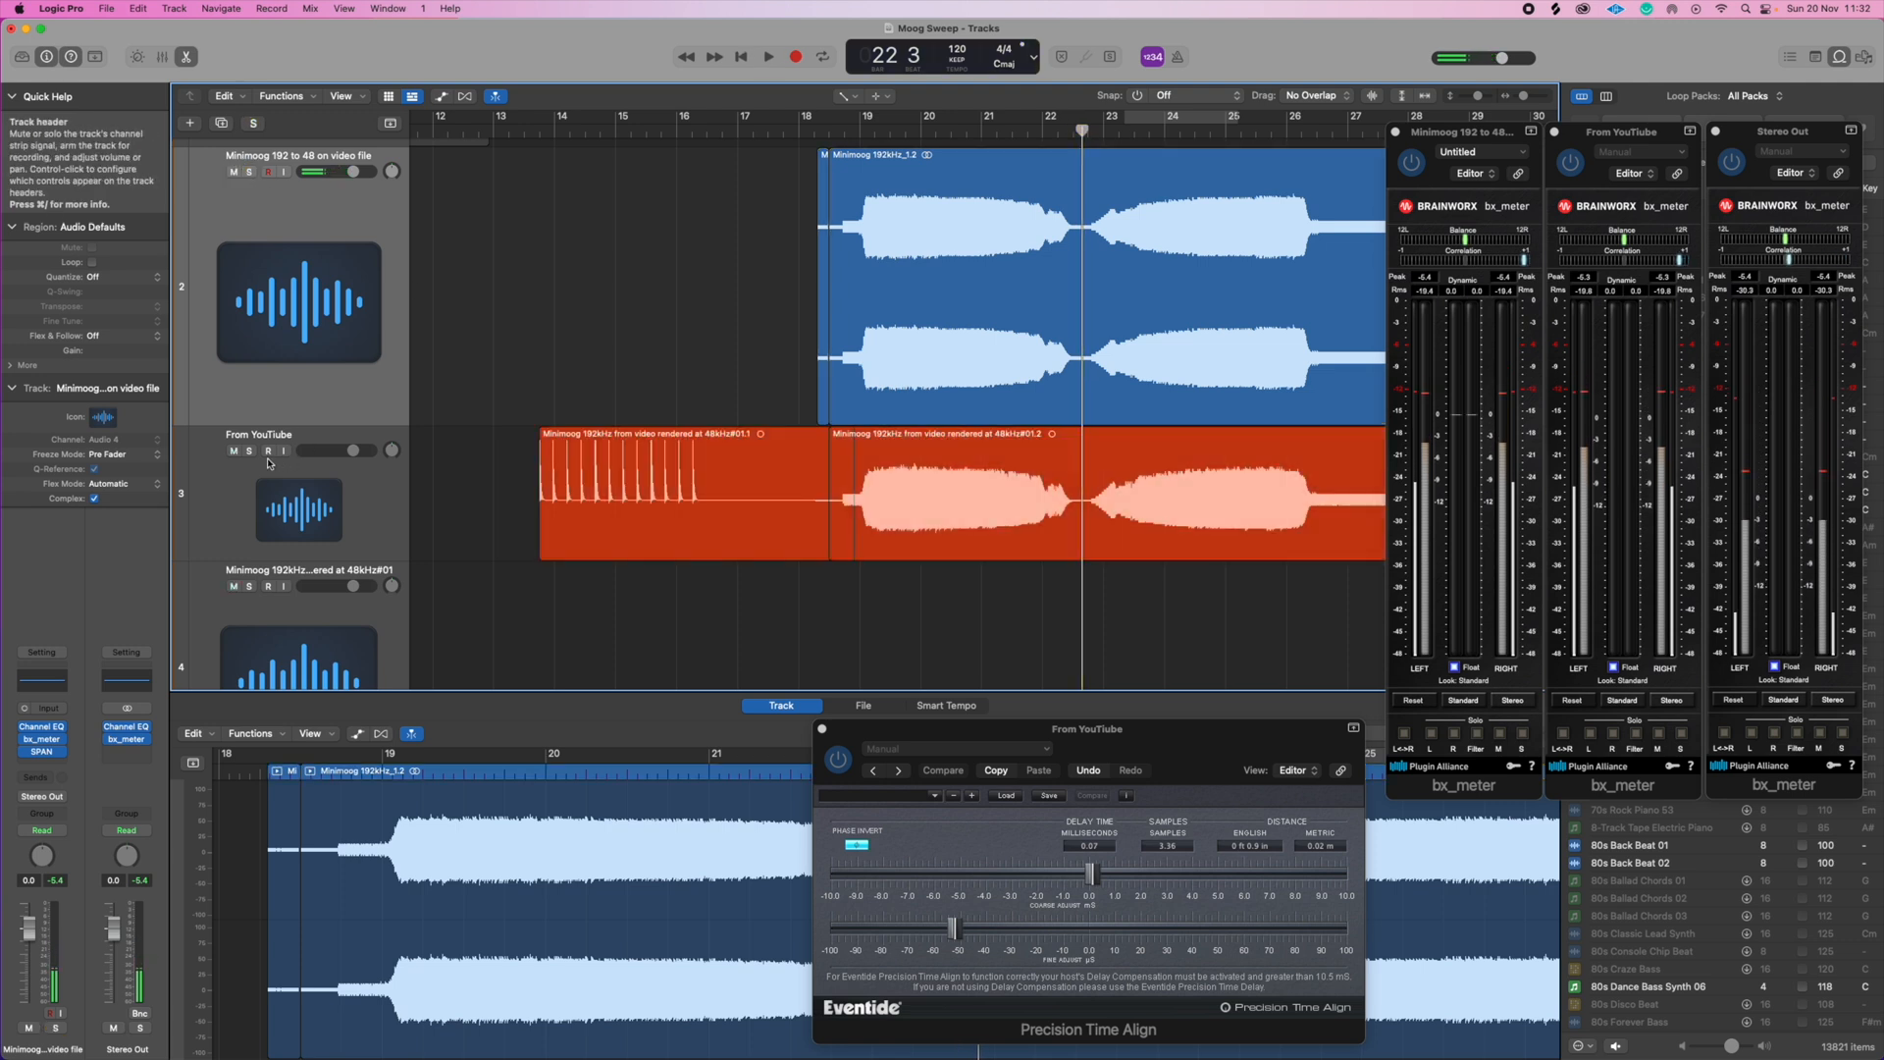
pyautogui.click(768, 57)
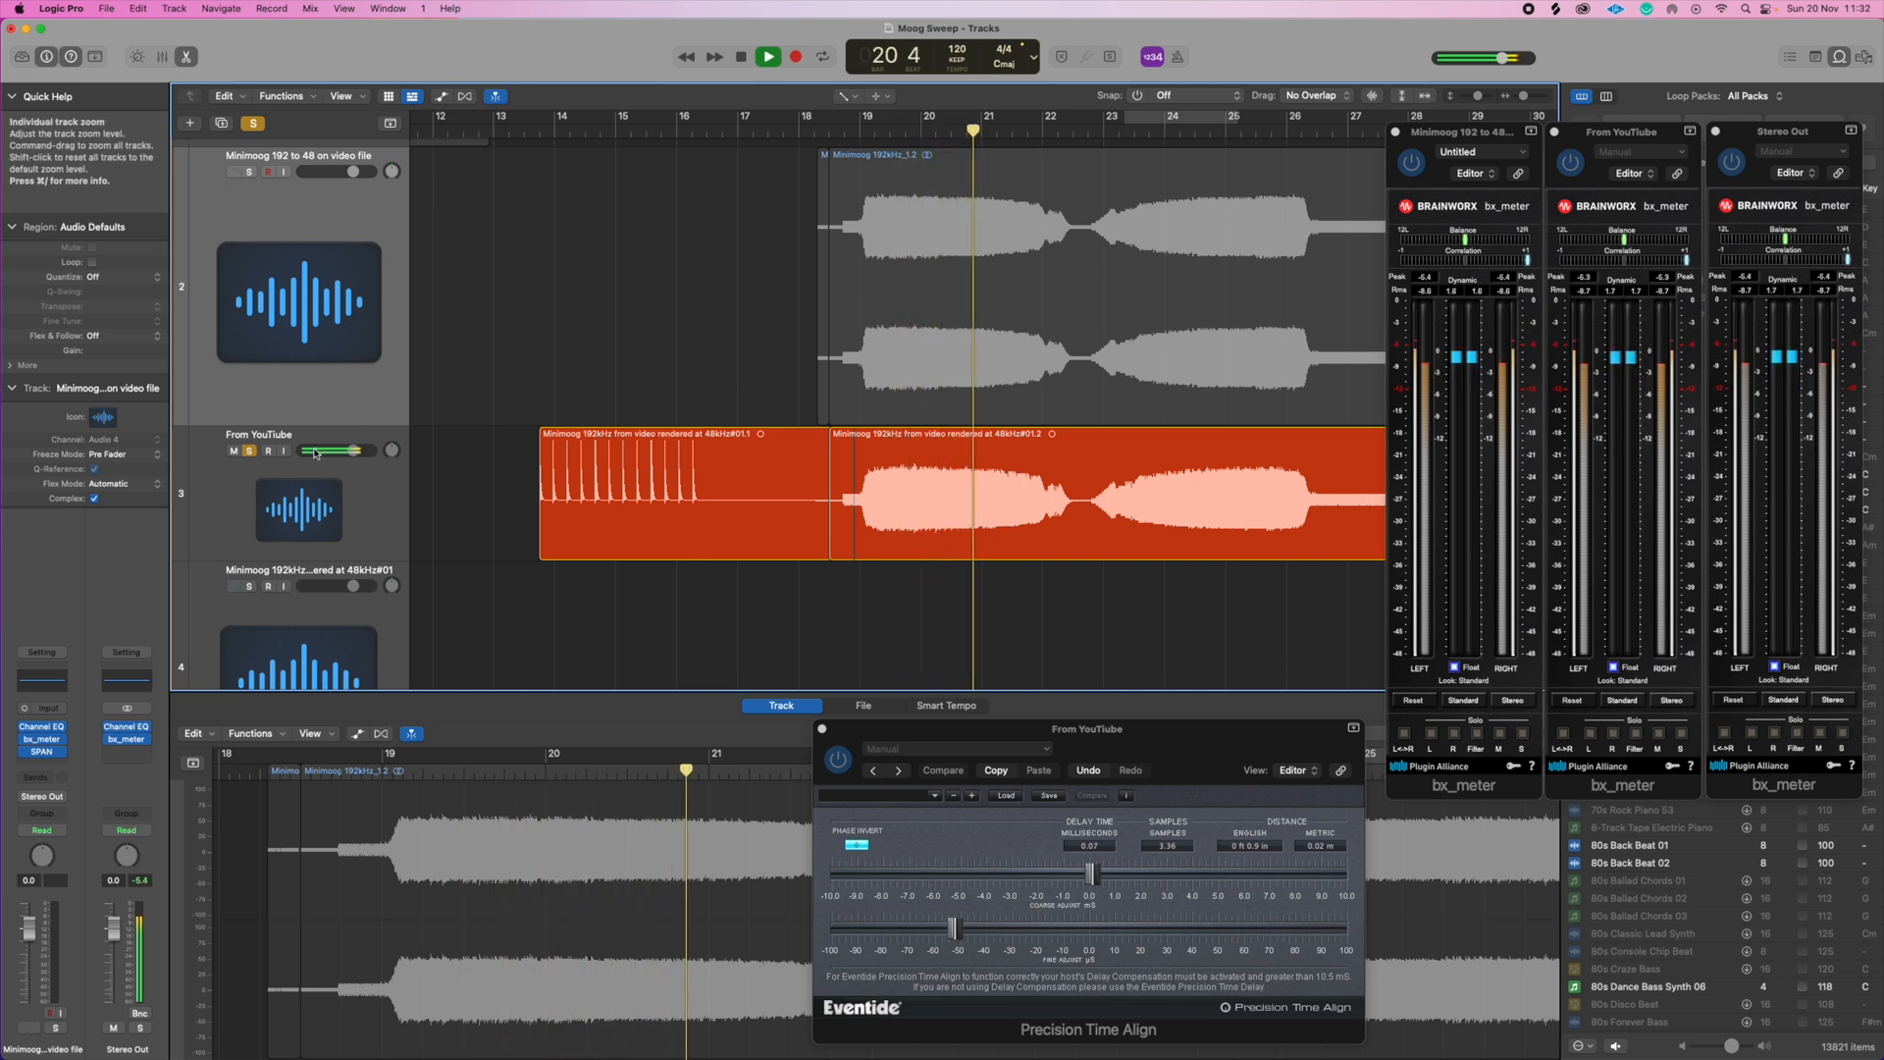
# Alternate soloing the video-file and From YouTube tracks during playback, then select the video-file region
pyautogui.click(248, 450)
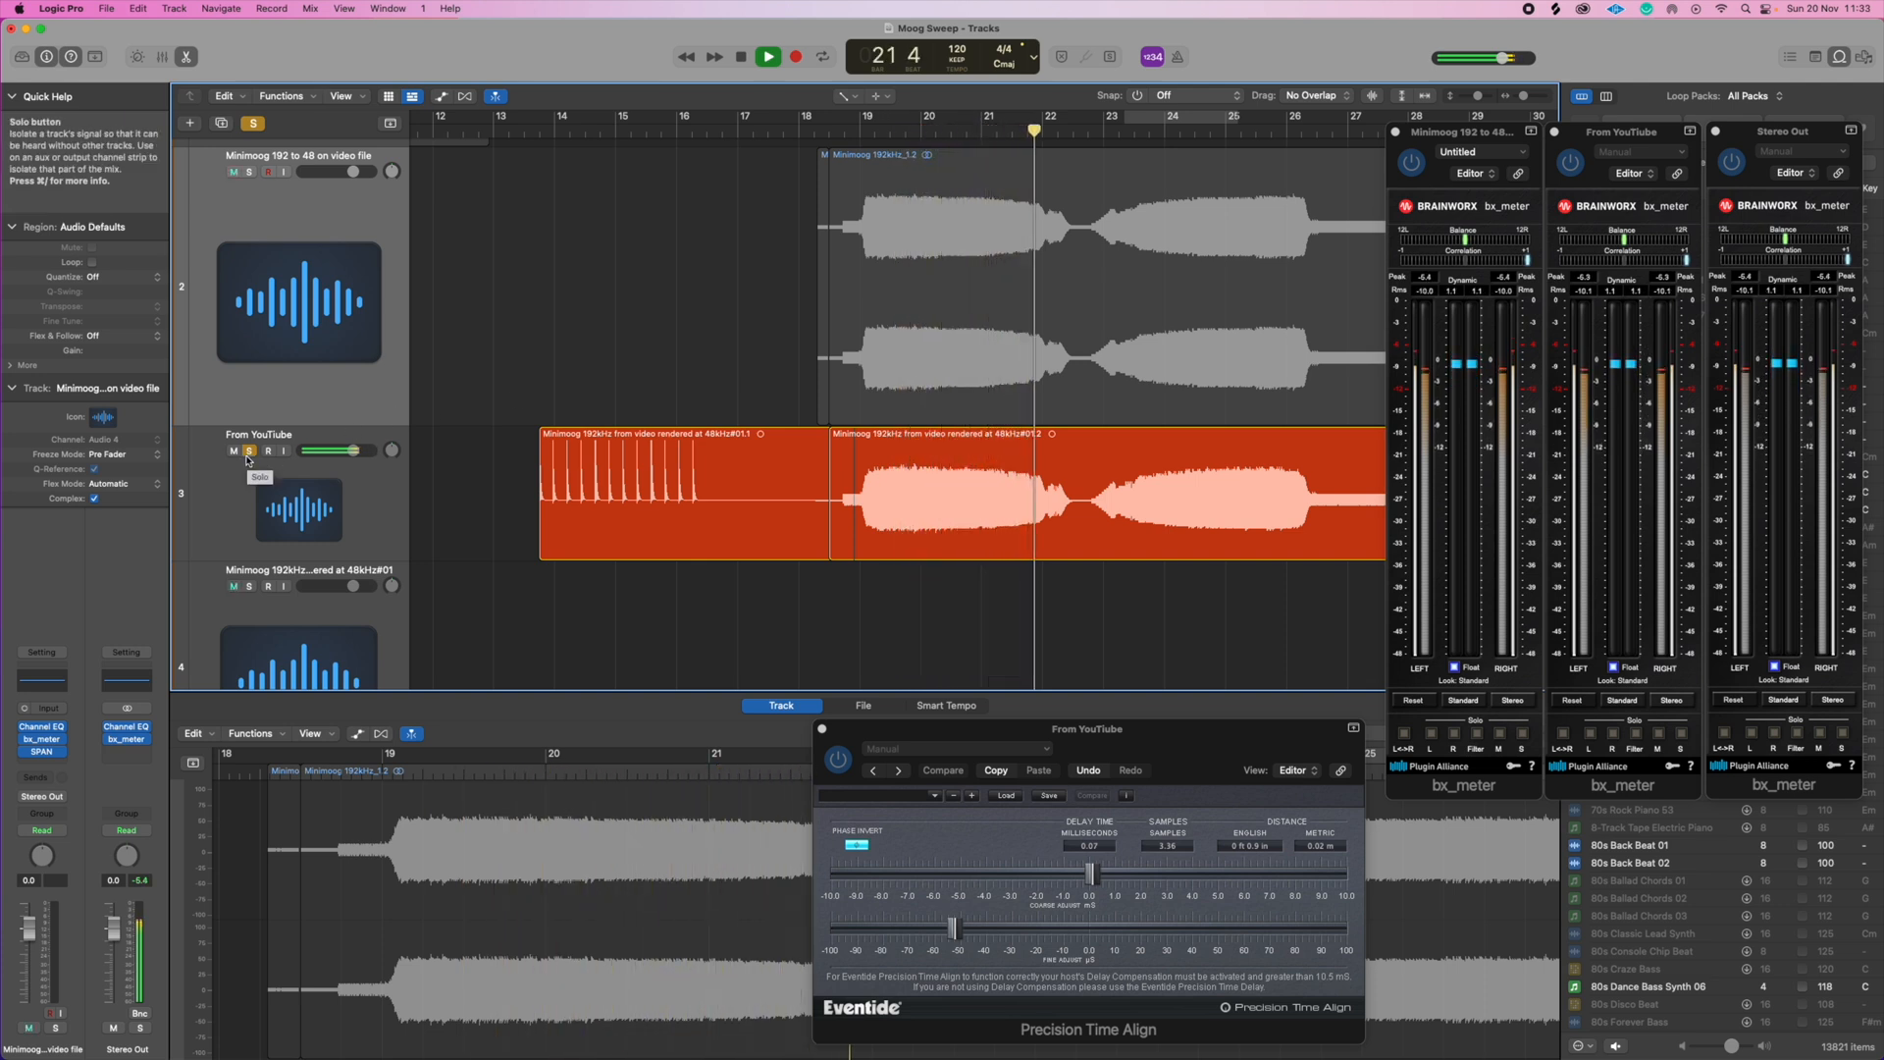
pyautogui.click(768, 57)
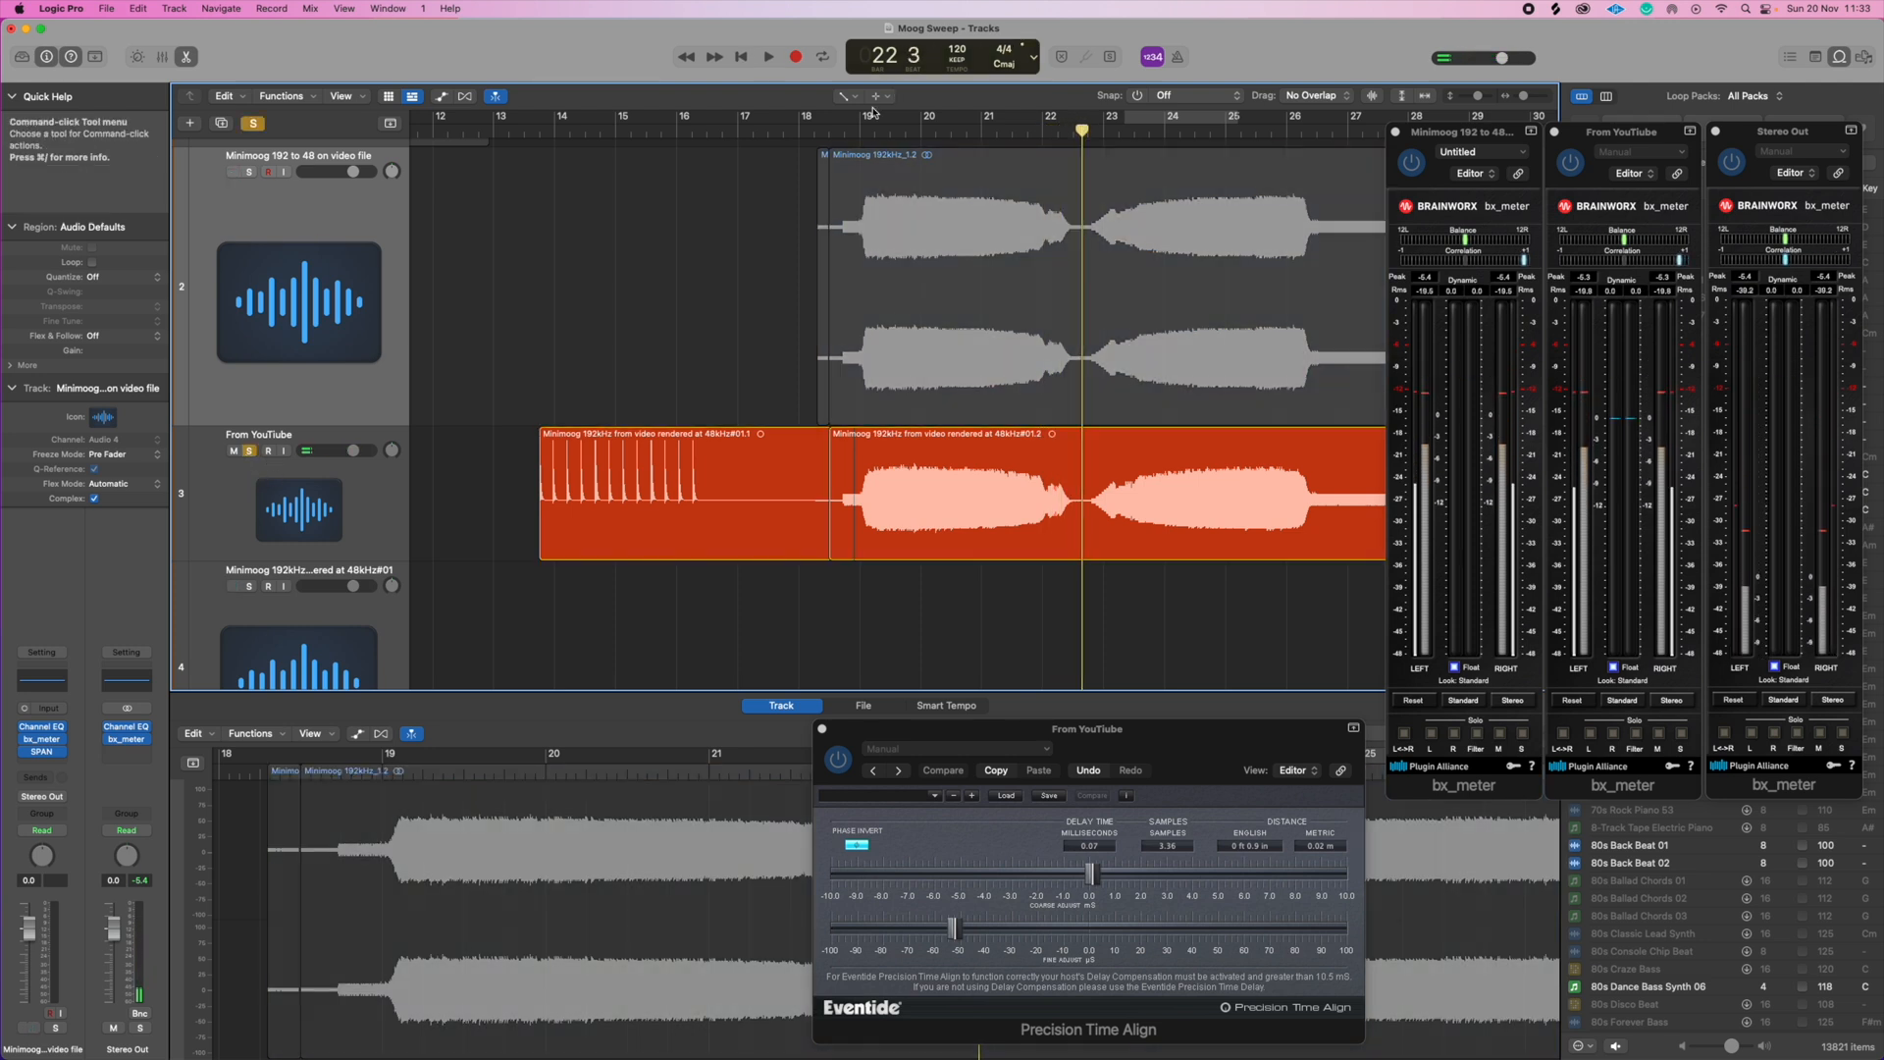
pyautogui.click(767, 57)
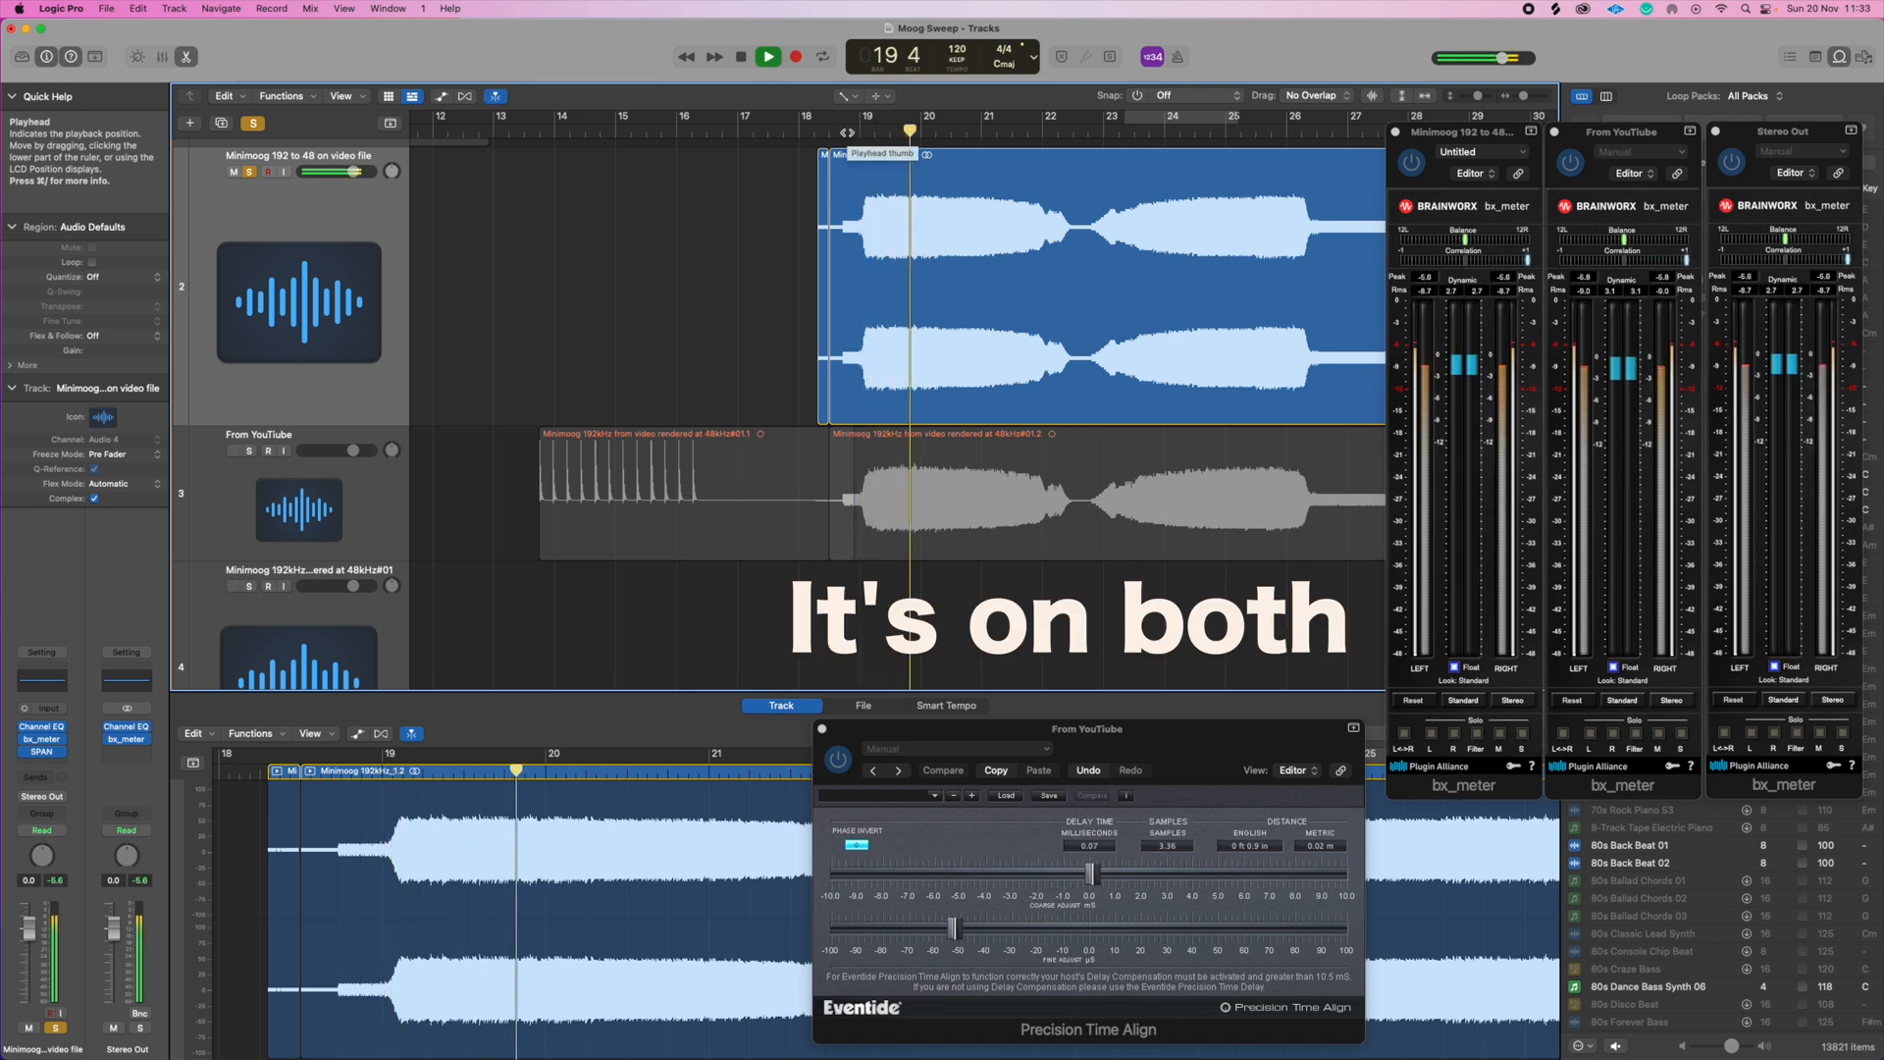
pyautogui.click(767, 57)
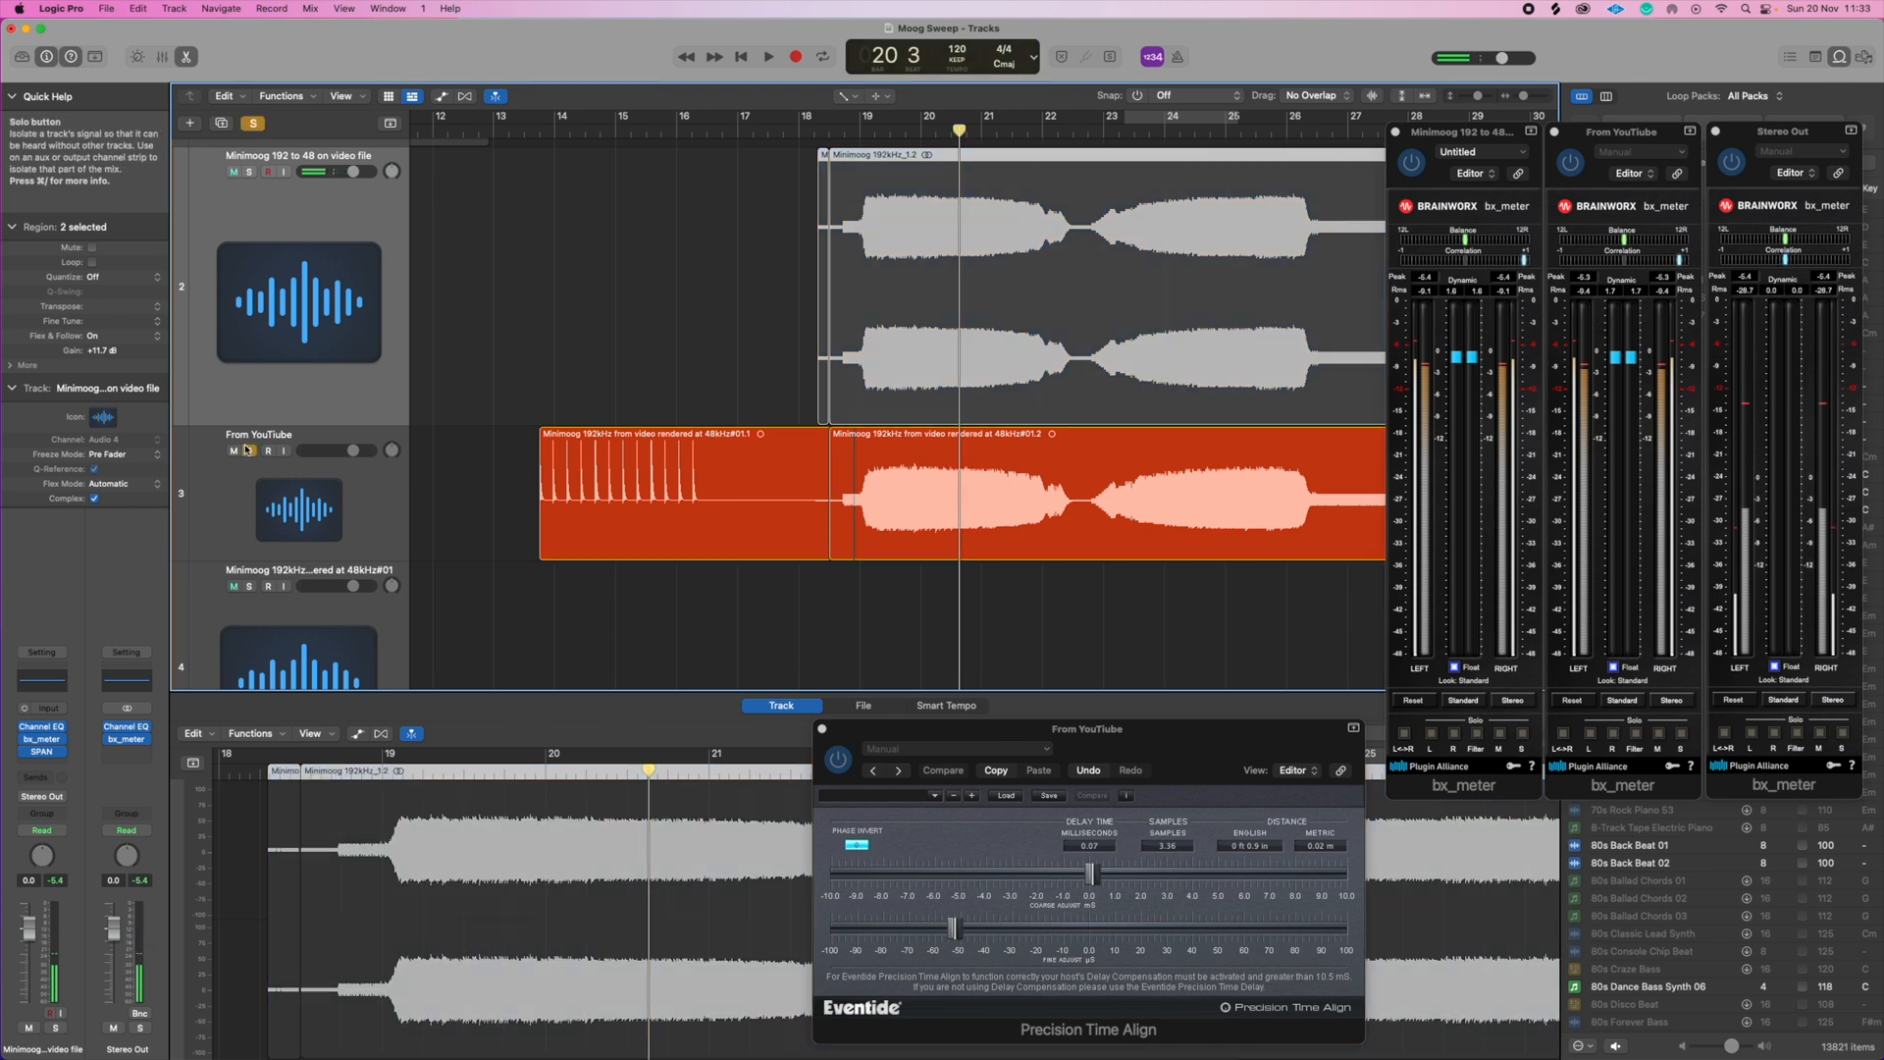
pyautogui.click(768, 57)
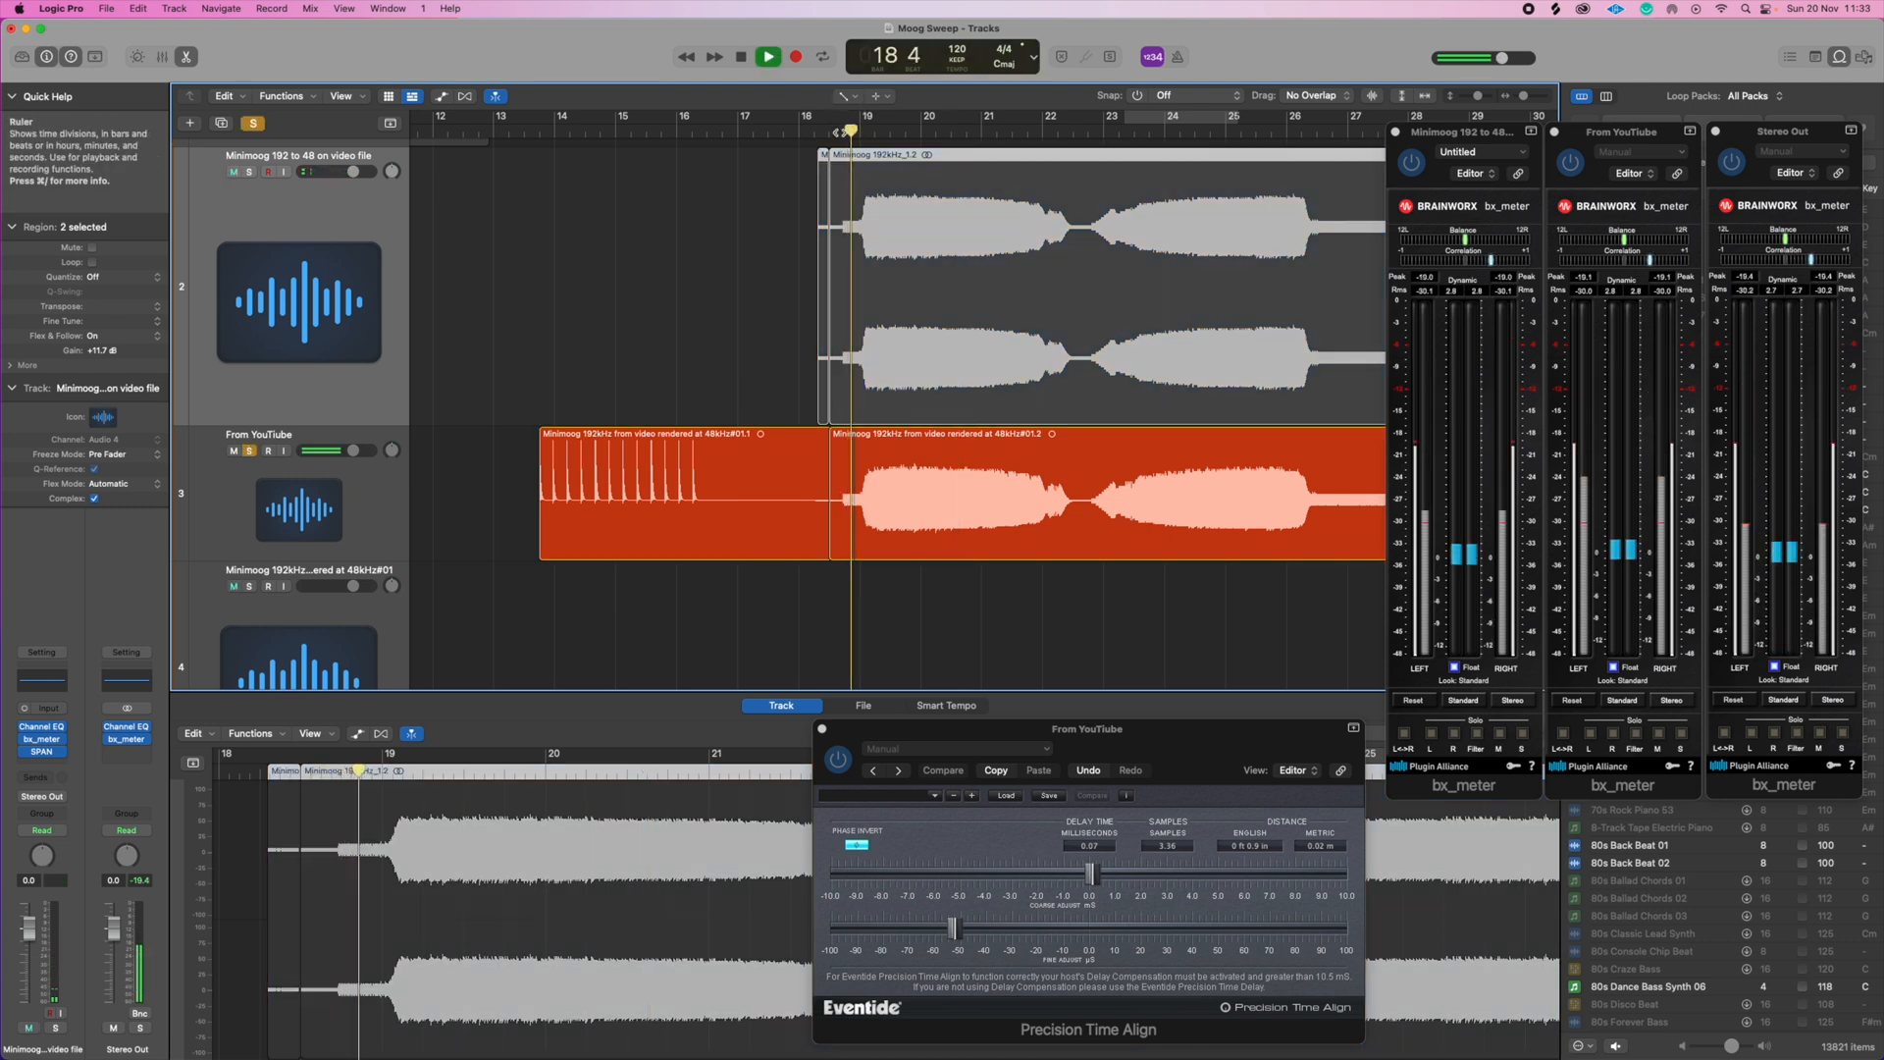
pyautogui.click(767, 57)
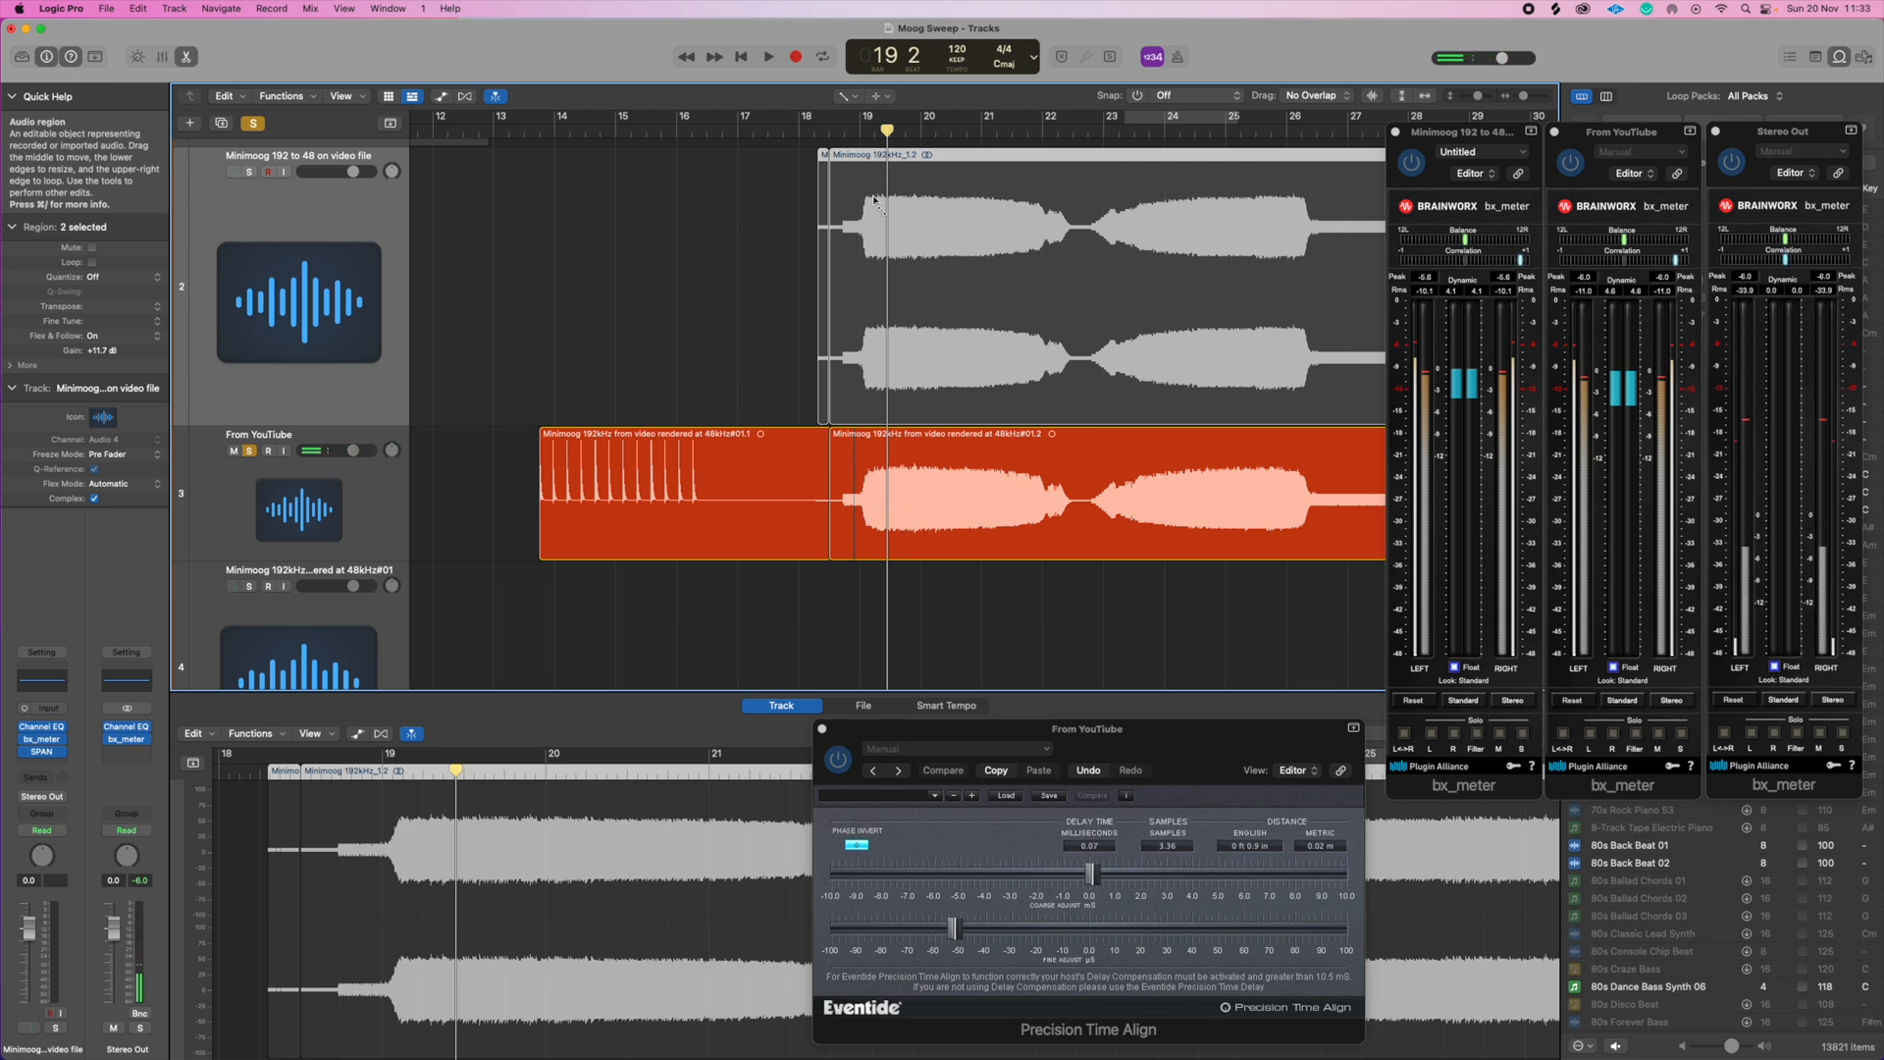
pyautogui.click(1082, 289)
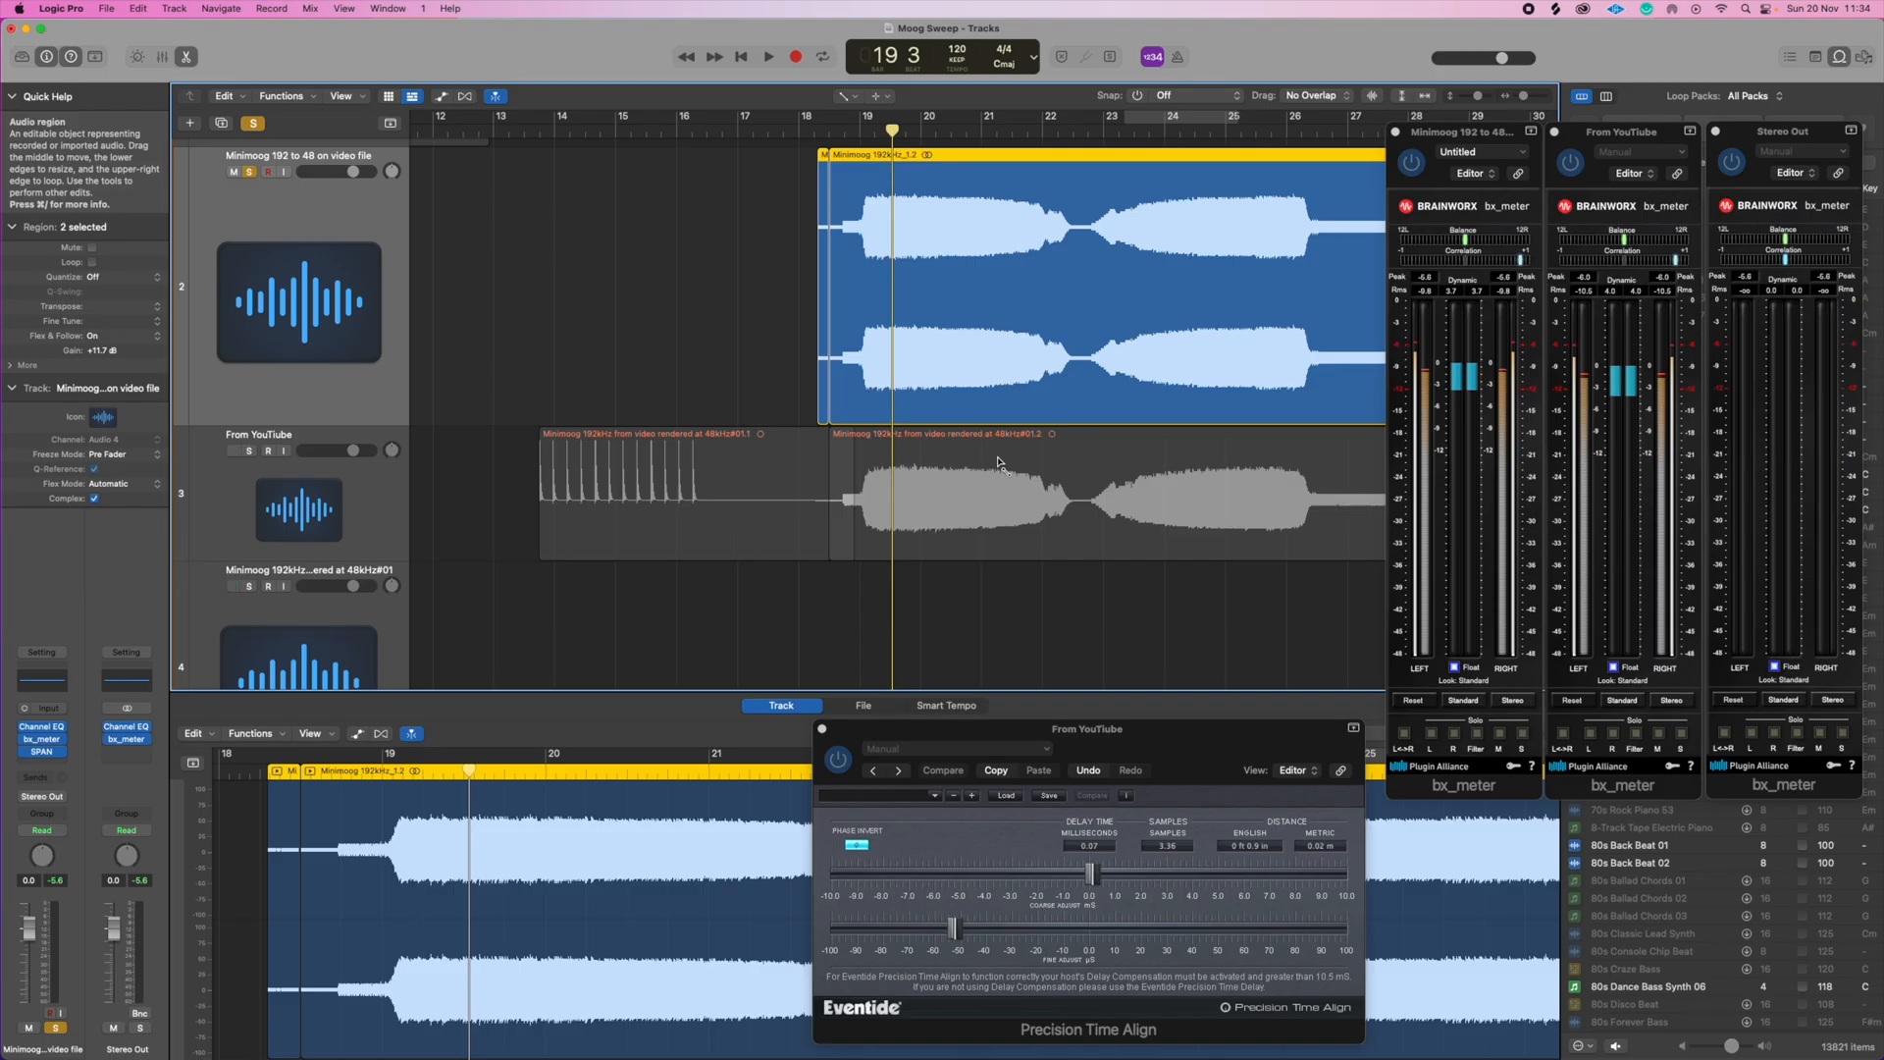